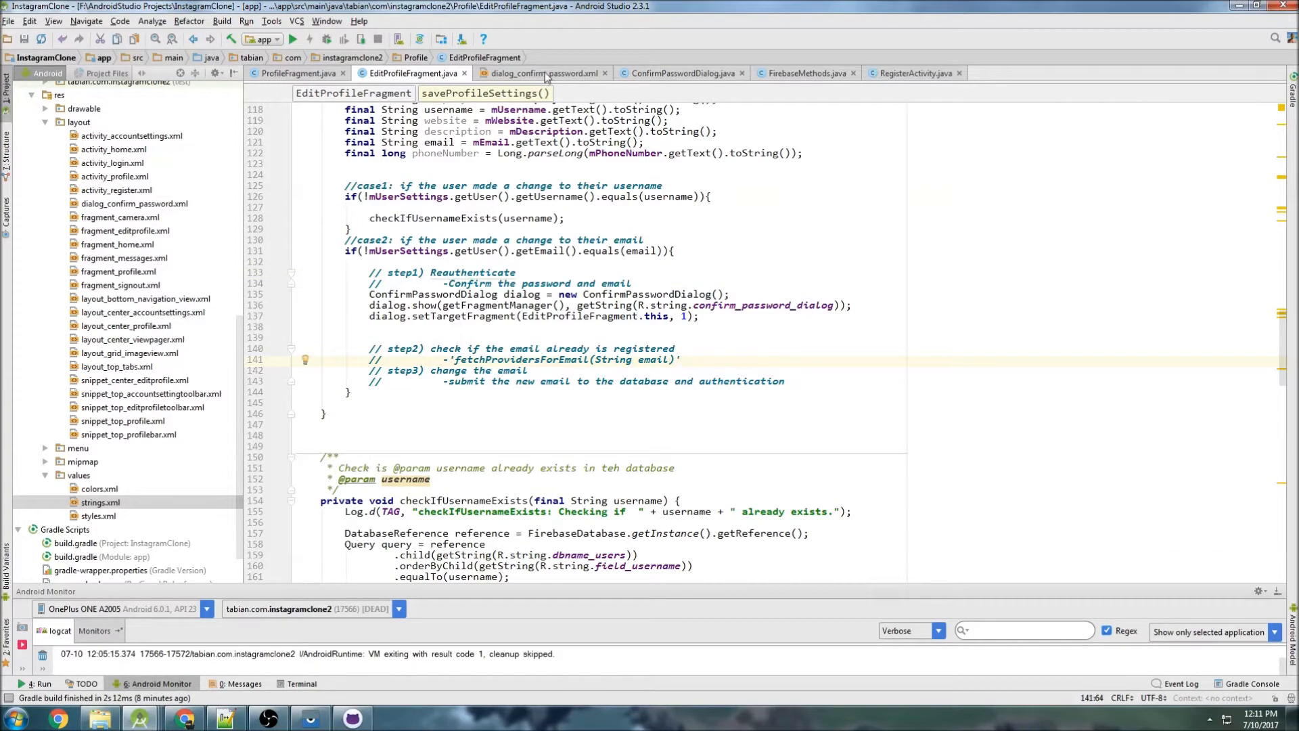
# Check the password field id in dialog_confirm_password.xml, then return to EditProfileFragment's onConfirmPassword.
pyautogui.click(543, 73)
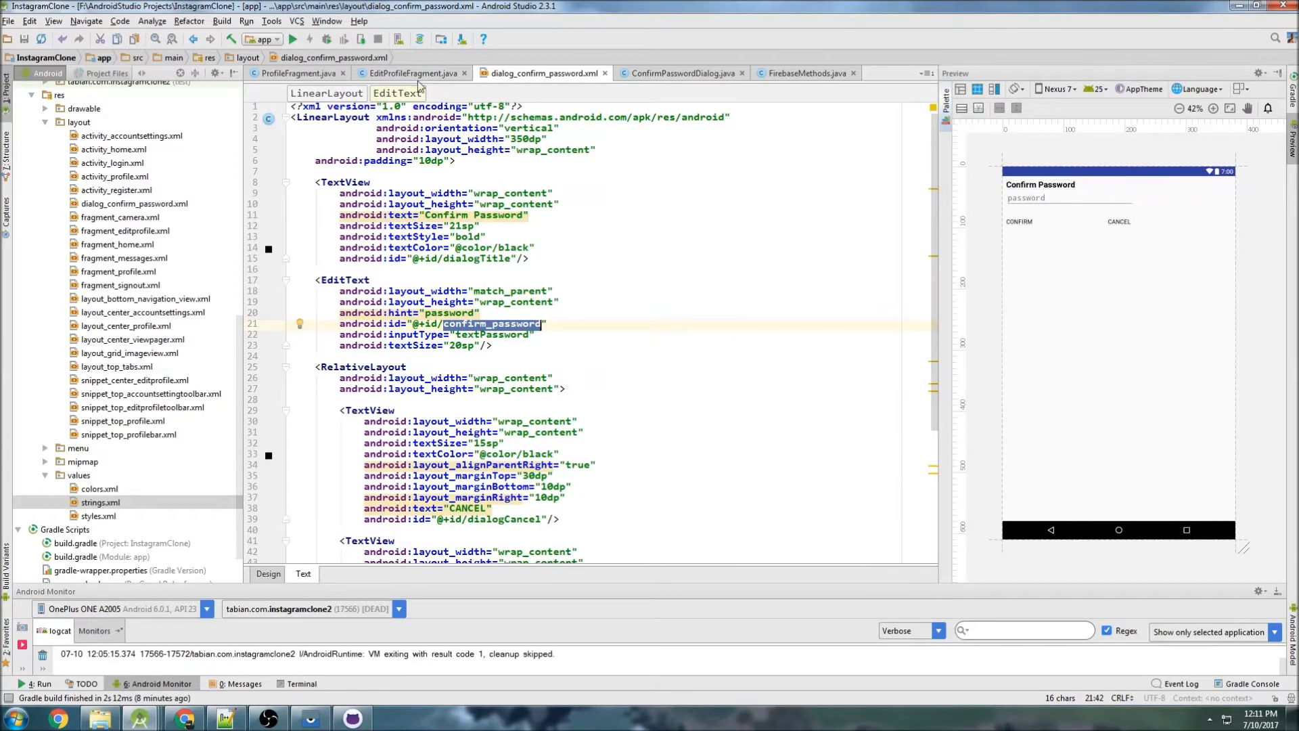
pyautogui.click(412, 73)
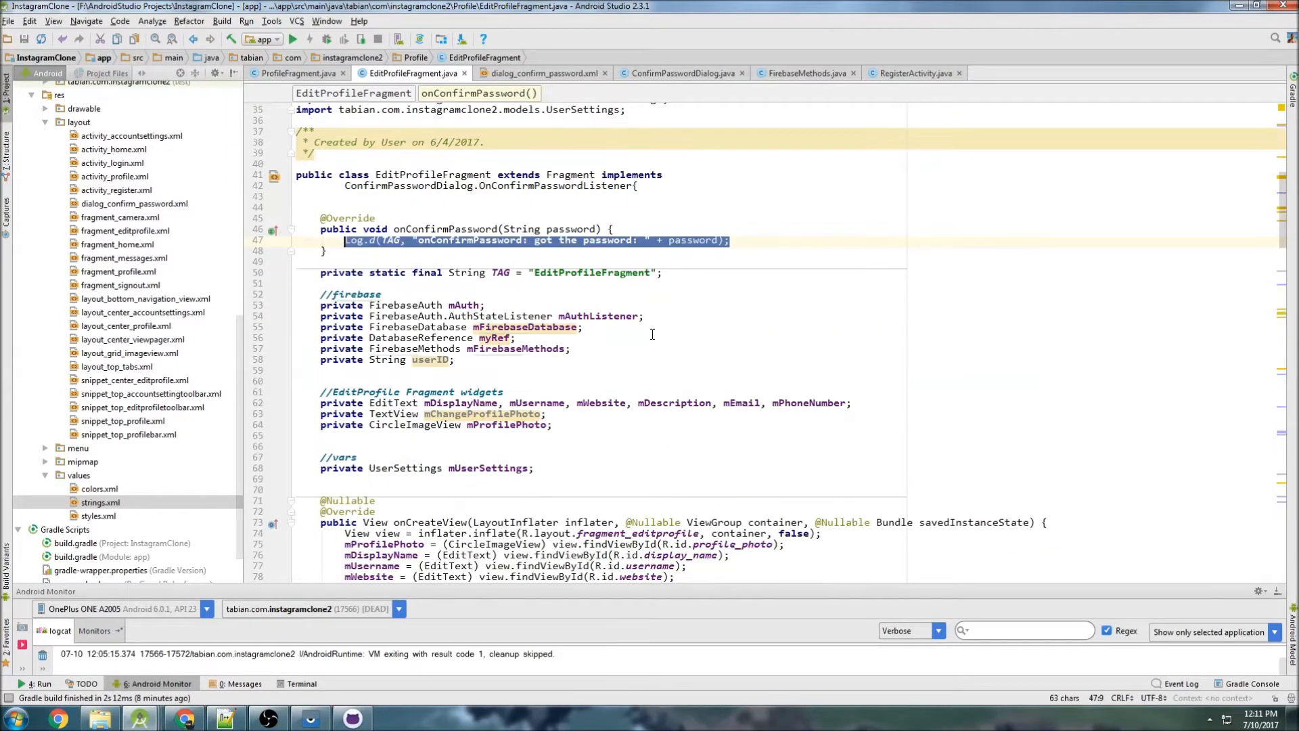
pyautogui.click(755, 251)
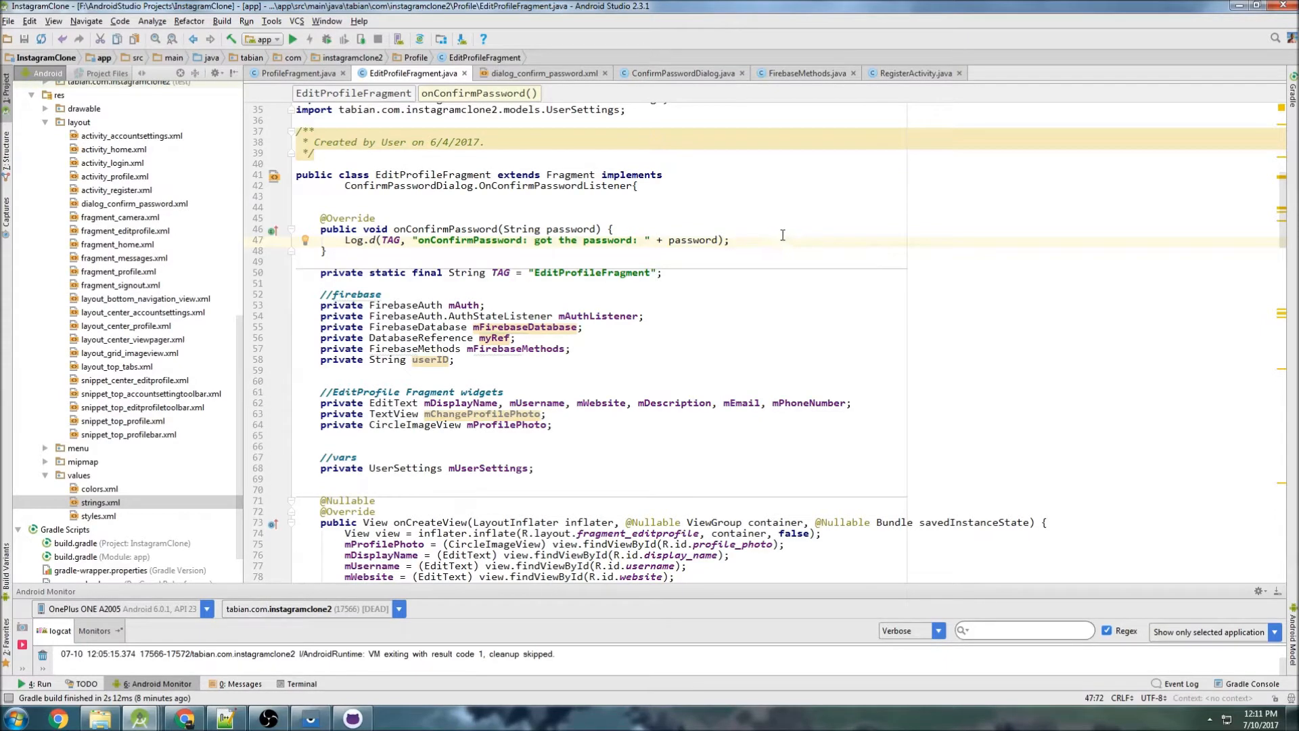
pyautogui.moveTo(700, 250)
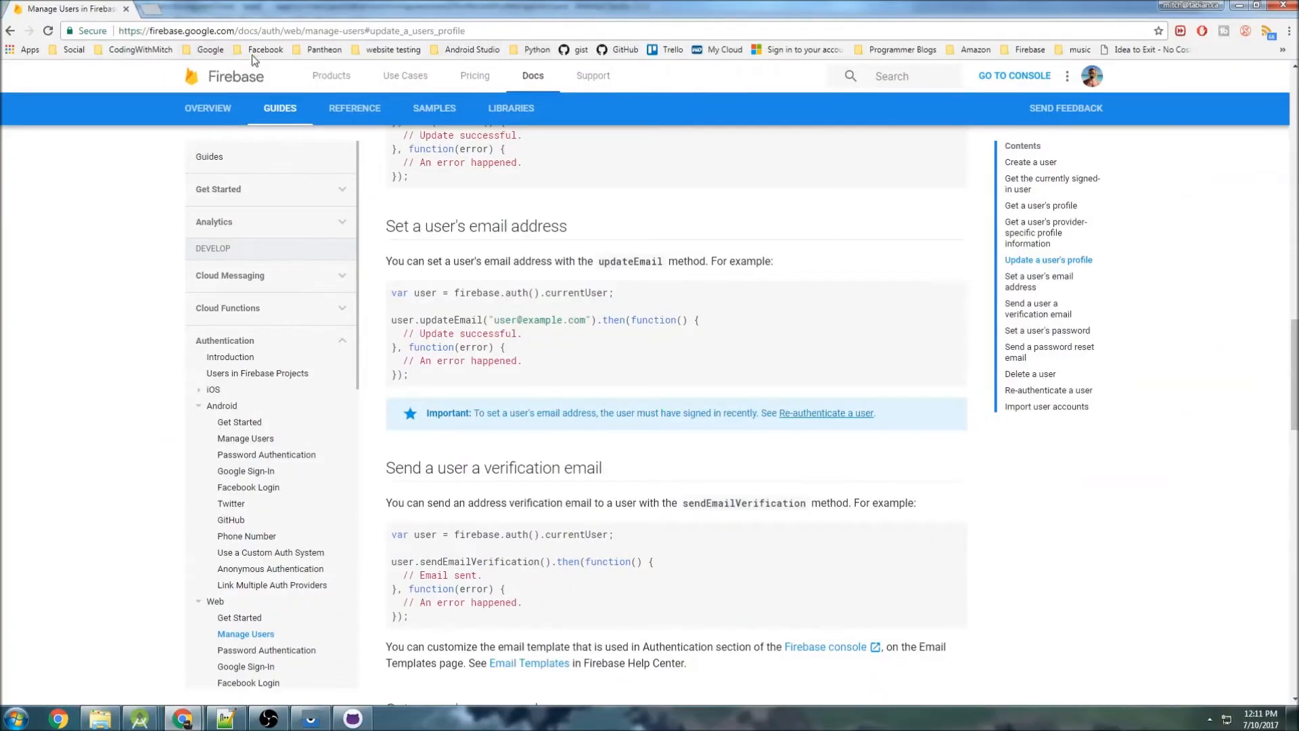
pyautogui.moveTo(131, 357)
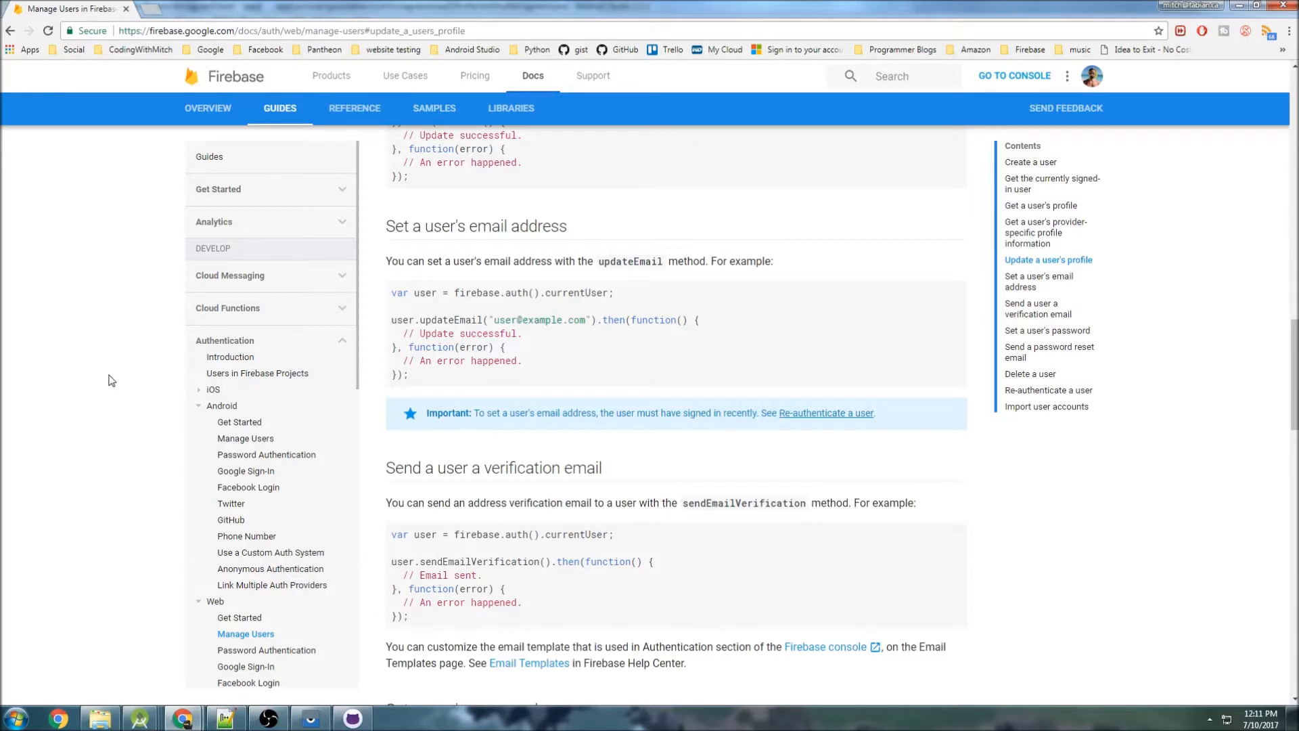
pyautogui.moveTo(158, 68)
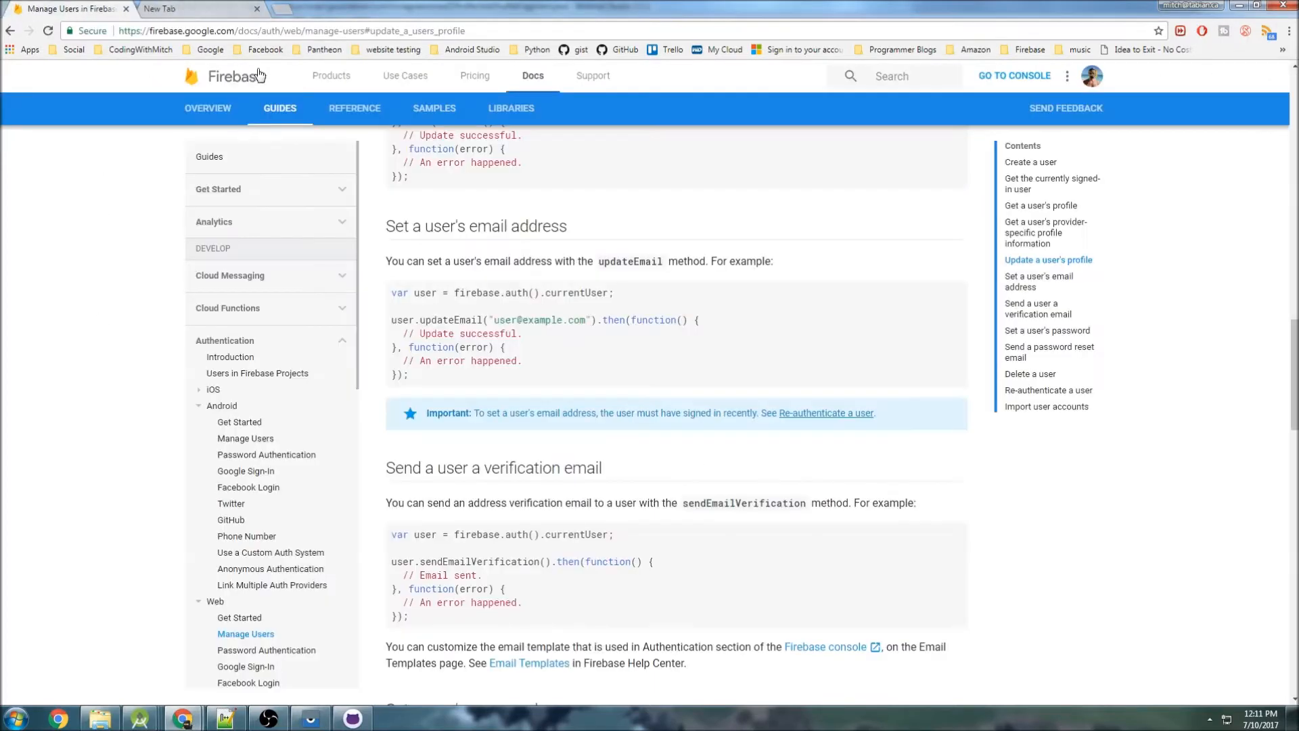
pyautogui.moveTo(421, 211)
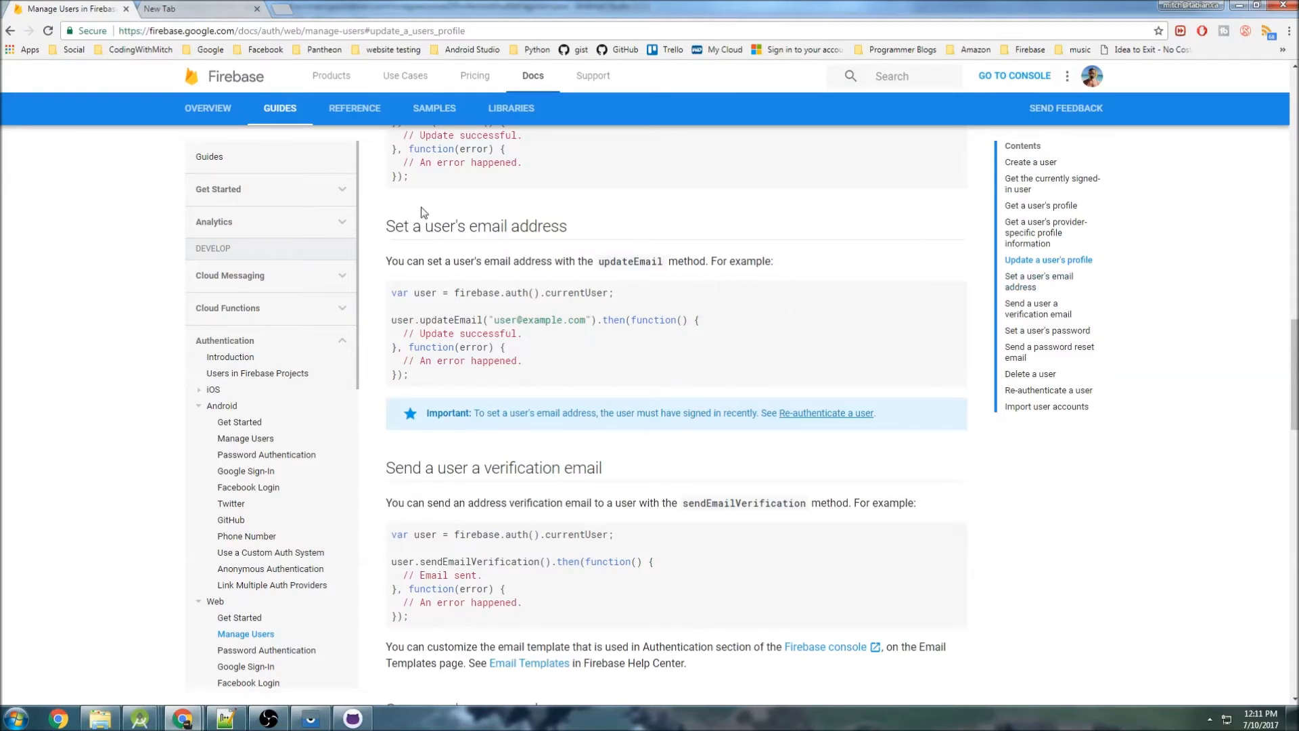
# Search Google in a new tab for 'android firebase how to change email'.
pyautogui.click(199, 8)
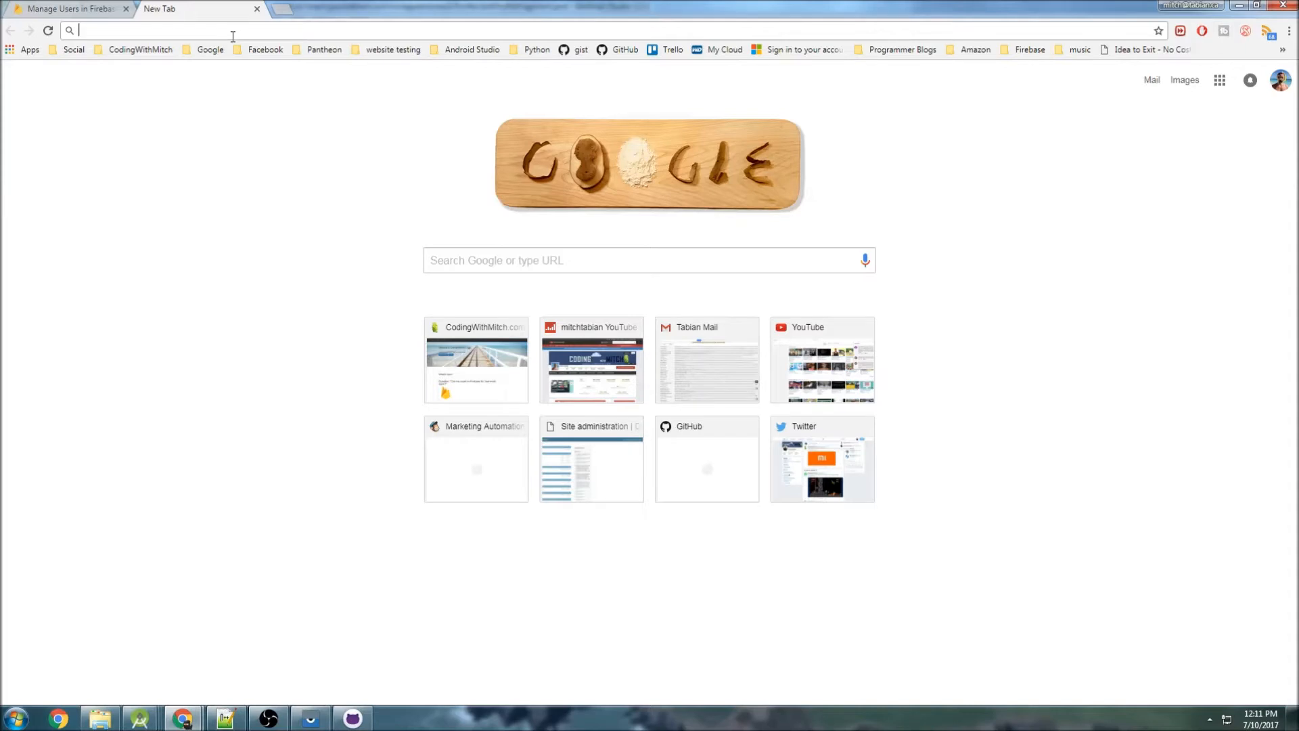
pyautogui.write('android firebase how to change email')
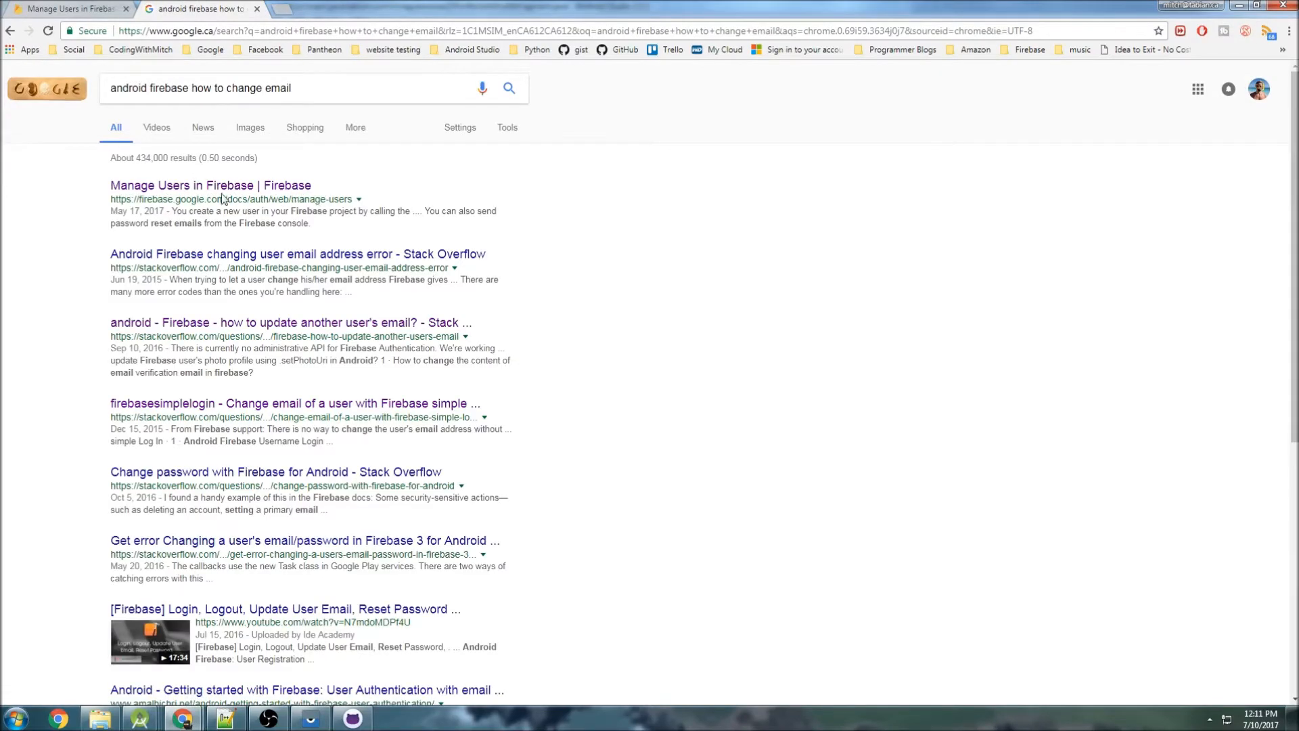
# Open the Manage Users in Firebase guide at its Update a user's profile section.
pyautogui.click(211, 185)
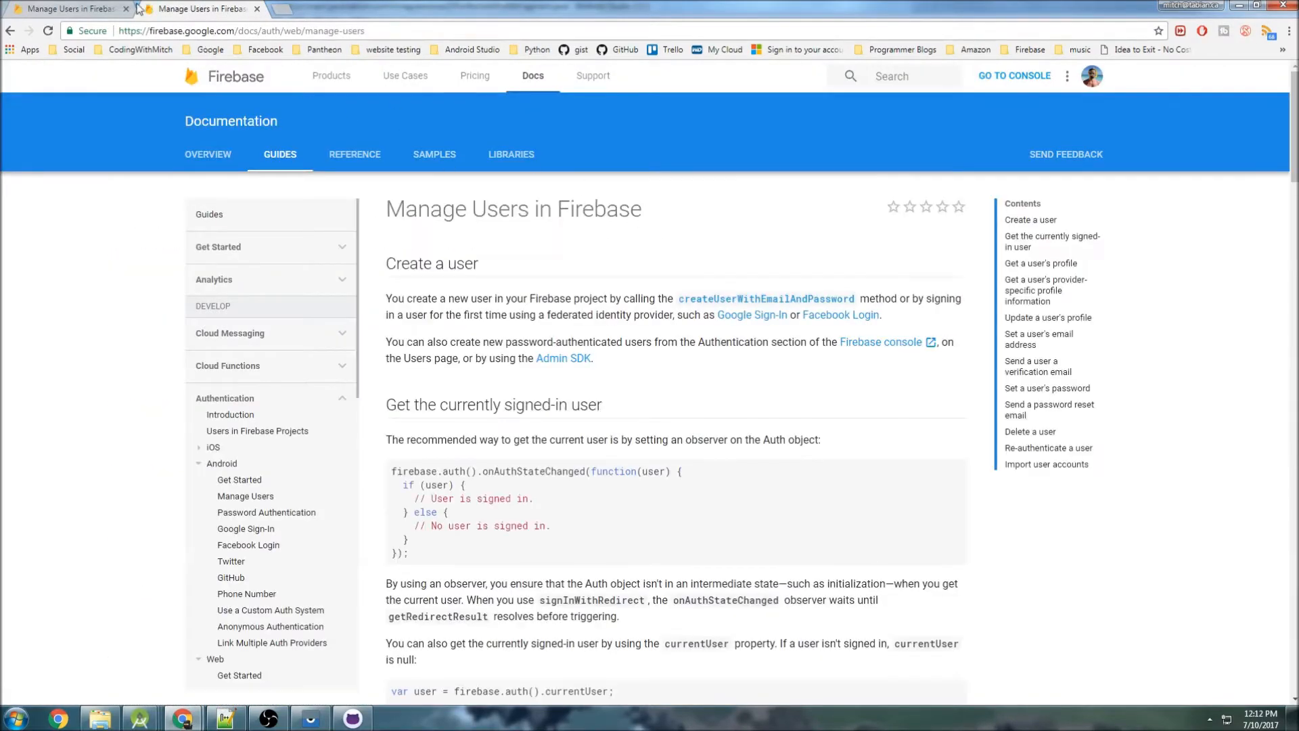
pyautogui.click(257, 8)
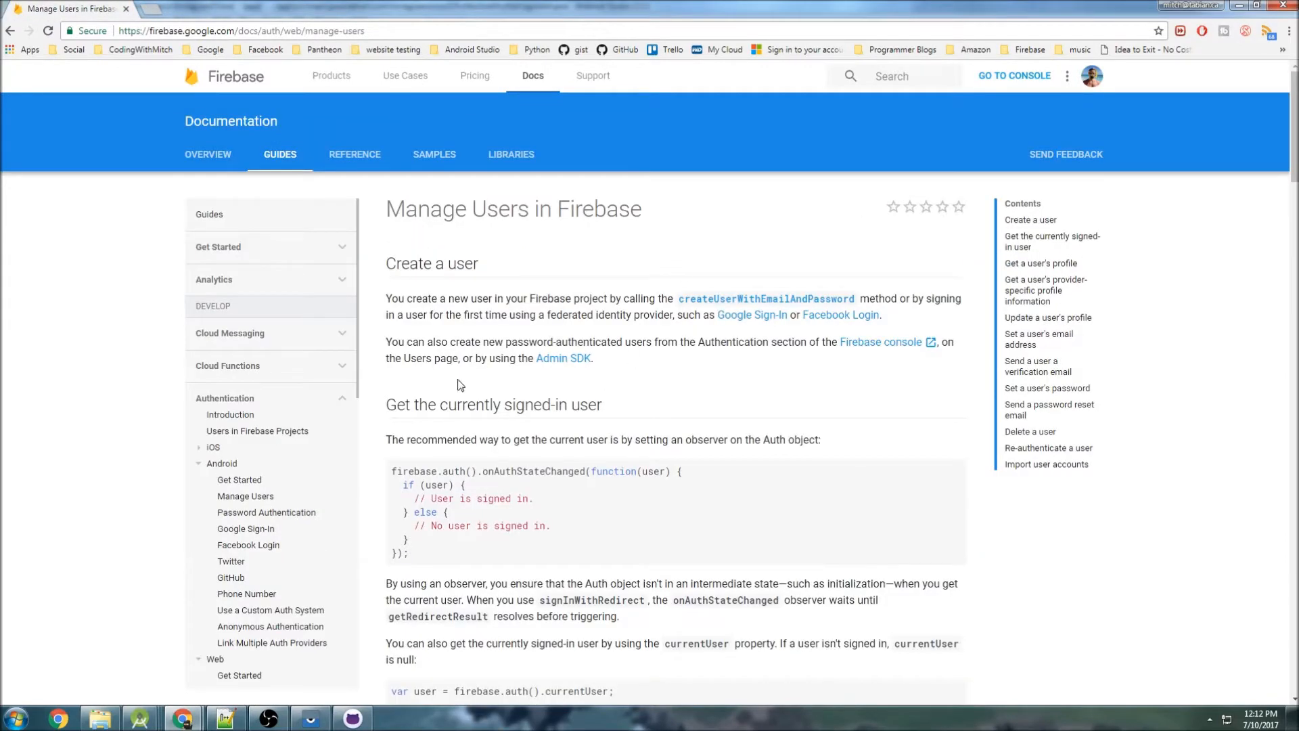
pyautogui.moveTo(1029, 219)
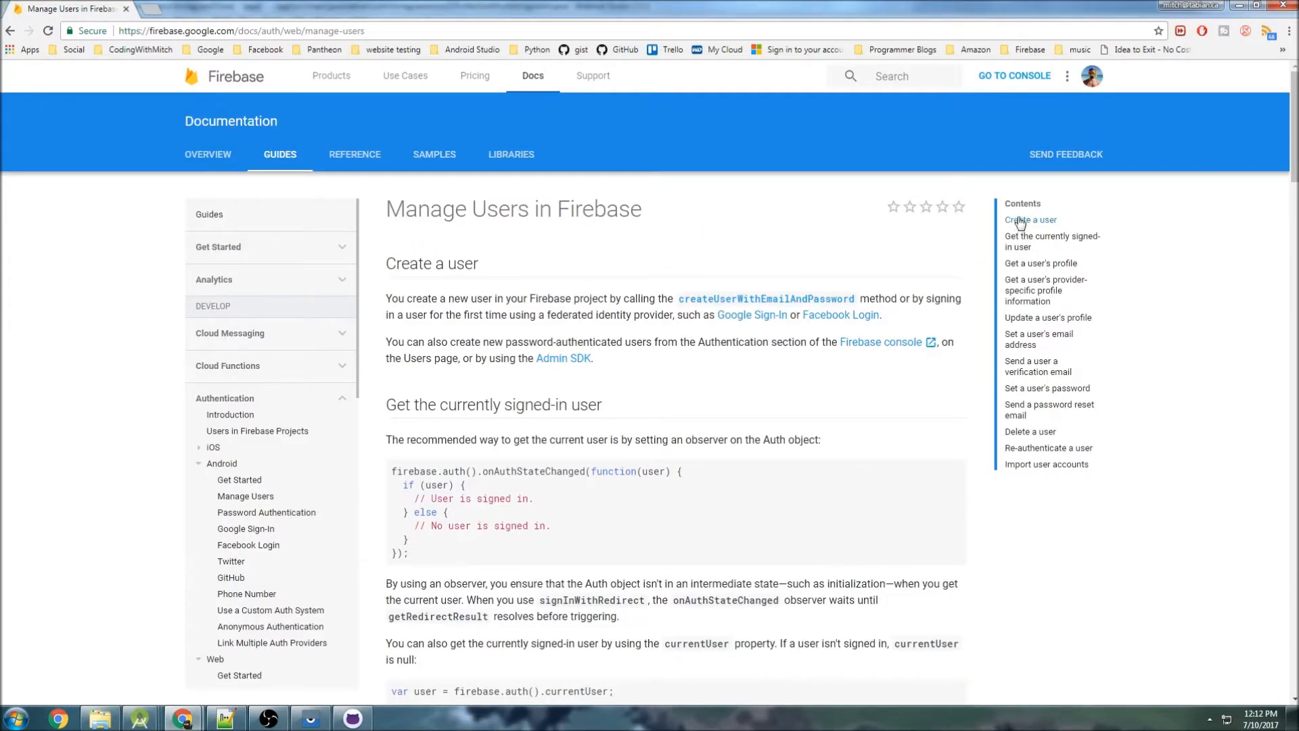
pyautogui.moveTo(1047, 317)
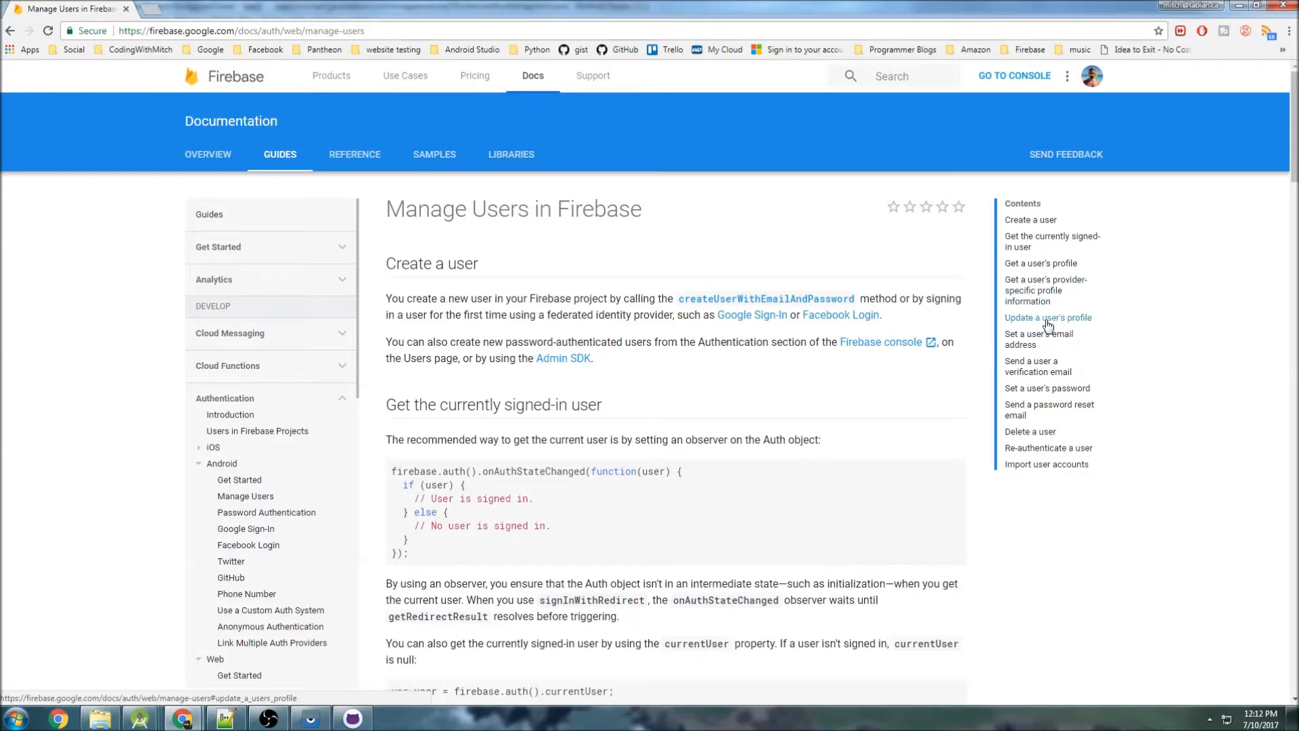
pyautogui.click(1048, 317)
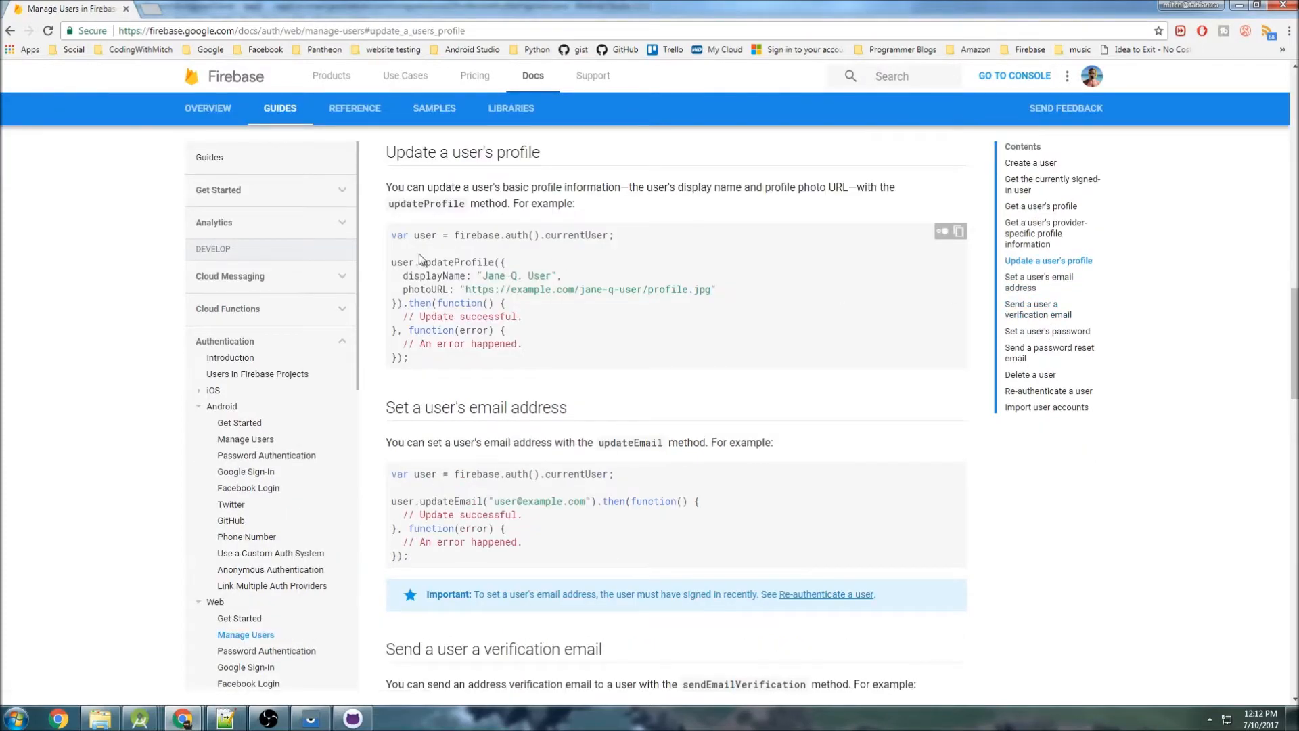
# Select the web profile update example, then switch to the Android Manage Users guide.
pyautogui.doubleClick(454, 262)
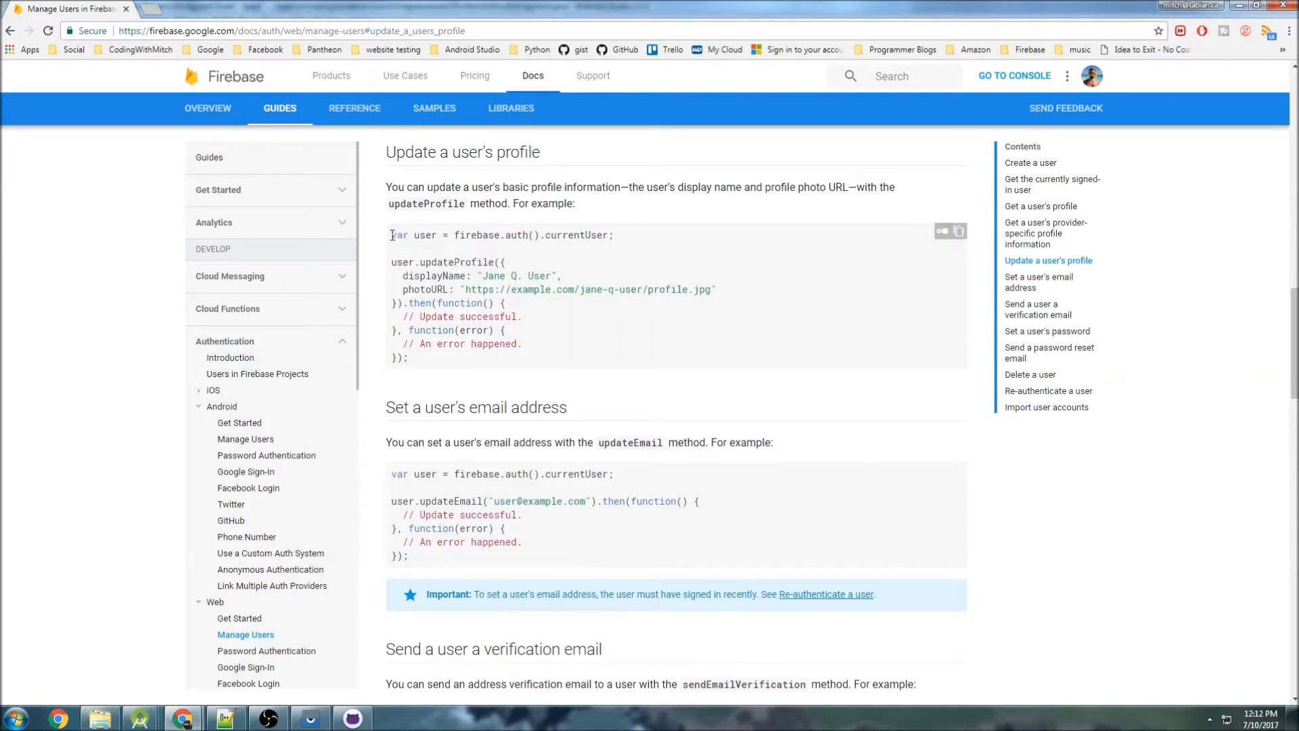
pyautogui.moveTo(391, 235); pyautogui.dragTo(407, 358)
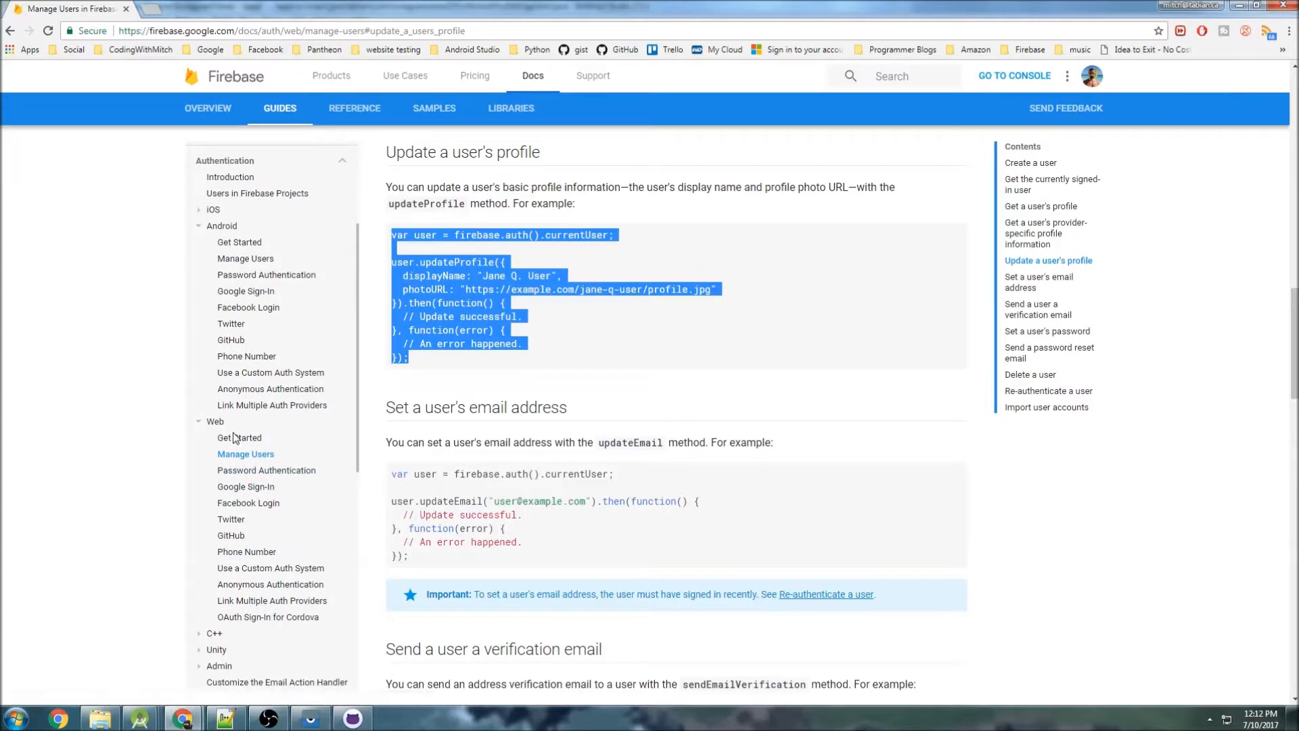
pyautogui.click(245, 258)
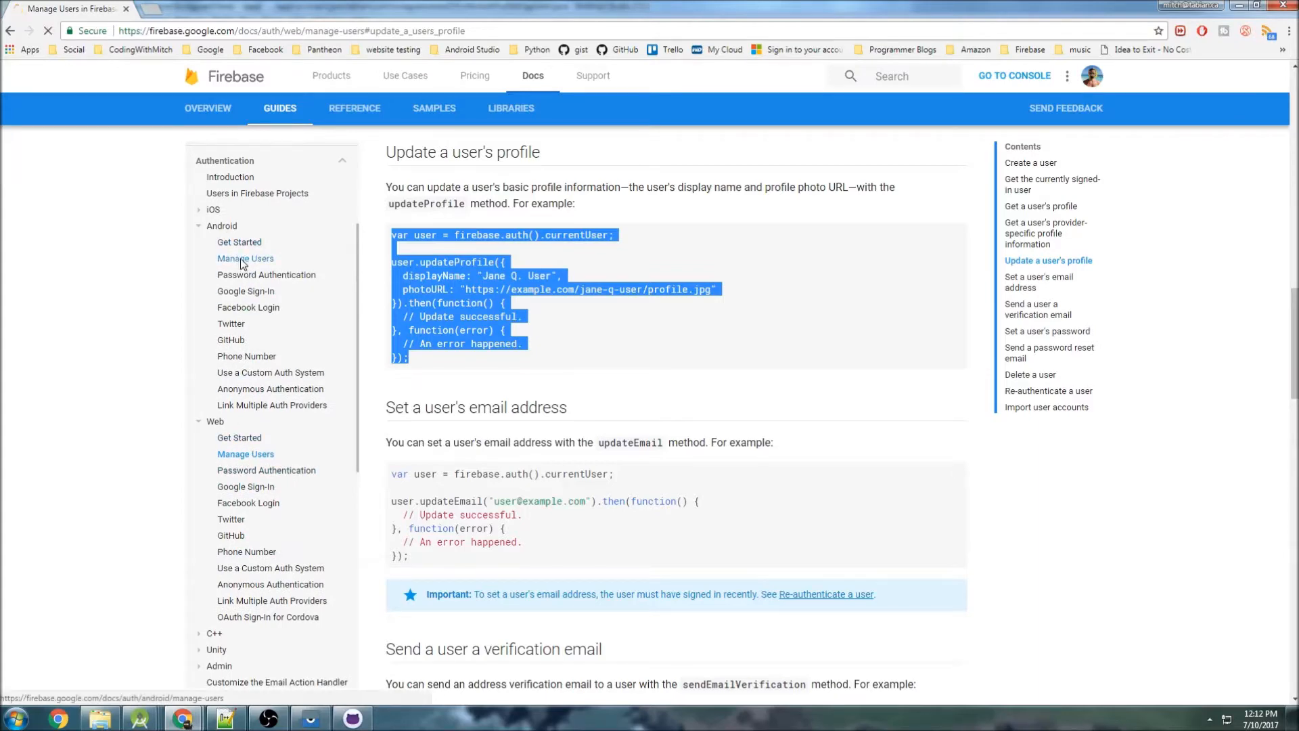
# Read the Android guide's Set a user's email address example and its recent sign-in note.
pyautogui.click(245, 257)
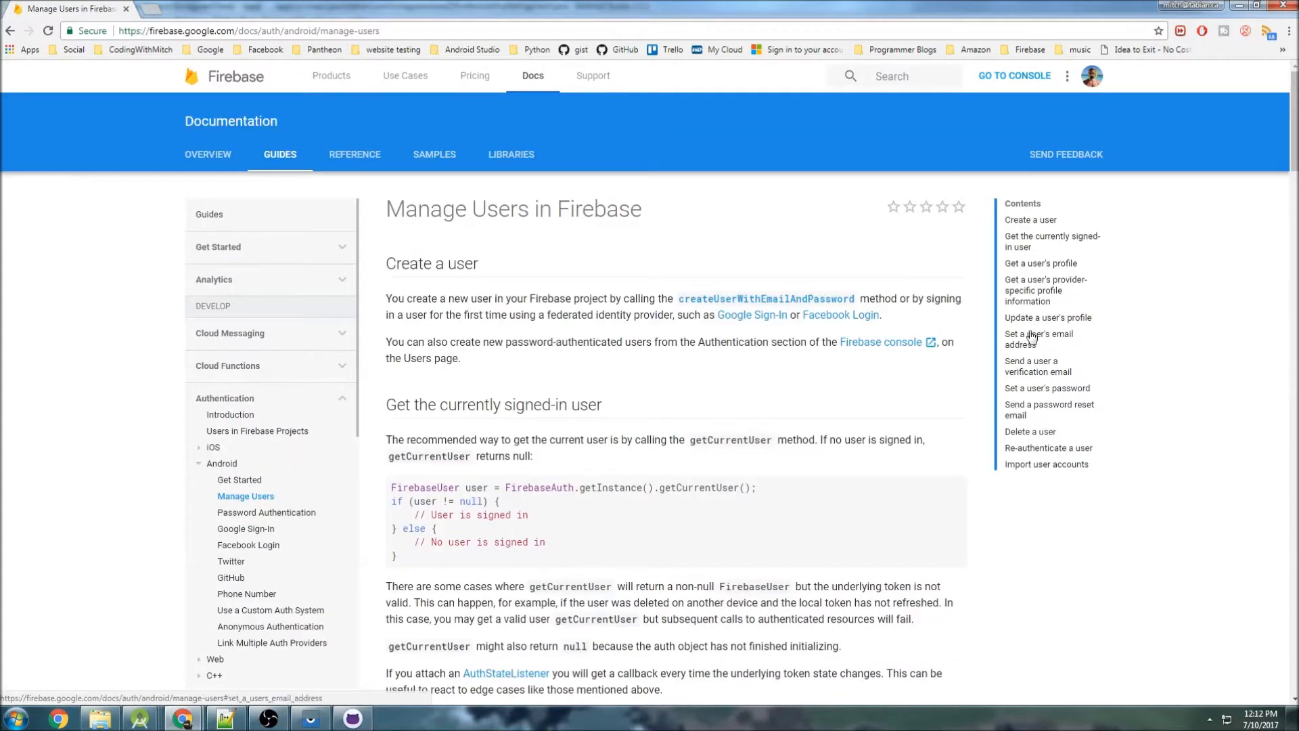
pyautogui.click(1047, 317)
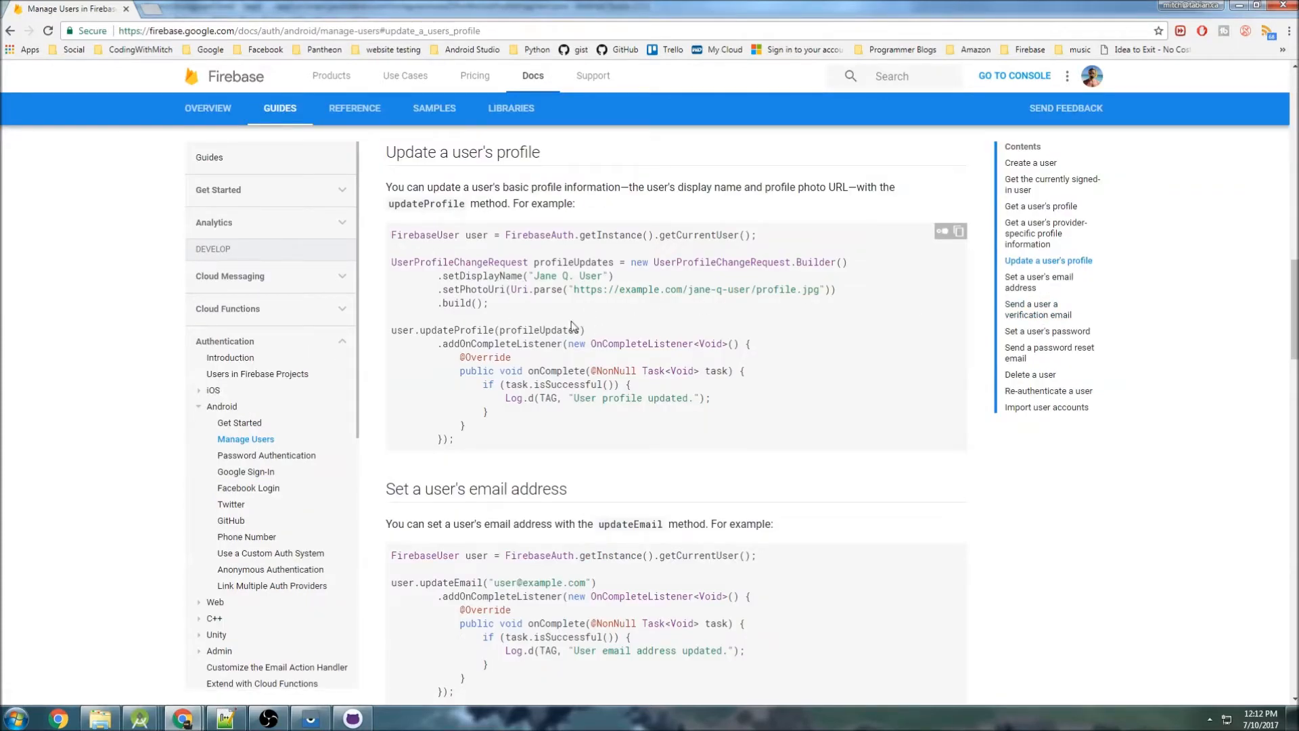
pyautogui.doubleClick(454, 329)
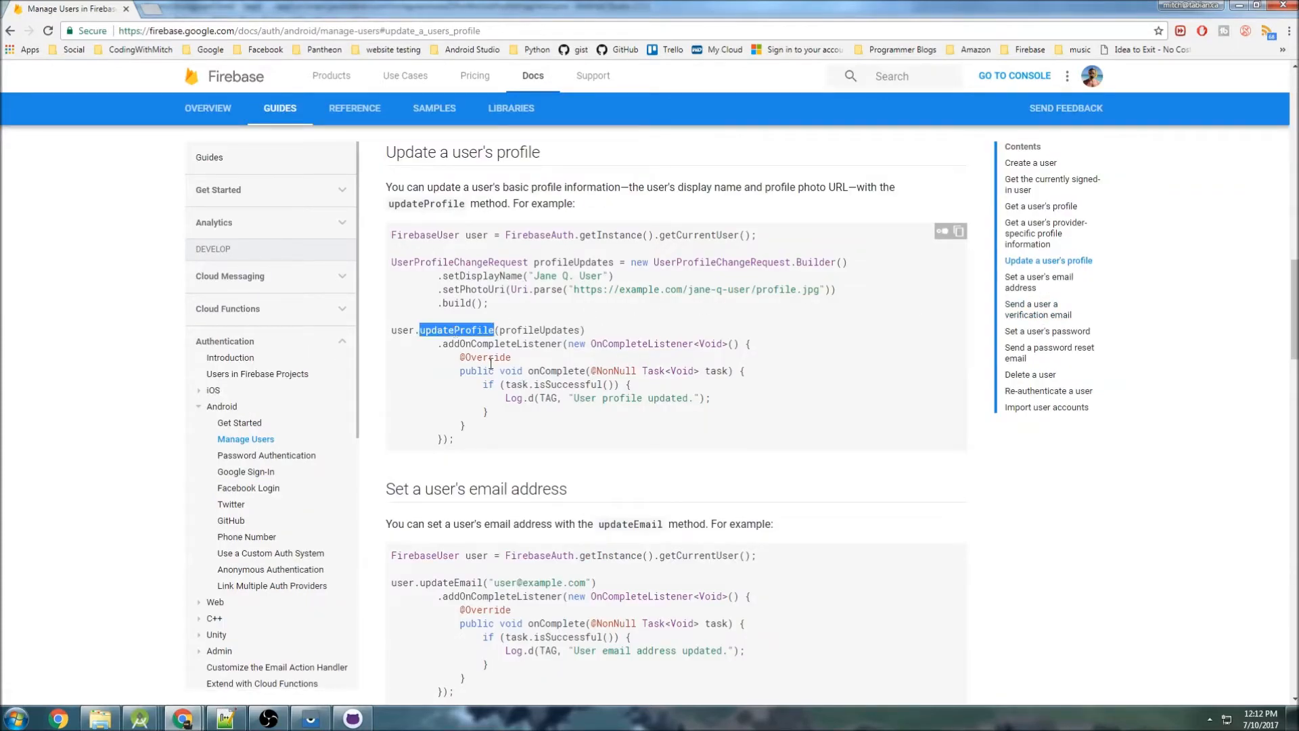
pyautogui.scroll(-3)
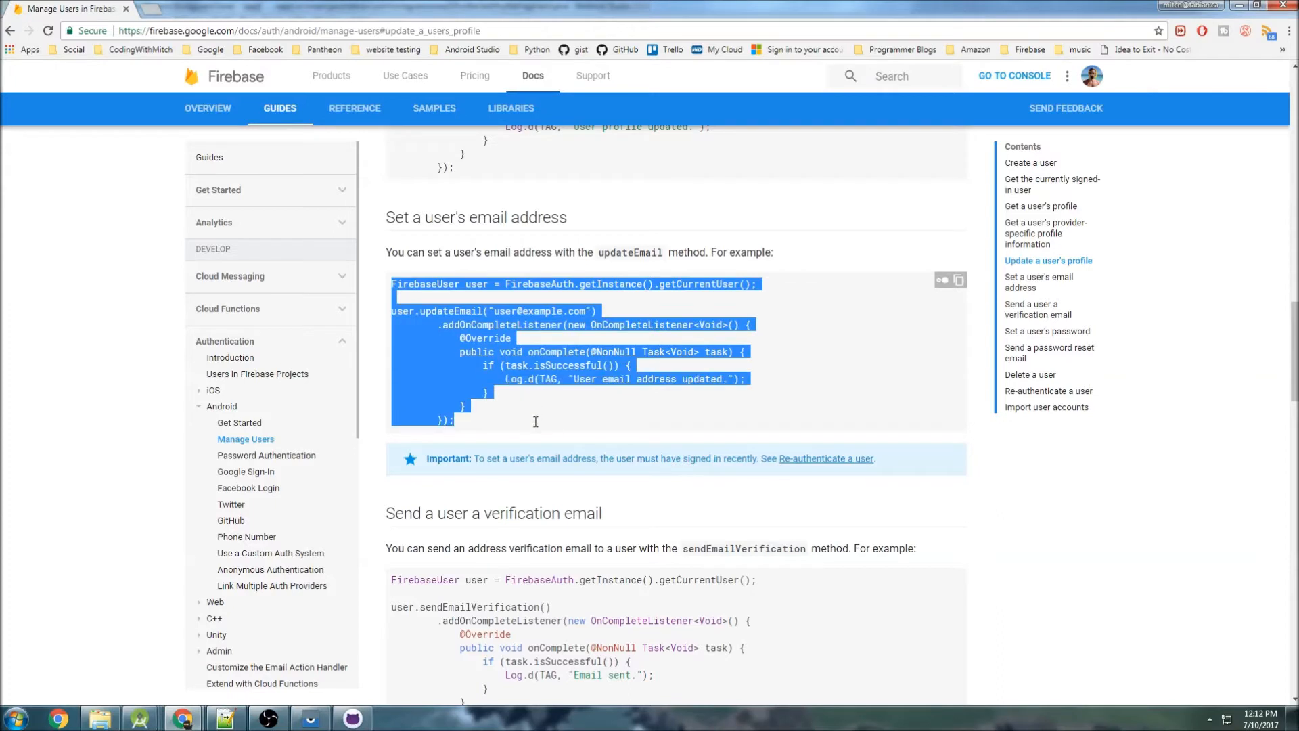
pyautogui.click(535, 421)
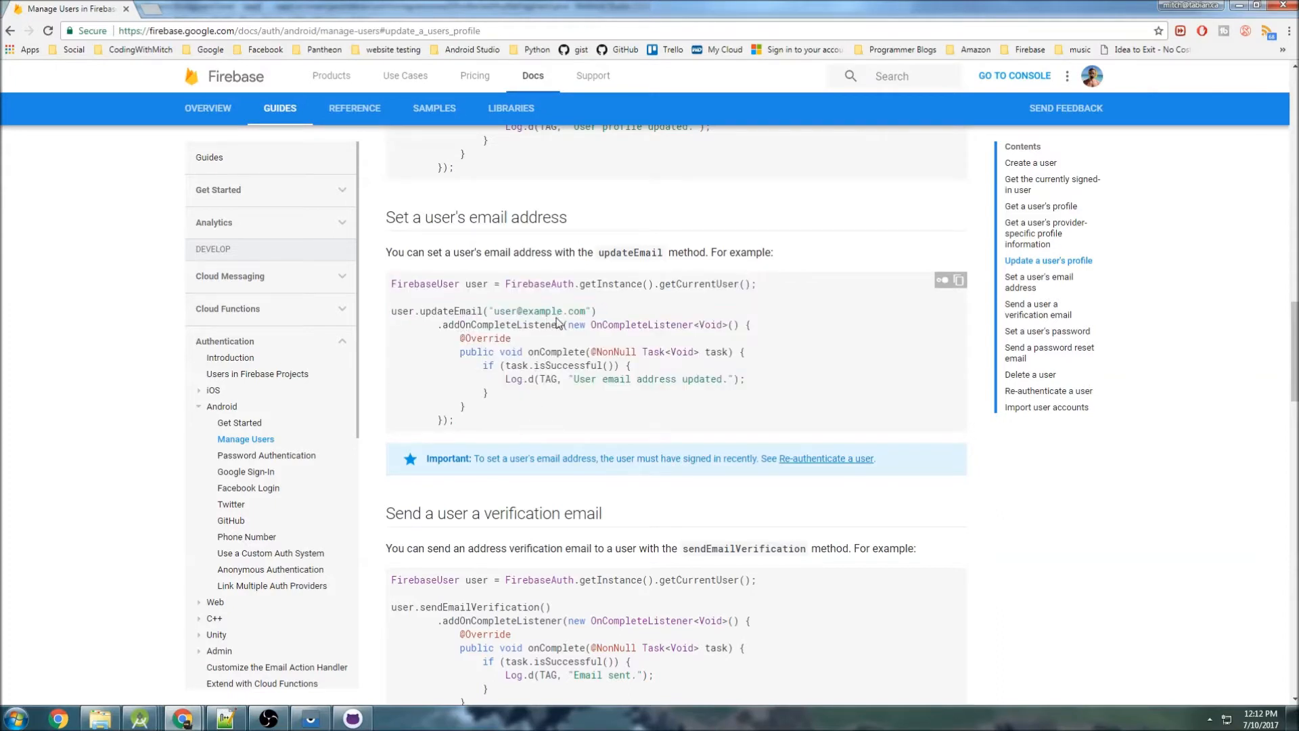
pyautogui.doubleClick(539, 311)
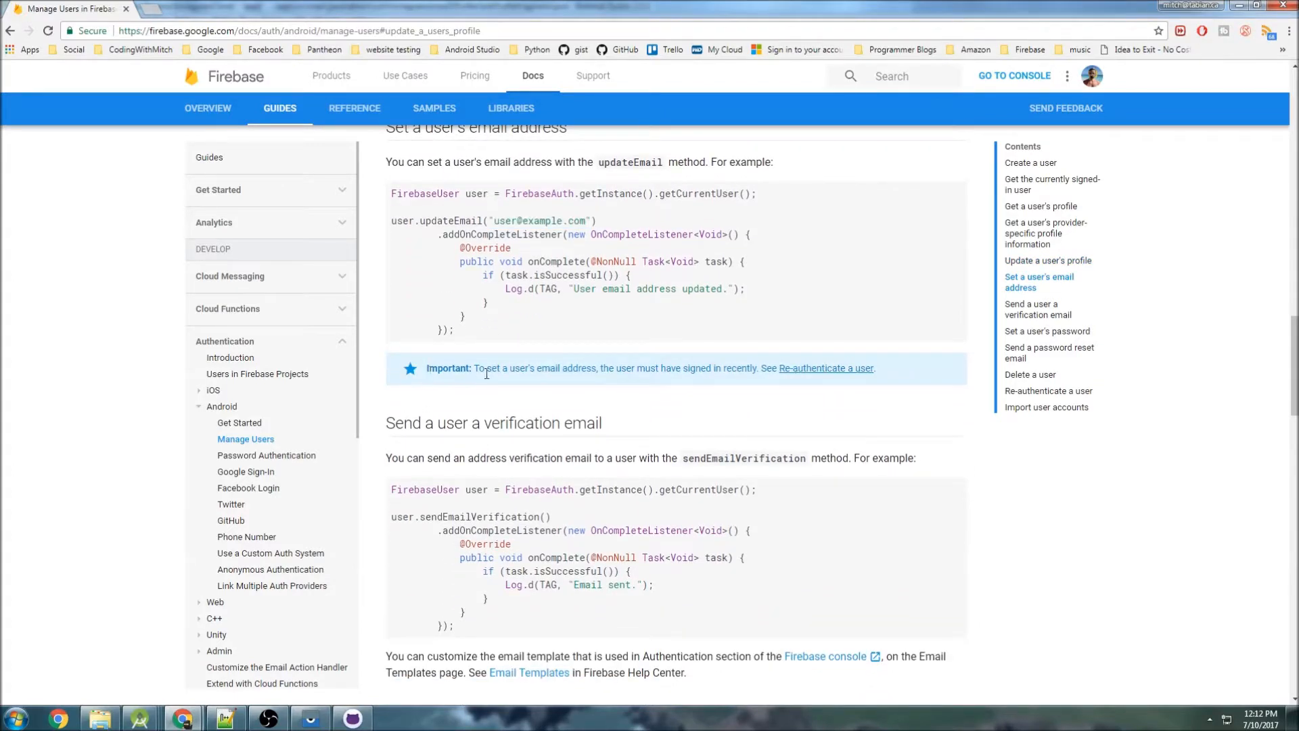
pyautogui.moveTo(722, 383)
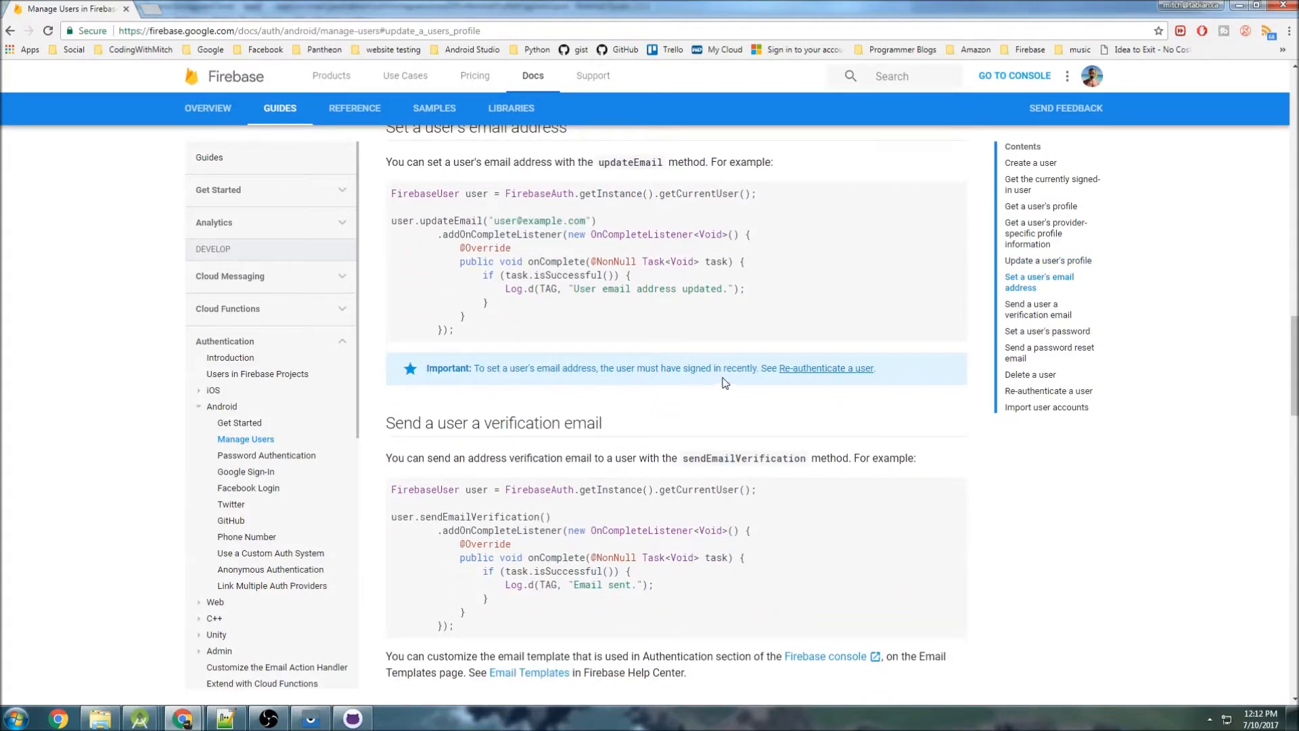
pyautogui.moveTo(843, 380)
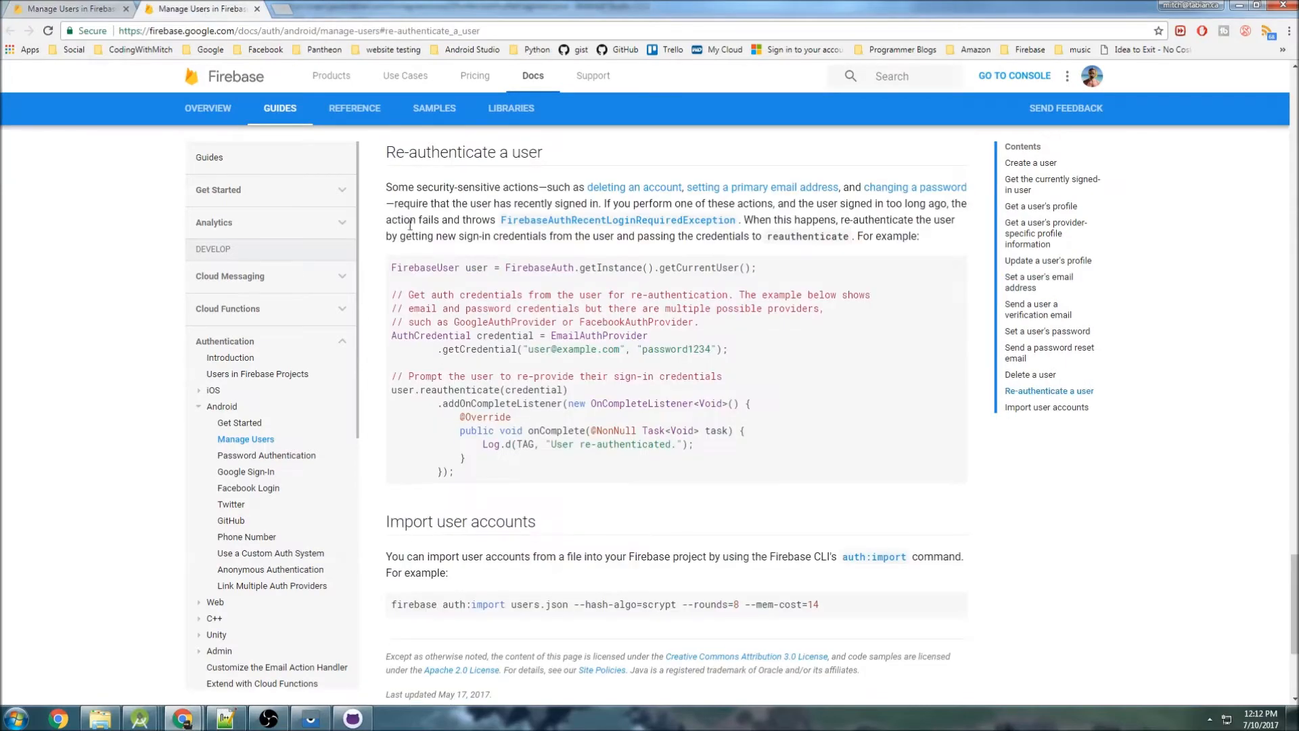
pyautogui.moveTo(692, 418)
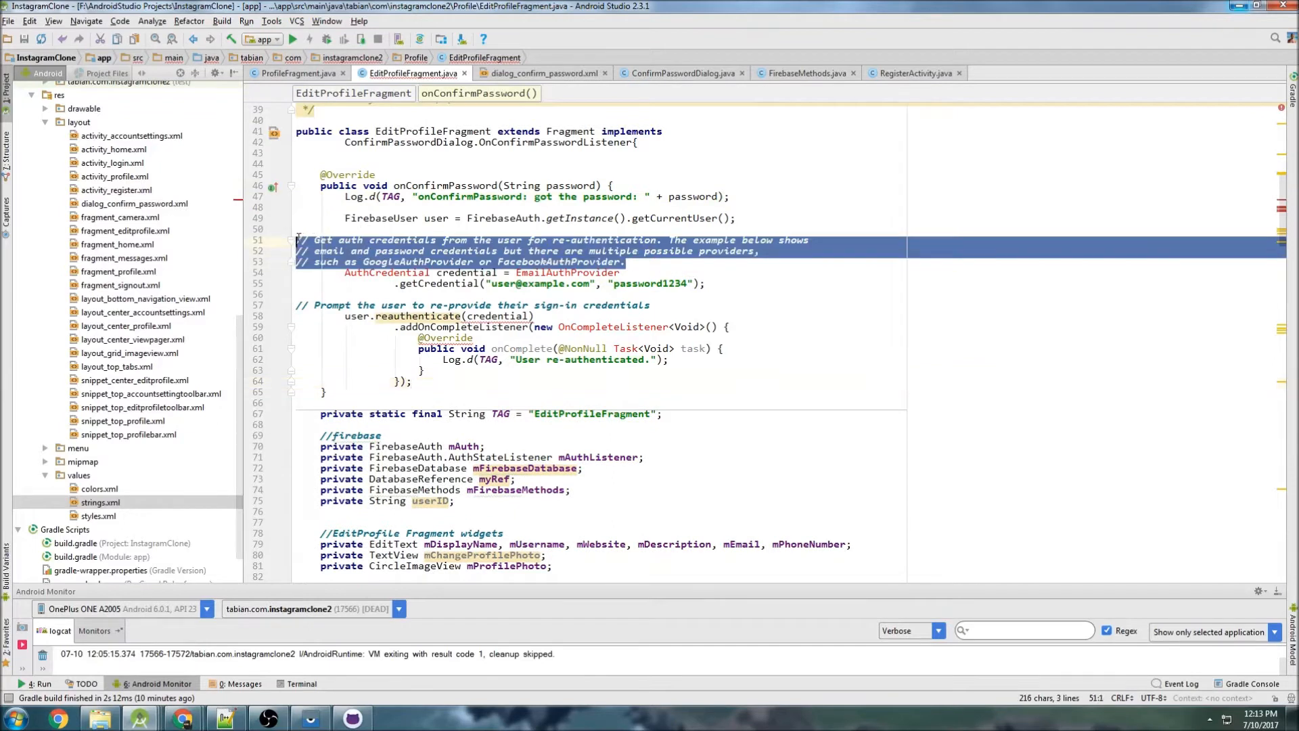
pyautogui.click(398, 303)
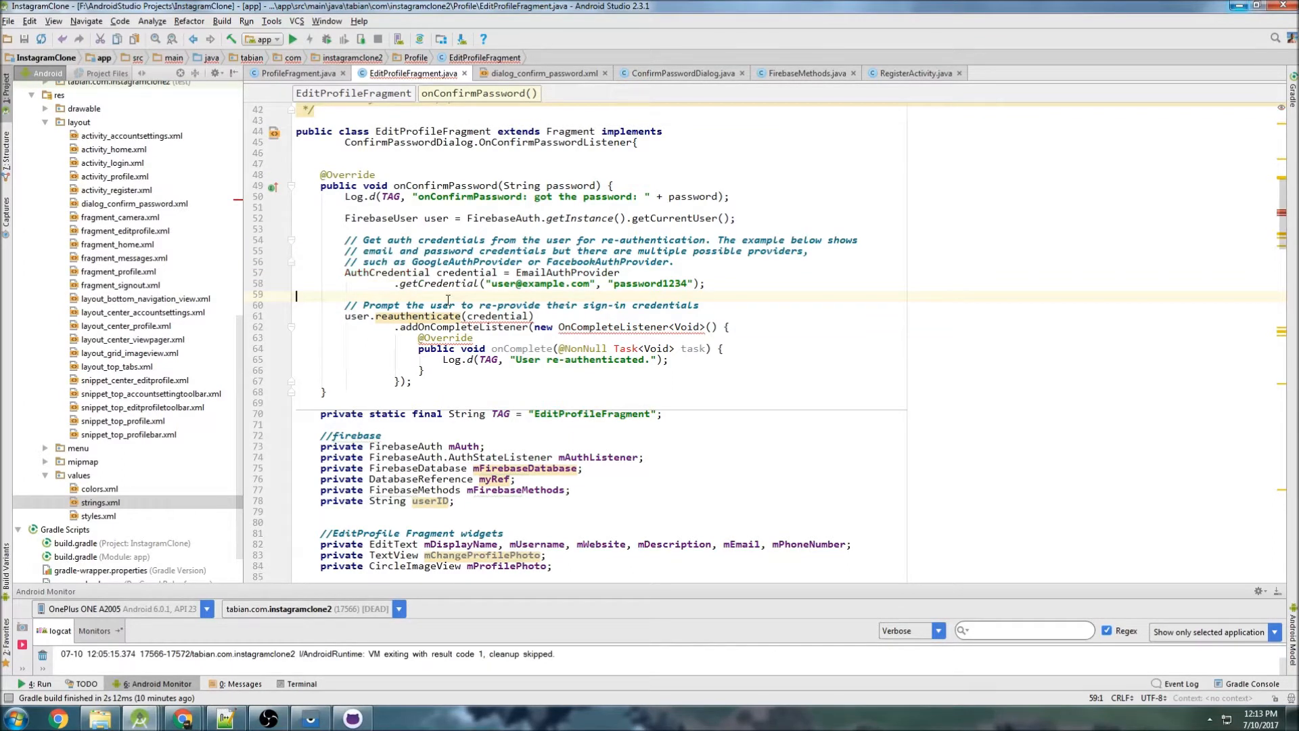
pyautogui.click(474, 272)
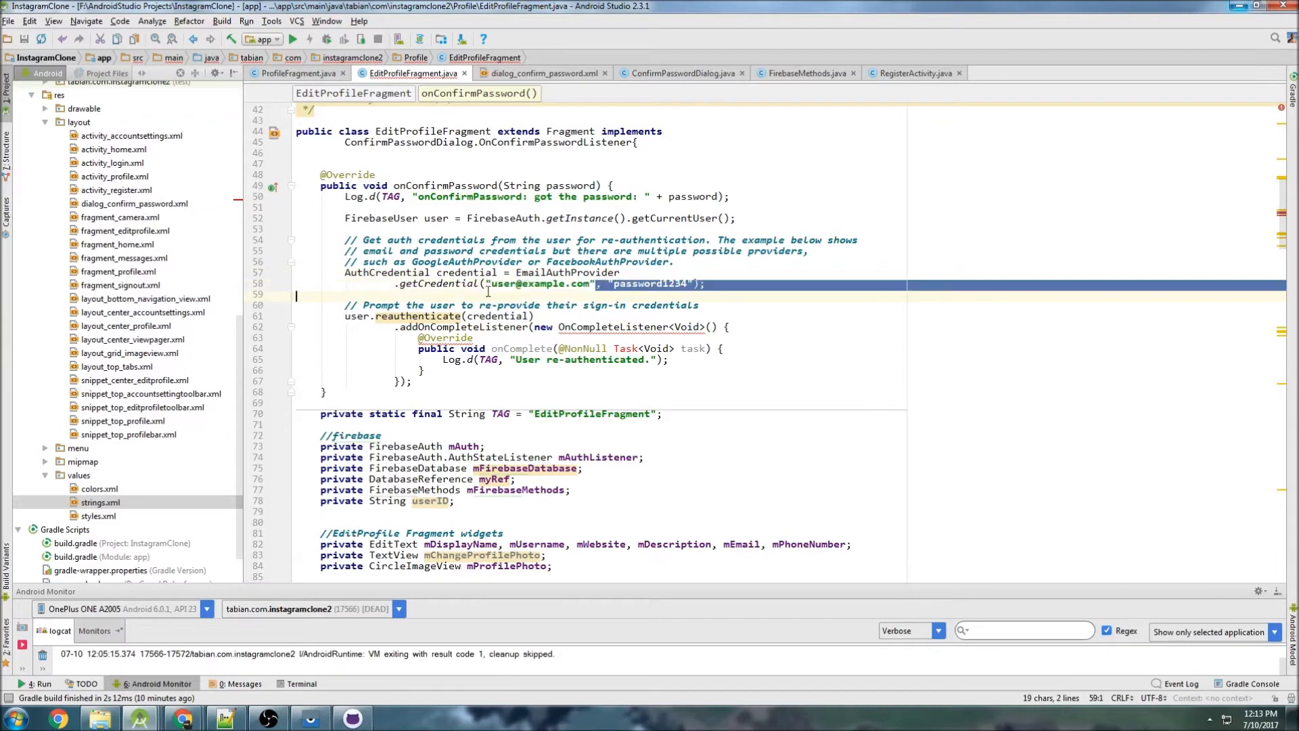
pyautogui.write('mAuth.')
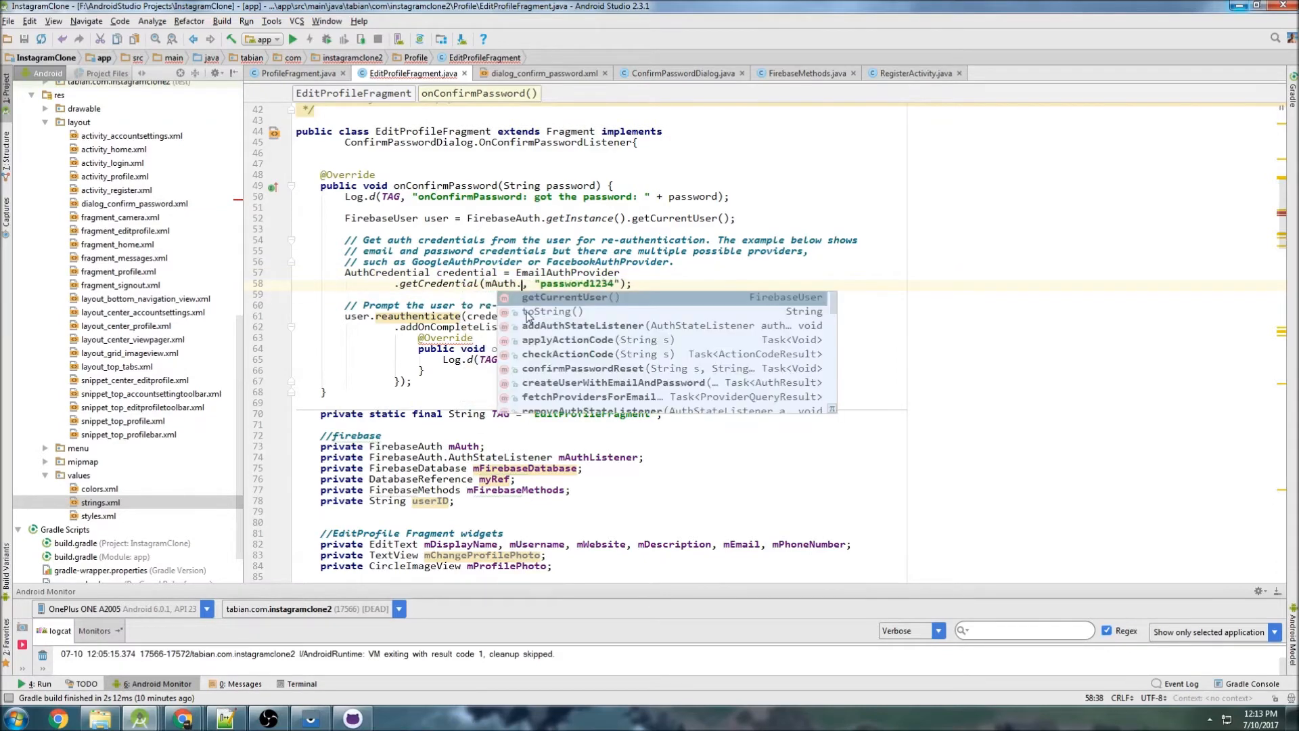
pyautogui.write('getCurrentUser().getEmail()')
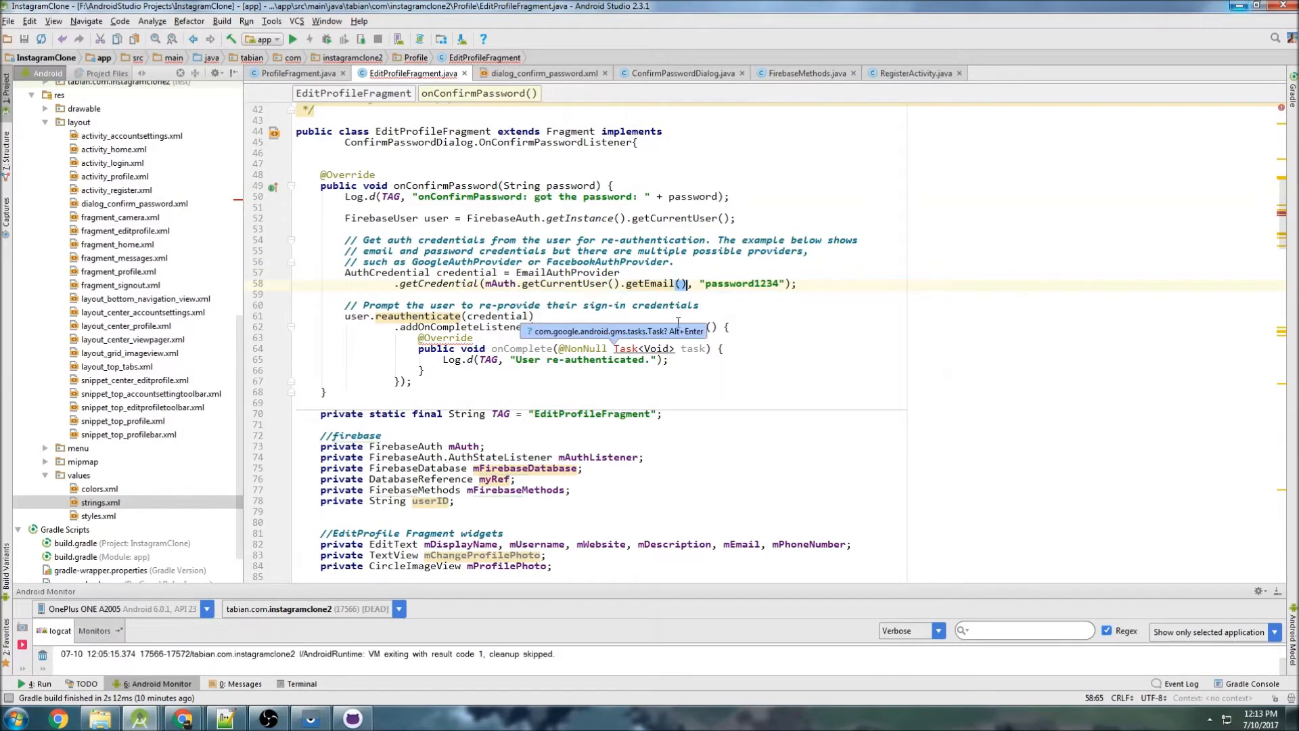
pyautogui.doubleClick(743, 284)
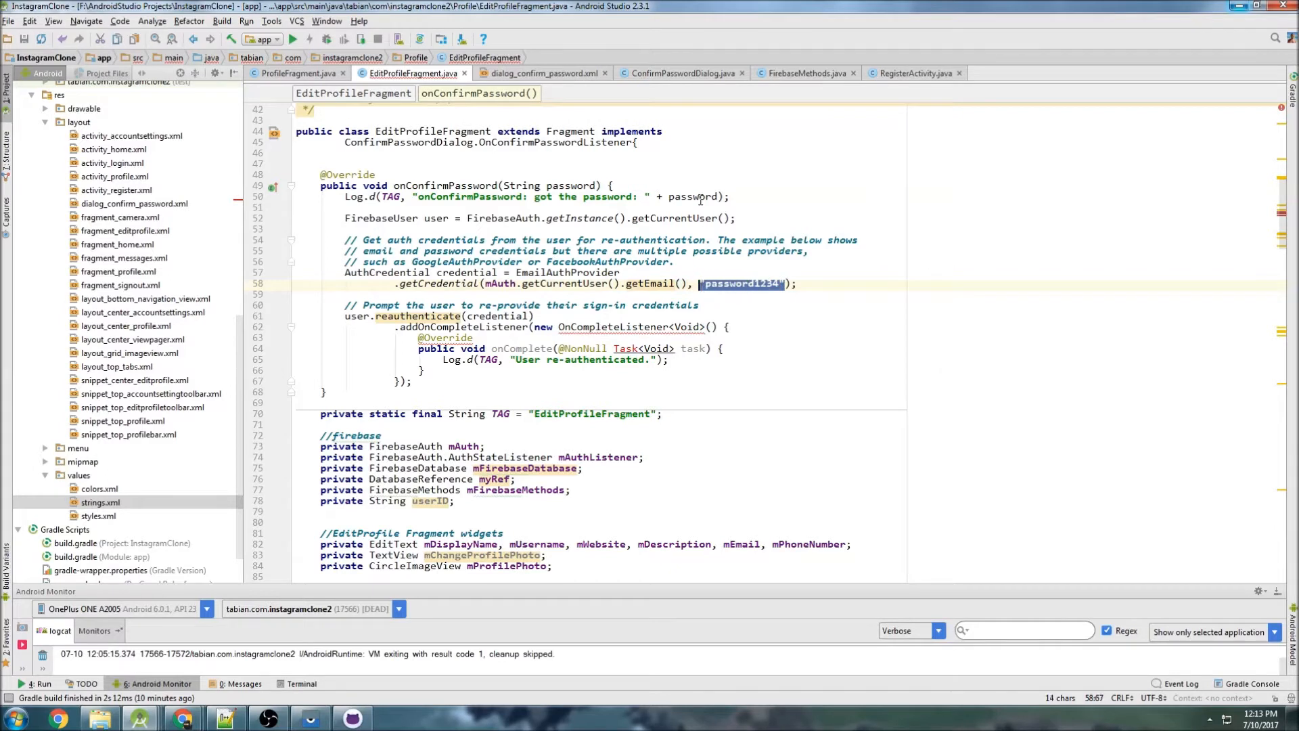
pyautogui.write('password')
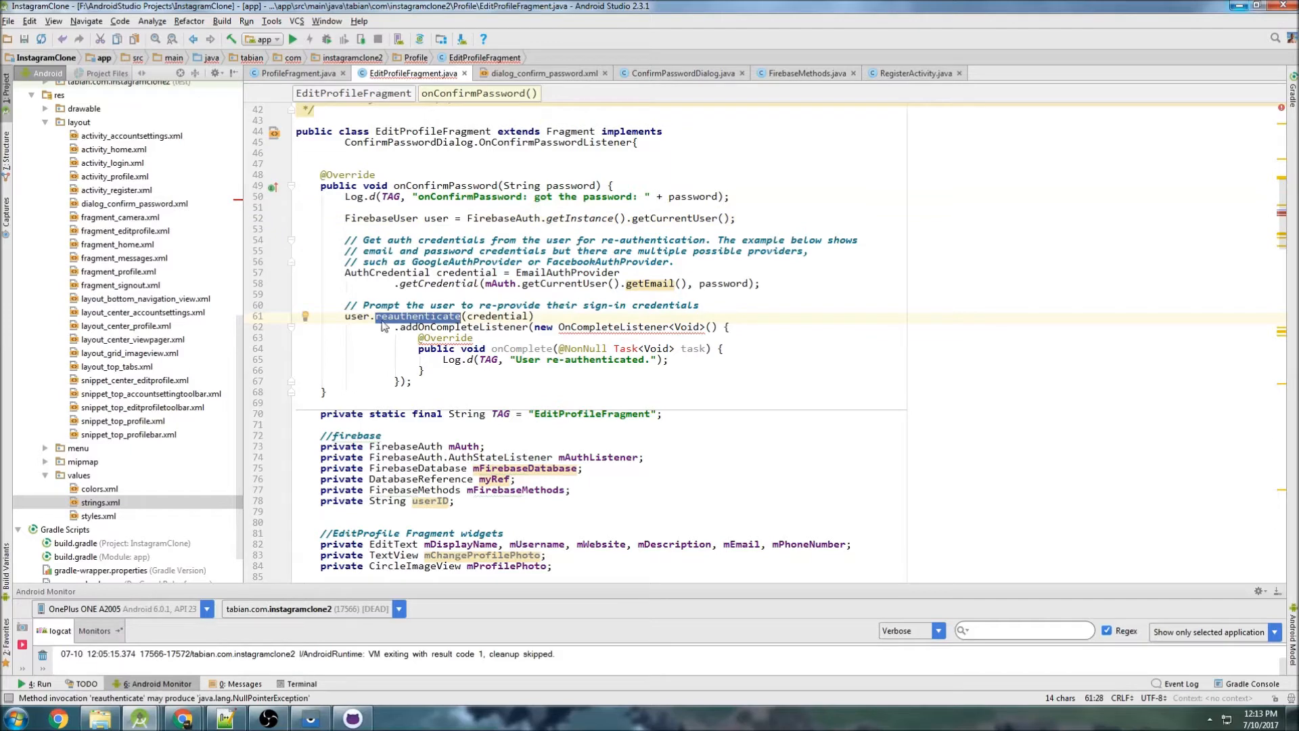
pyautogui.write('mAuth.getCurrentU')
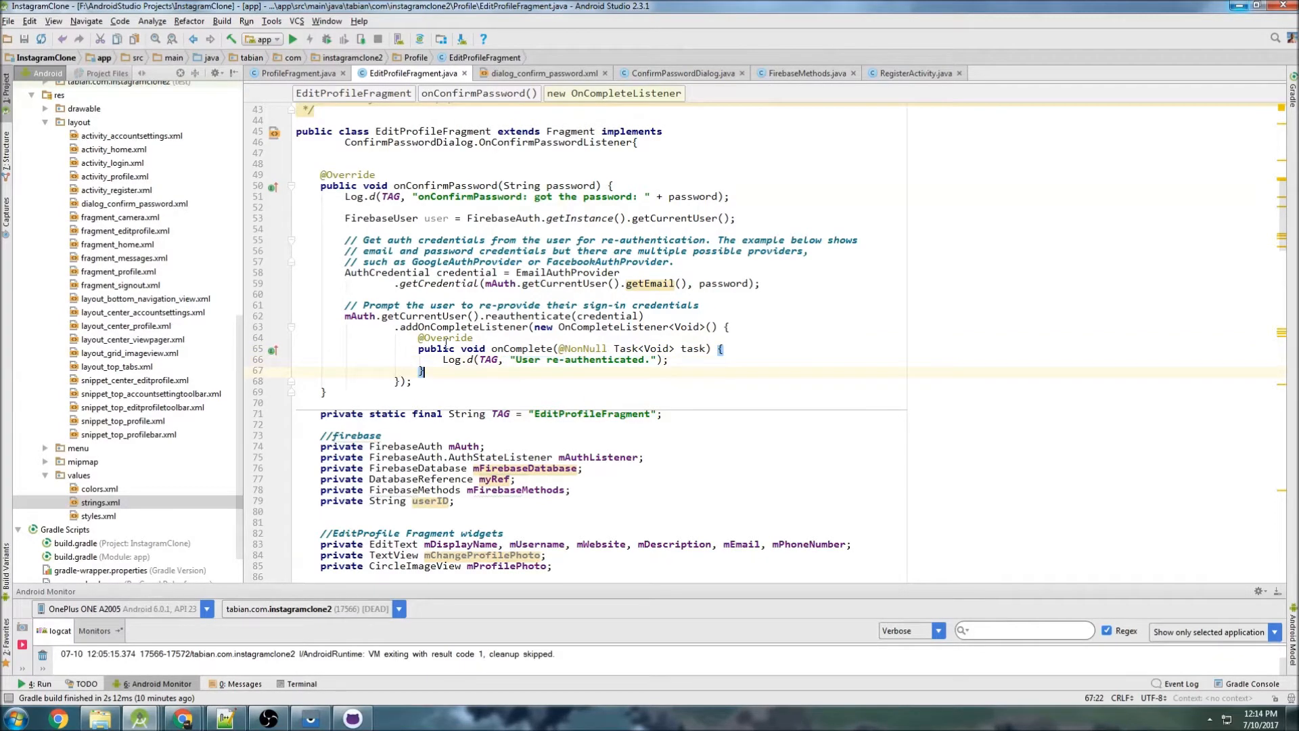
# Wrap the 'User re-authenticated.' log in if(task.isSuccessful()) inside onComplete.
pyautogui.scroll(-3)
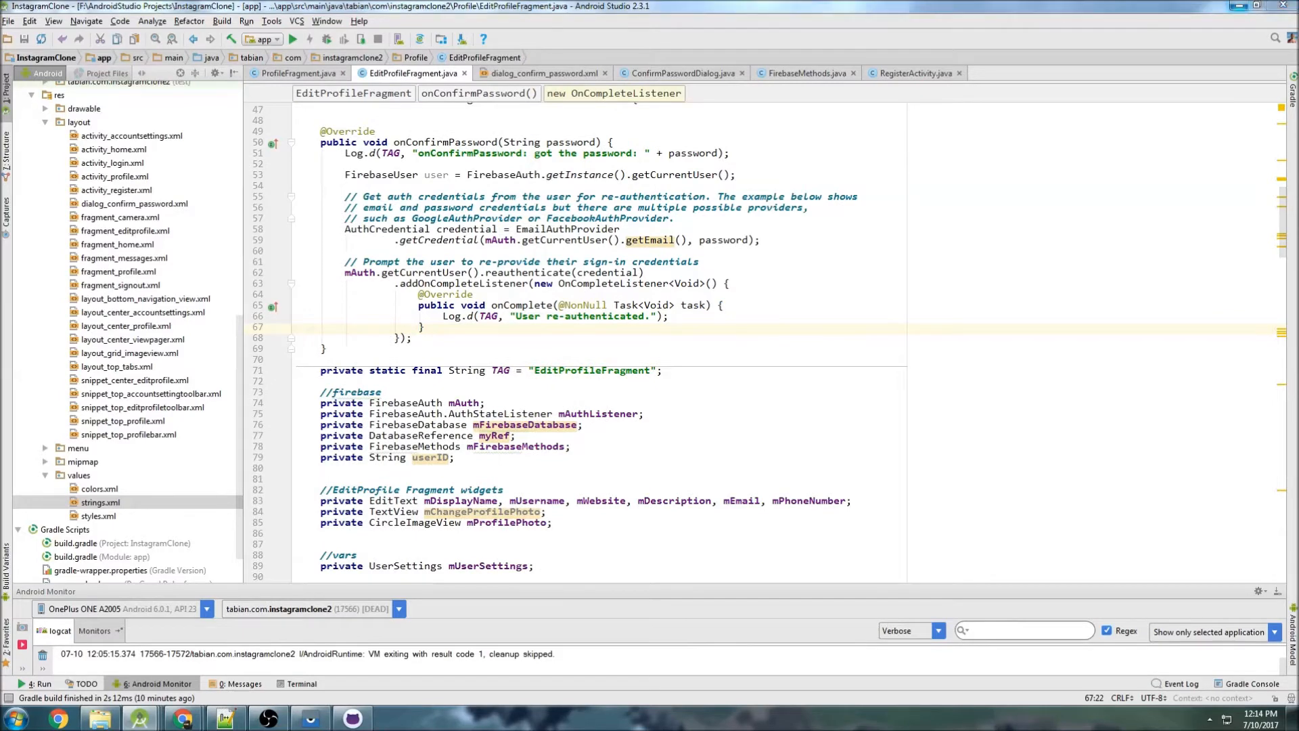
pyautogui.write('if(){')
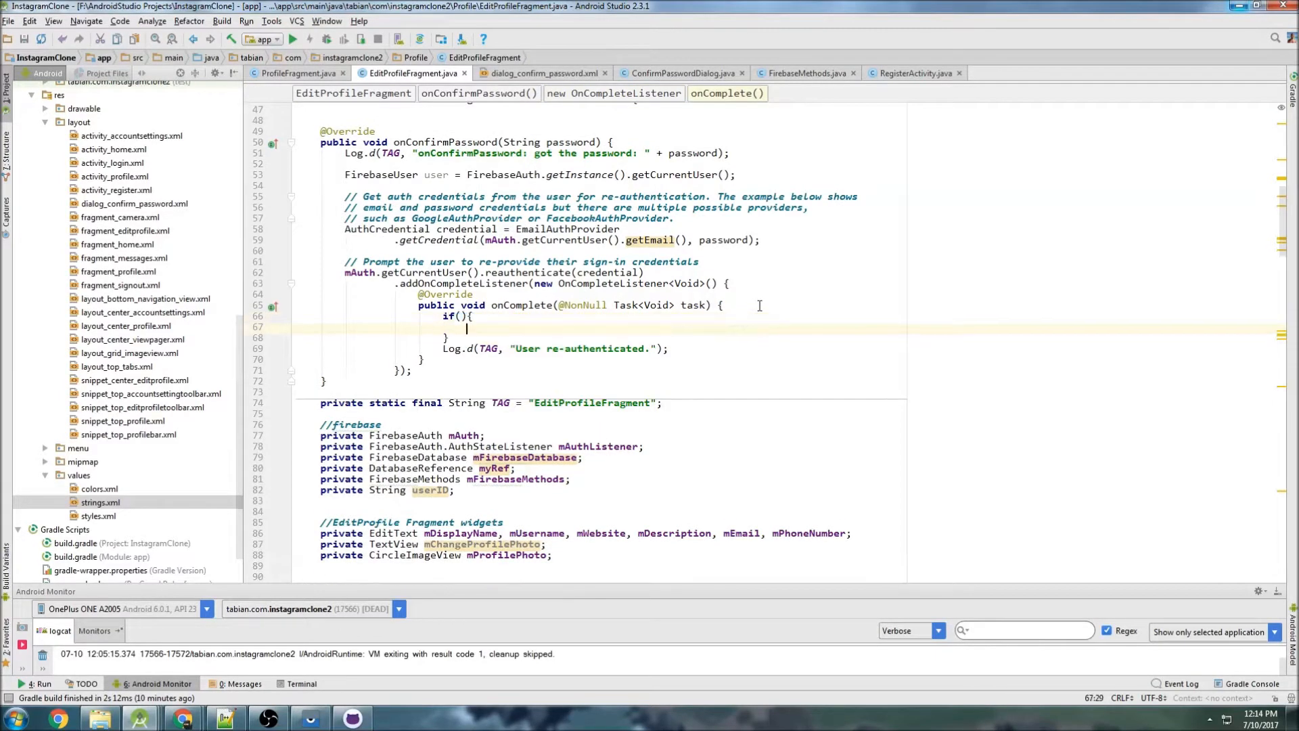
pyautogui.write('task.isSuccessful(')
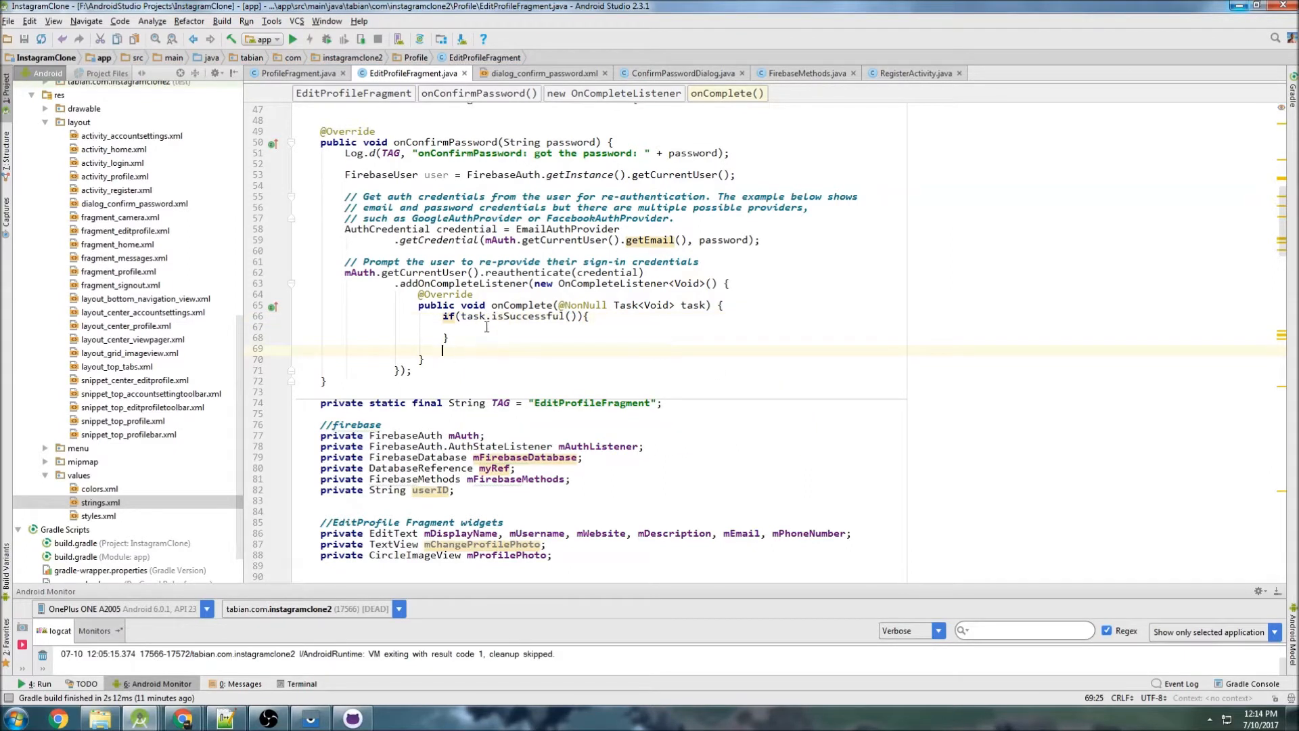
pyautogui.write('To')
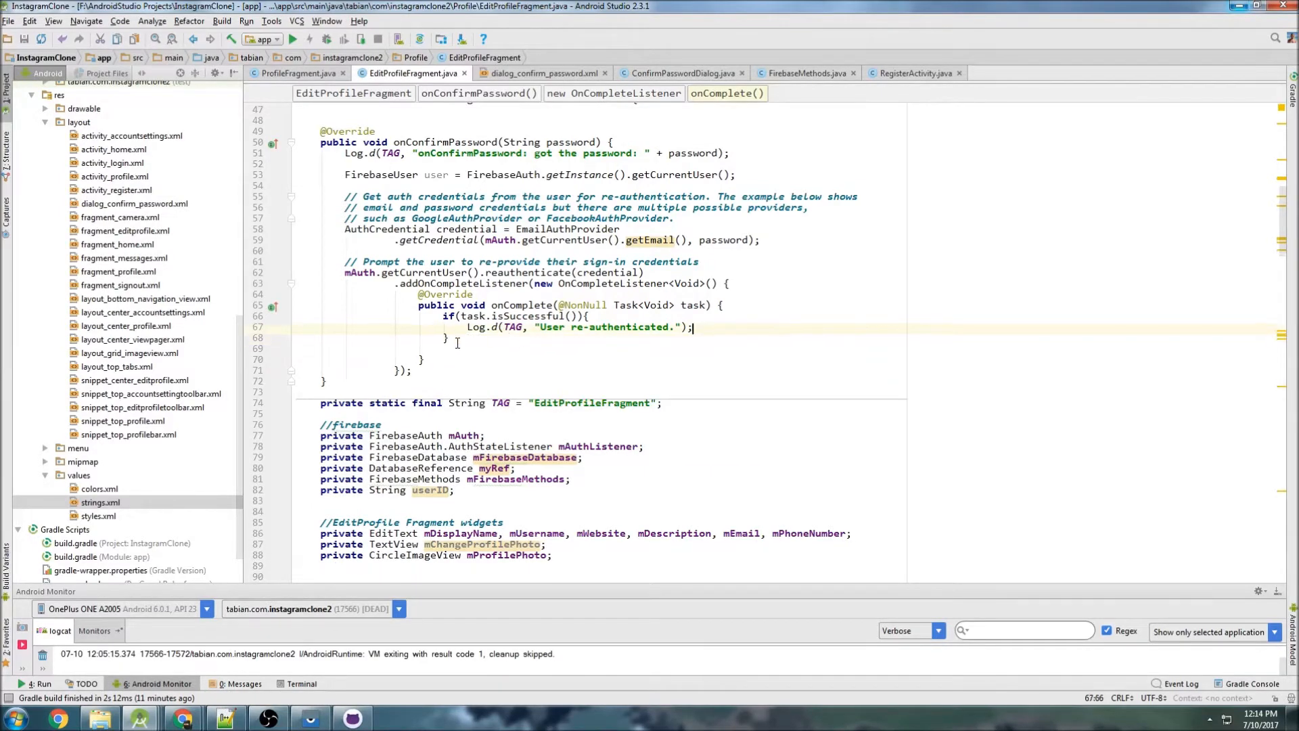
pyautogui.click(446, 339)
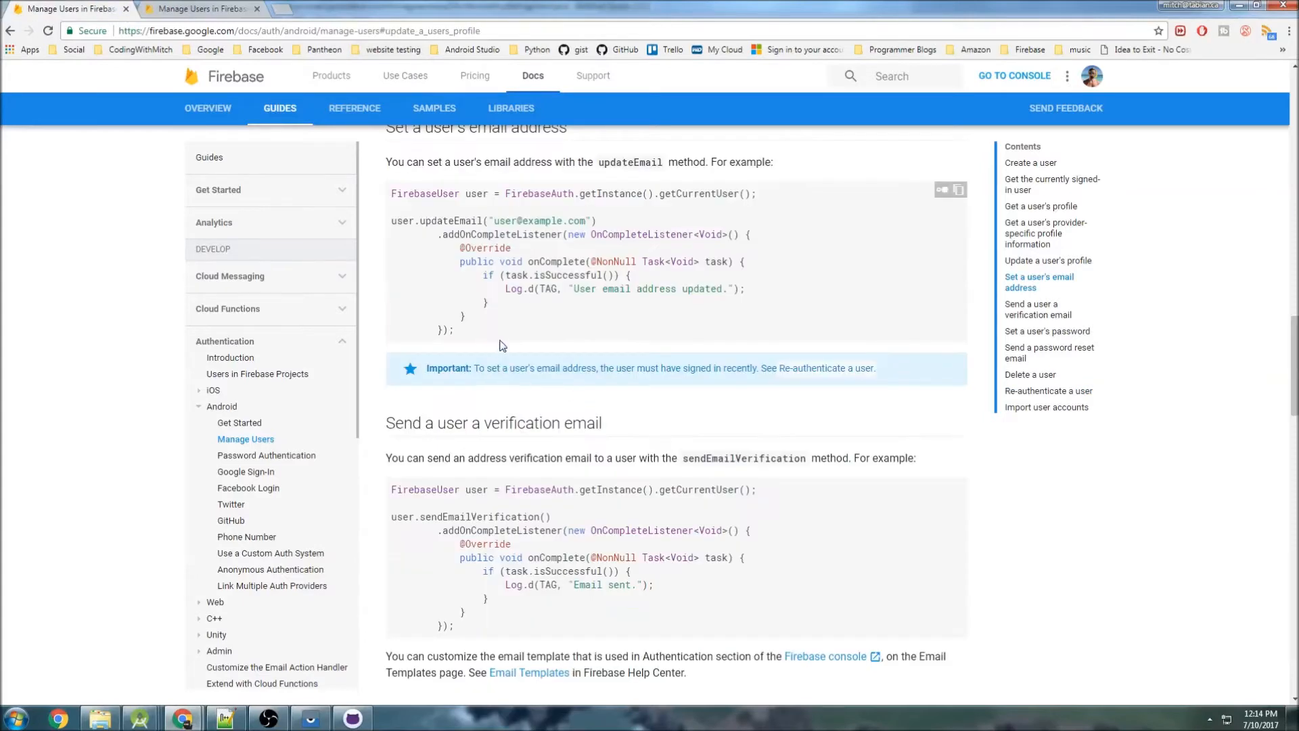
# Review the updateEmail sample and recent sign-in note, then jump to Re-authenticate a user.
pyautogui.moveTo(475, 368); pyautogui.dragTo(719, 368)
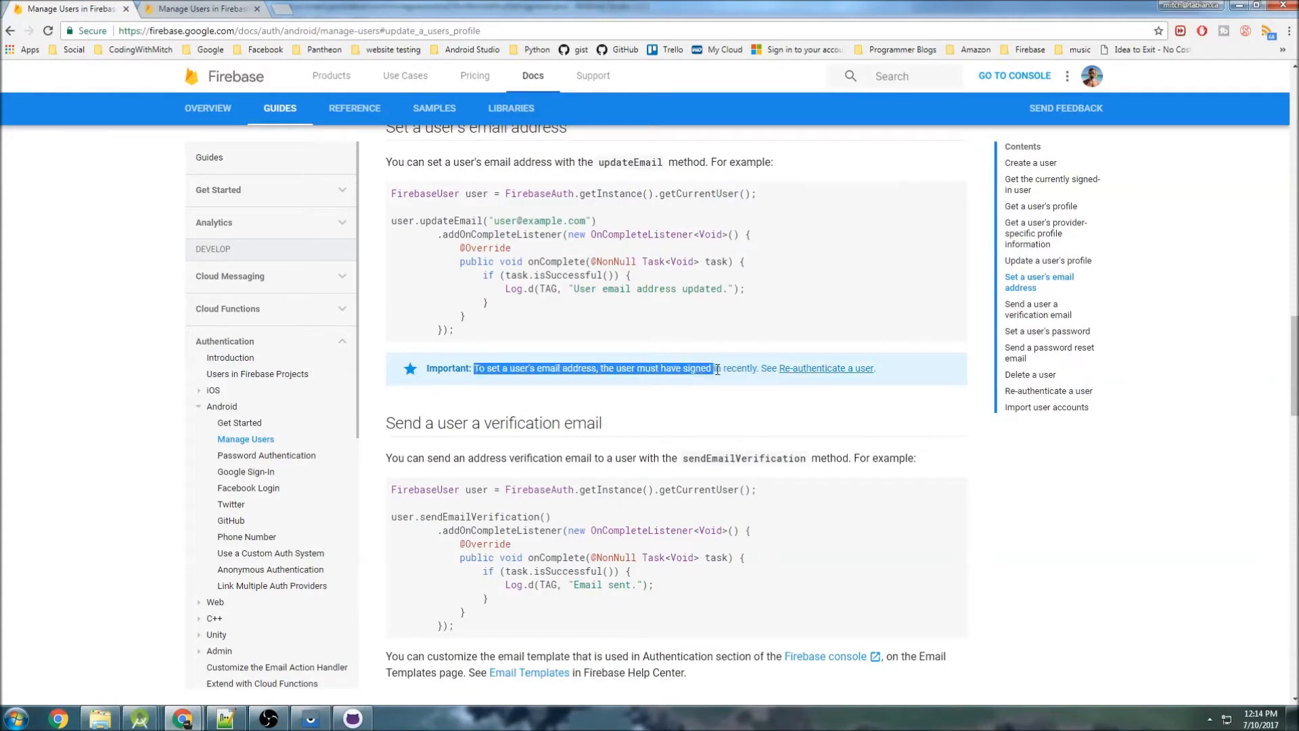
pyautogui.click(754, 410)
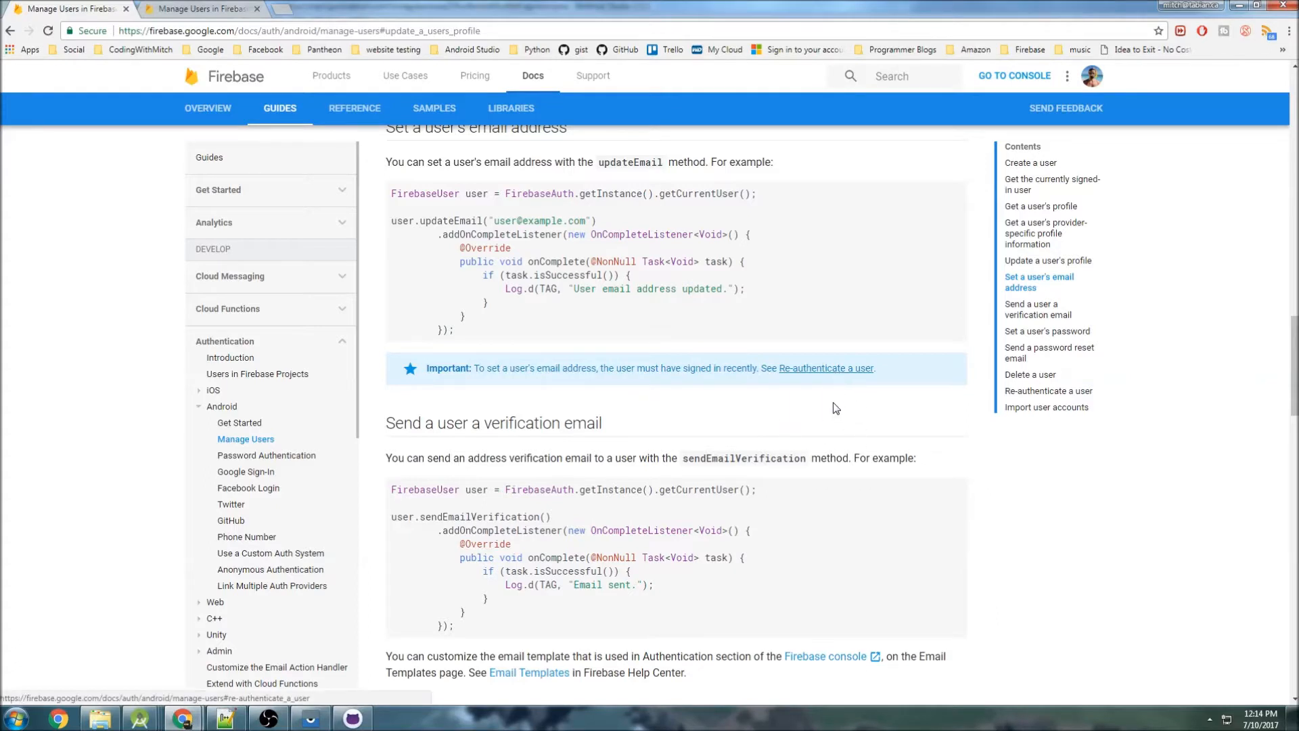
pyautogui.moveTo(801, 403)
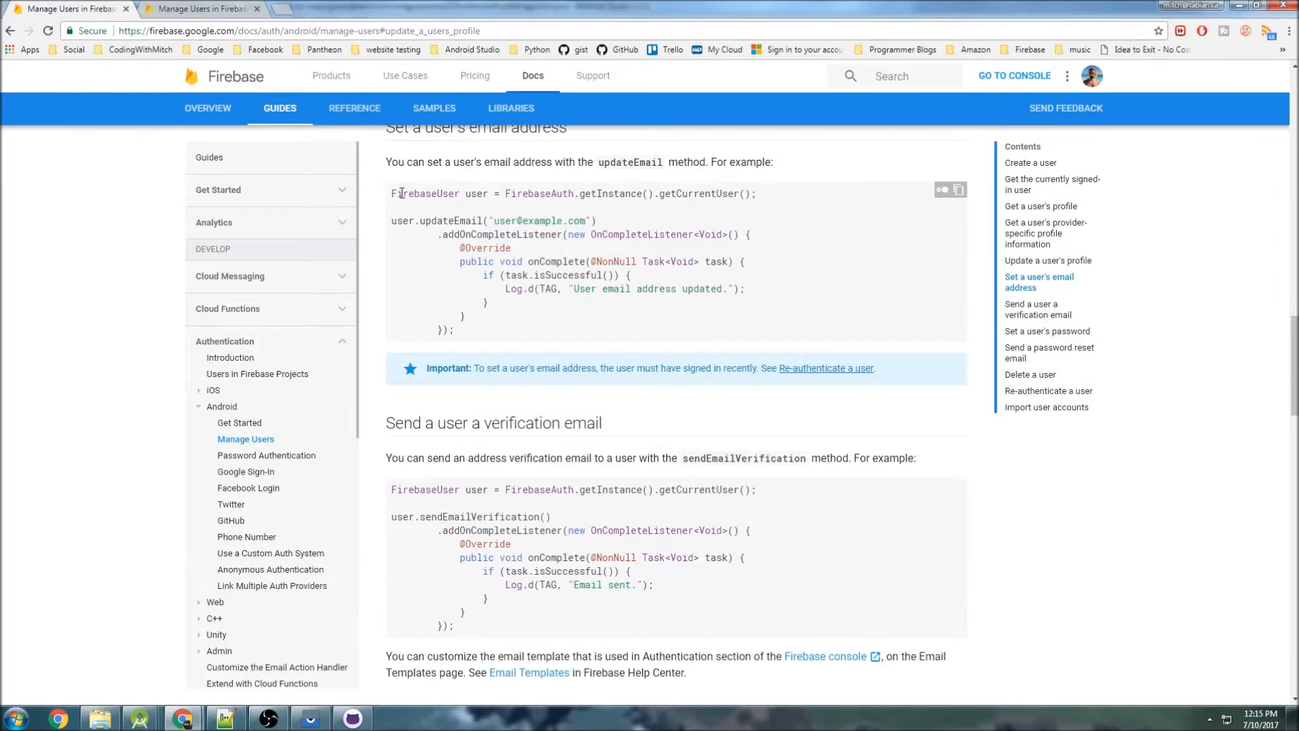
pyautogui.moveTo(395, 193); pyautogui.dragTo(454, 329)
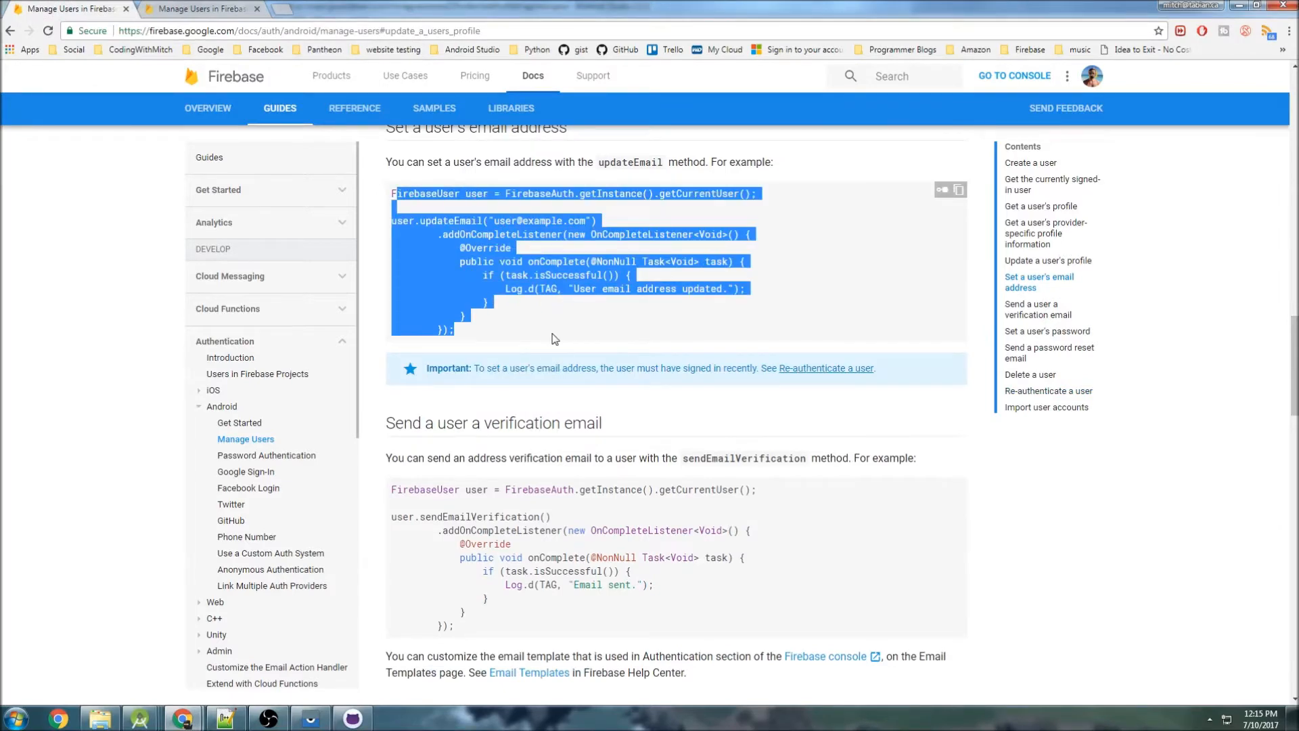
pyautogui.click(1048, 390)
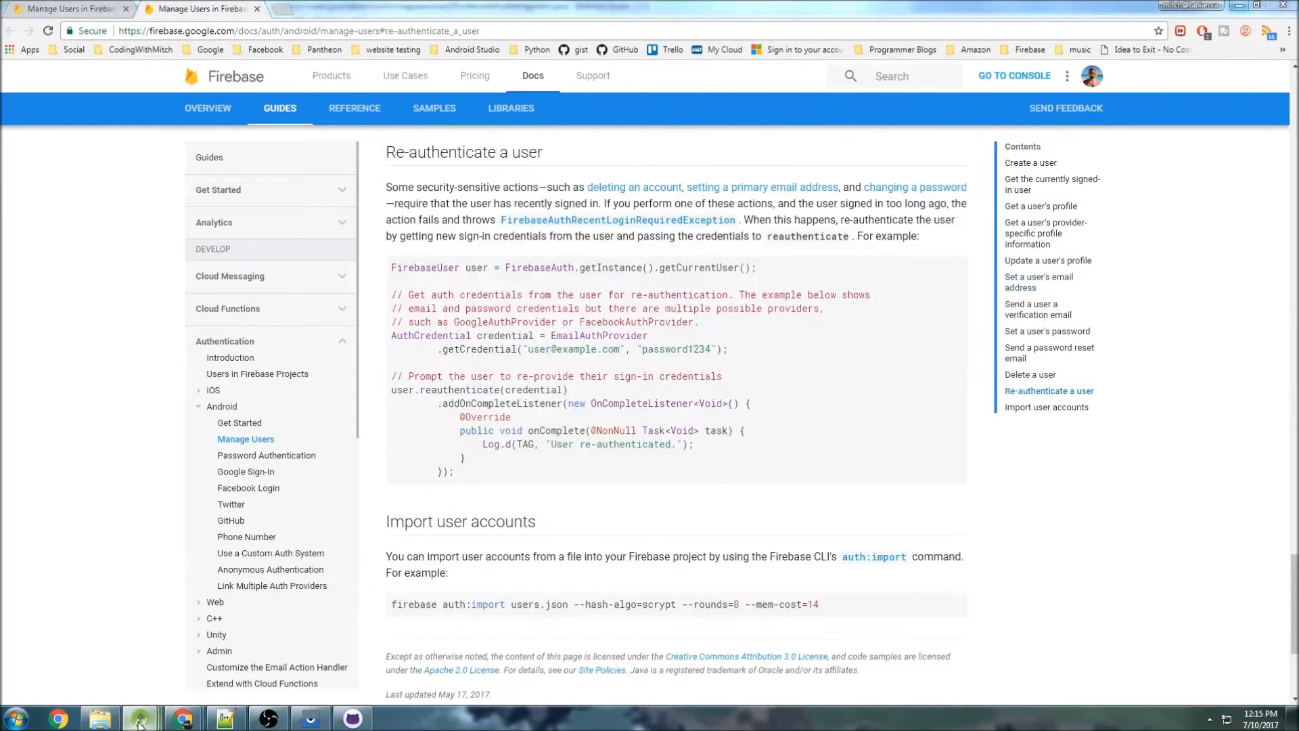
pyautogui.click(140, 717)
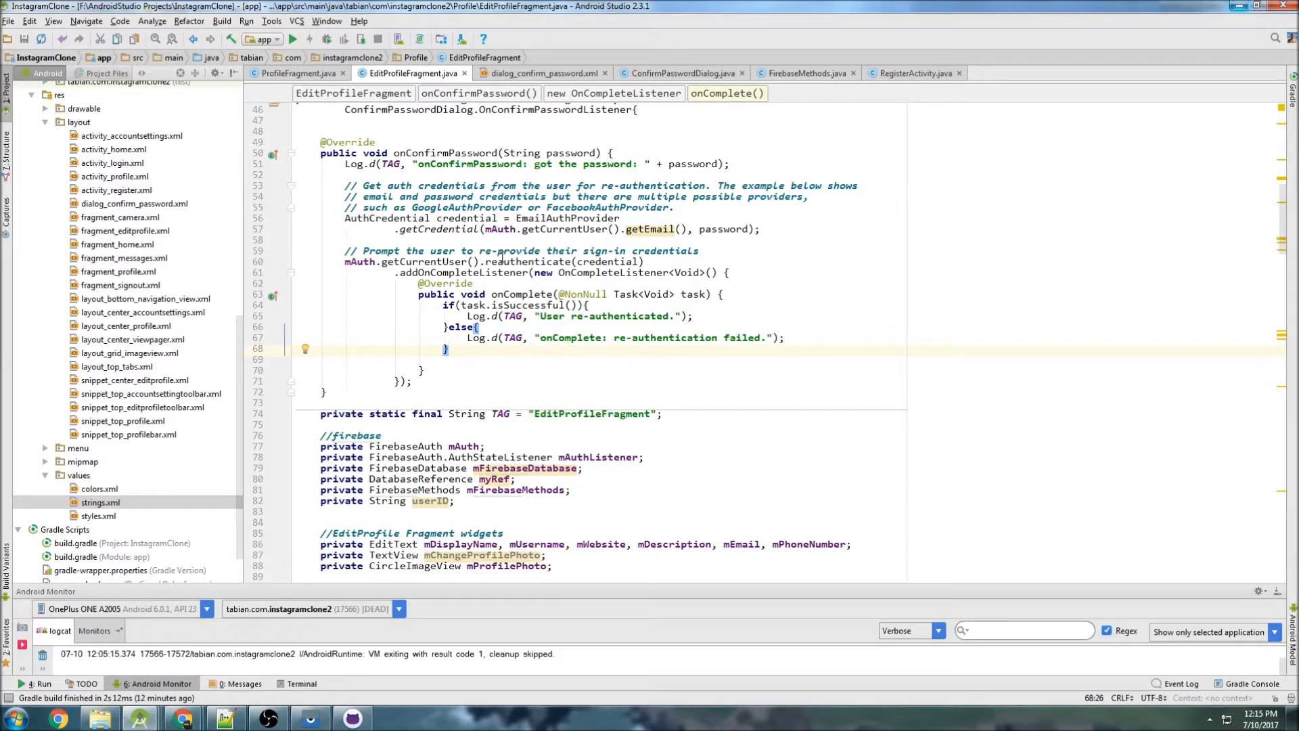
pyautogui.moveTo(503, 252)
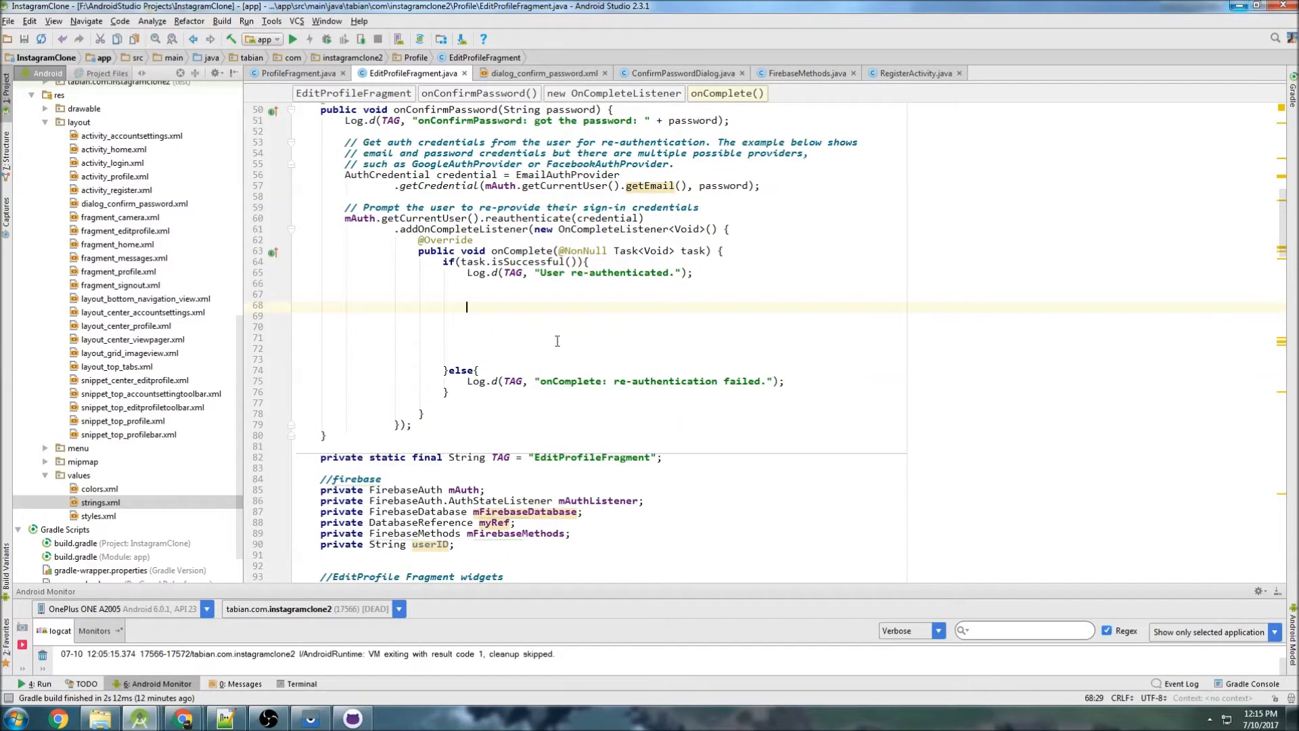
# Scroll through the callback's else branch logging 'onComplete: re-authentication failed.'.
pyautogui.scroll(-3)
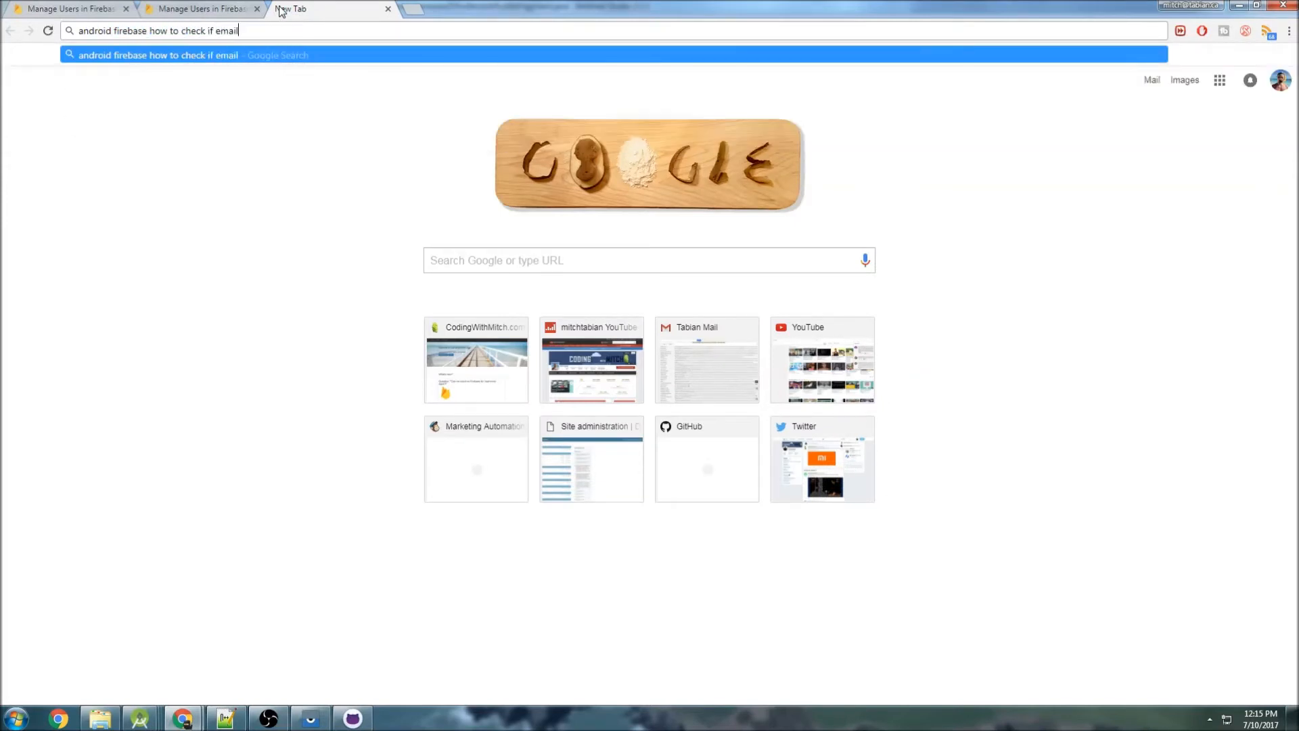
# Search 'android firebase how to check if email already exists' and scroll the results.
pyautogui.write('already exists')
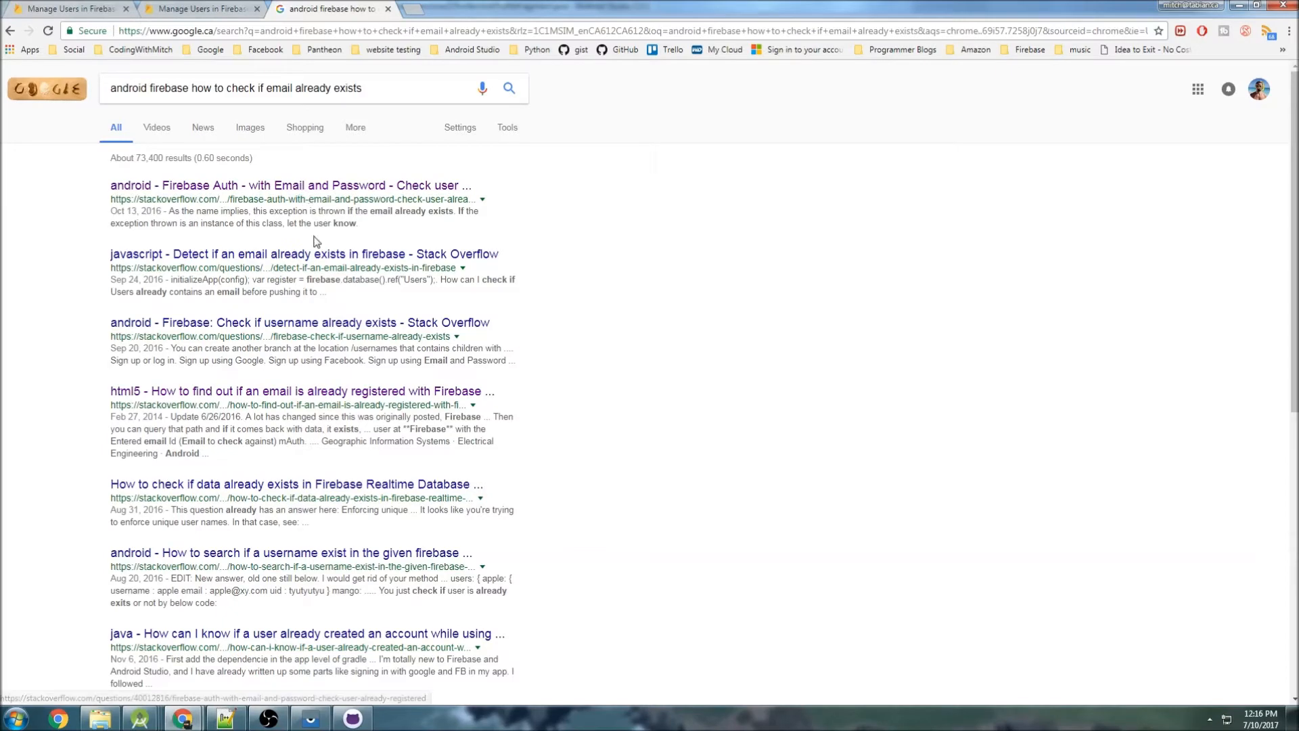
pyautogui.scroll(-3)
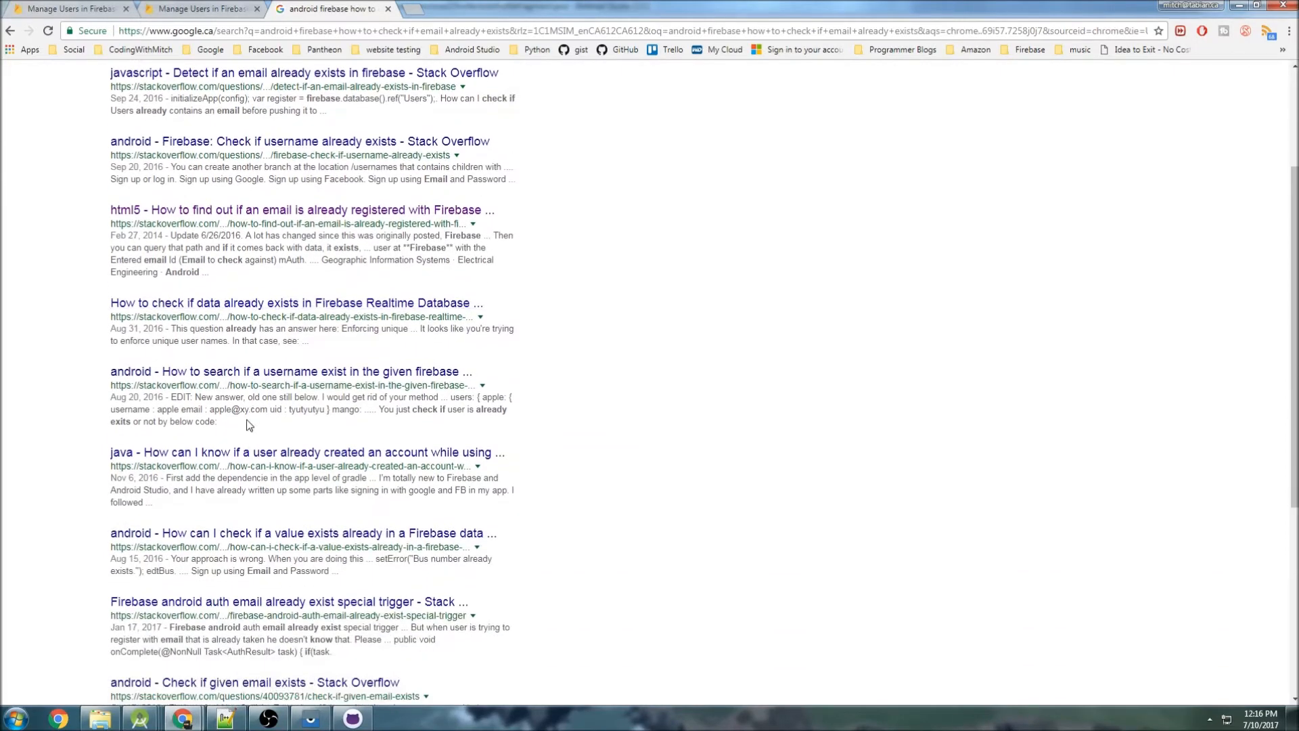
pyautogui.scroll(-3)
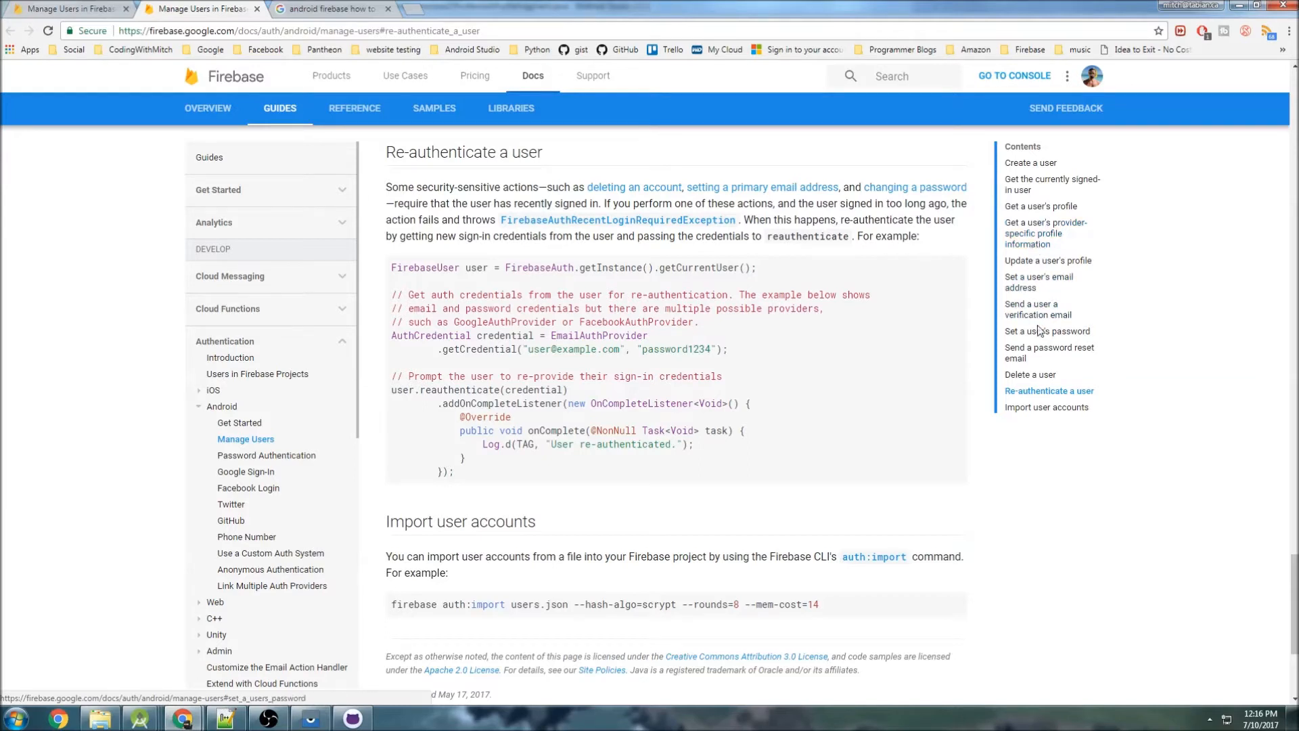
pyautogui.moveTo(1048, 260)
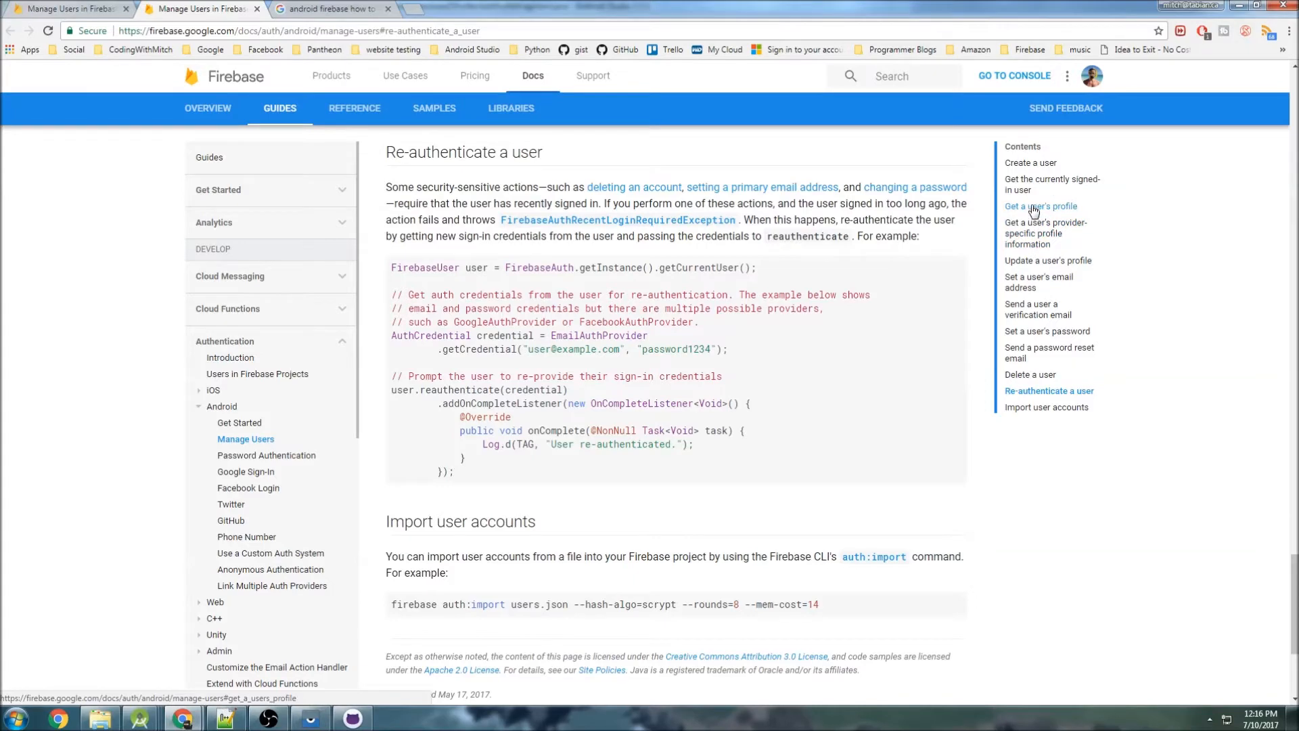
# Jump to Get the currently signed-in user and scroll the Manage Users guide to its end.
pyautogui.click(1052, 184)
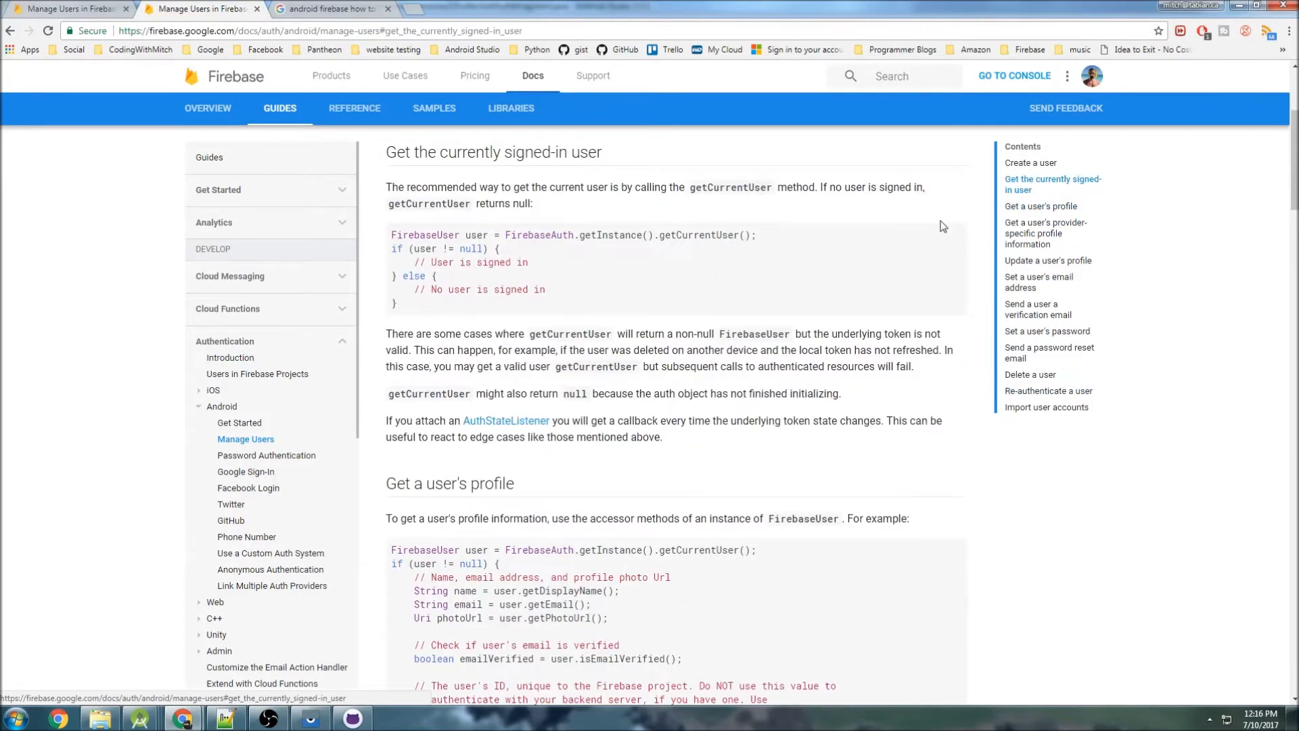
pyautogui.scroll(-3)
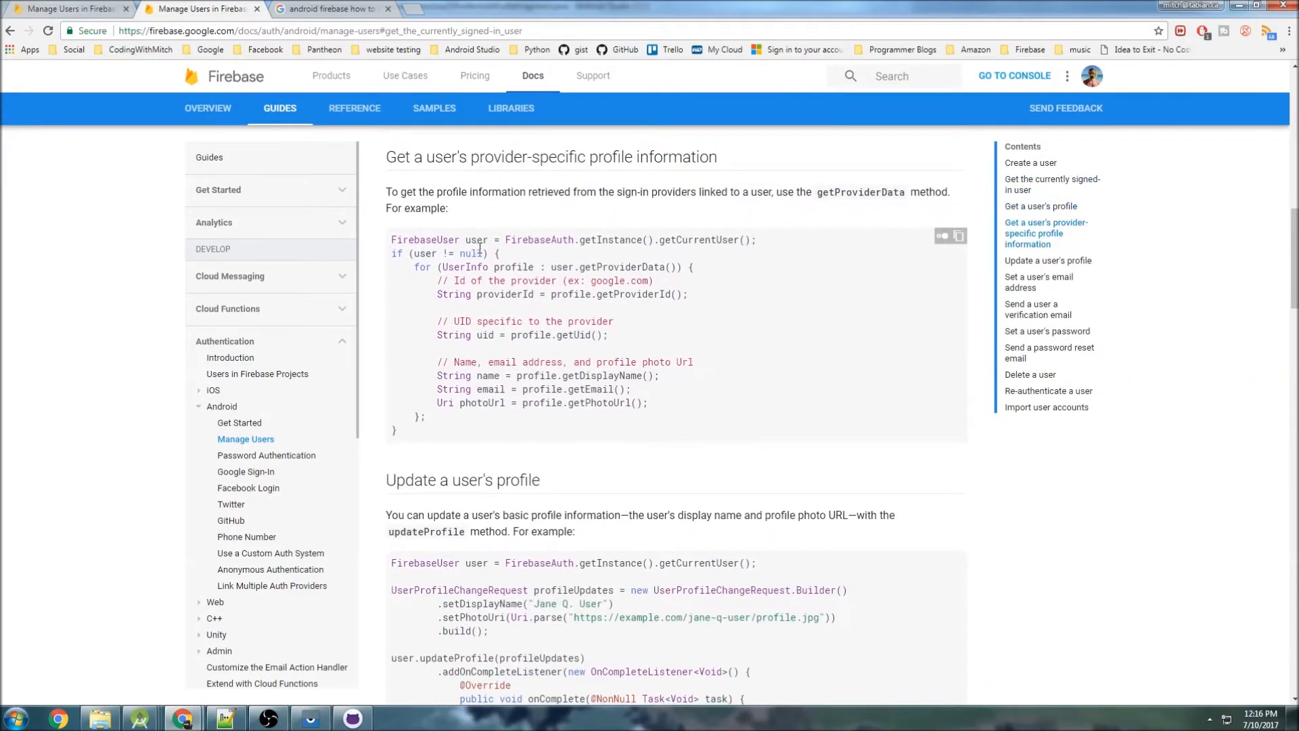
pyautogui.scroll(-3)
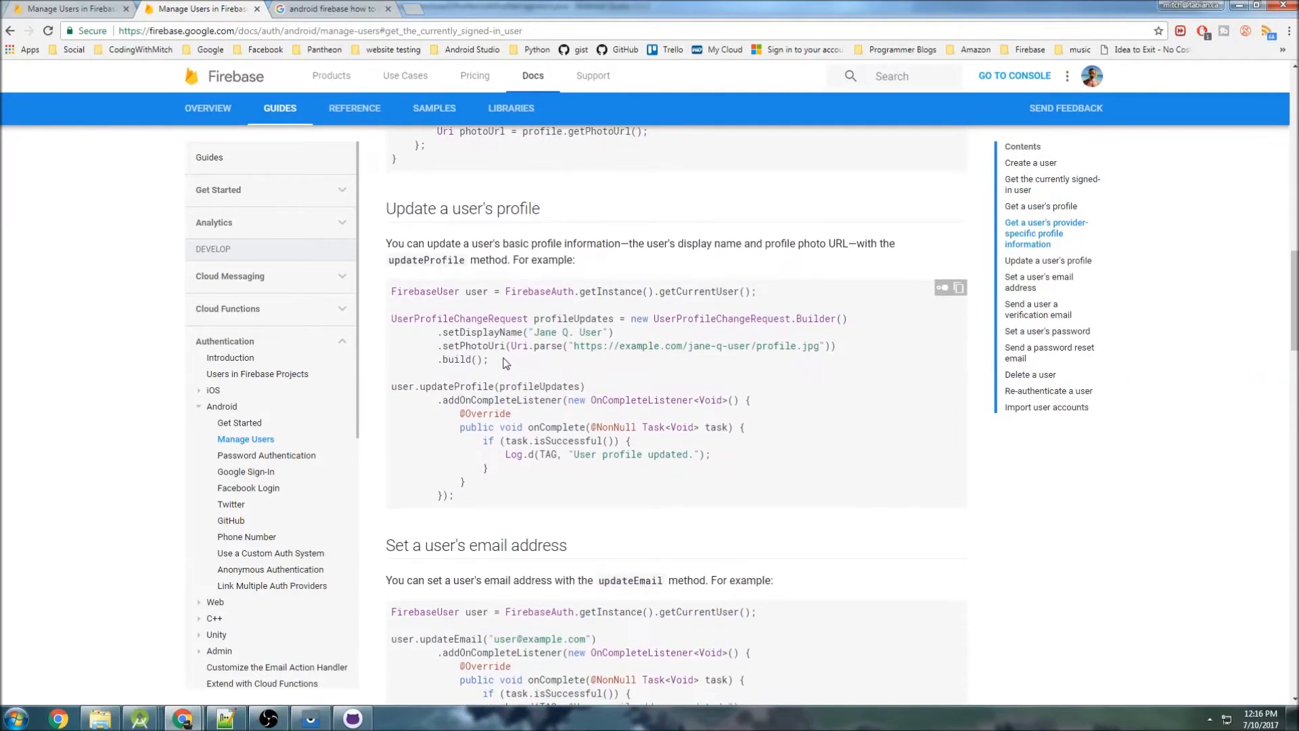
pyautogui.scroll(-3)
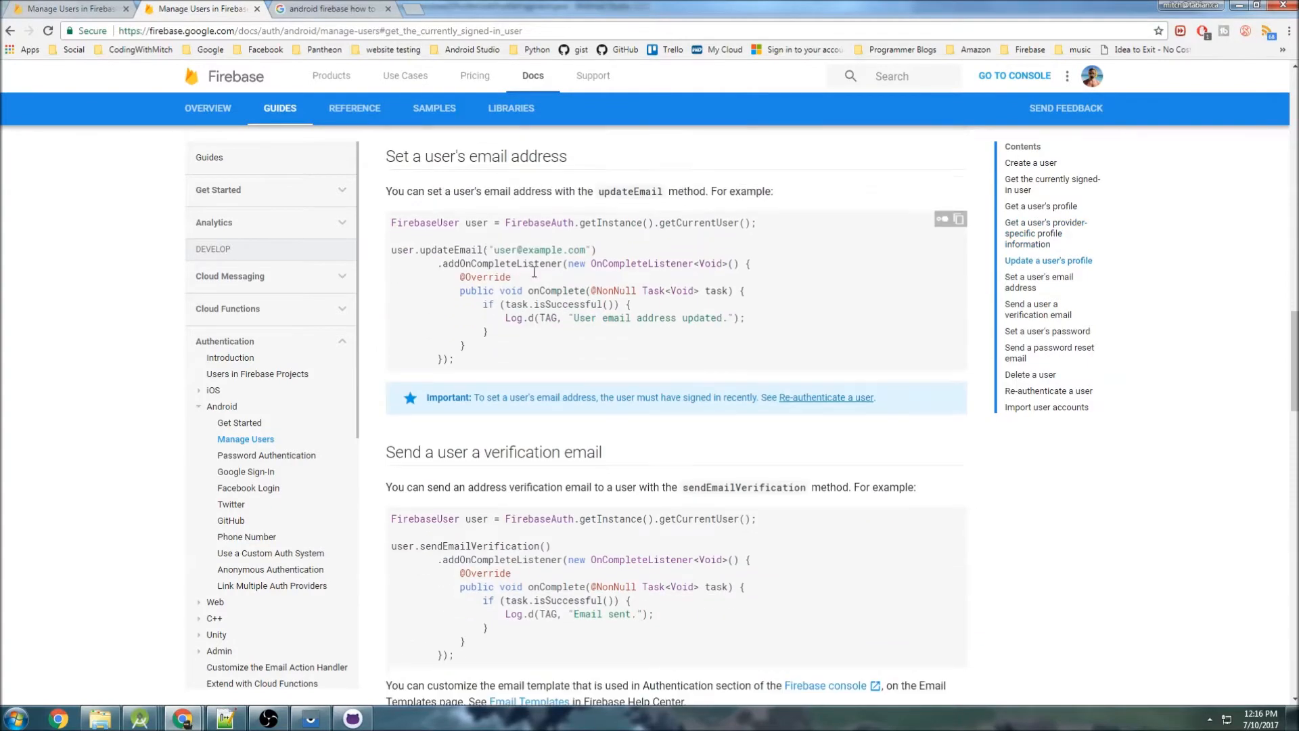
pyautogui.scroll(-3)
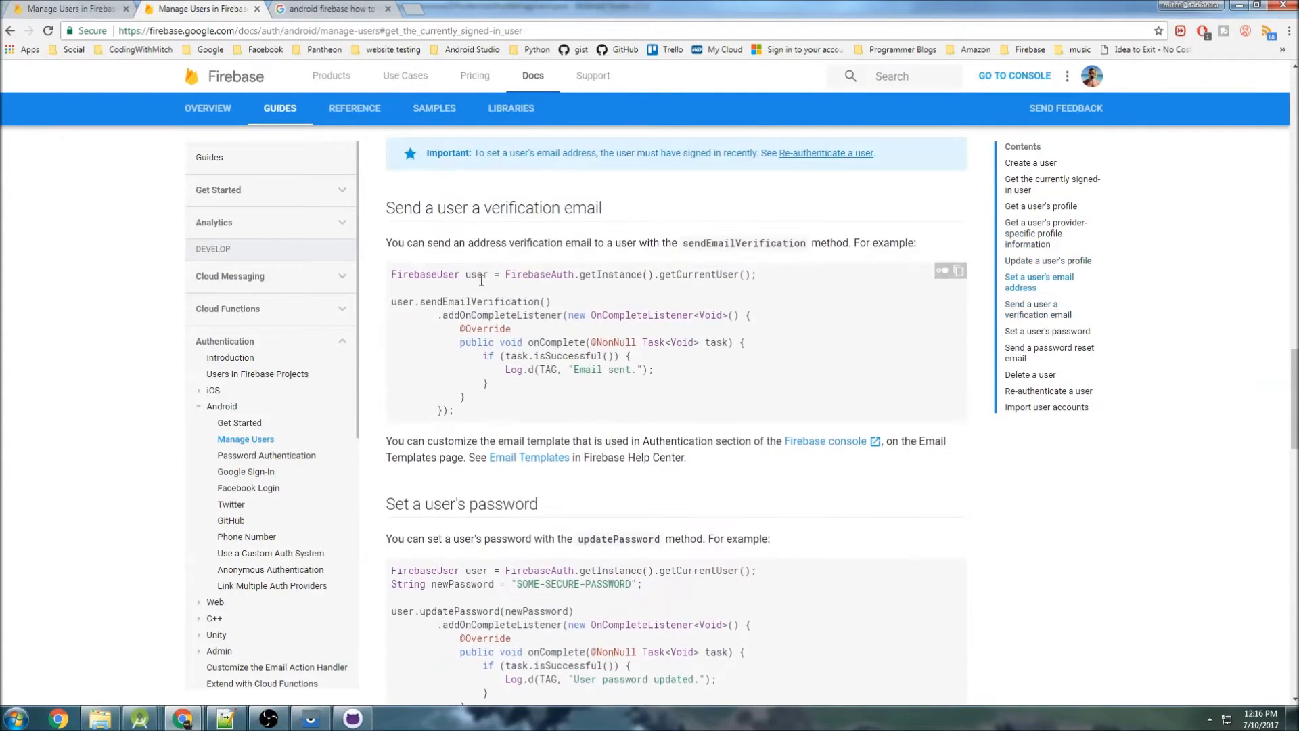
pyautogui.scroll(-3)
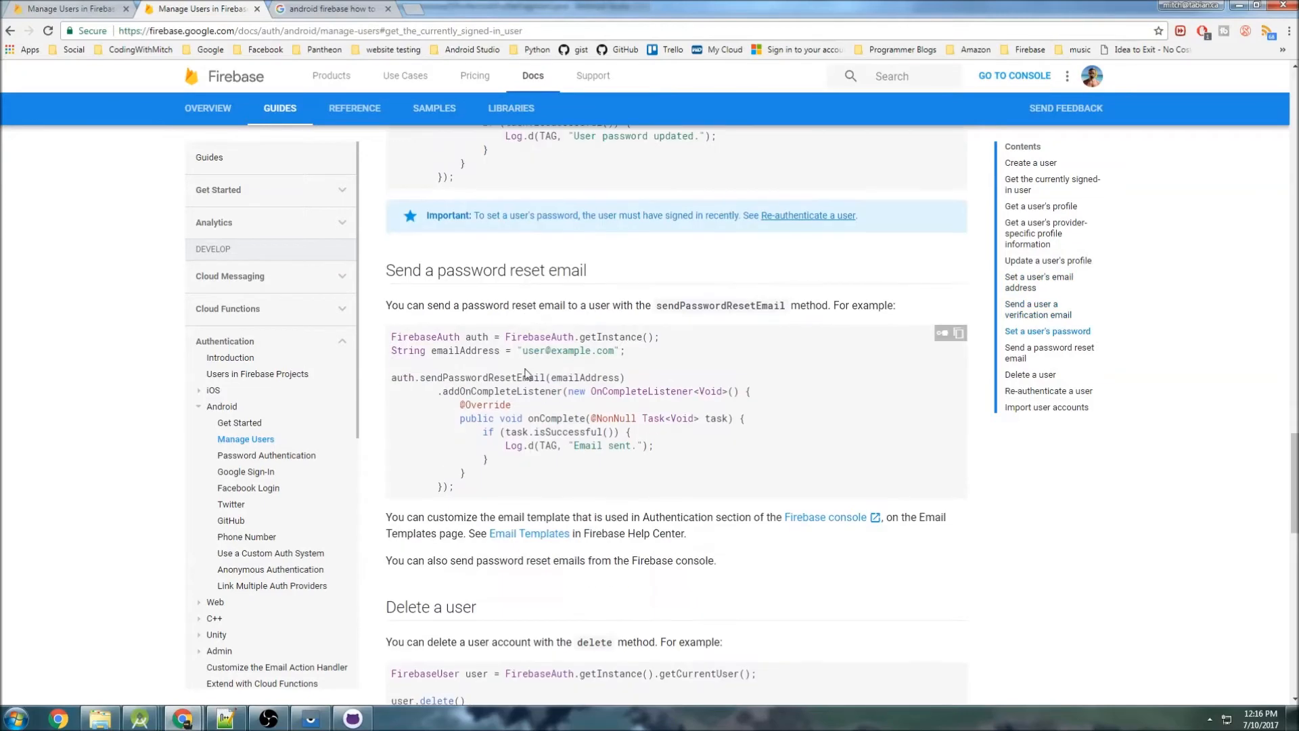
pyautogui.scroll(-3)
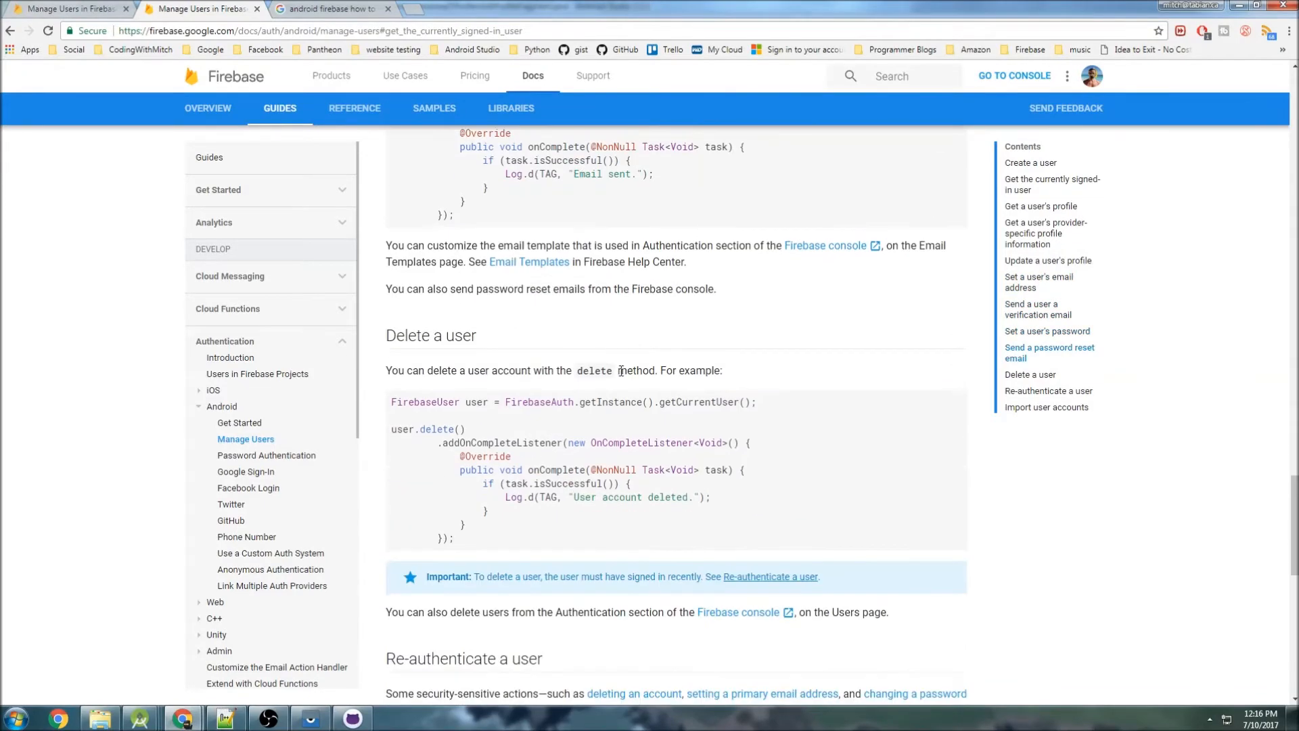
pyautogui.scroll(-3)
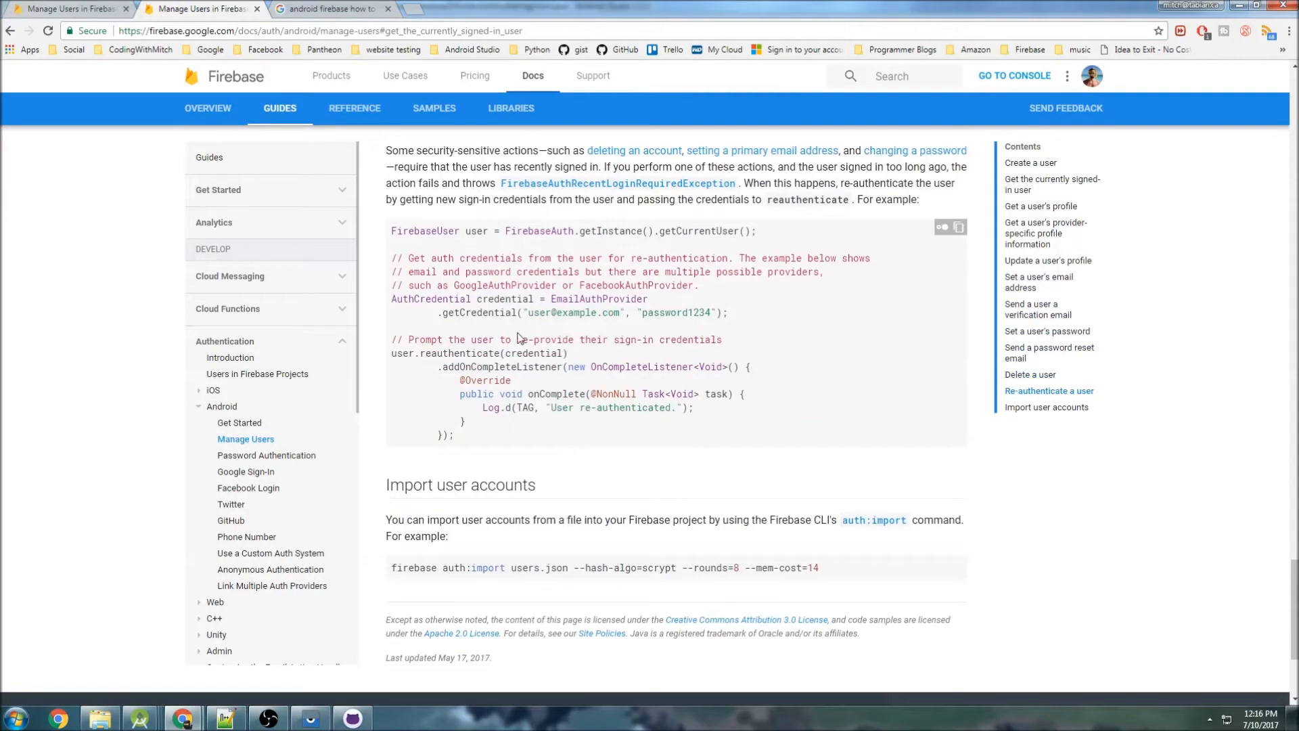
pyautogui.scroll(-3)
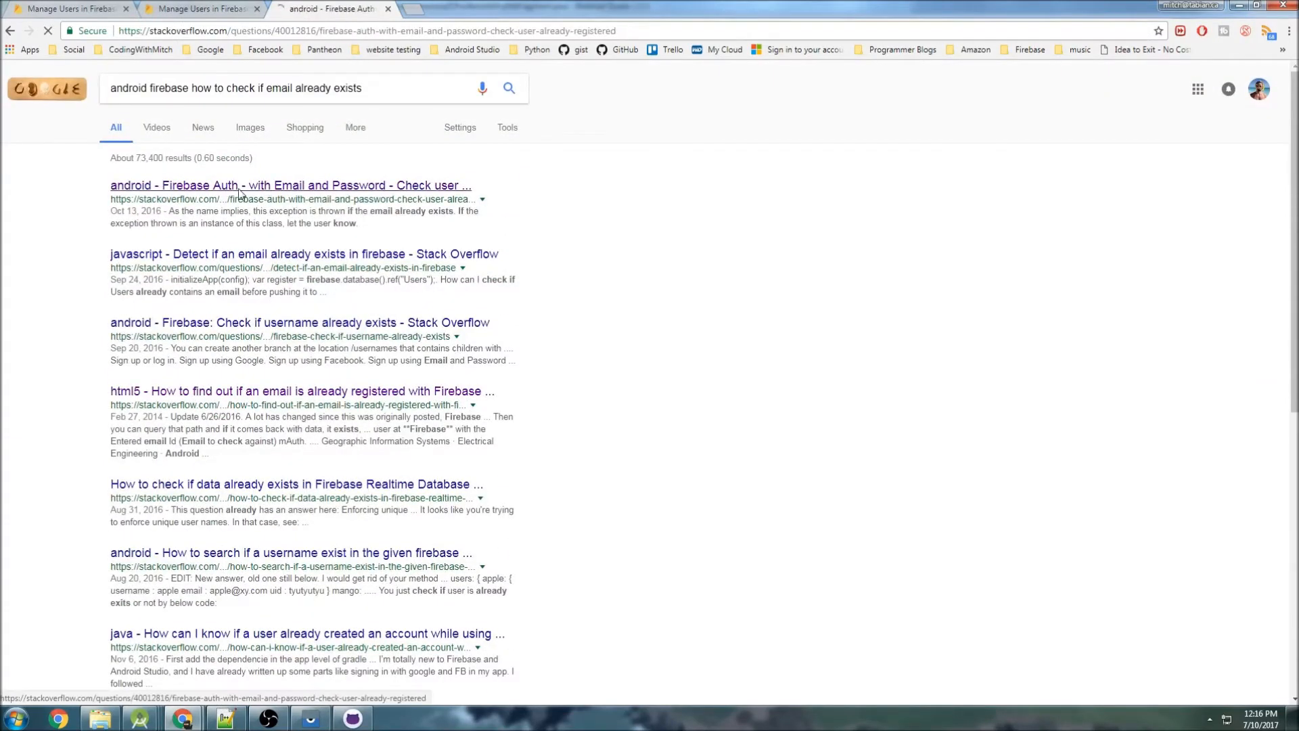
# Scroll to the Stack Overflow fetchProvidersForEmail answer and highlight its mAuth.fetchProvidersForEmail call.
pyautogui.click(289, 185)
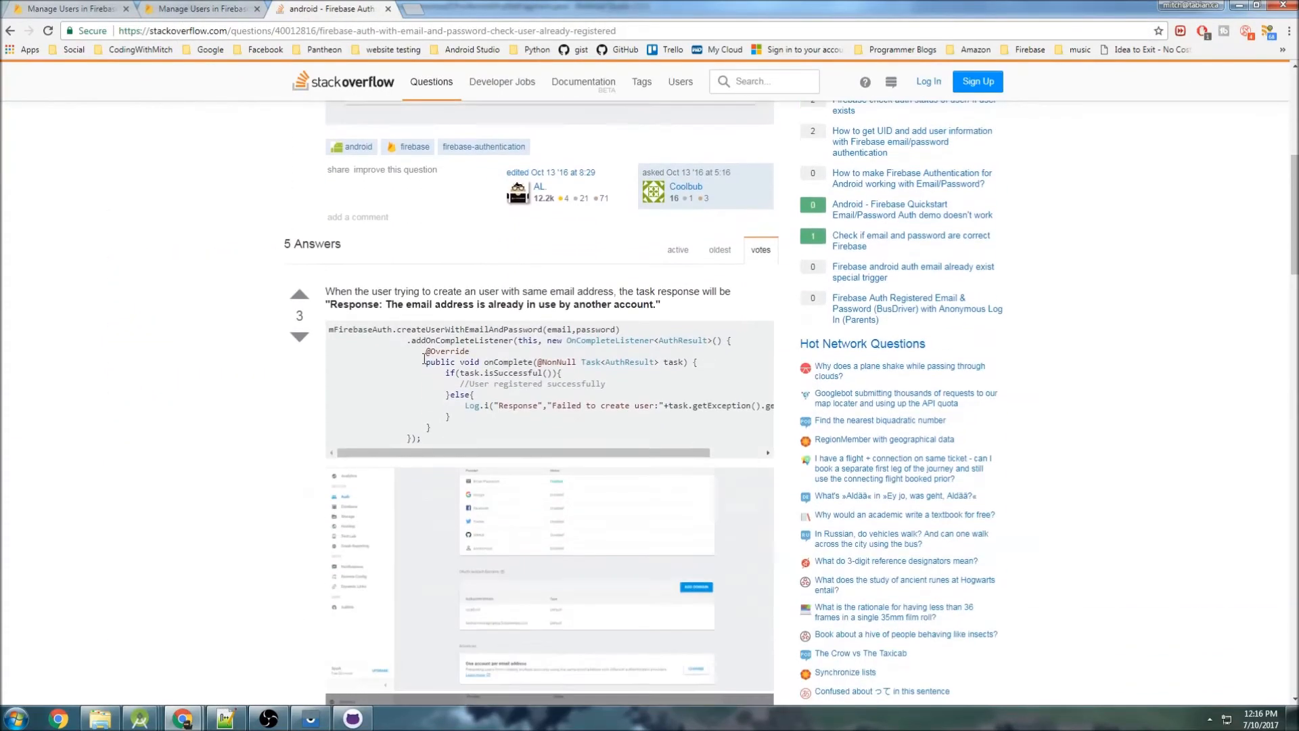
pyautogui.scroll(-3)
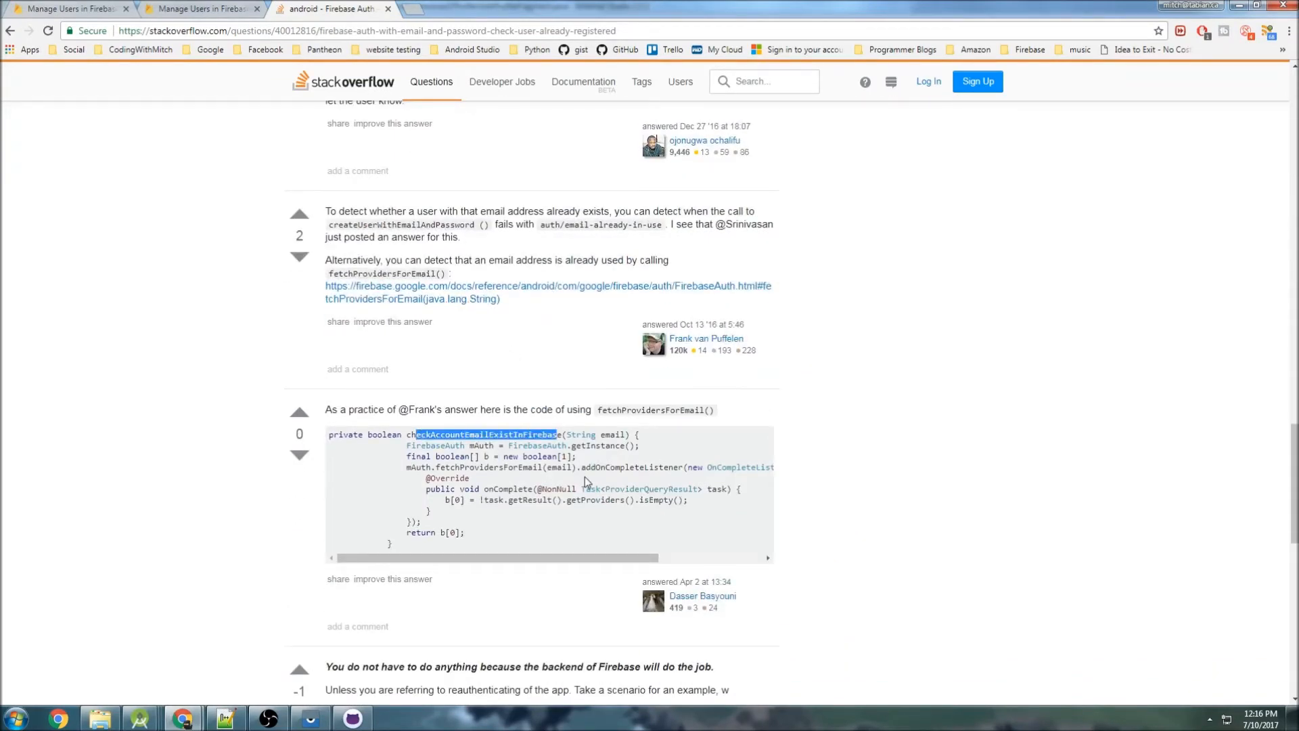
pyautogui.scroll(-3)
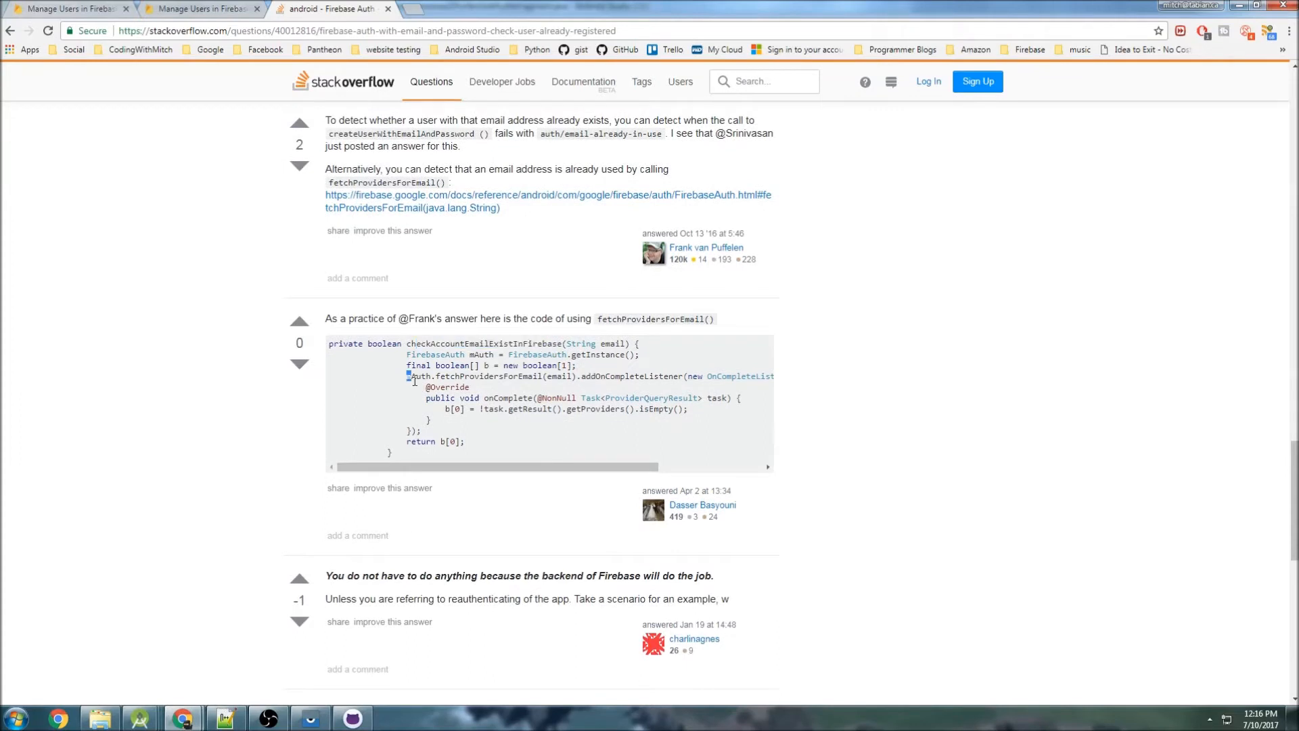
pyautogui.moveTo(407, 375); pyautogui.dragTo(536, 376)
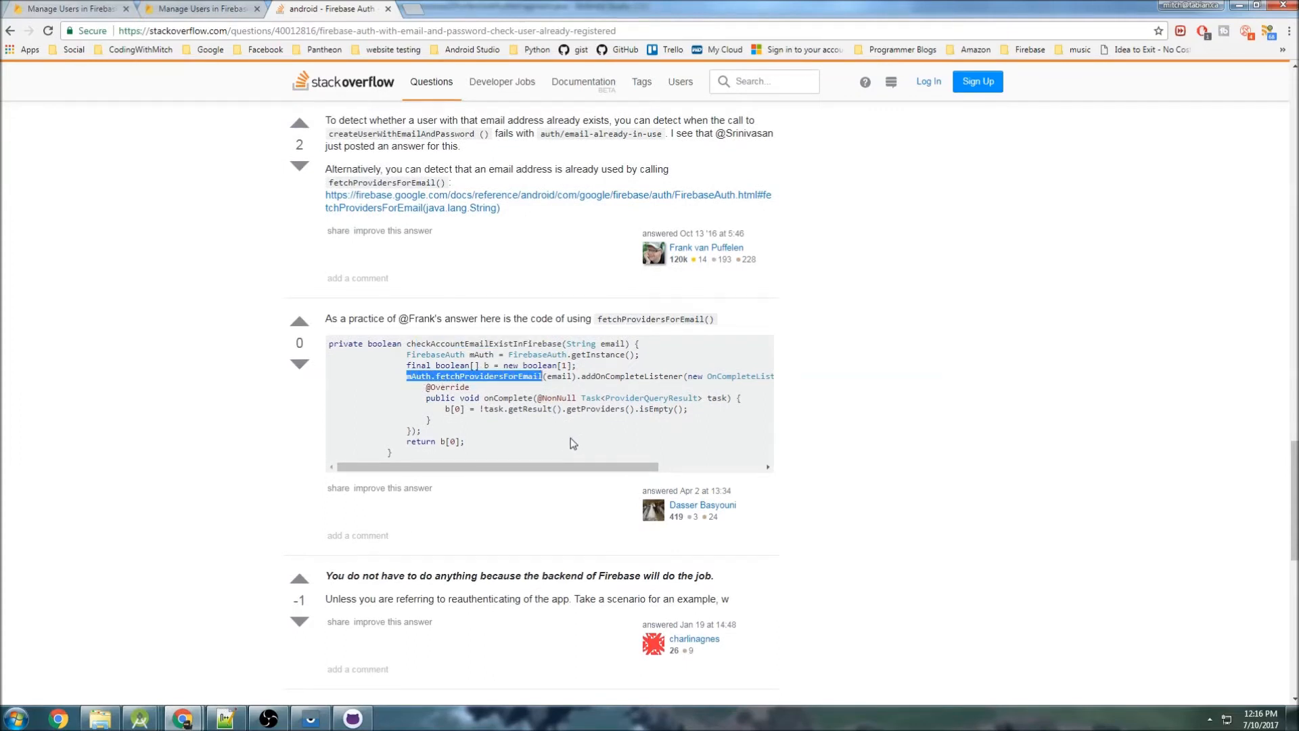
pyautogui.doubleClick(487, 375)
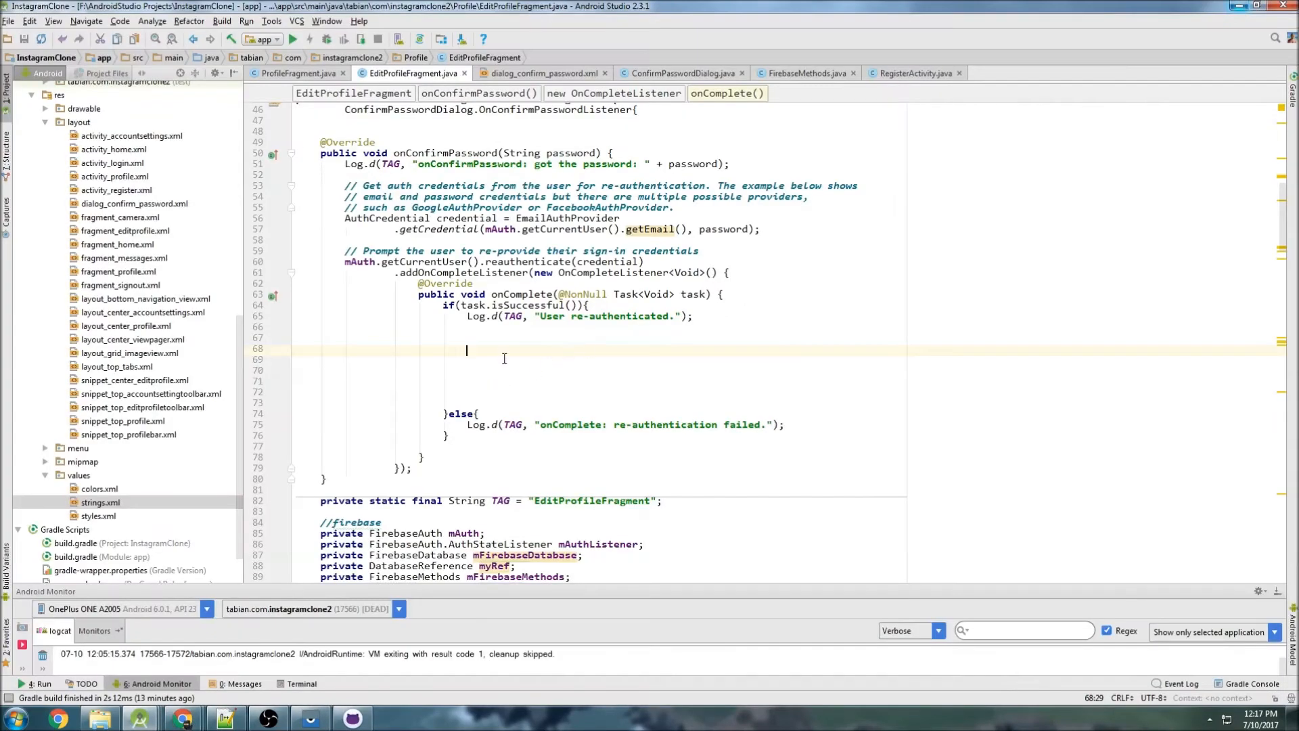
# Call mAuth.fetchProvidersForEmail(mEmail.getText().toString()) with a completion listener in the success branch.
pyautogui.write('mAuth')
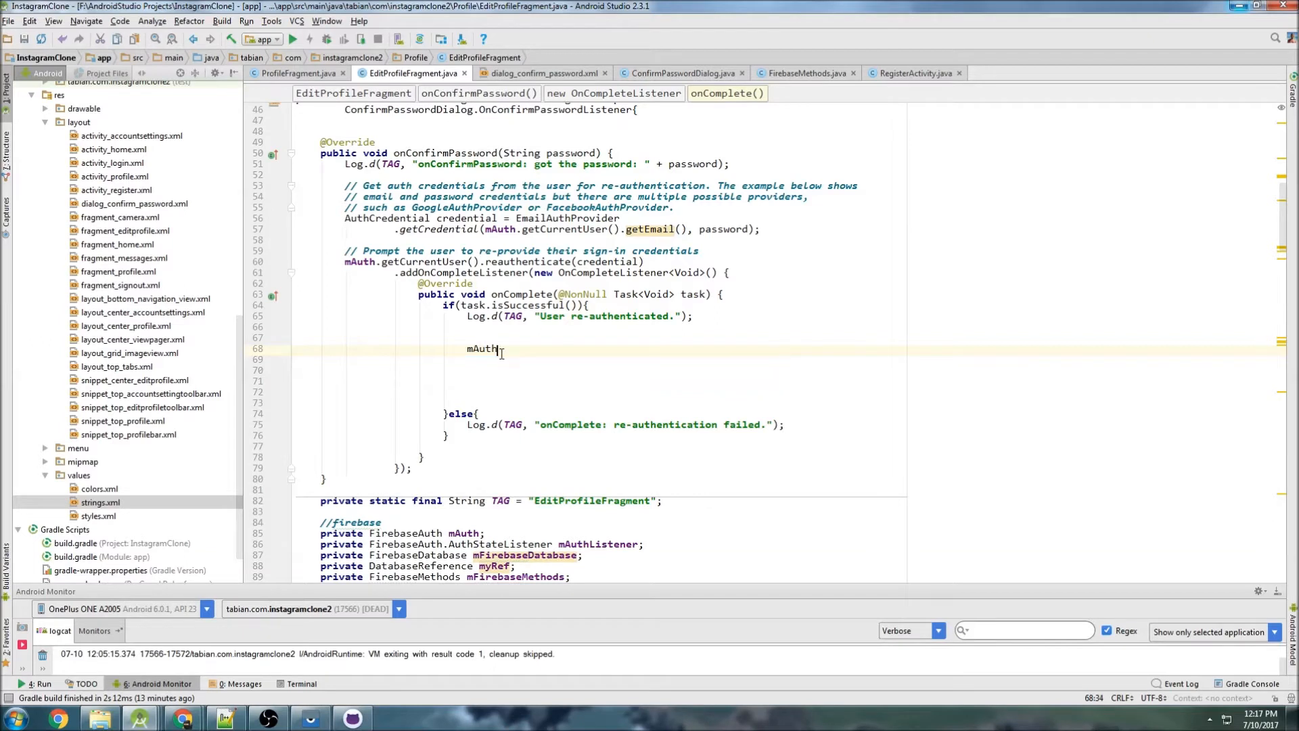
pyautogui.write('.fetchProvidersForEmail(me')
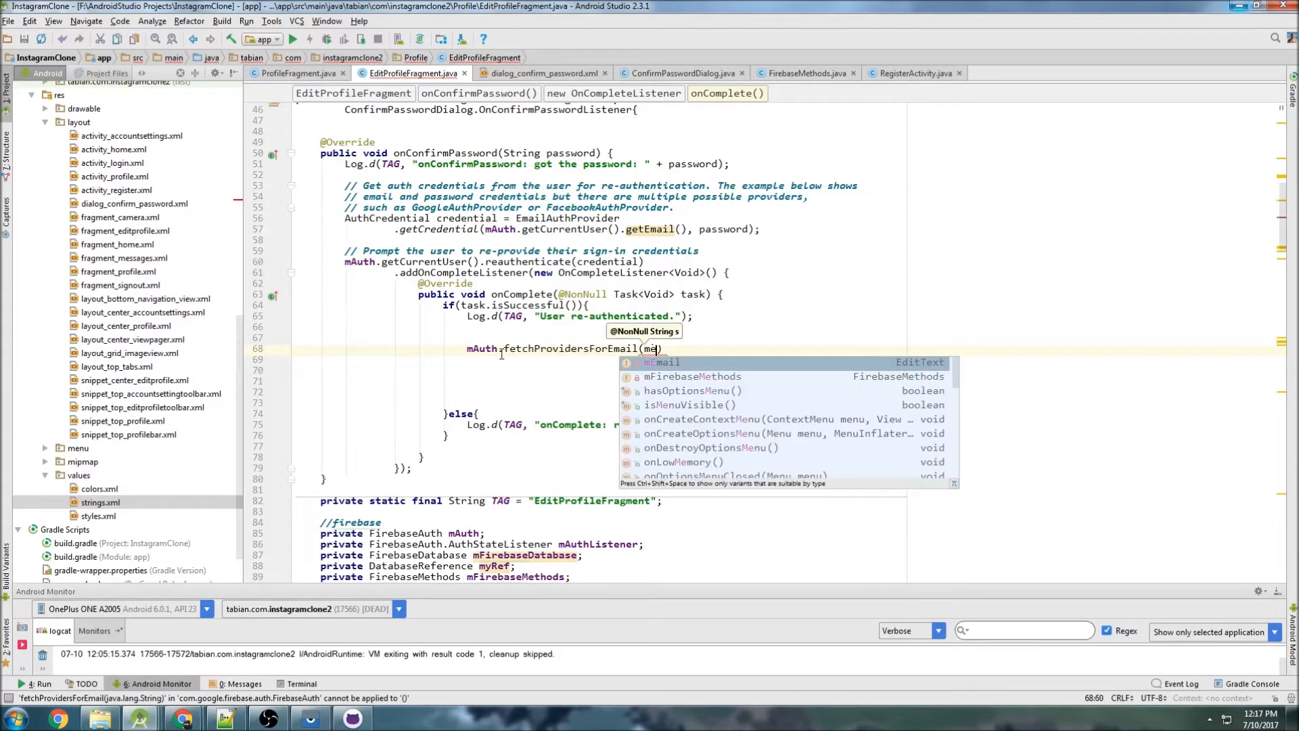
pyautogui.write('mEmail.getText().toString())')
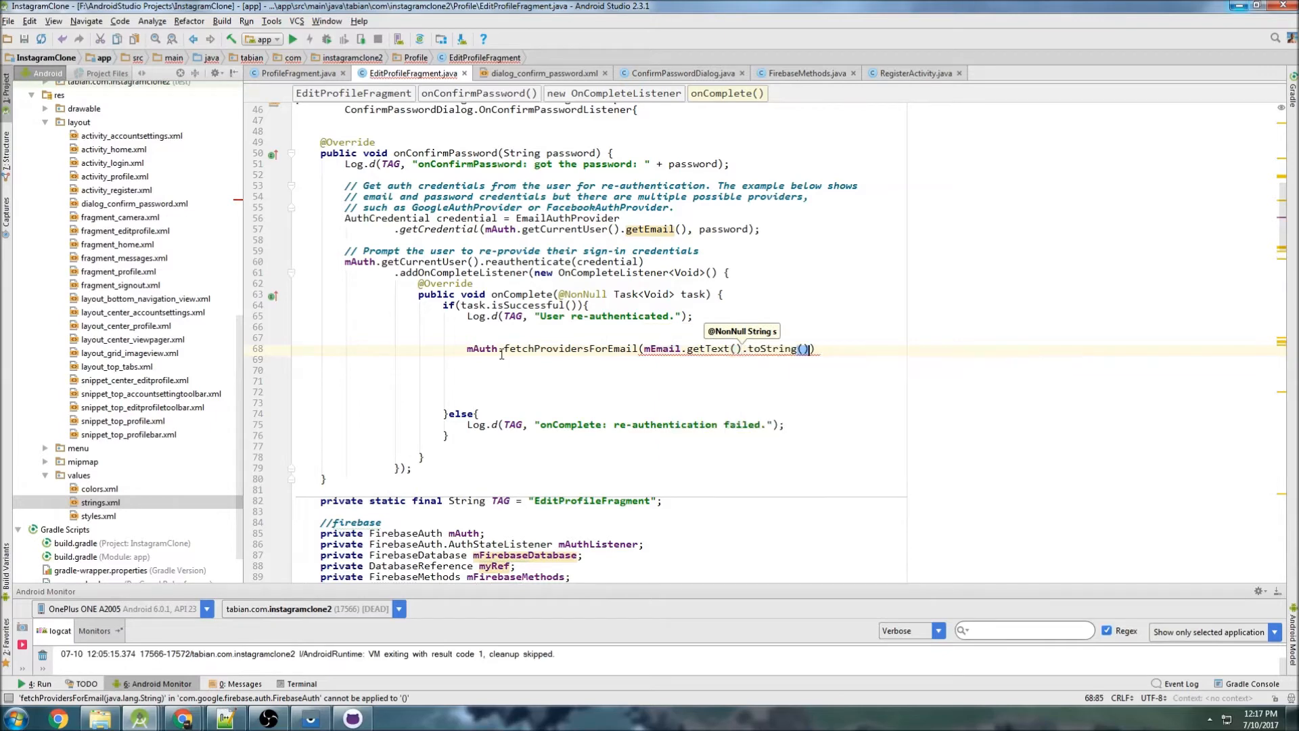
pyautogui.write('.')
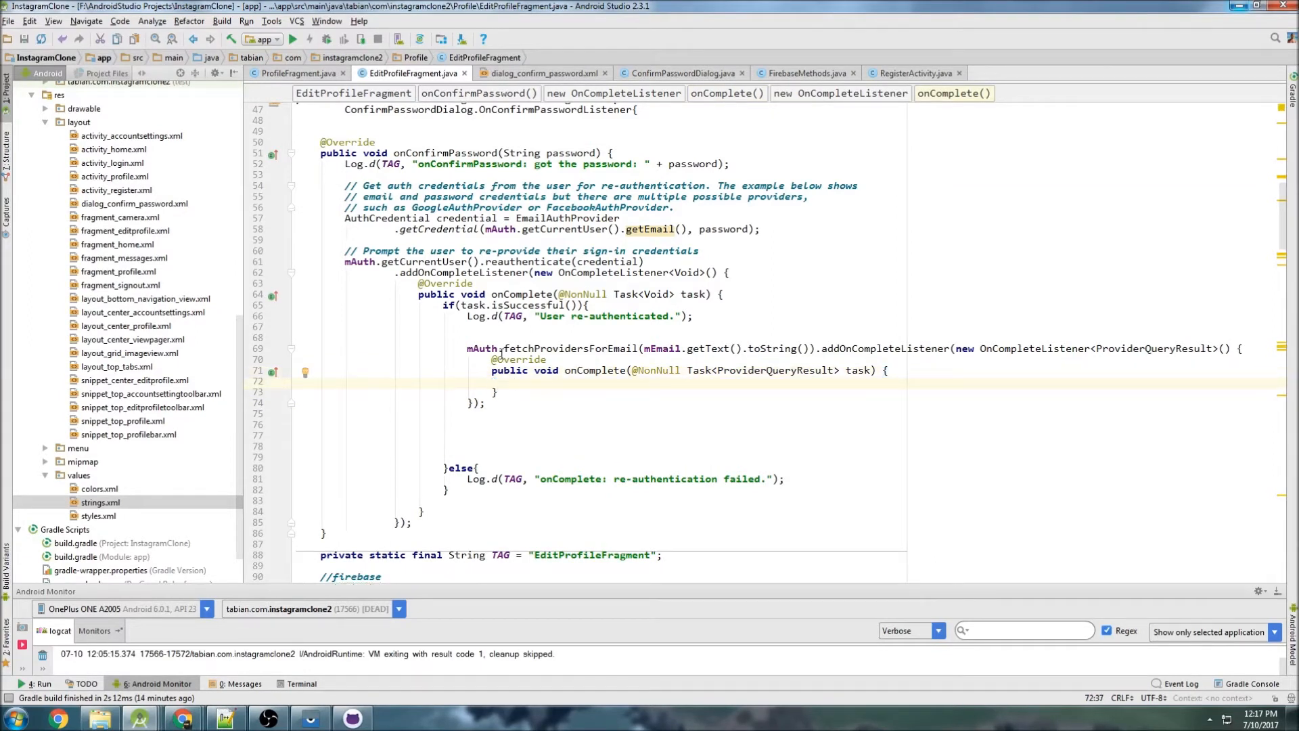
# Add an if(task.isSuccessful()) check with an empty else branch inside the listener.
pyautogui.write('if(')
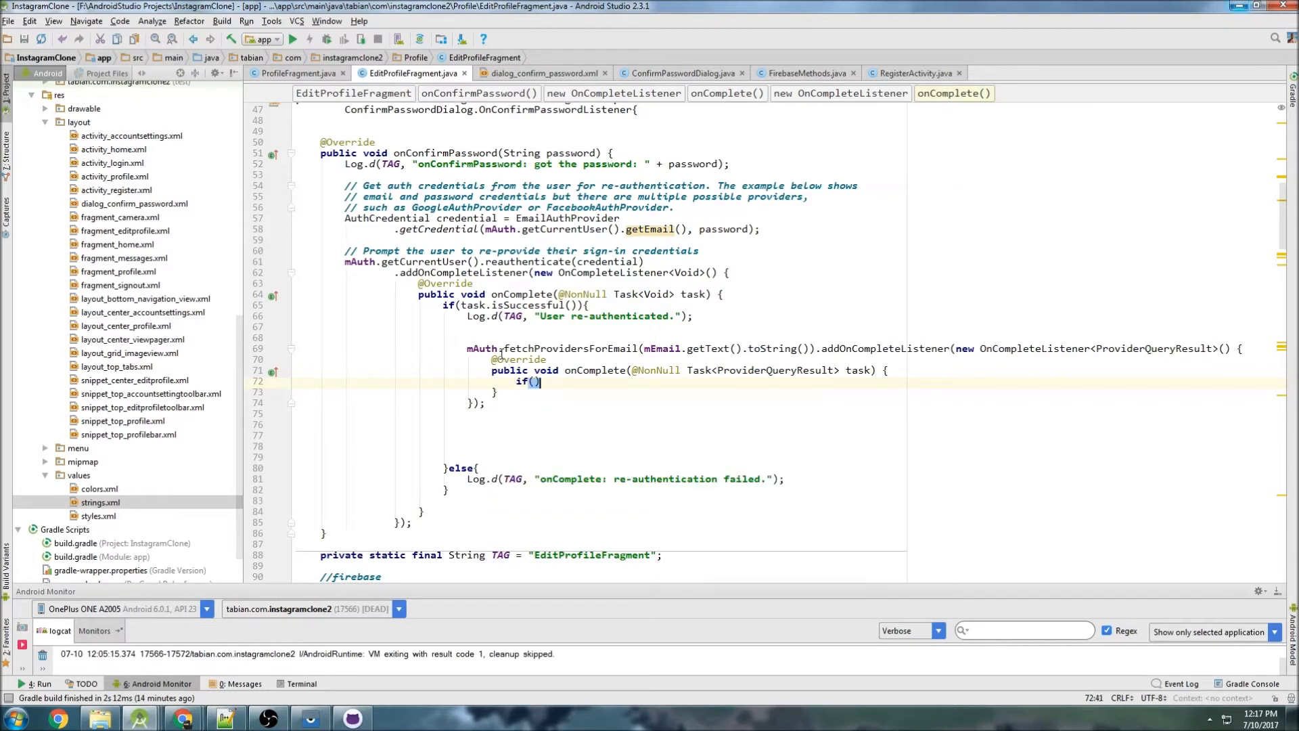
pyautogui.write('tas')
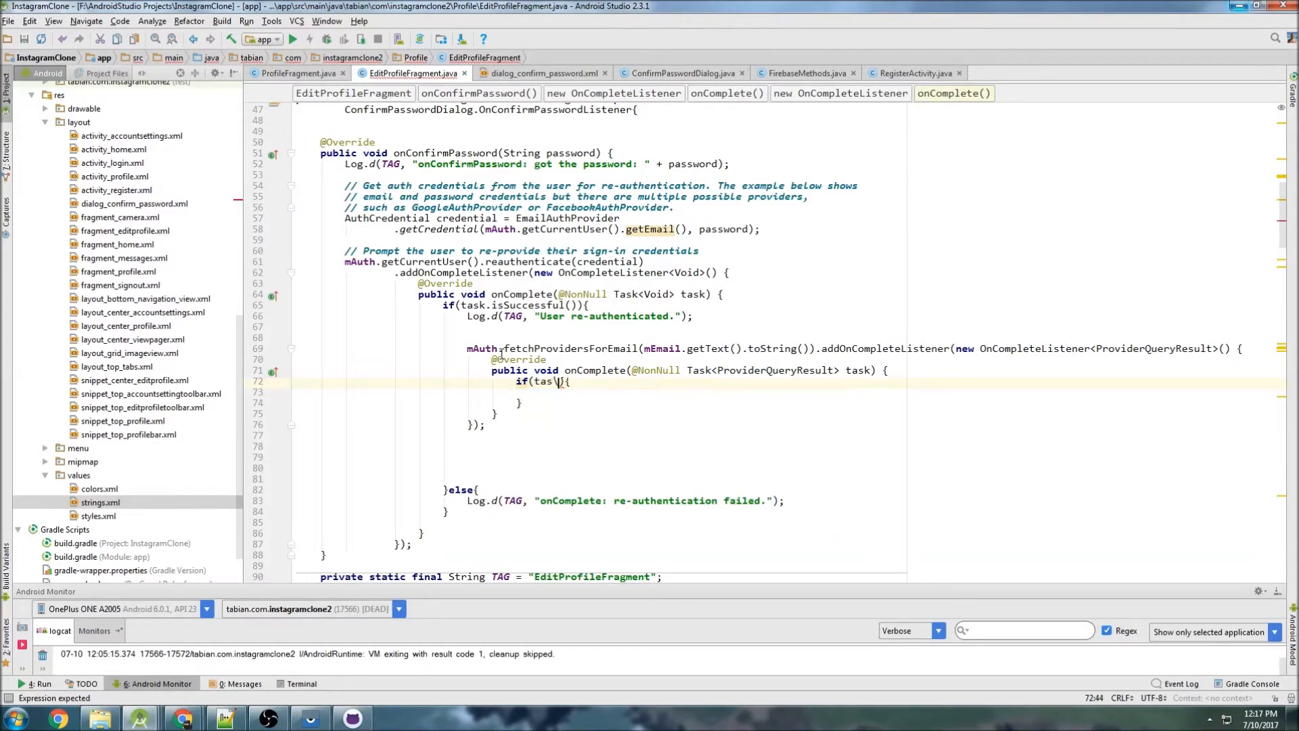
pyautogui.write('k.isSuccessful()')
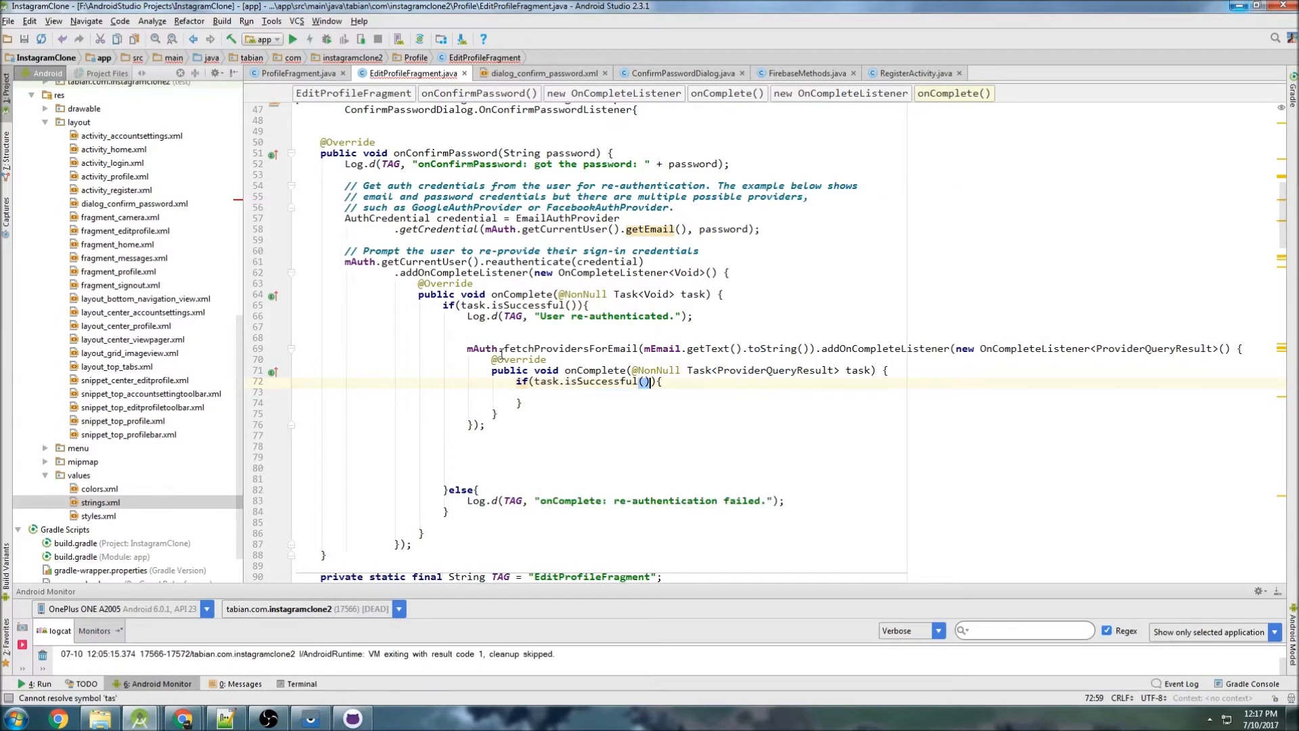
pyautogui.write('else{')
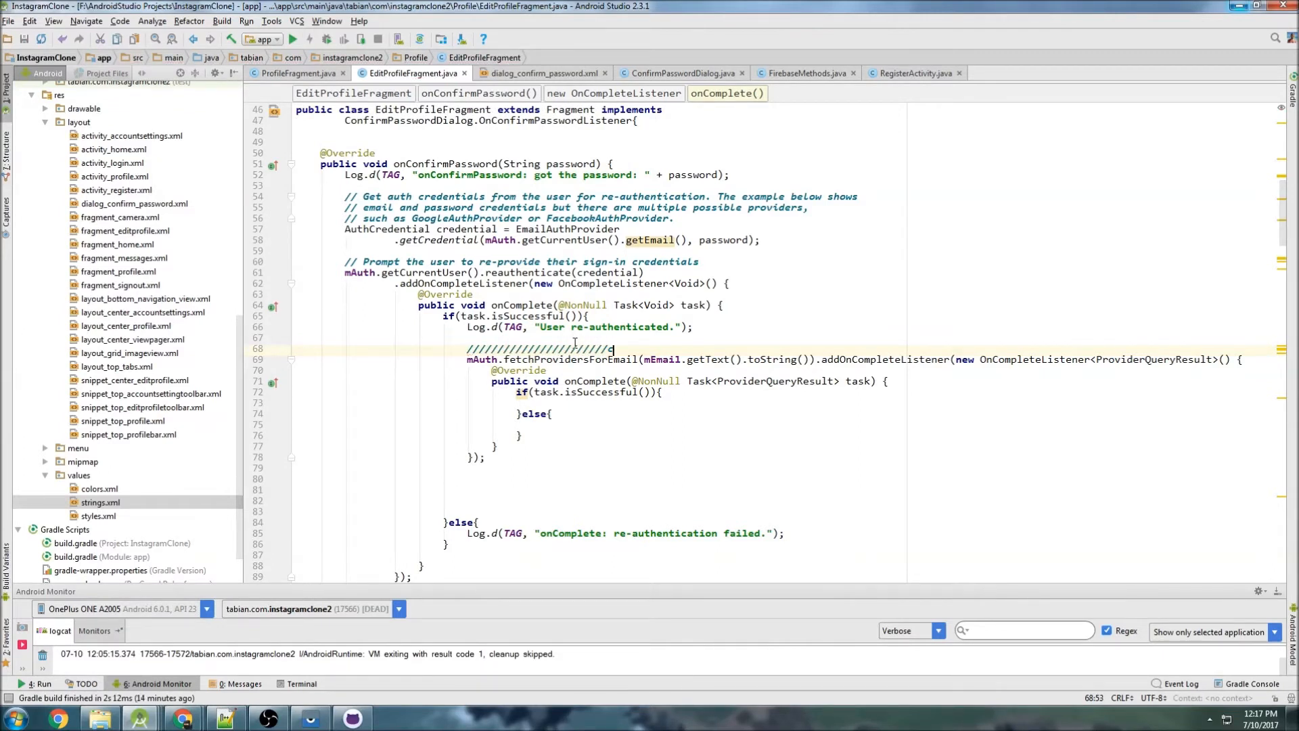
# Comment the lookup 'check to see if the email is not already present in the database'.
pyautogui.write('check to see if the change is not al')
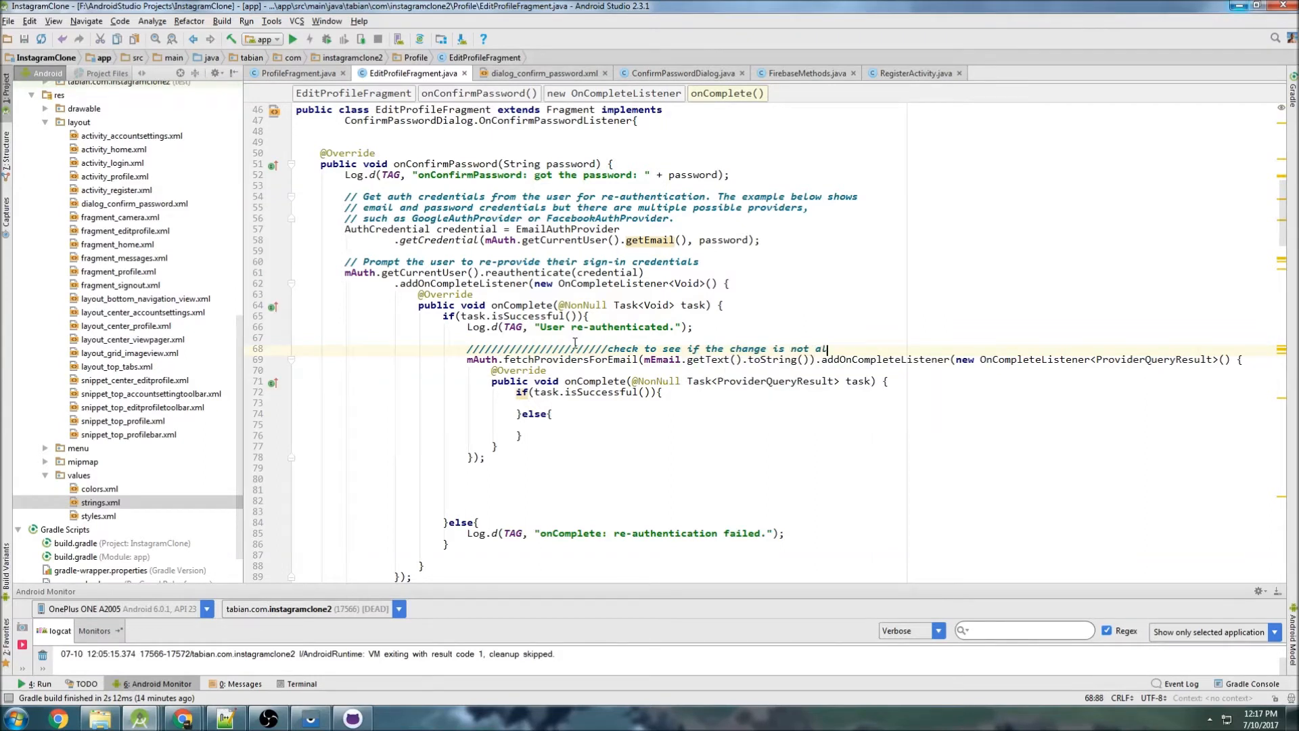
pyautogui.press('BackSpace')
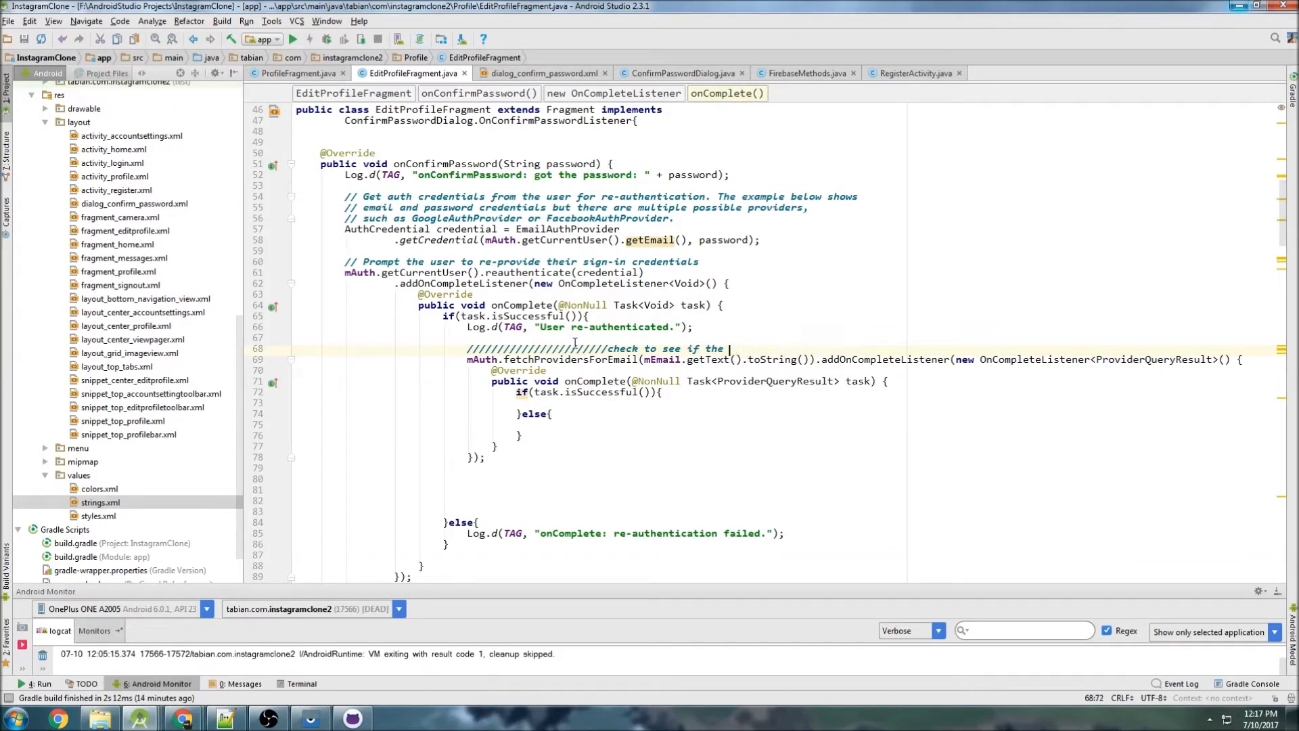
pyautogui.write('email is not already present in the database')
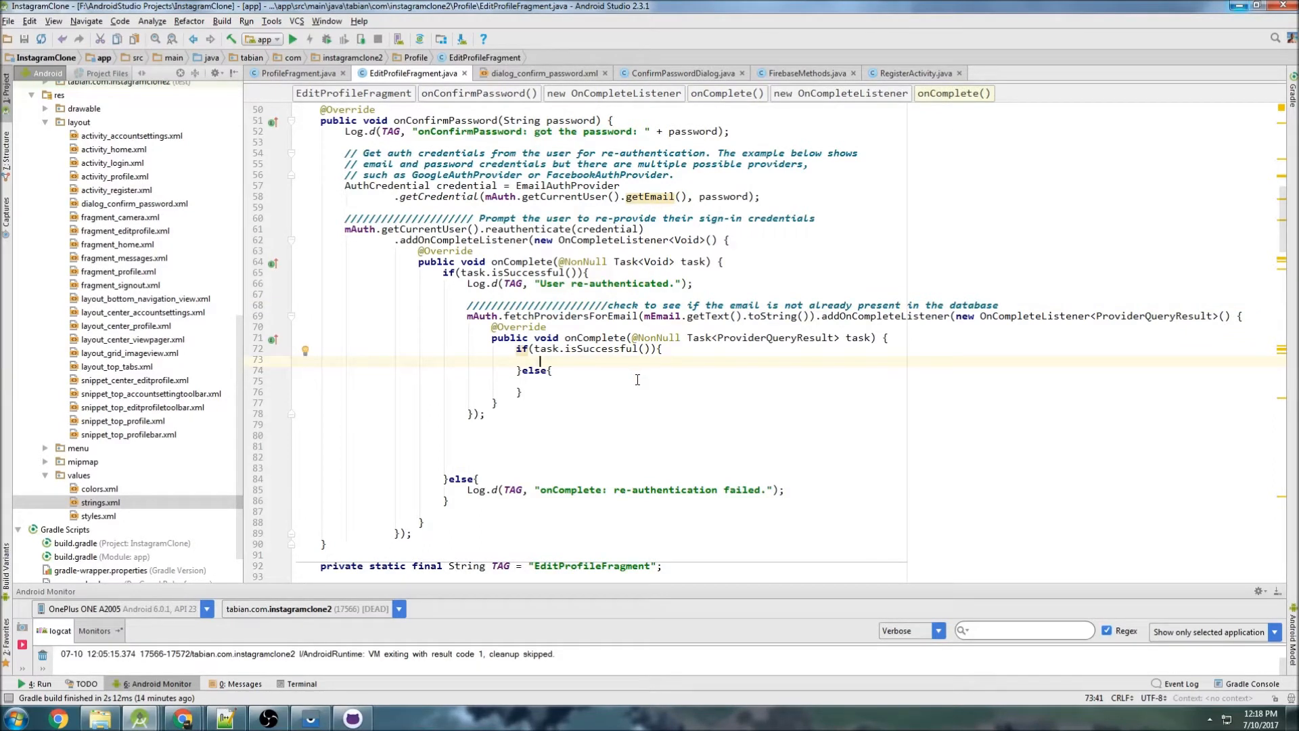
pyautogui.write('if(){')
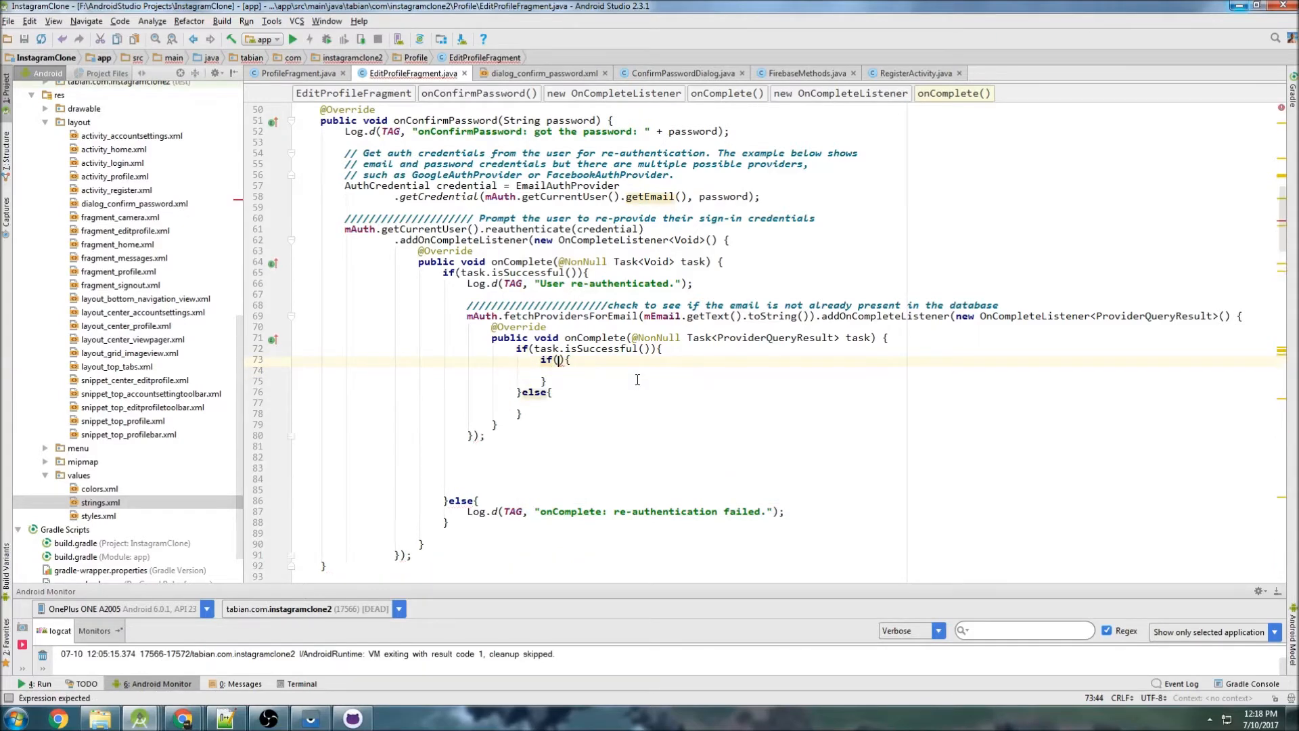
# Add an if for task.getResult().getProviders().size() == 1 with a Log.d line.
pyautogui.write('task.')
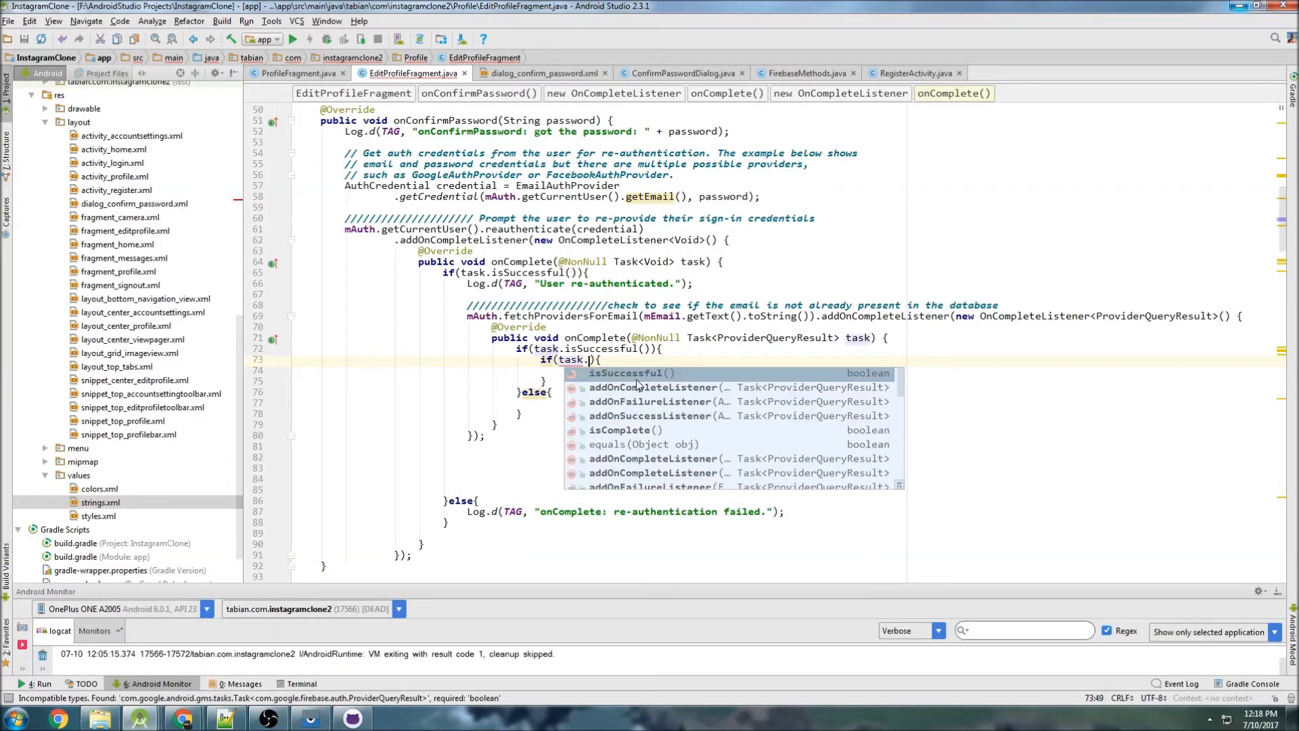
pyautogui.write('getr')
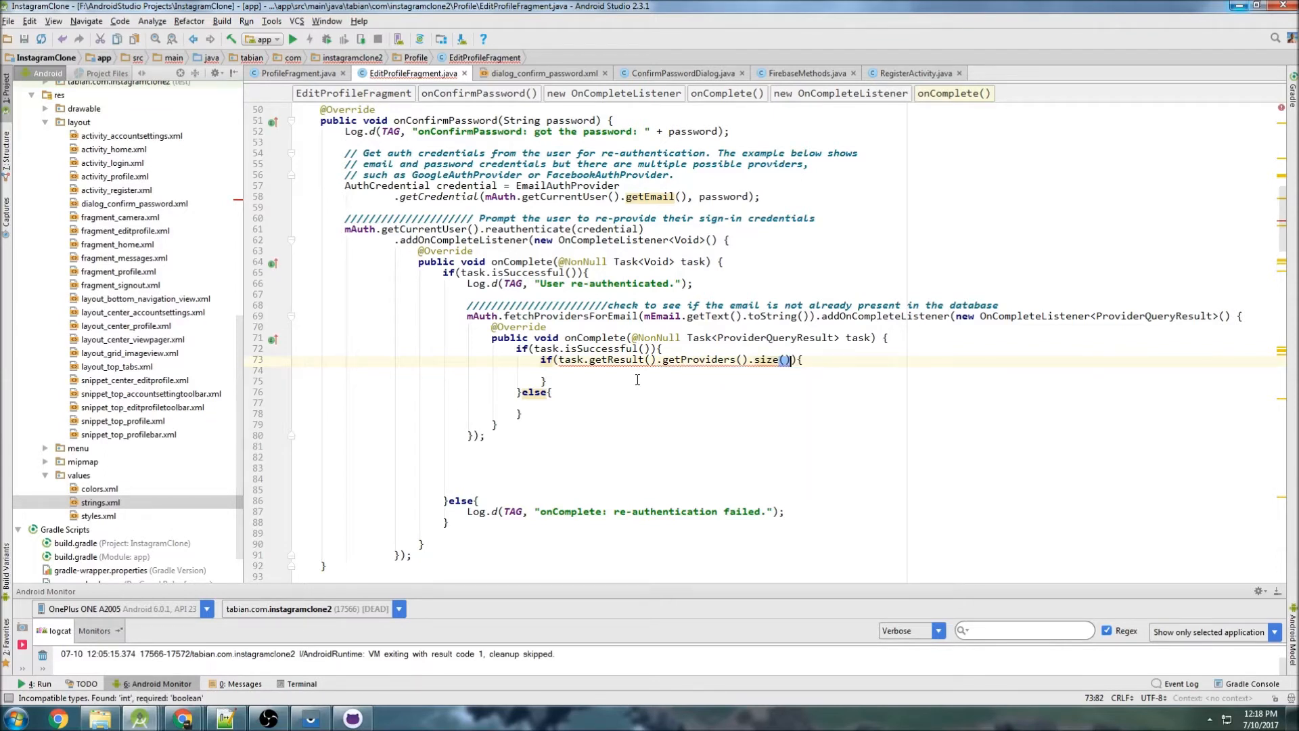
pyautogui.write('== 1')
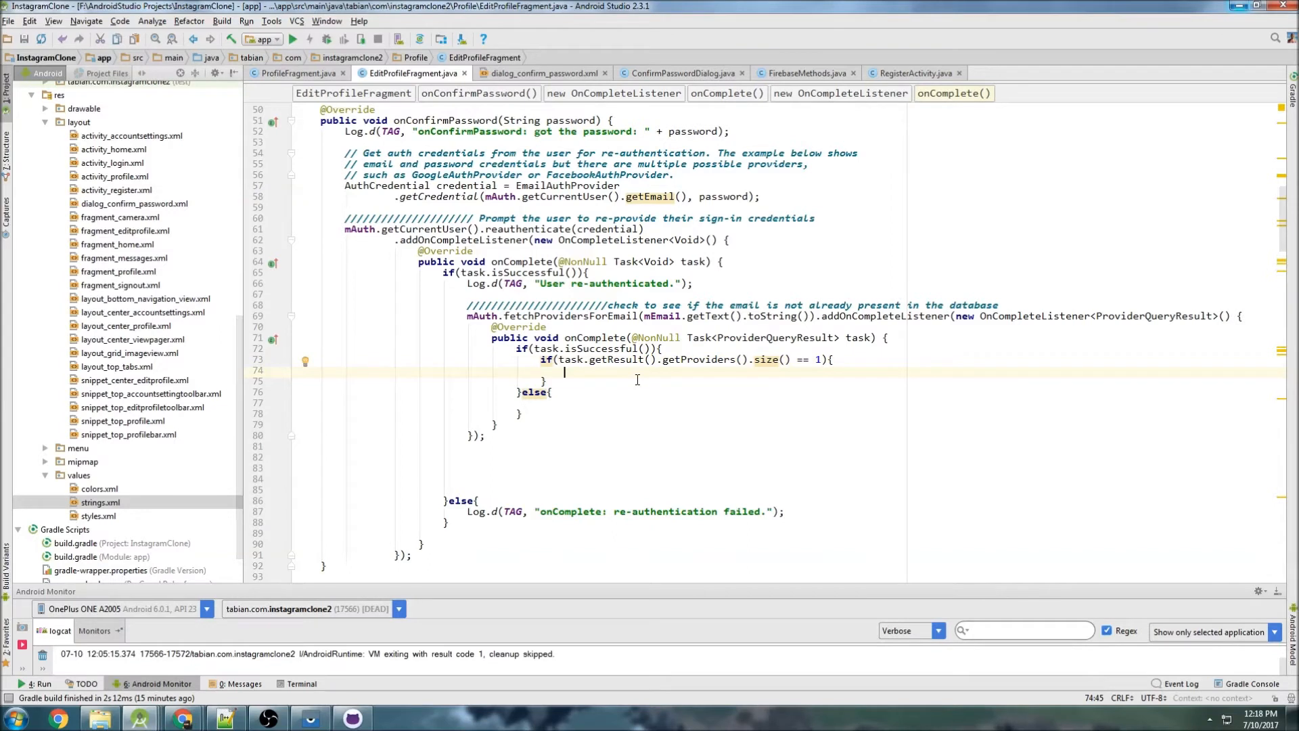
pyautogui.write('Log.d(TAG, "onComplete: ");')
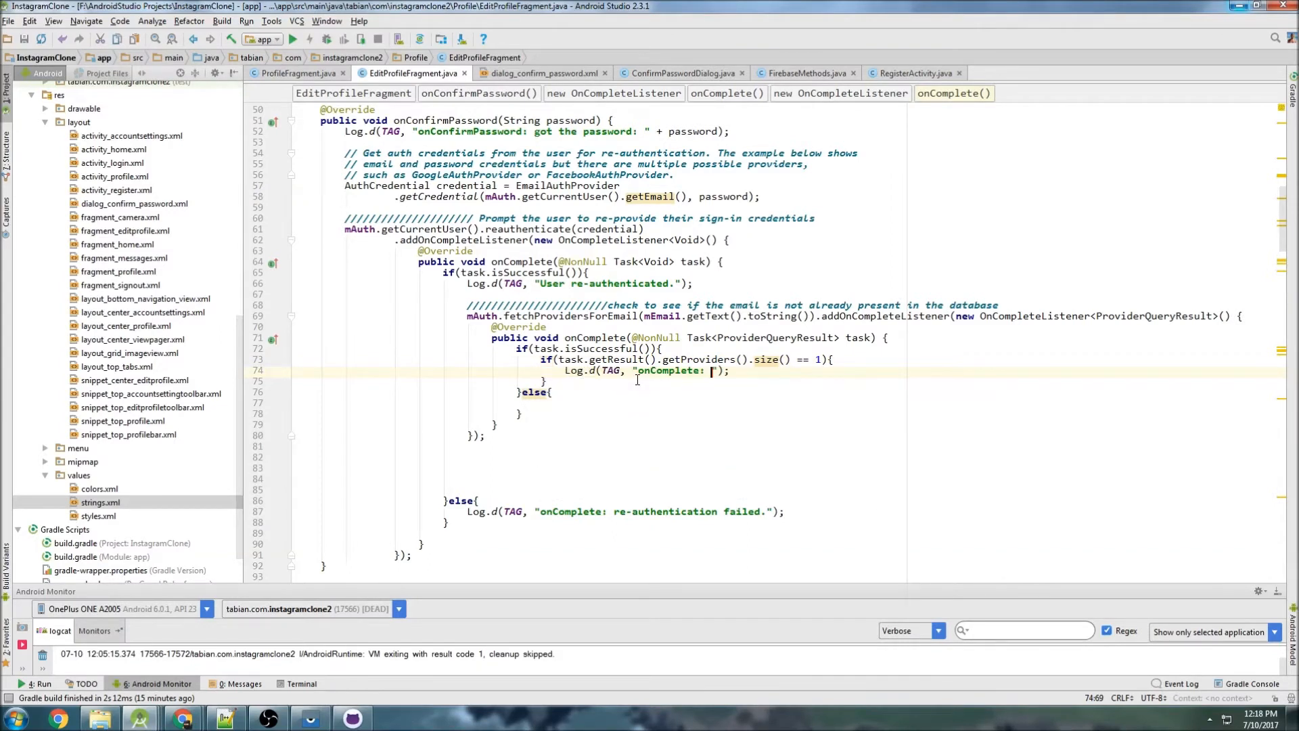
# Show a short Toast 'That email is already in use' in that branch.
pyautogui.write('that email is already in use.')
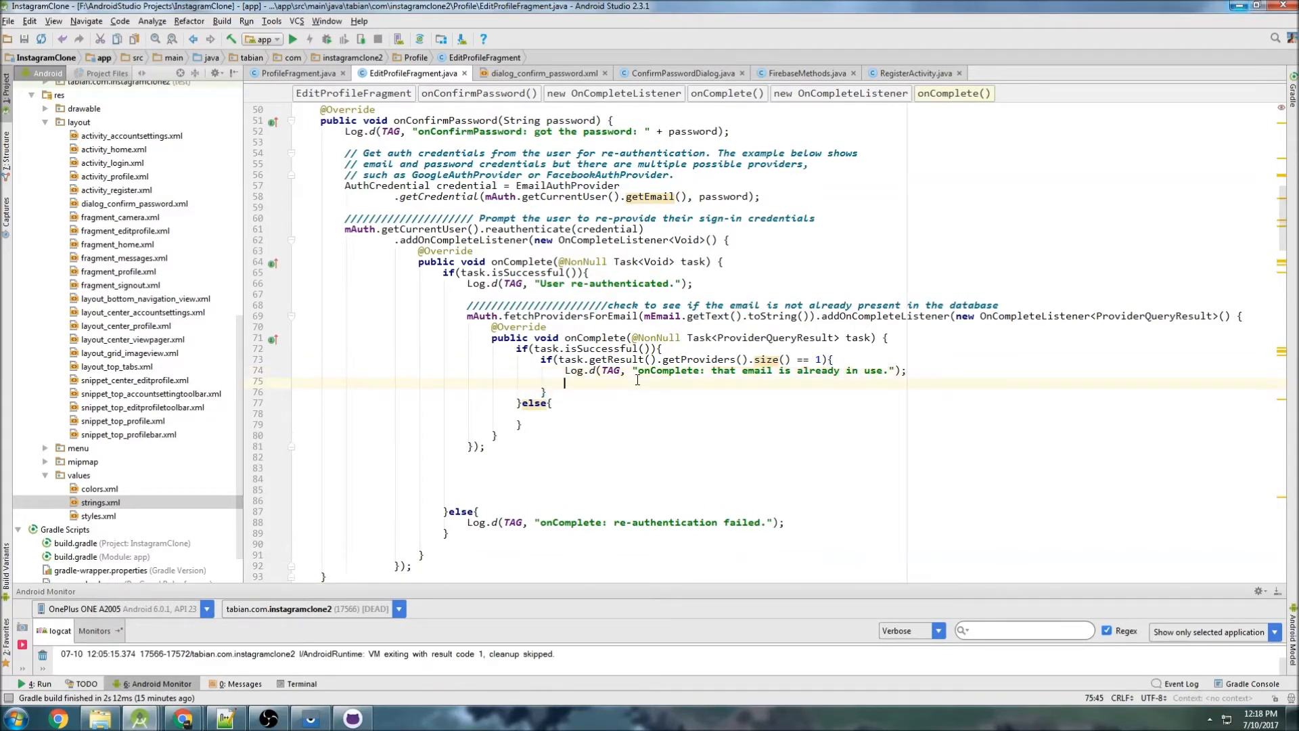
pyautogui.write('toast')
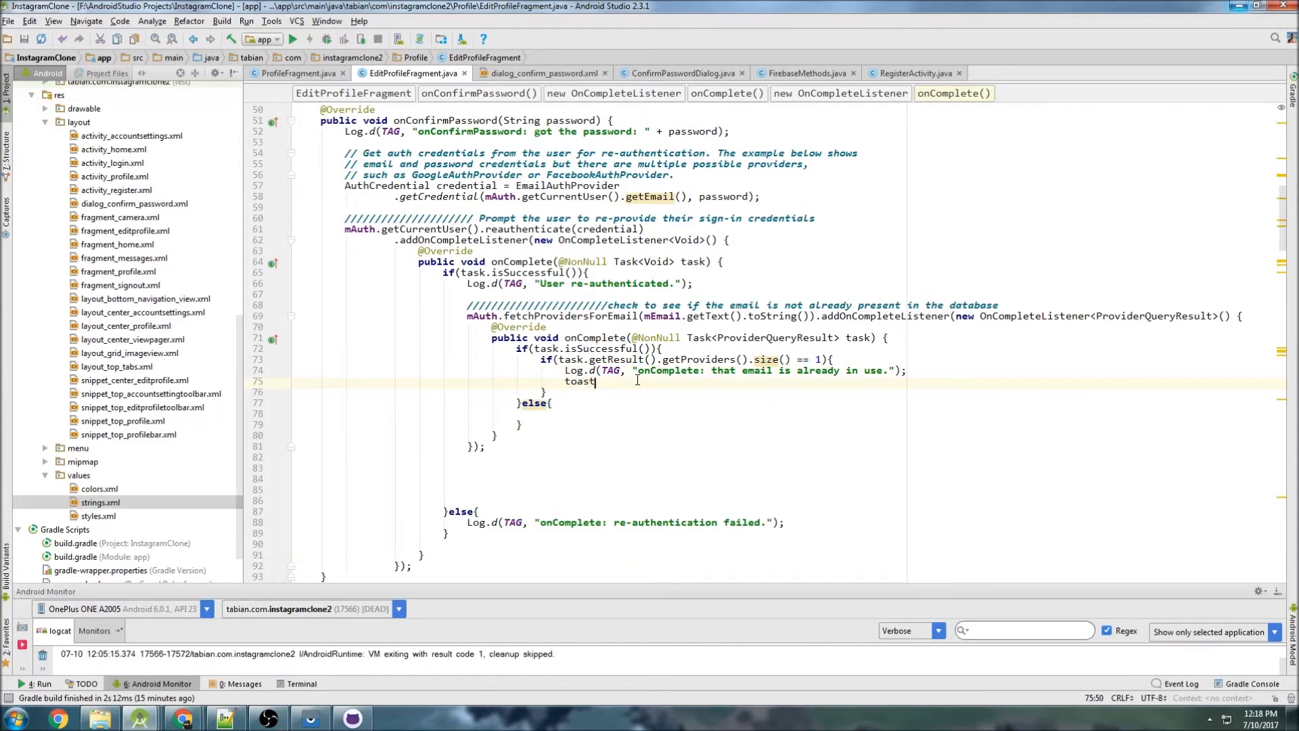
pyautogui.write('Toat')
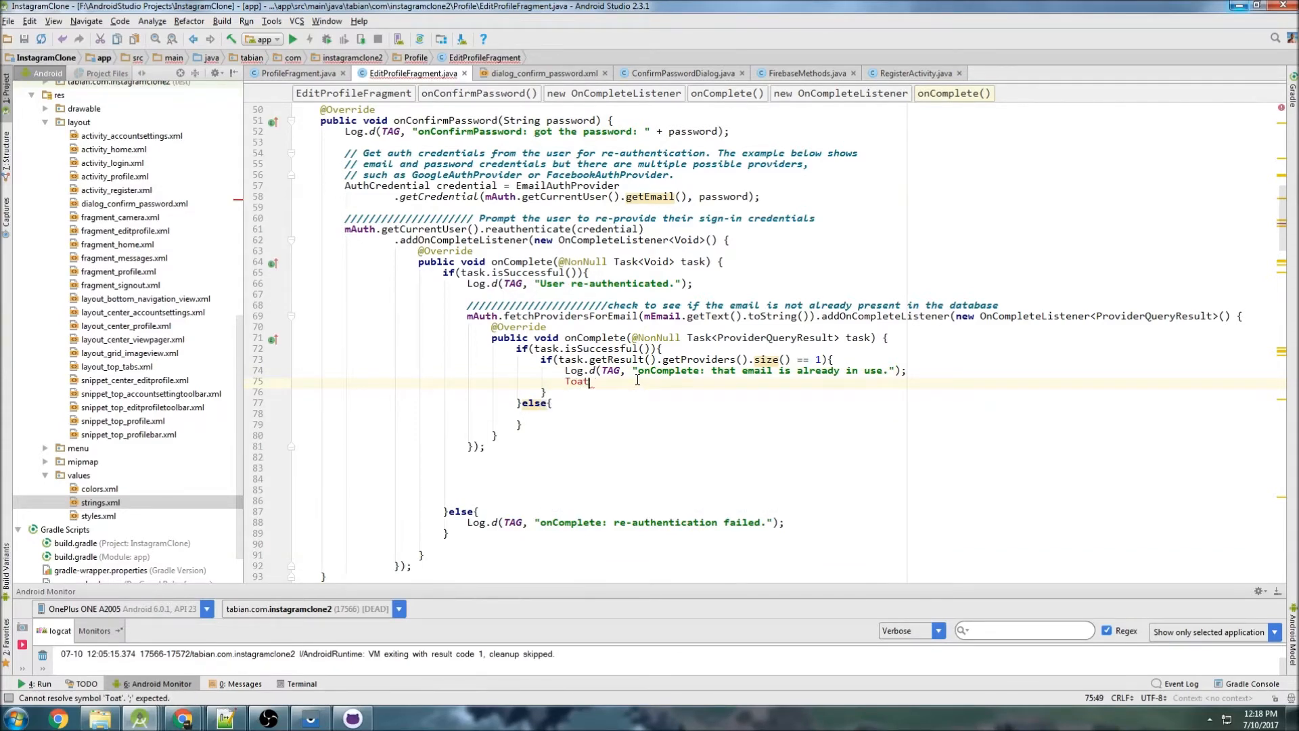
pyautogui.write('.makeText(, "", Toast.LENGTH_SHORT).show();')
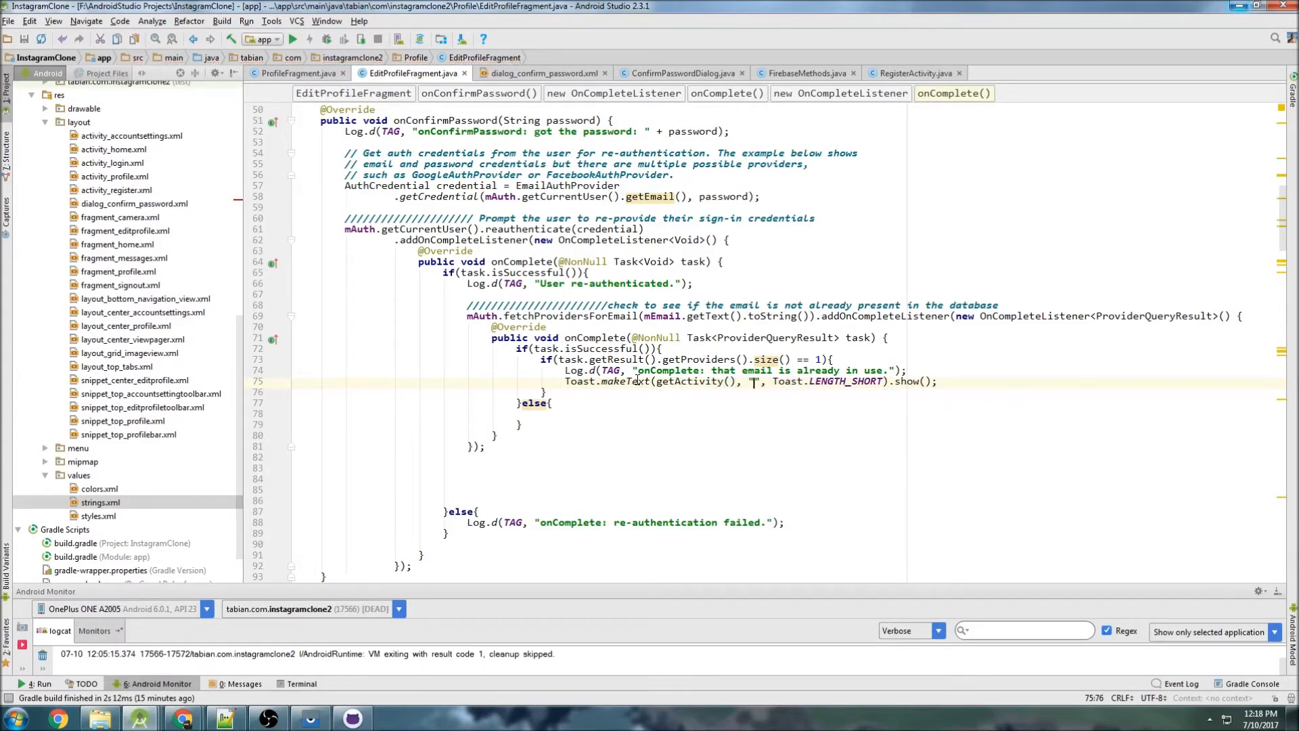
pyautogui.write('That email is already in use')
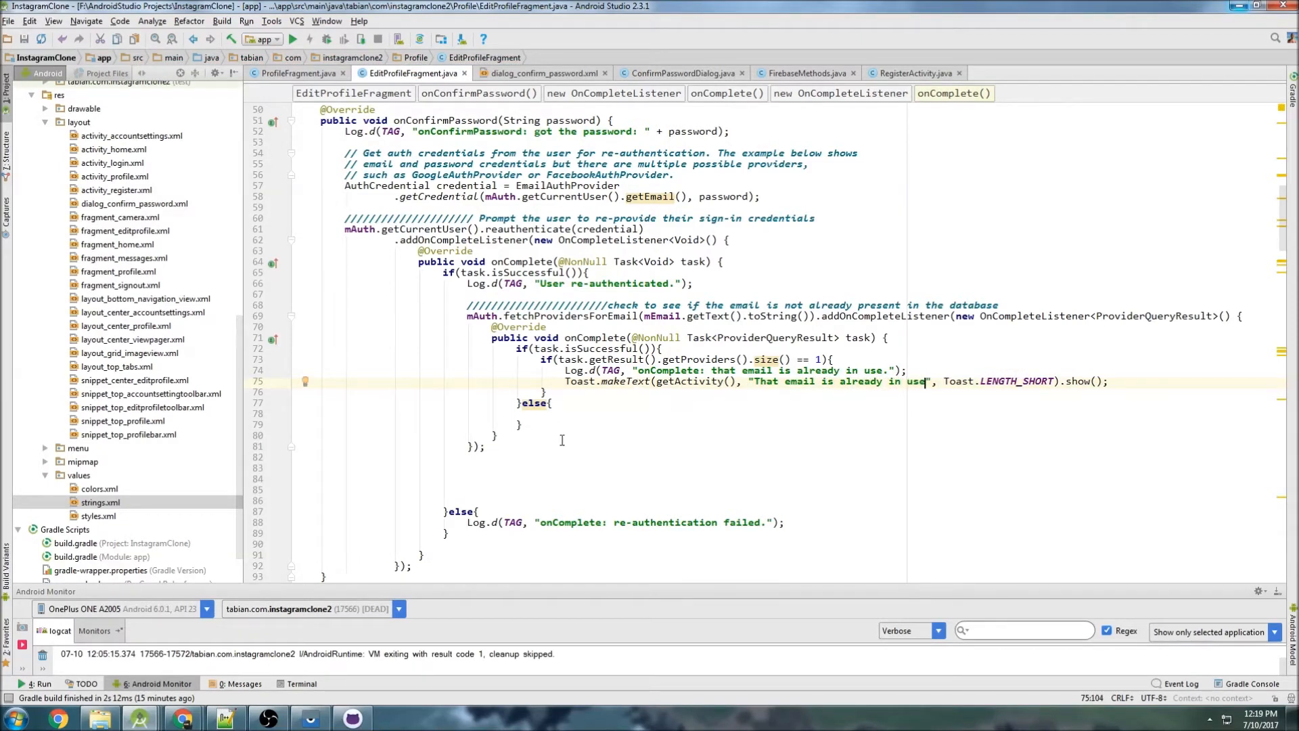
pyautogui.click(545, 392)
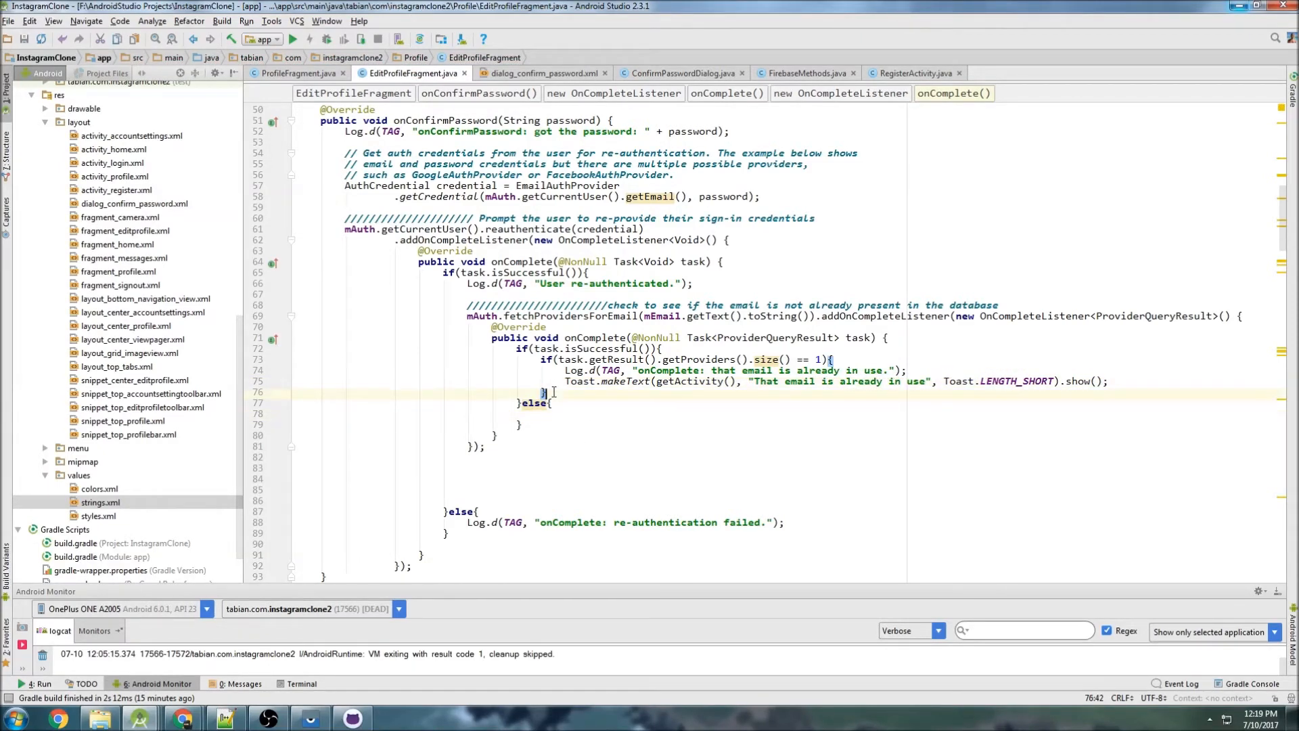
pyautogui.moveTo(547, 403); pyautogui.dragTo(519, 424)
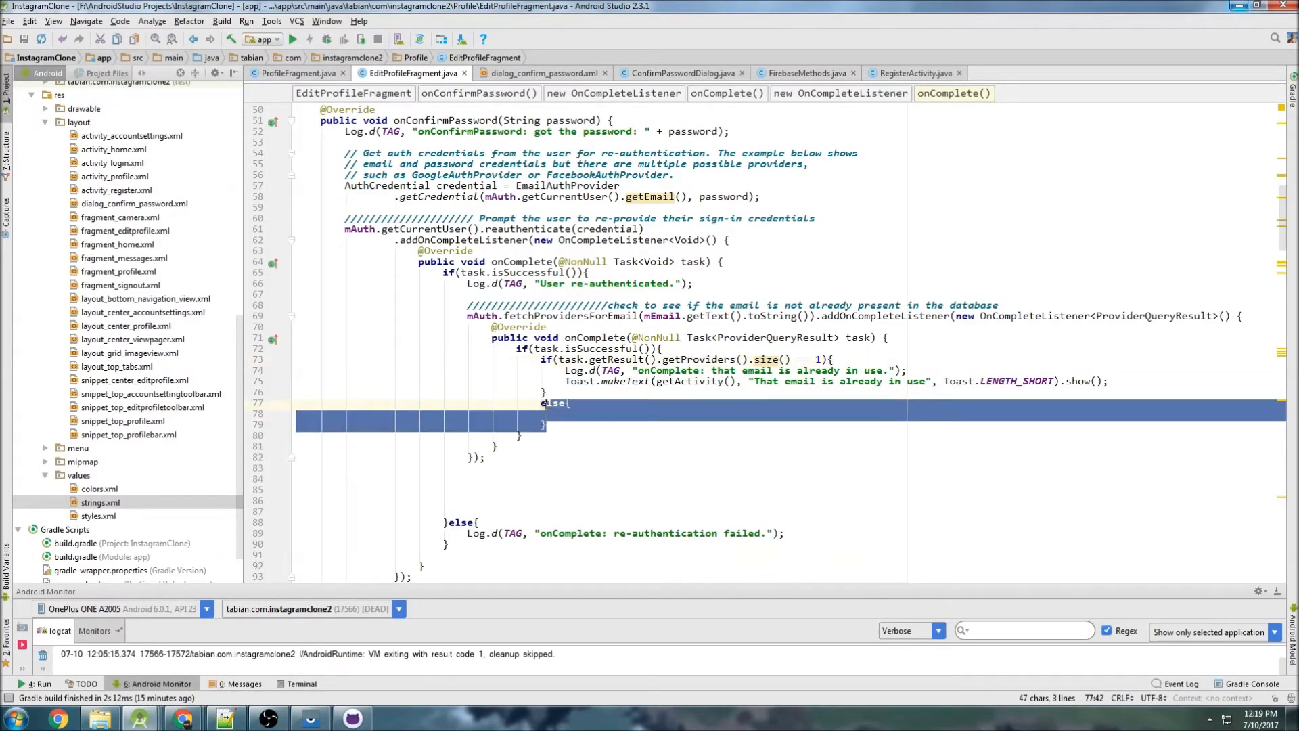
# Add an else-if for getProviders().size() == 0 logging 'That email is available.'.
pyautogui.write('if(){')
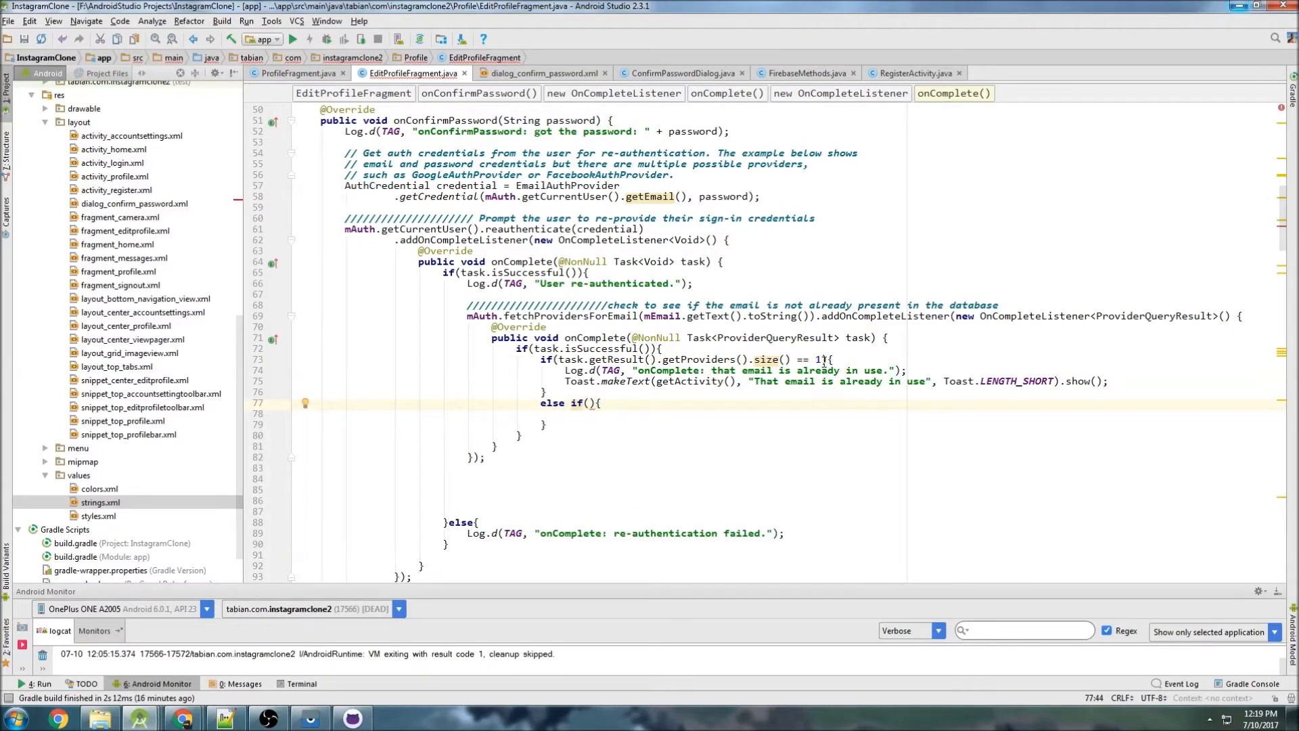
pyautogui.write('task.getResult().getProviders().size() == 1')
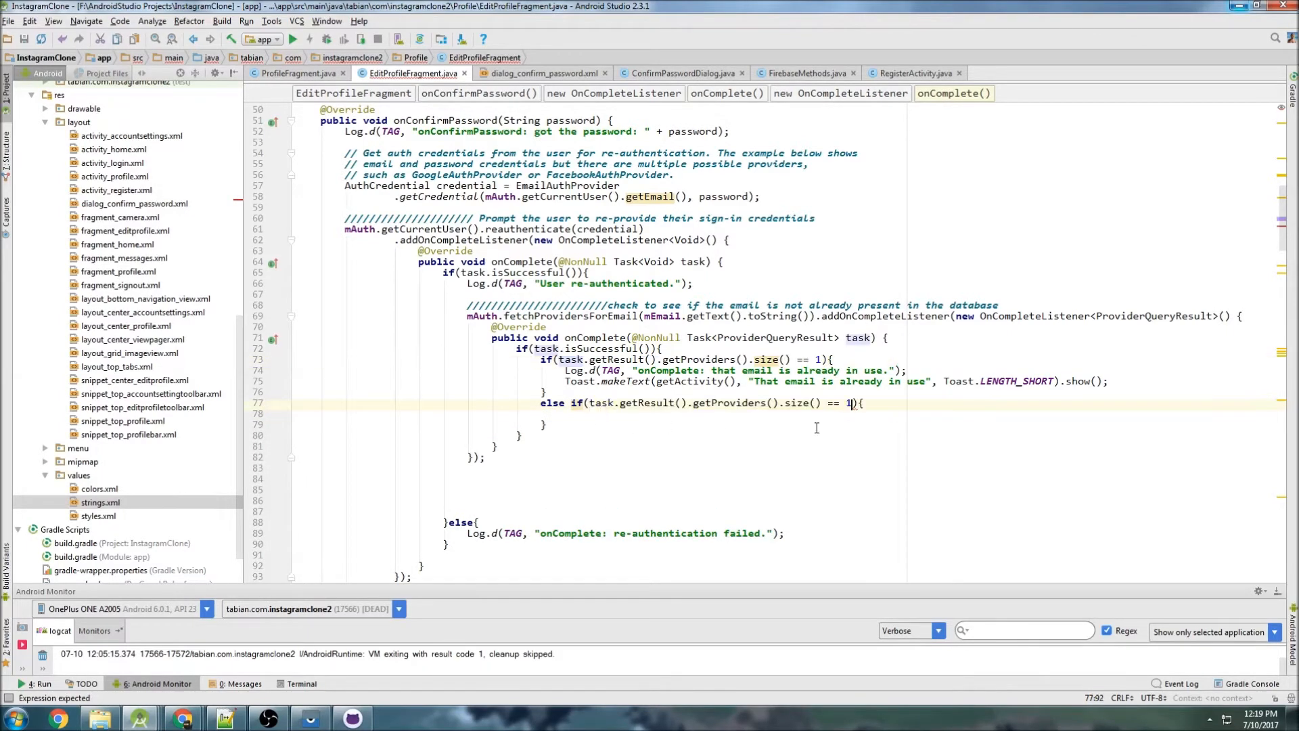
pyautogui.write('0')
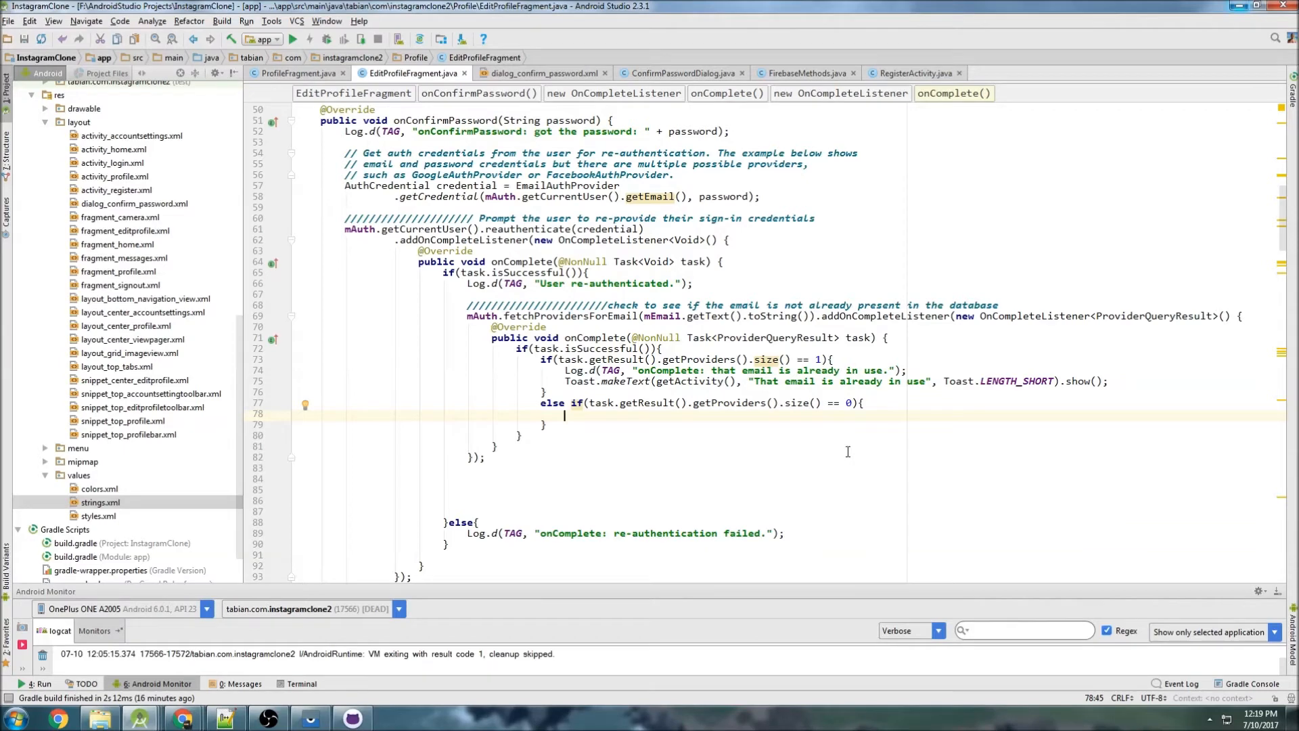
pyautogui.write('Log.d(TAG, "onComplete: that ");')
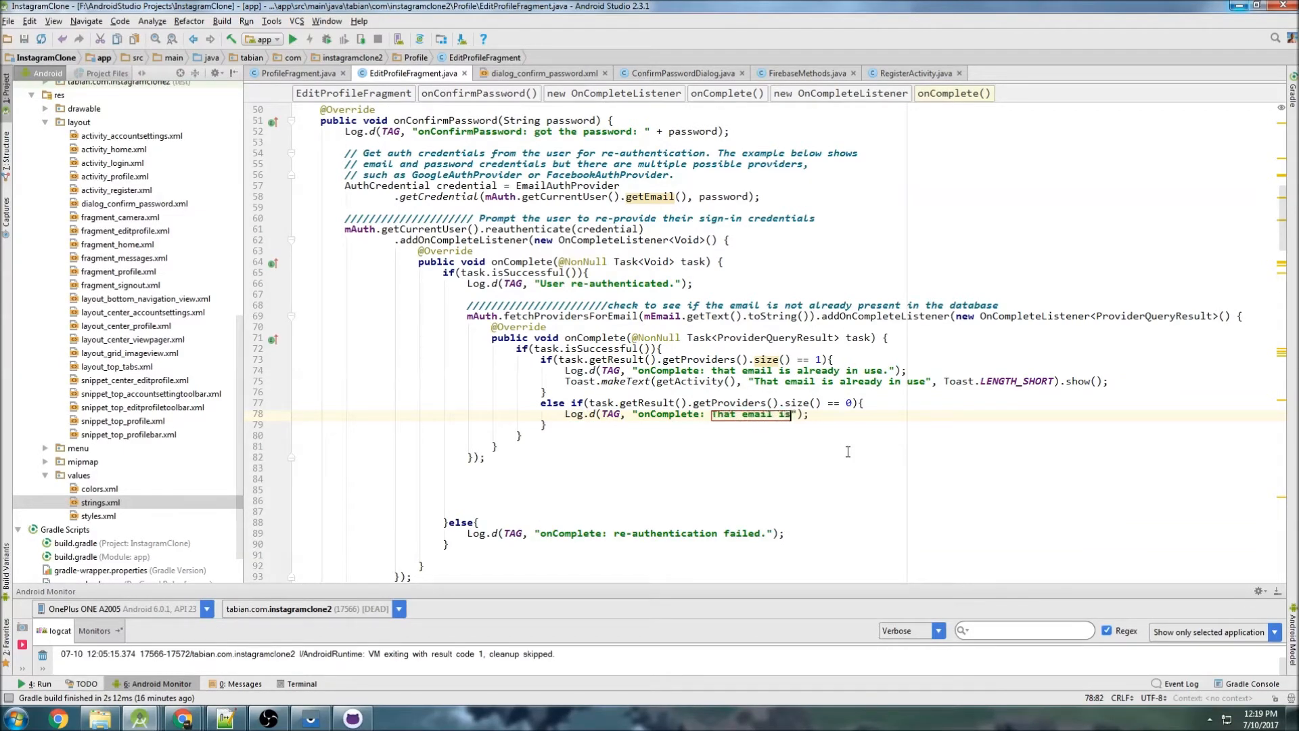
pyautogui.write('available.')
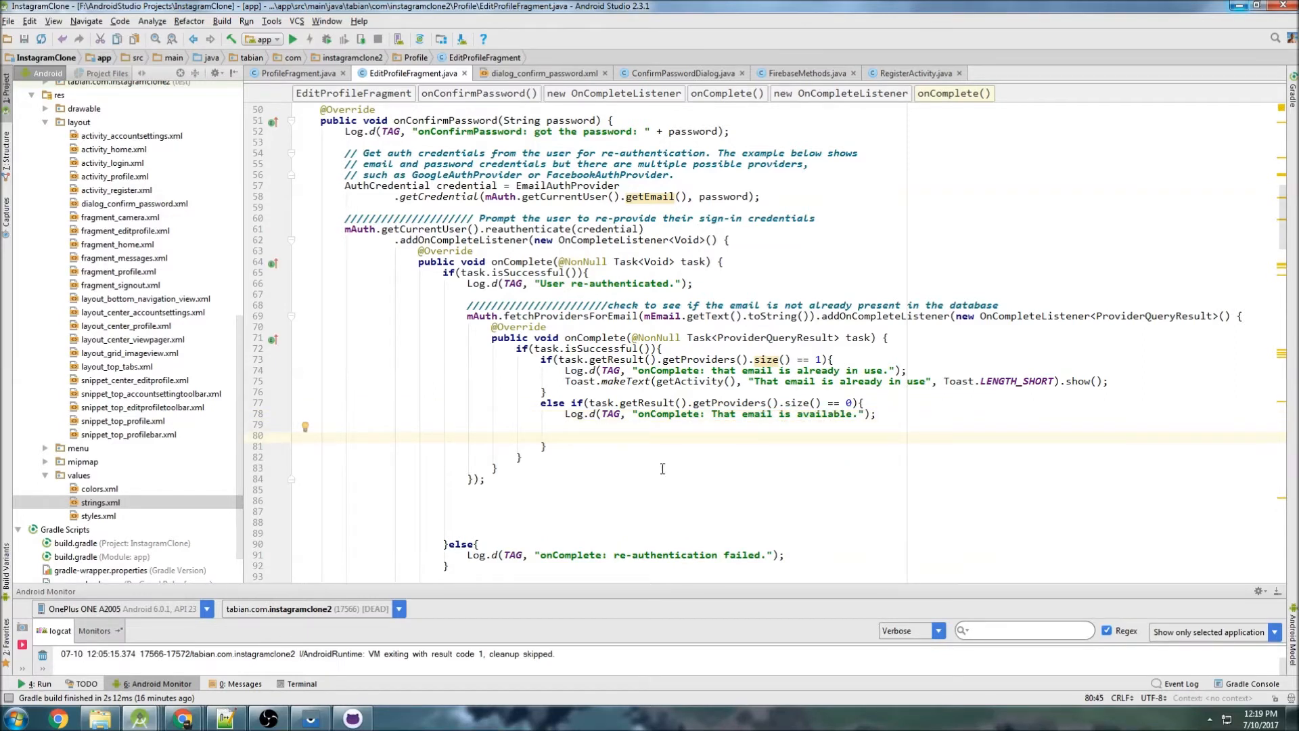
pyautogui.click(543, 447)
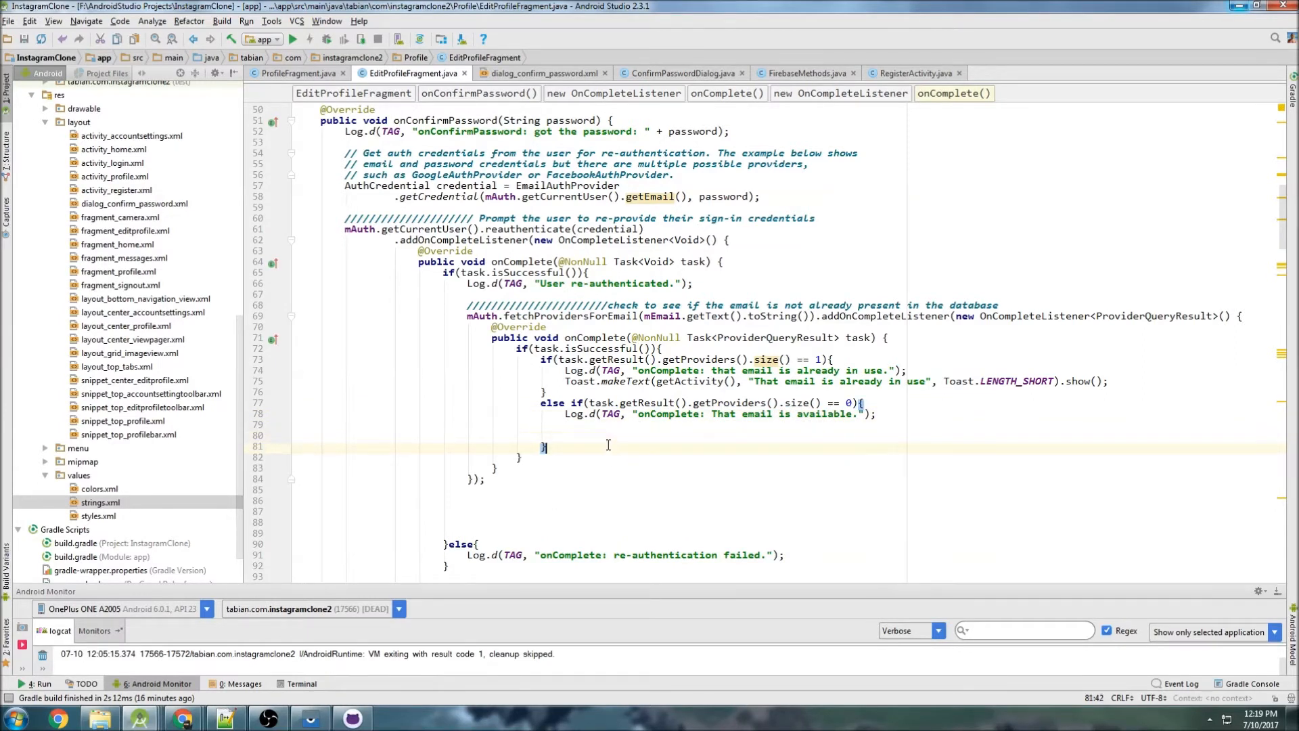
pyautogui.click(595, 436)
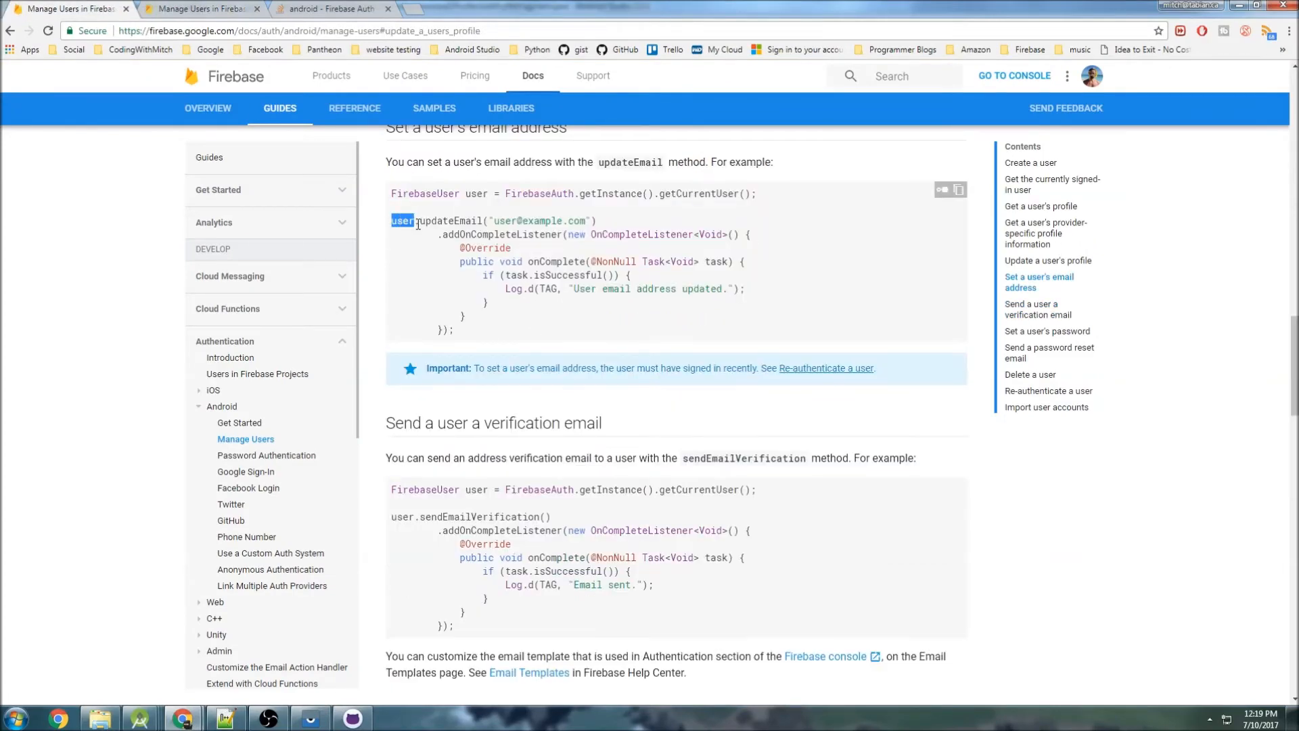
# Select the updateEmail code sample under 'Set a user's email address' in Firebase Docs.
pyautogui.moveTo(392, 220); pyautogui.dragTo(454, 329)
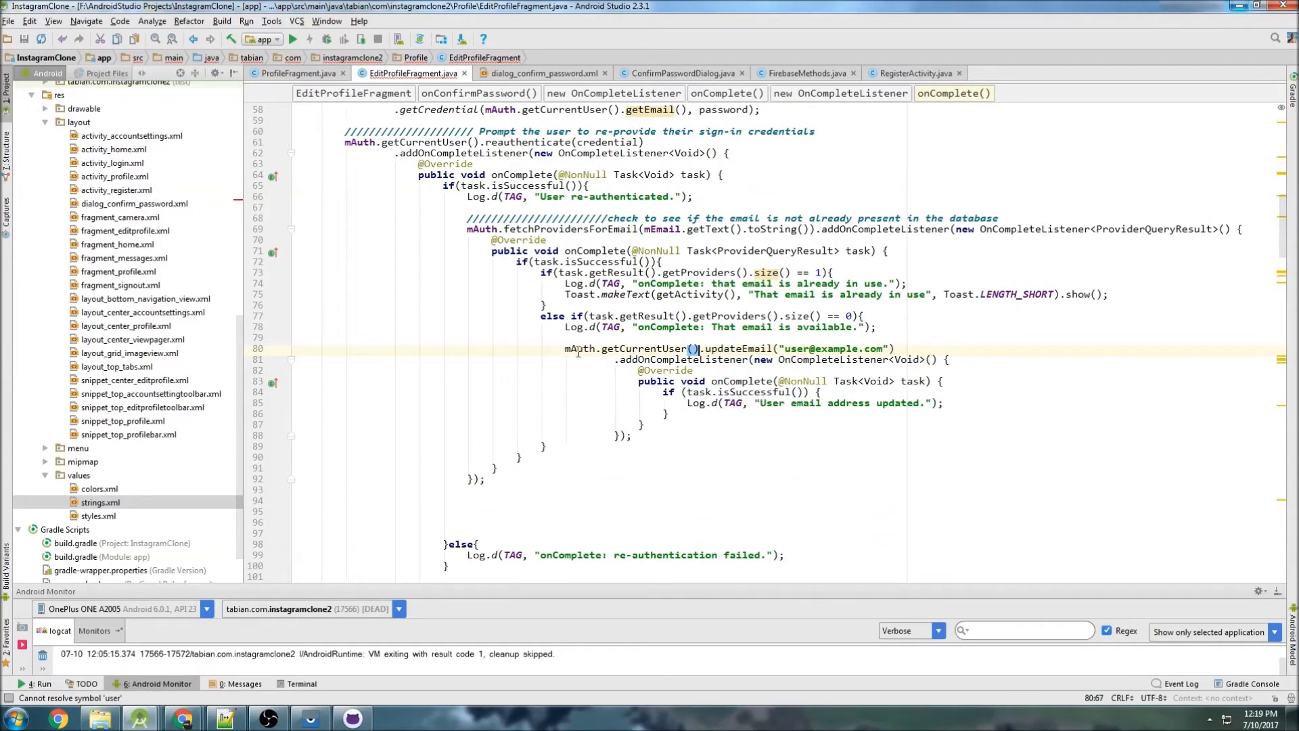
# Make the pasted updateEmail use mEmail.getText().toString() and toast 'email updated'.
pyautogui.doubleClick(837, 348)
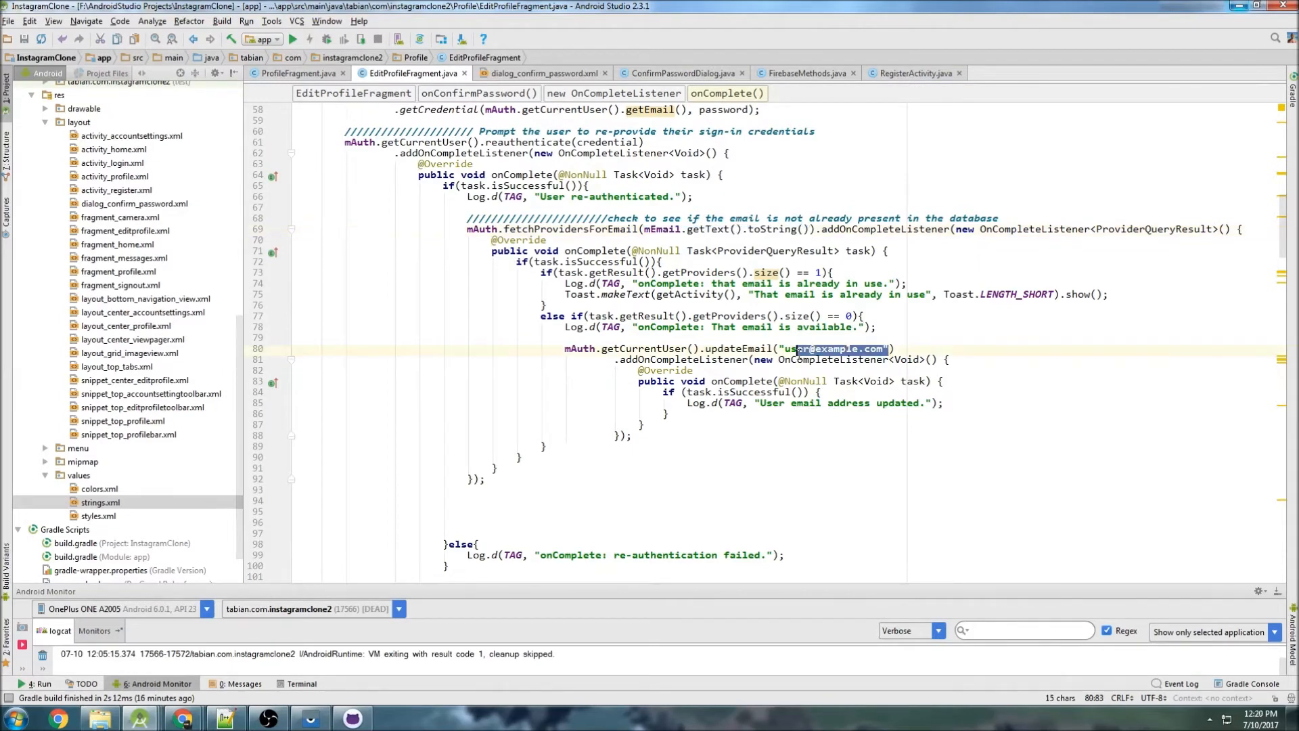
pyautogui.write('mEmail.getText().toString()')
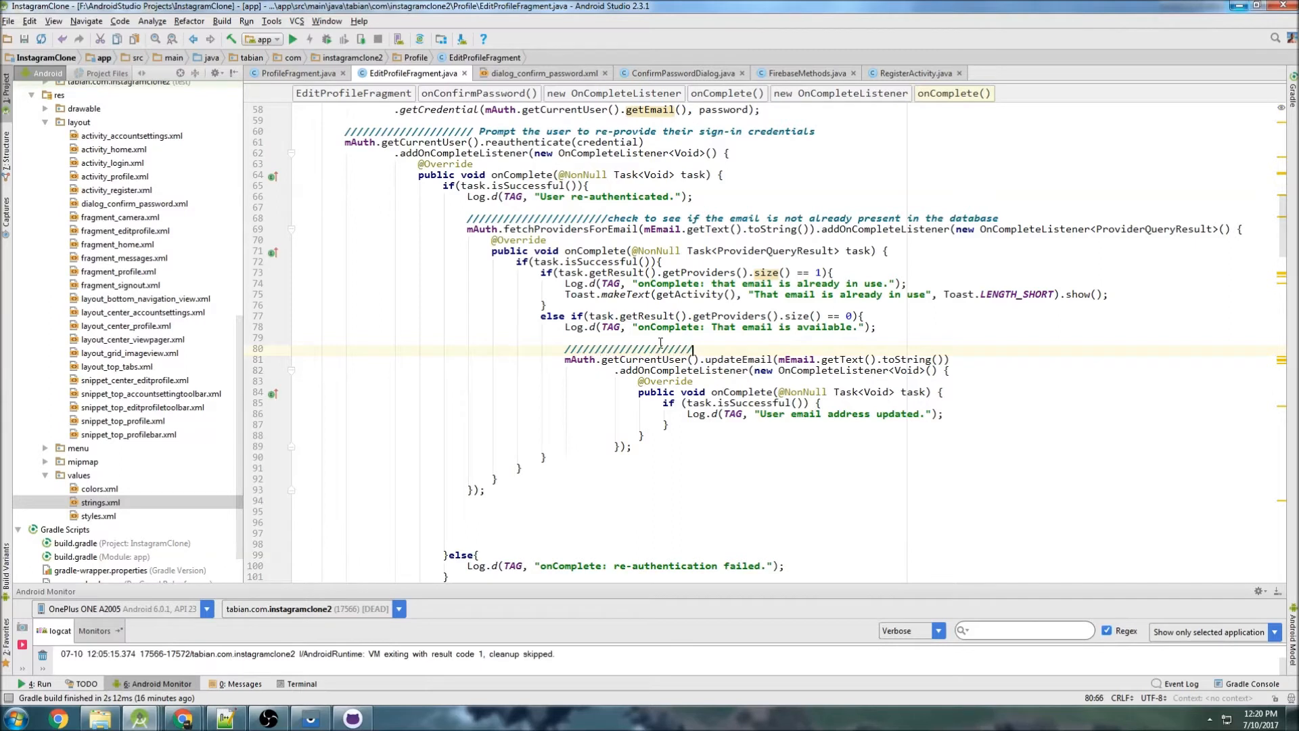
pyautogui.write('the email is available so update it')
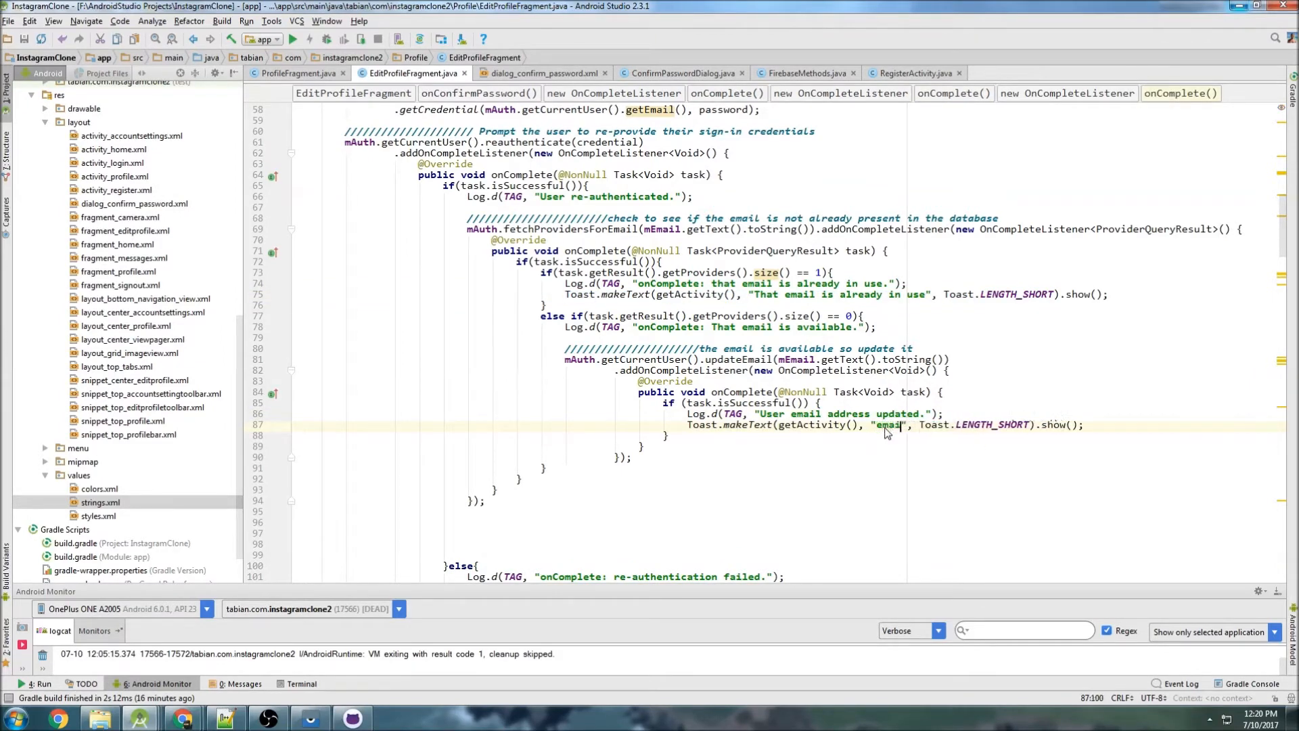
pyautogui.write('updated')
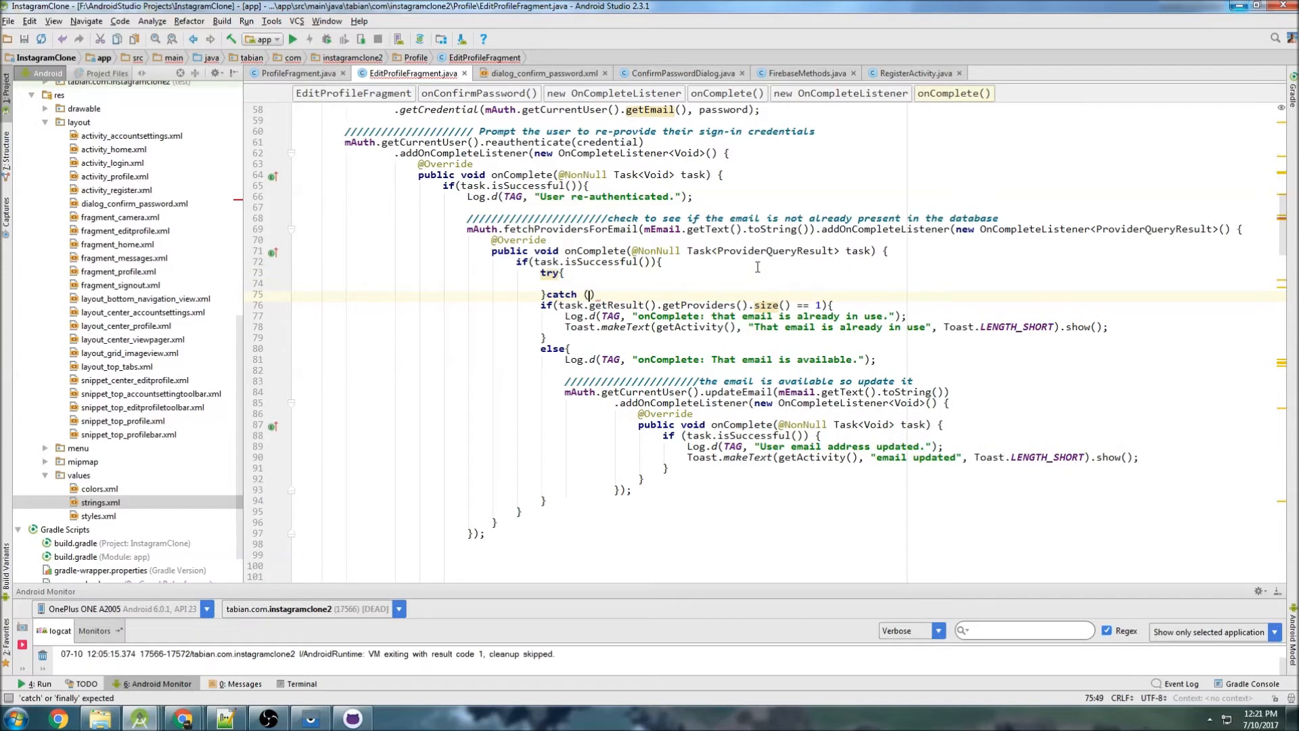
# Wrap the provider check in try/catch NullPointerException with a Log.e message, then run the app.
pyautogui.write('NullPointerException e')
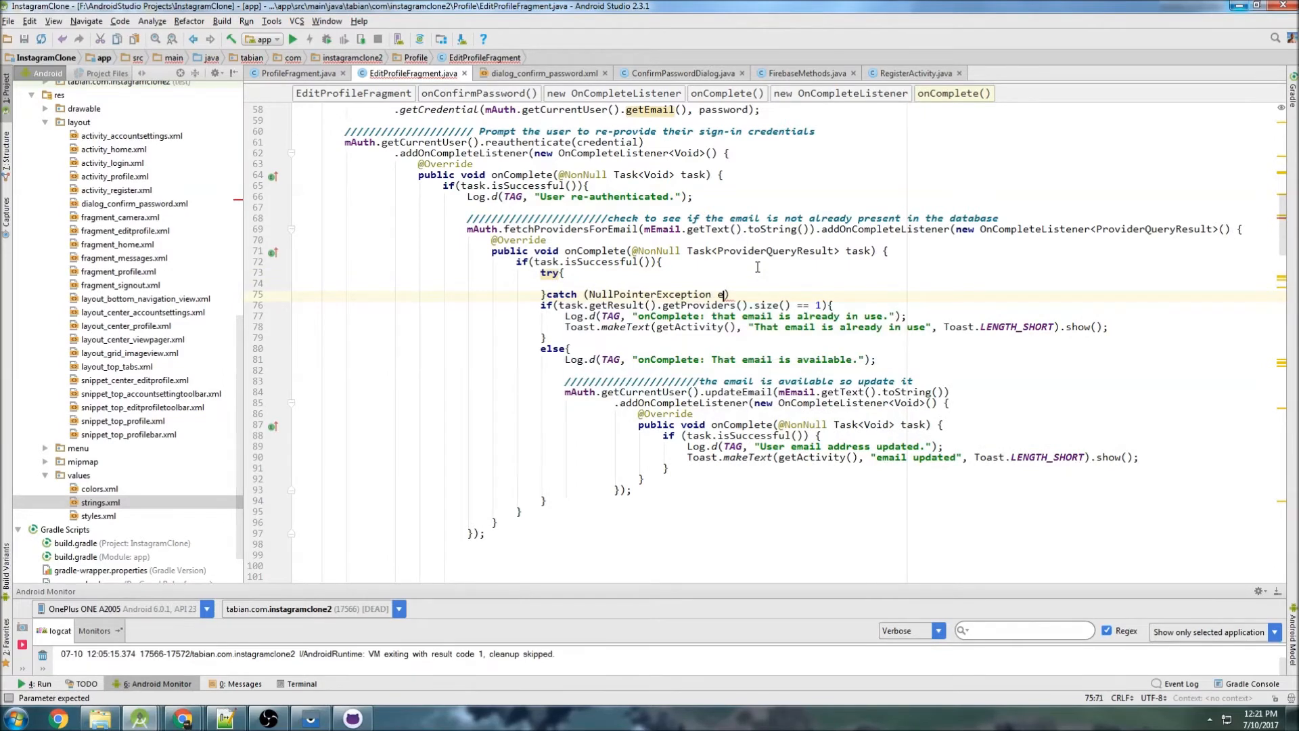
pyautogui.write('log')
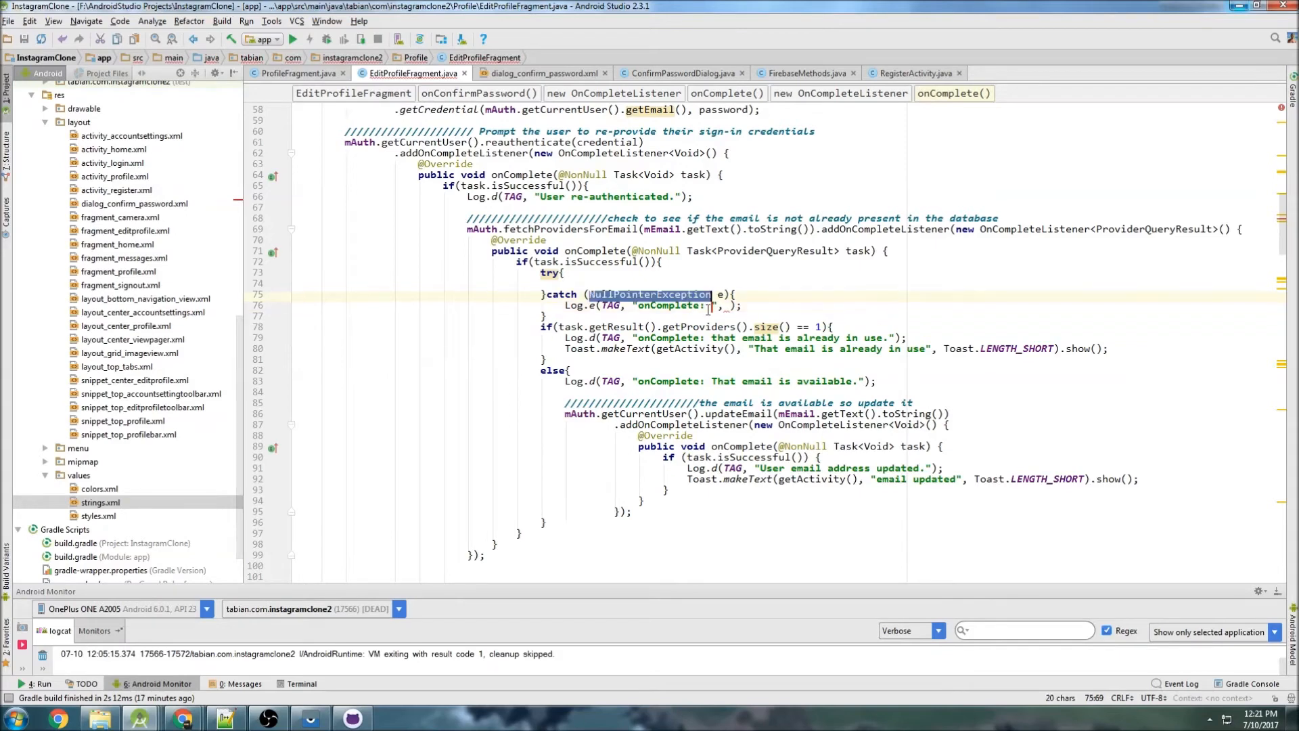
pyautogui.write('NullPointerException:')
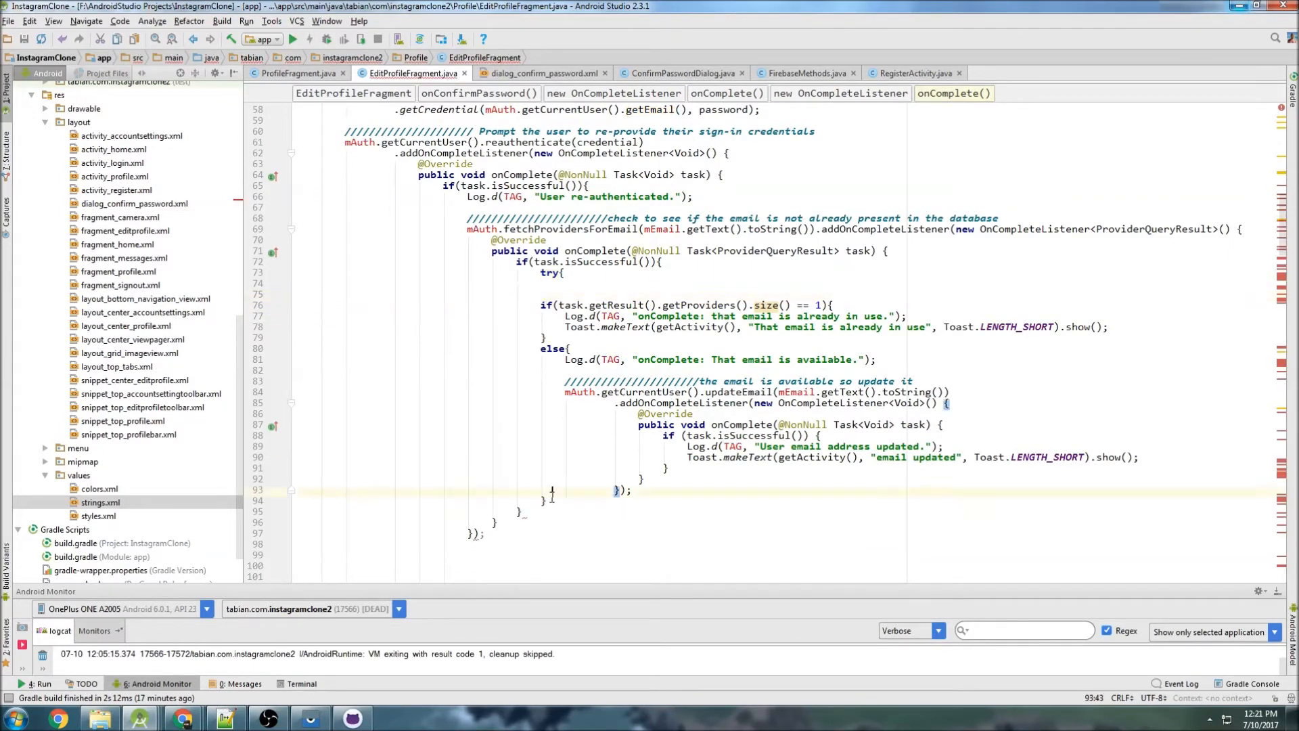
pyautogui.write('catch (NullPointerException e){')
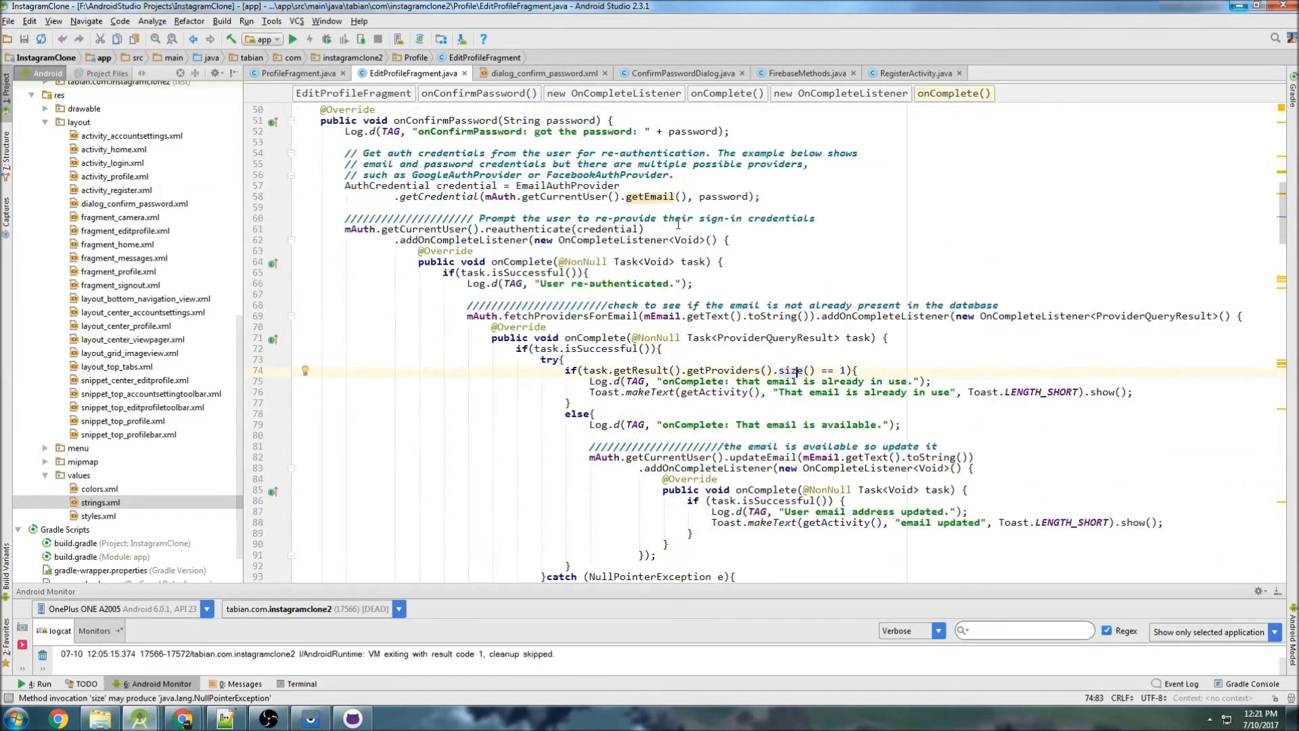
pyautogui.click(292, 39)
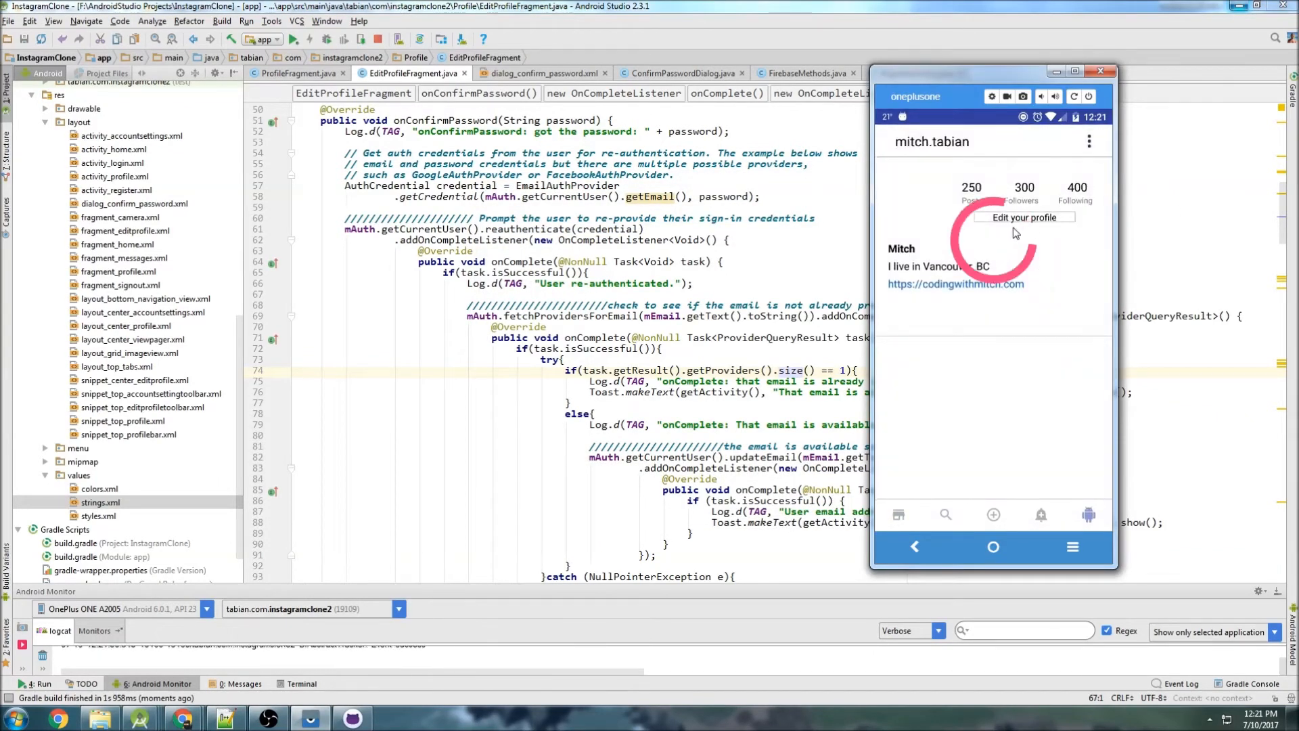
# Open Edit Profile on the mirrored phone and change the email to a new tabian.com address.
pyautogui.click(1026, 217)
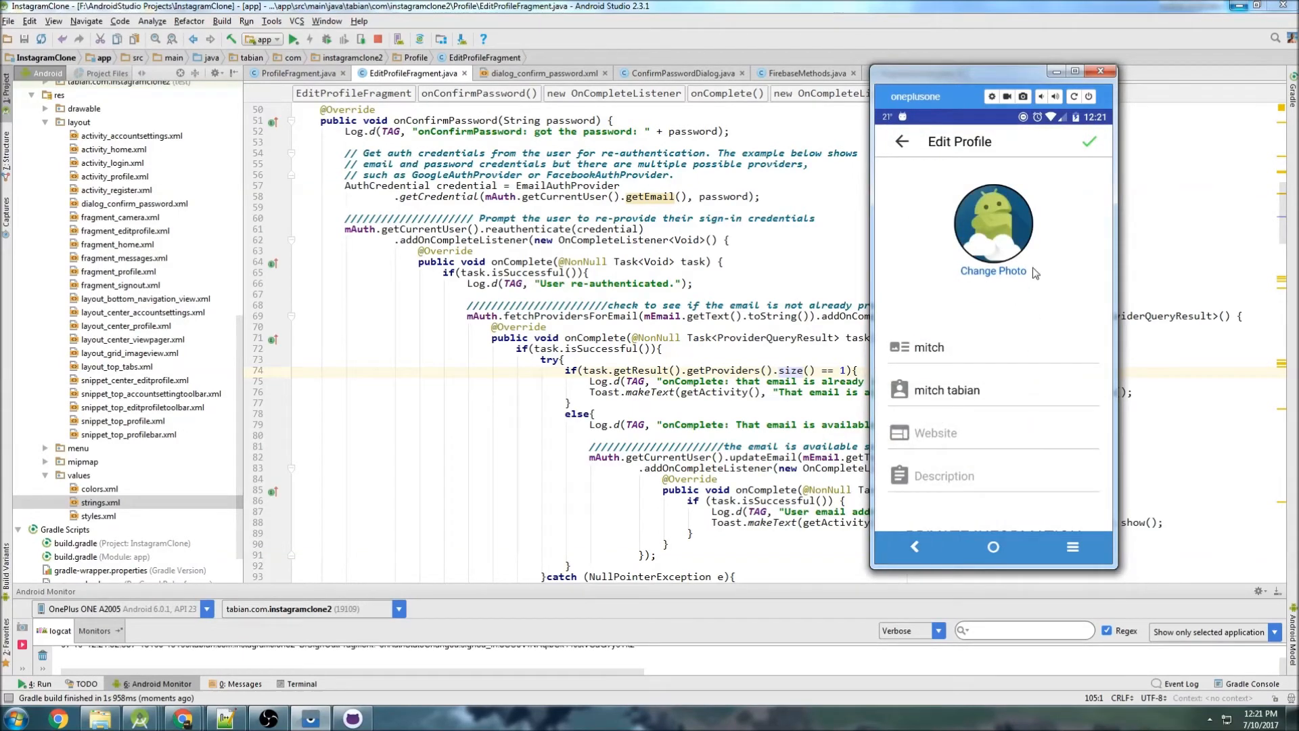
pyautogui.scroll(-3)
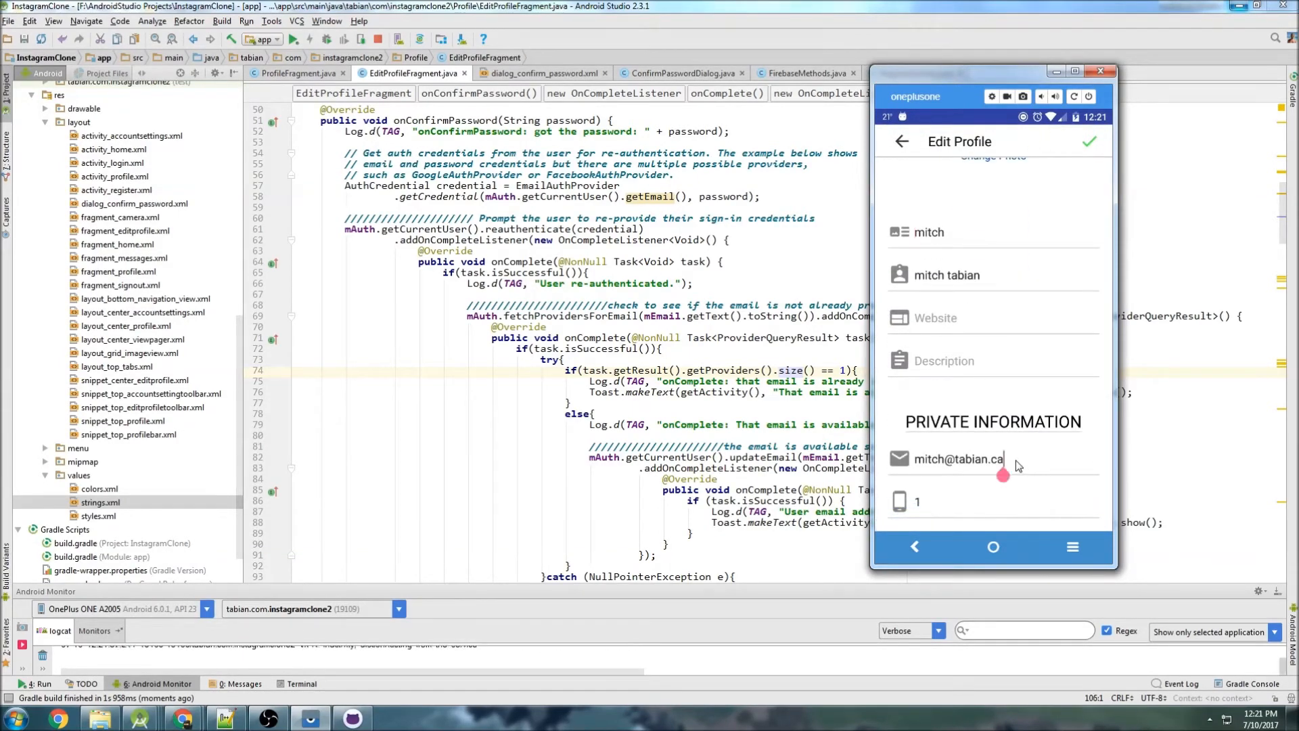
pyautogui.click(959, 459)
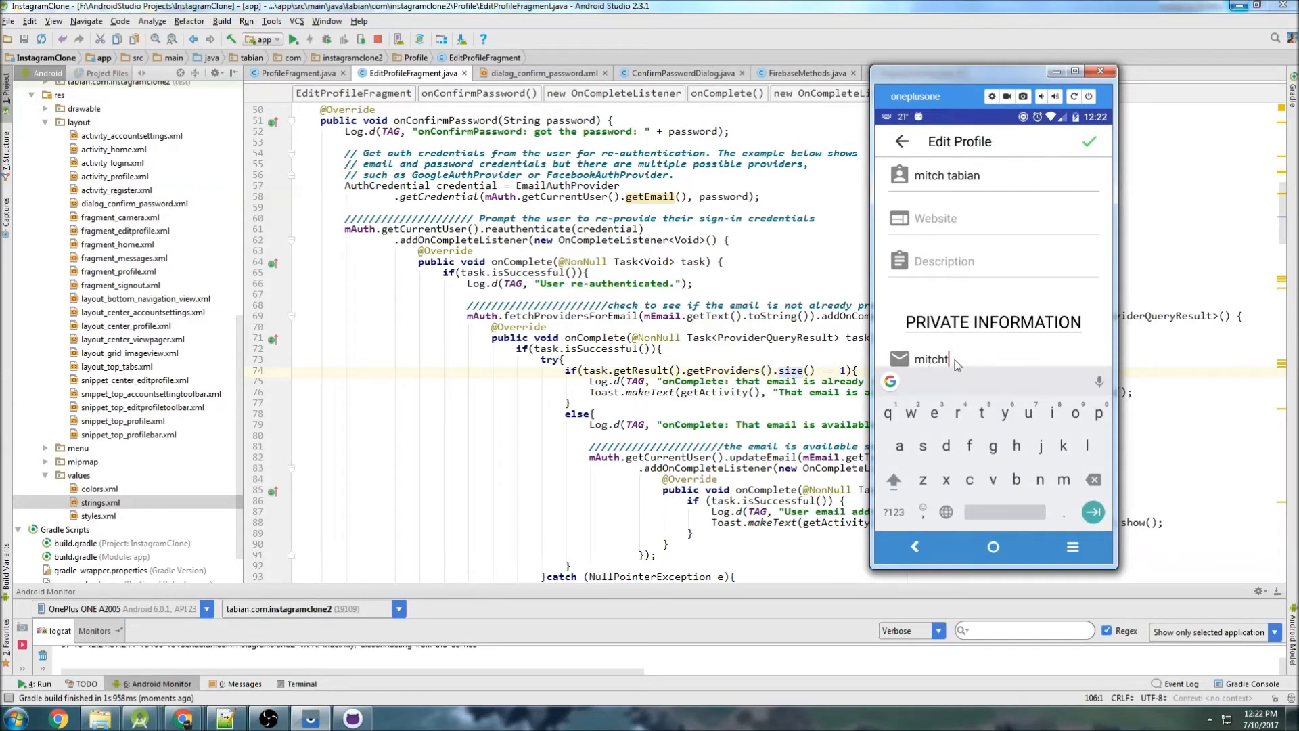
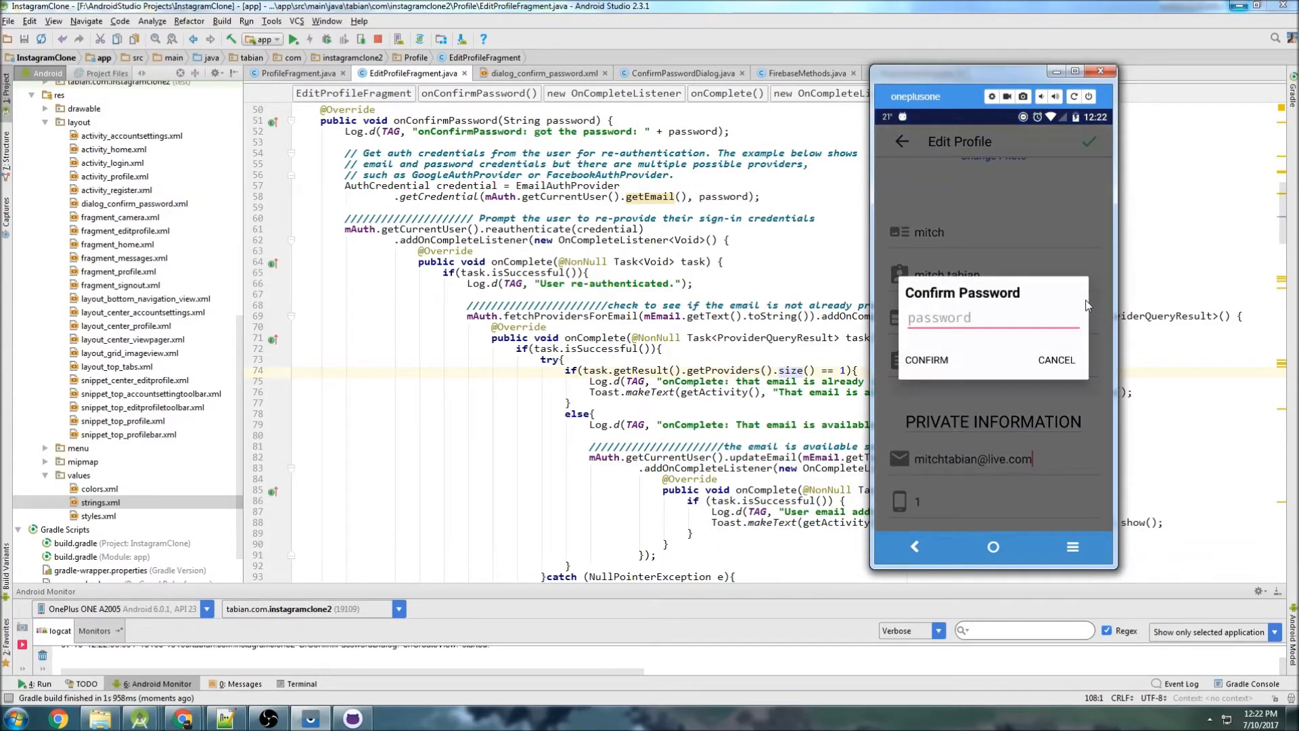
pyautogui.write('s')
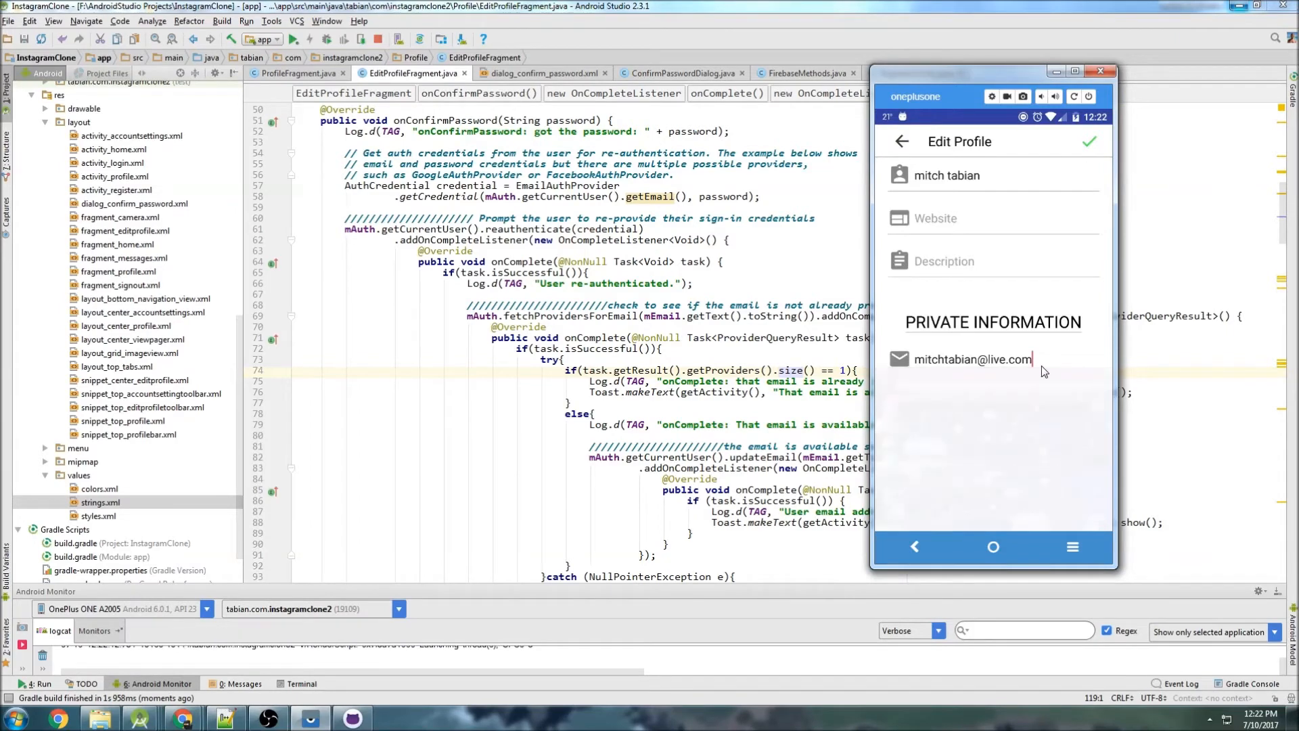
pyautogui.click(974, 359)
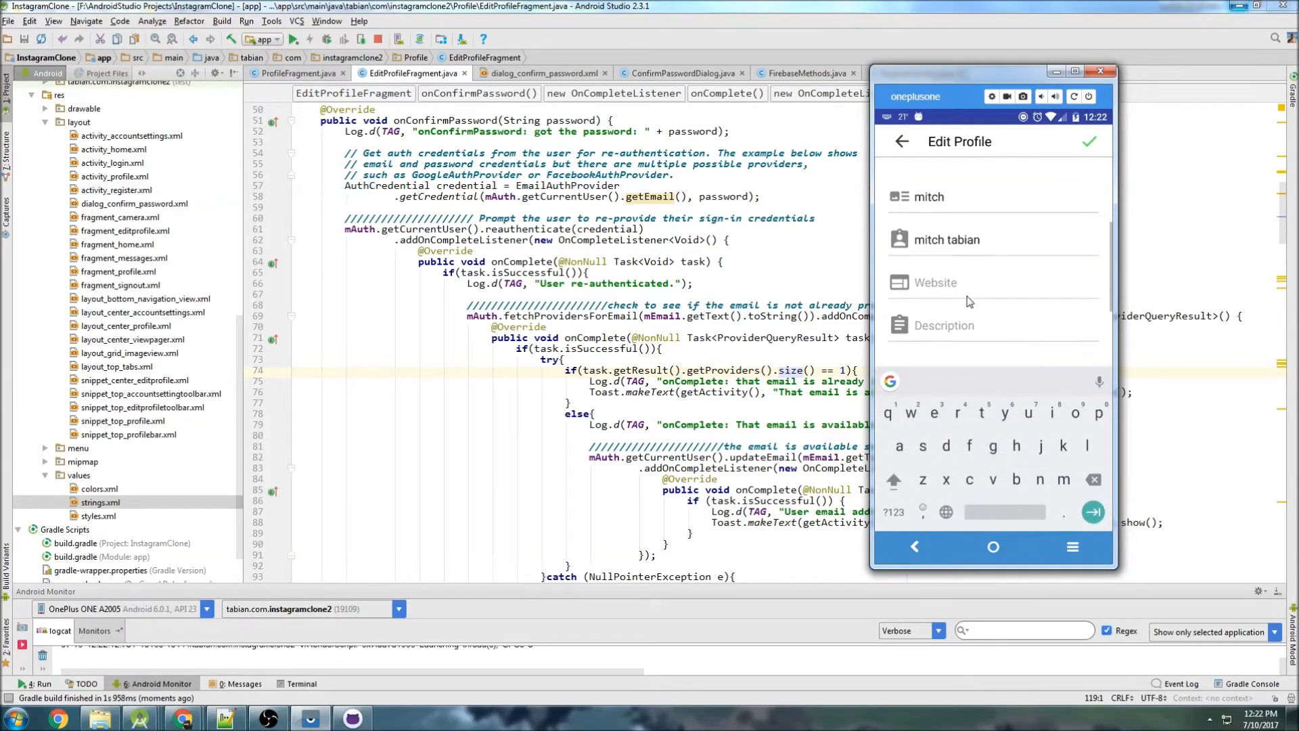
pyautogui.scroll(-3)
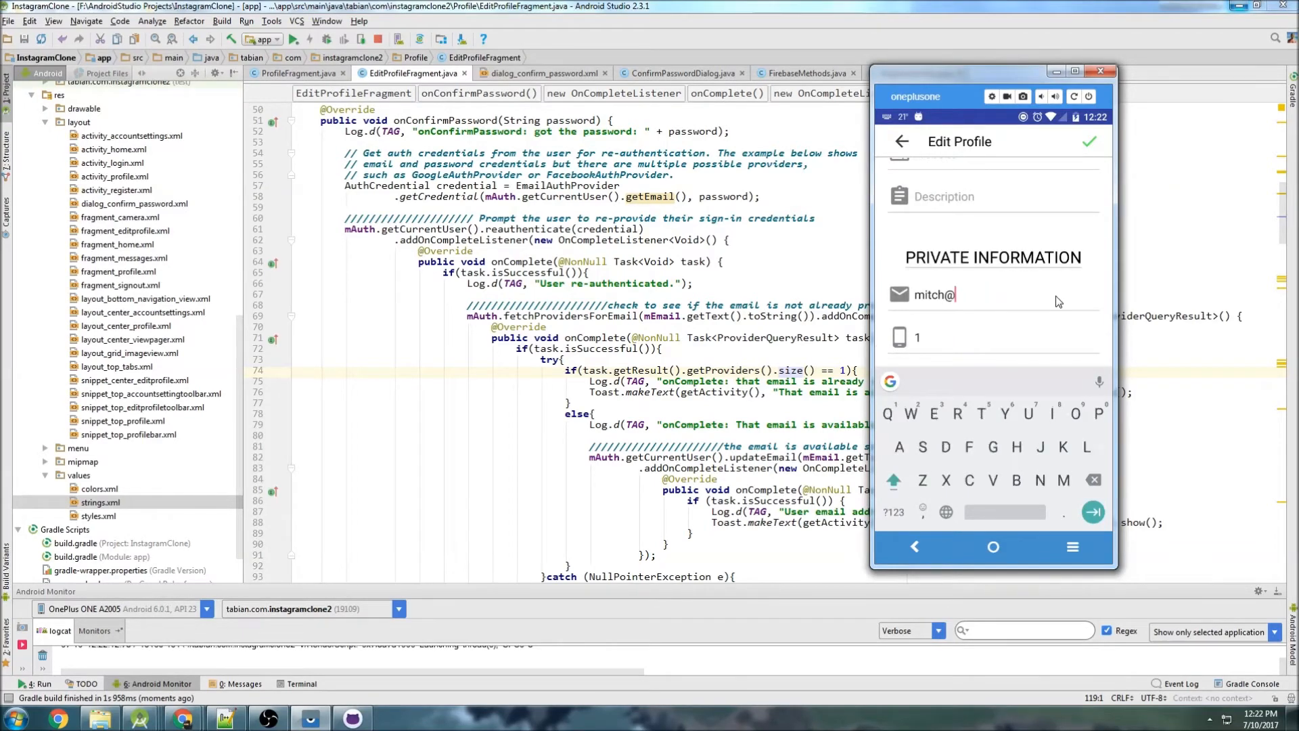
pyautogui.write('ta')
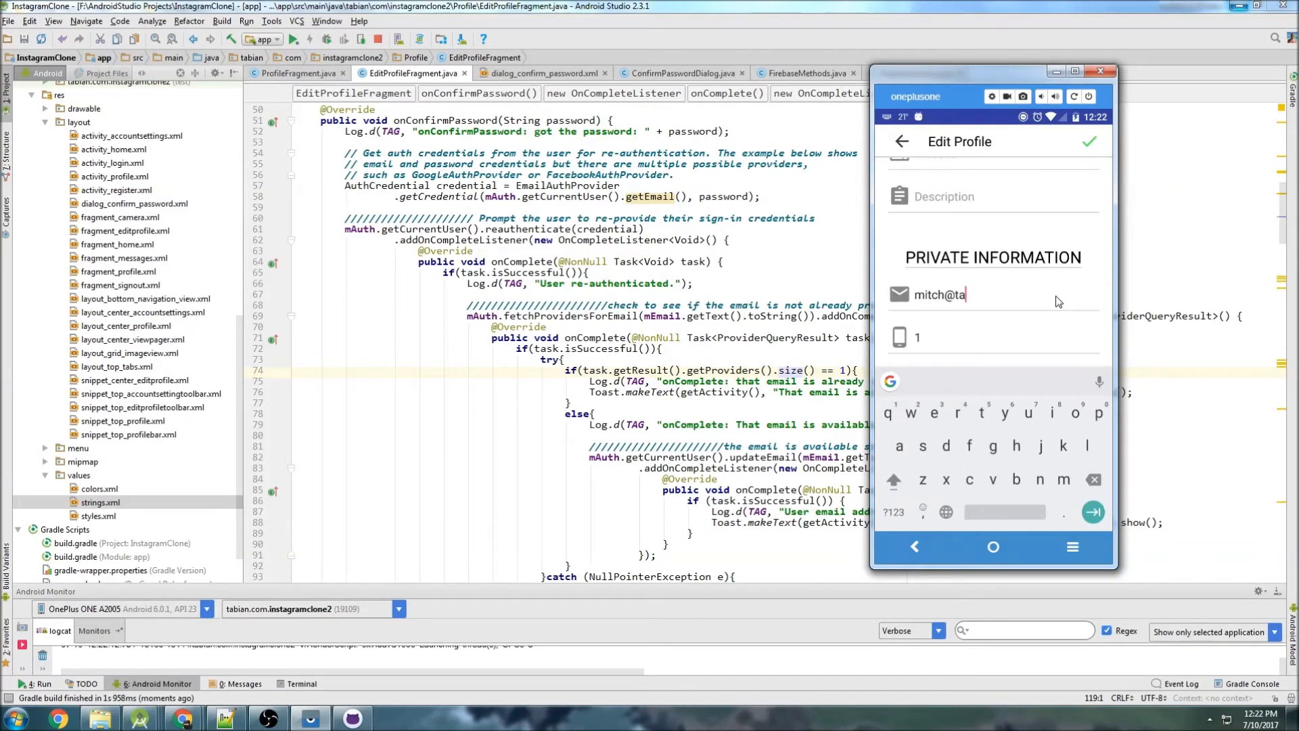
pyautogui.write('bian.com')
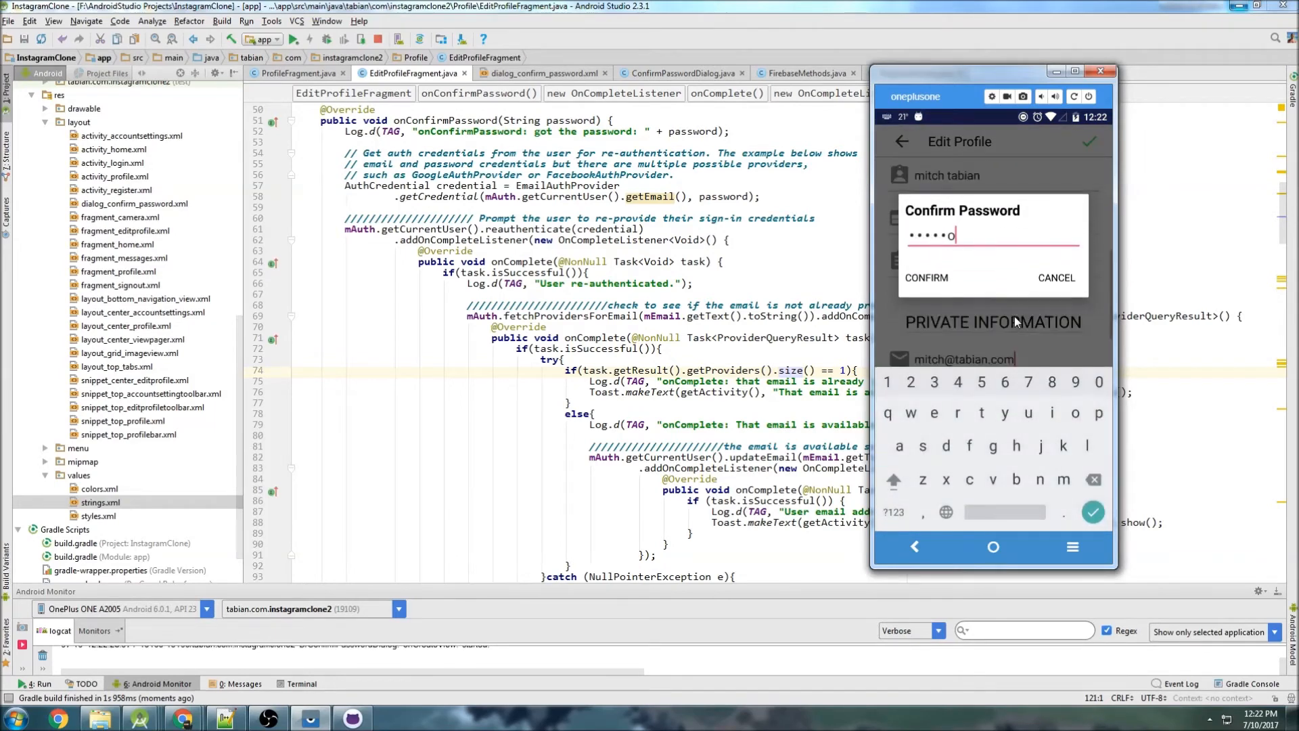
pyautogui.click(926, 277)
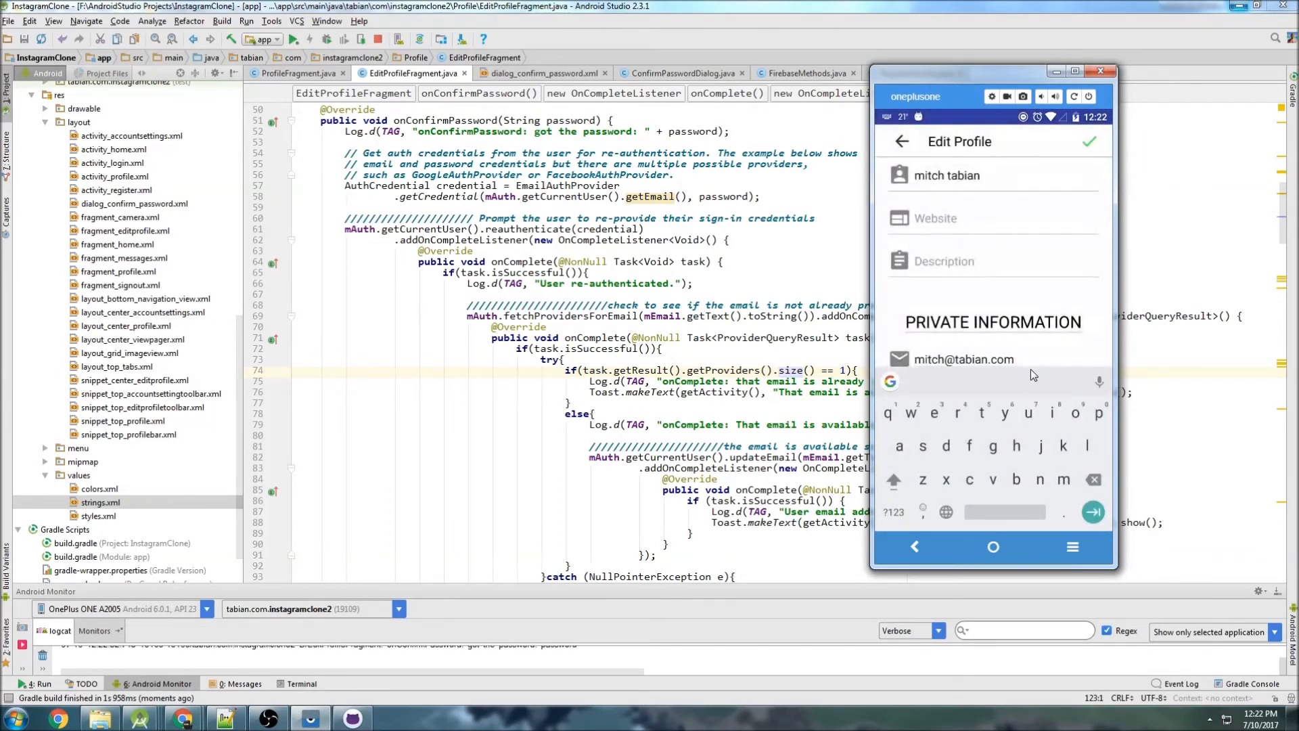
pyautogui.click(1089, 141)
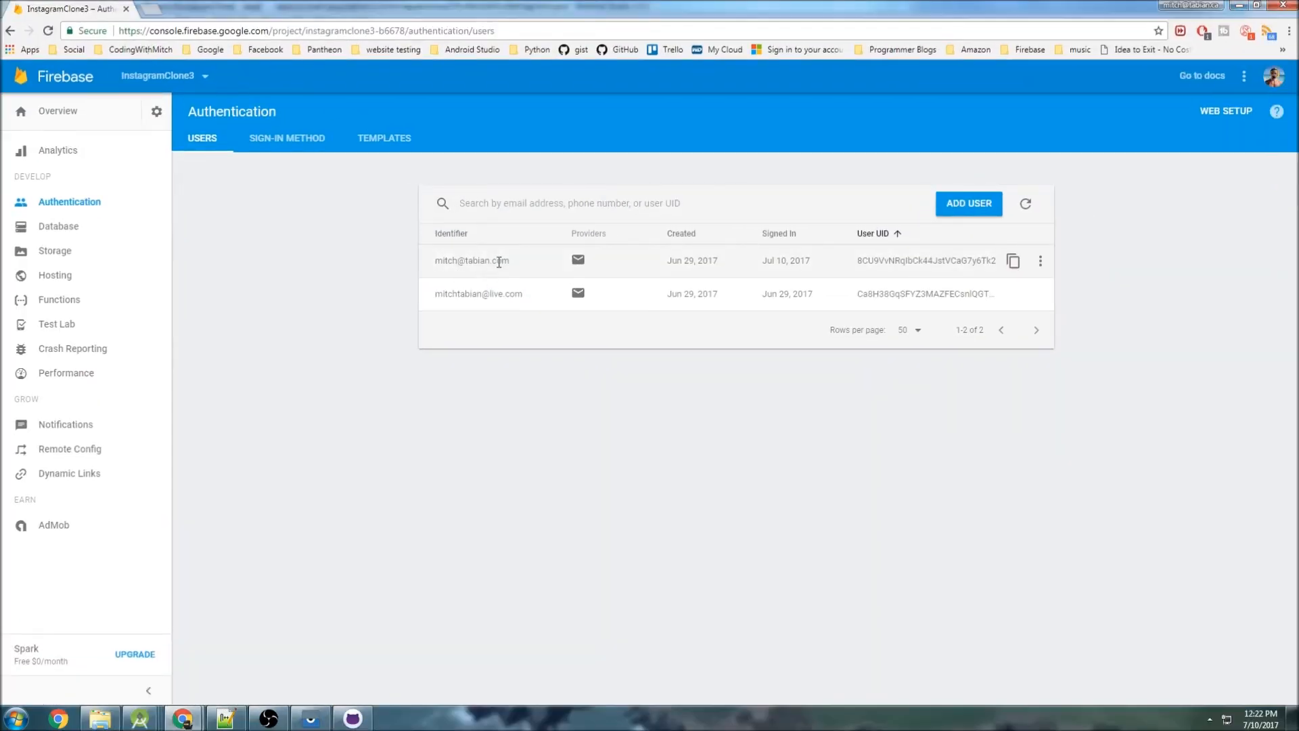
pyautogui.doubleClick(472, 259)
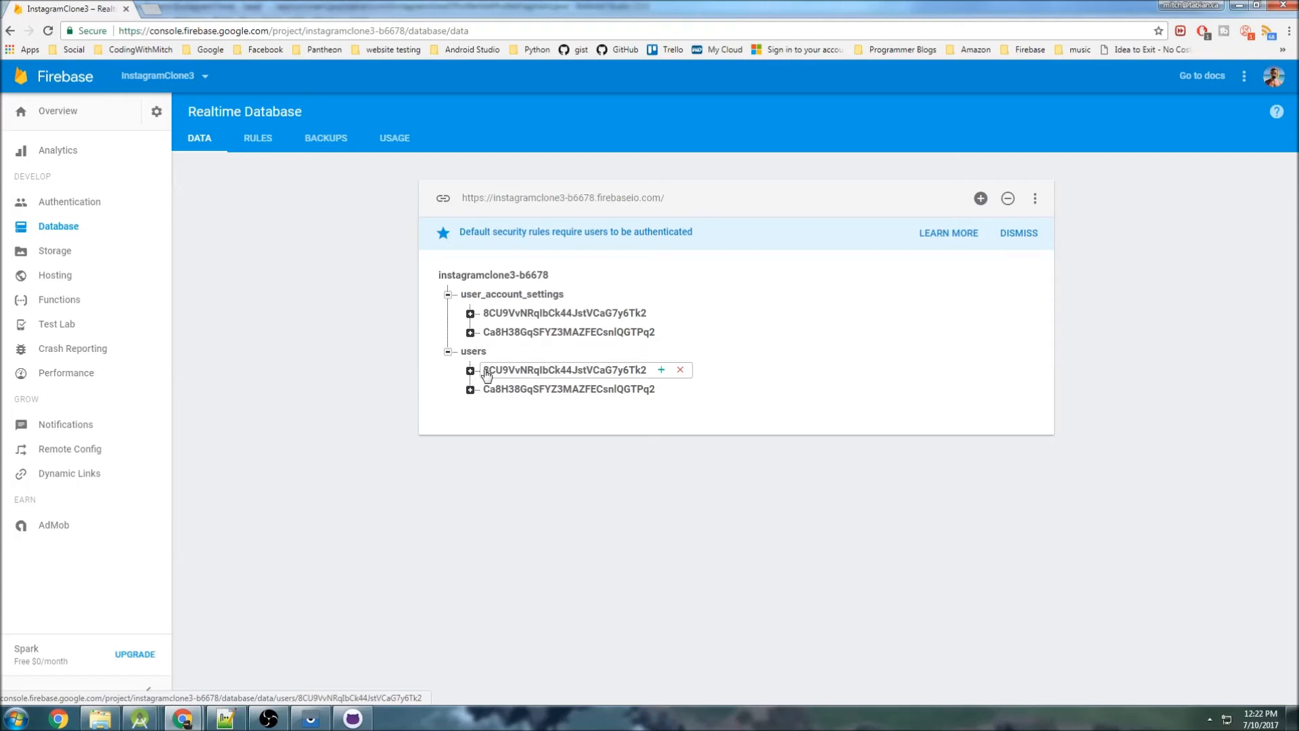
pyautogui.click(470, 370)
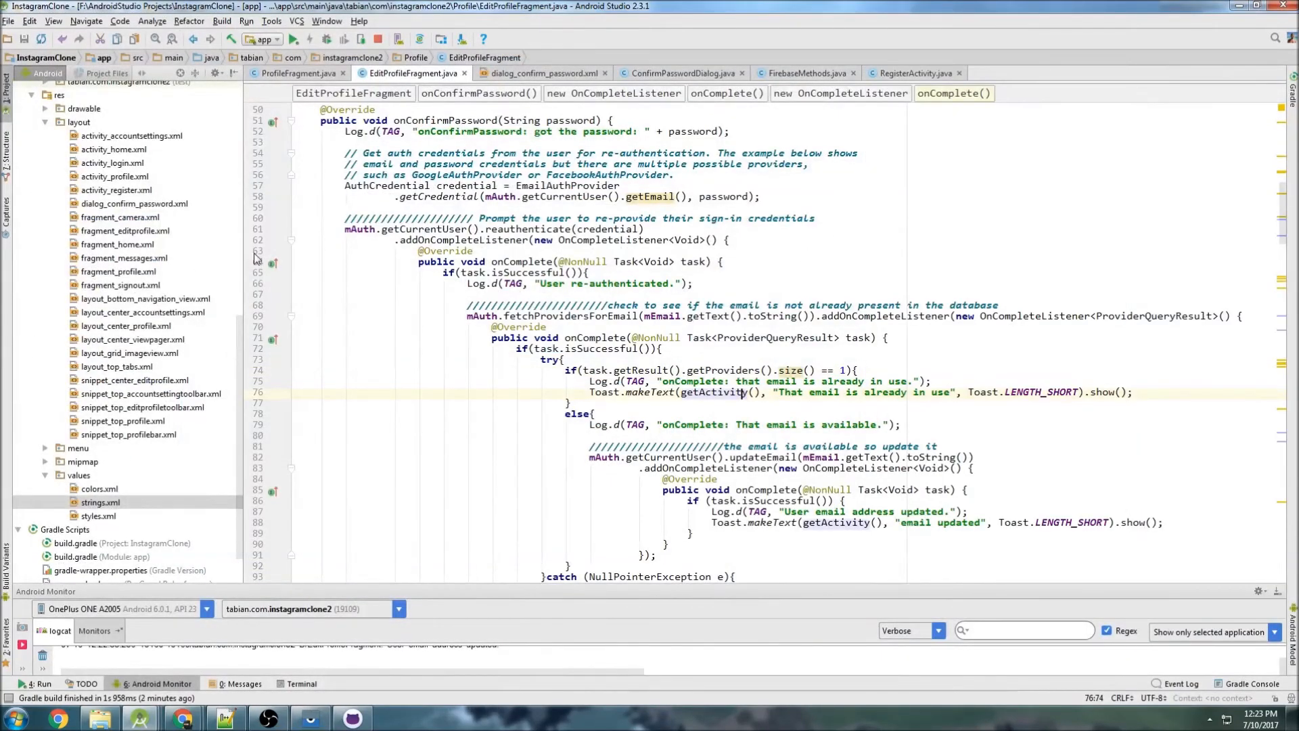
# Find the updateEmail method in the FirebaseMethods class.
pyautogui.scroll(-3)
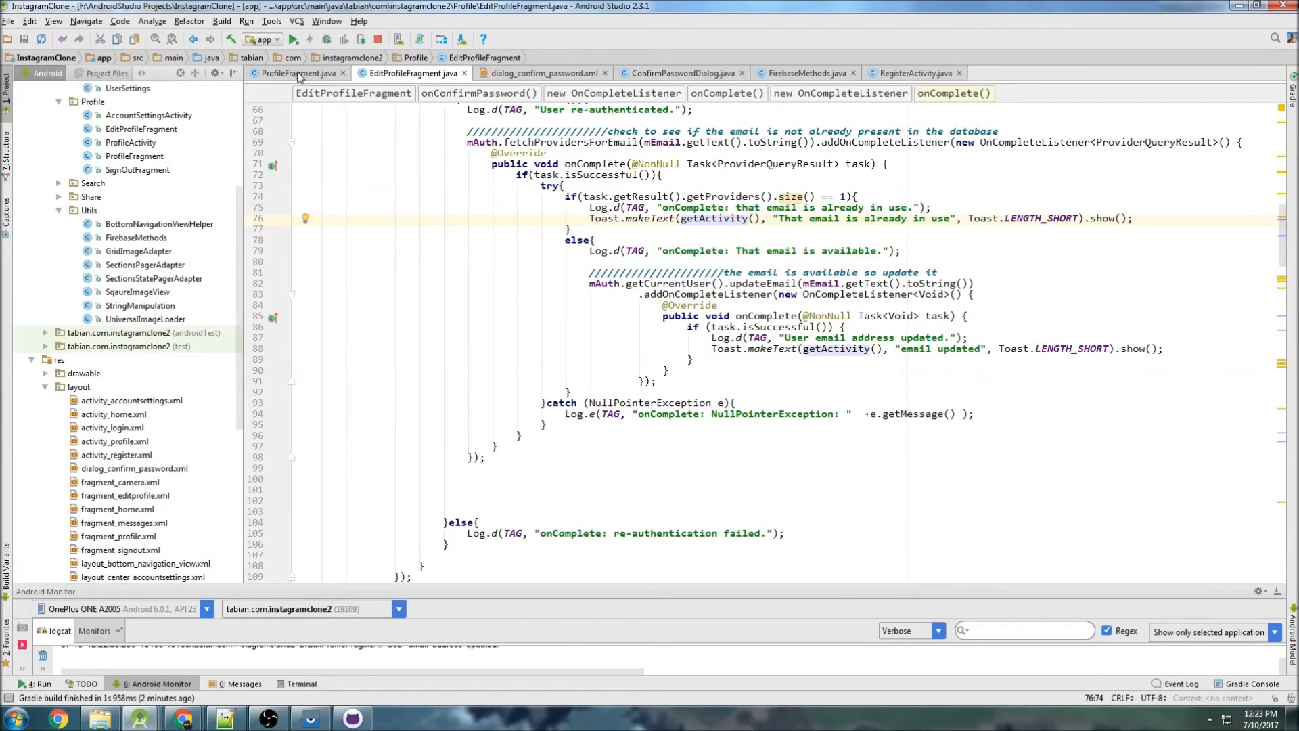
pyautogui.click(802, 73)
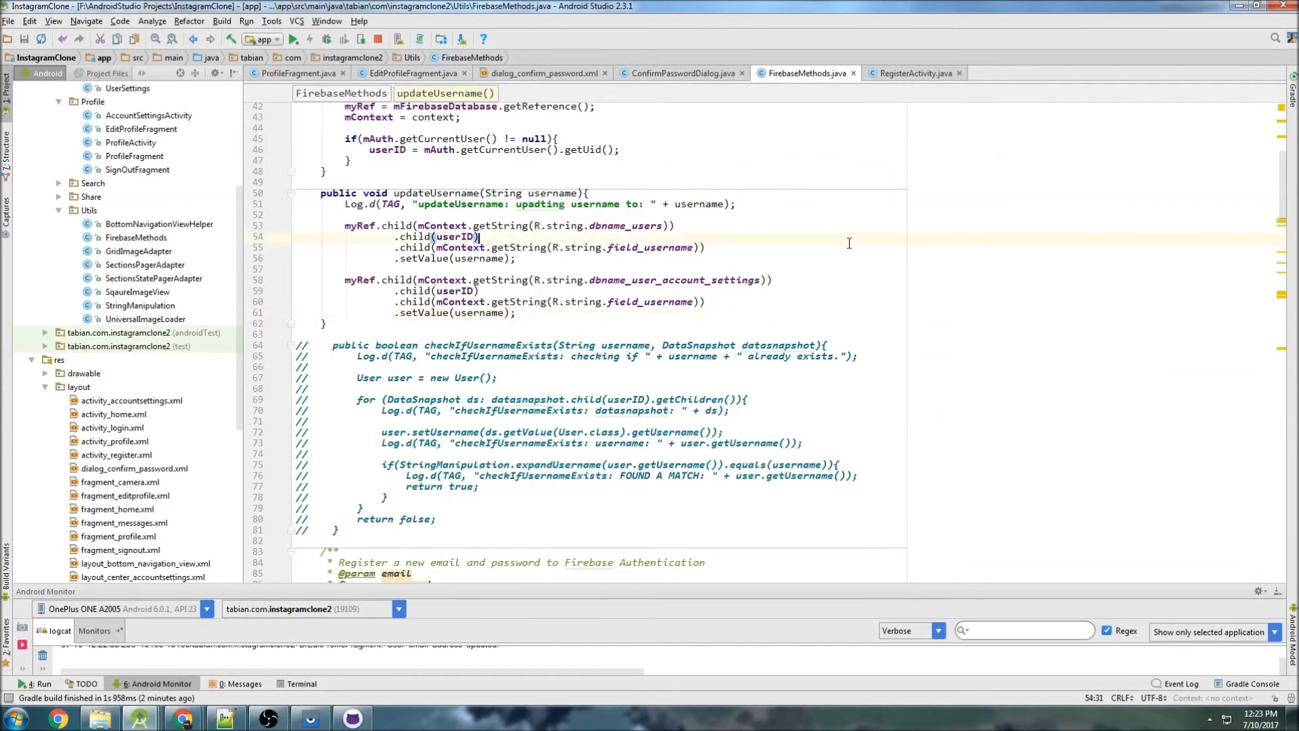
pyautogui.write('updatemei')
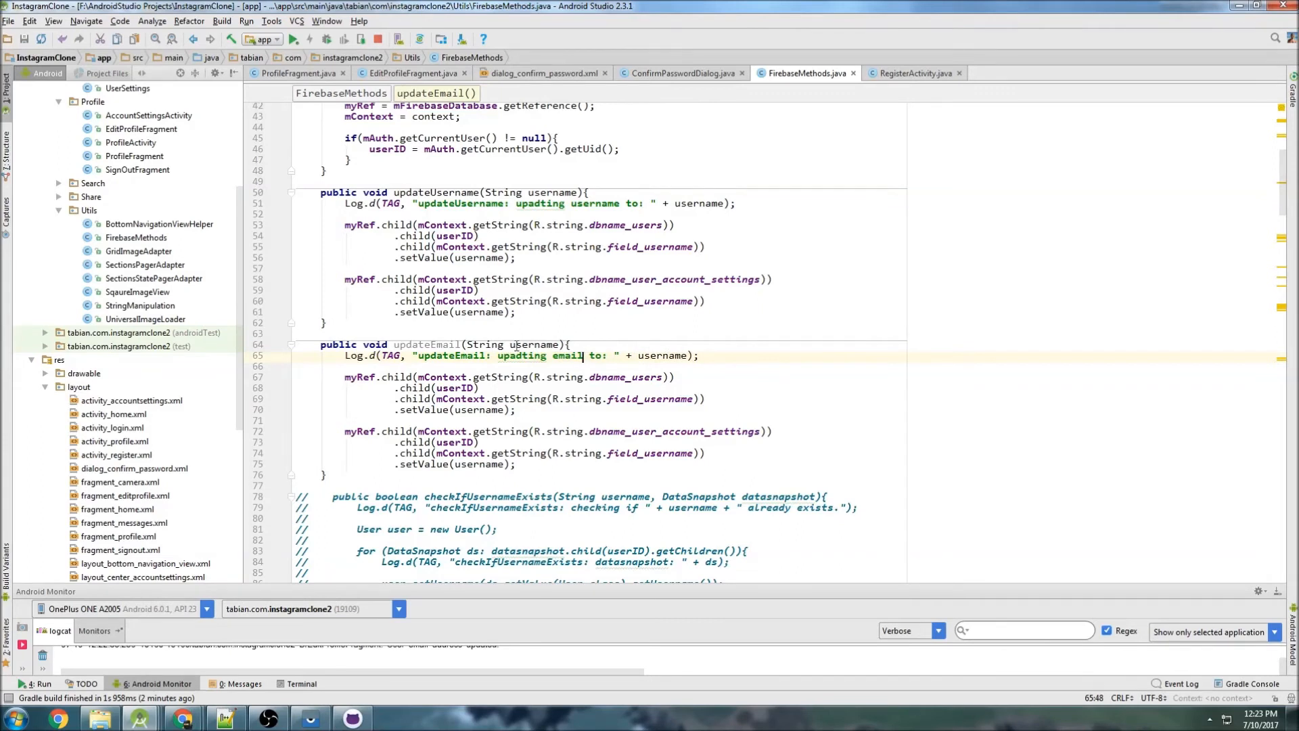
# Rename the username parameter to email and write it to field_email instead.
pyautogui.doubleClick(534, 344)
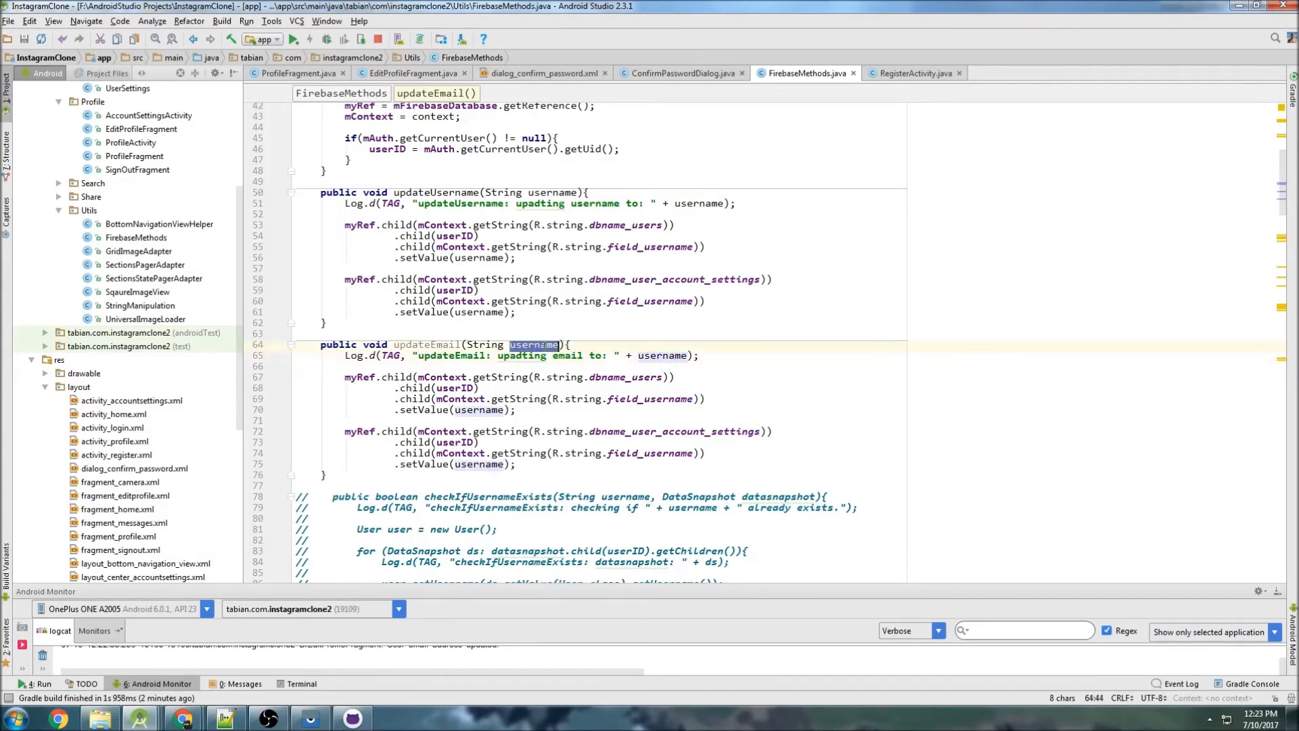
pyautogui.write('email')
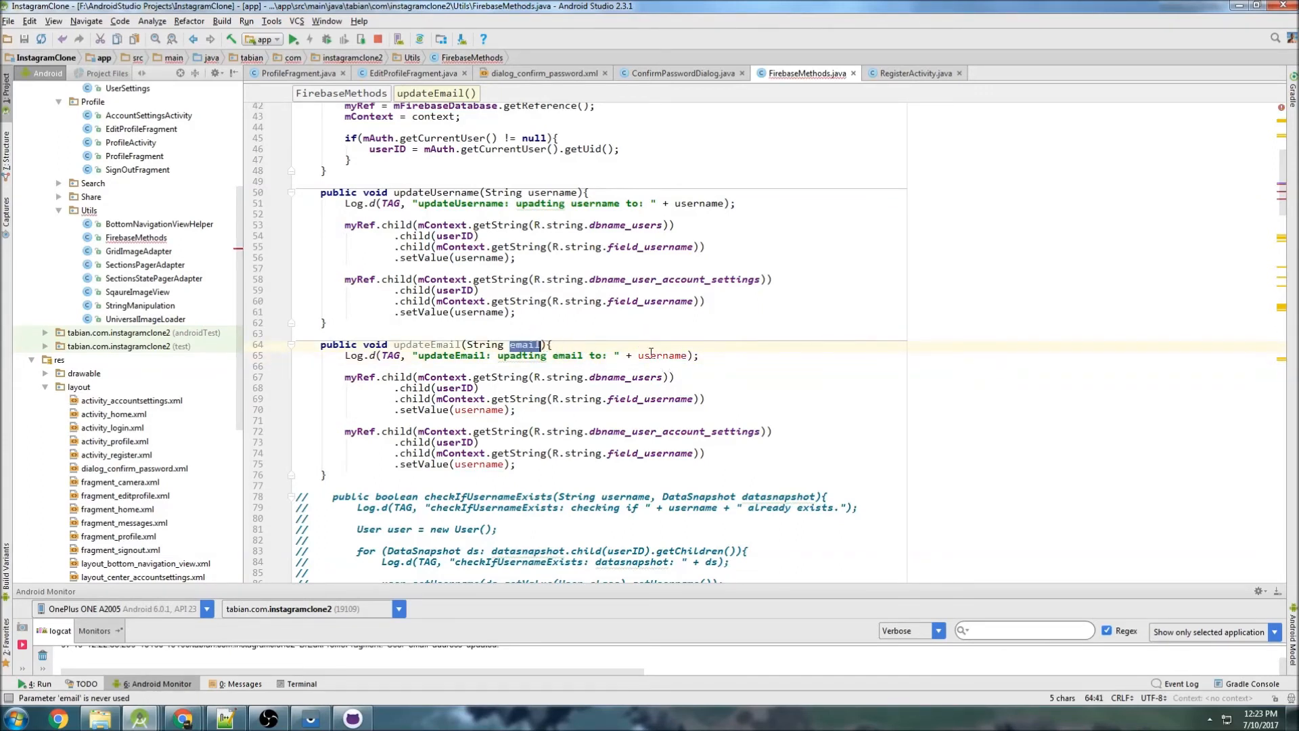
pyautogui.write('email')
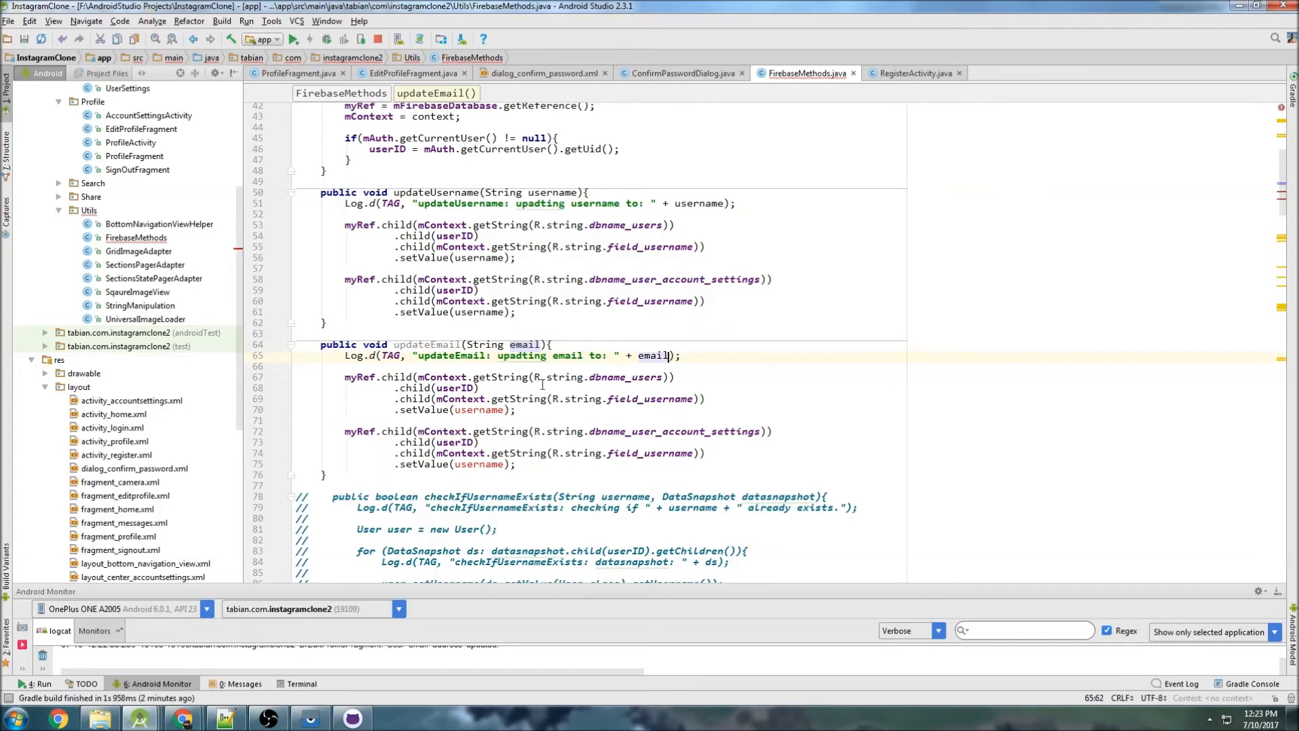
pyautogui.doubleClick(624, 377)
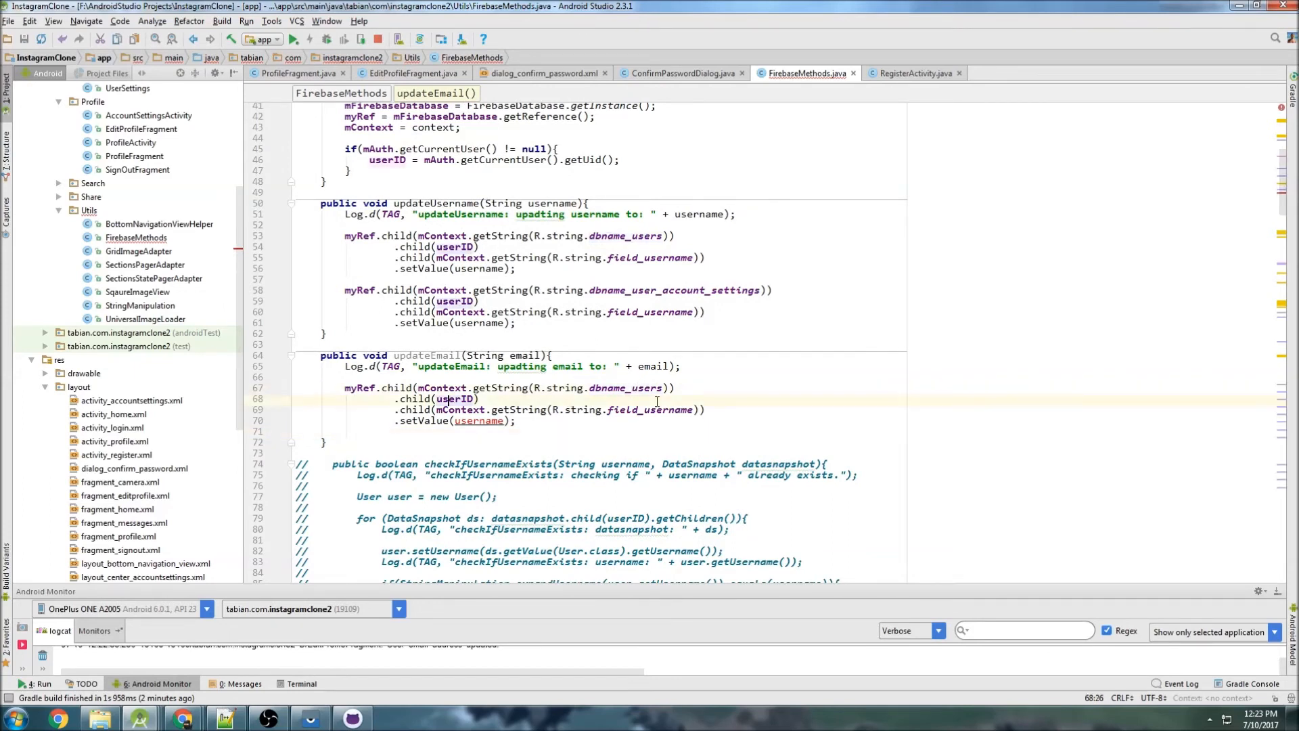
pyautogui.write('field')
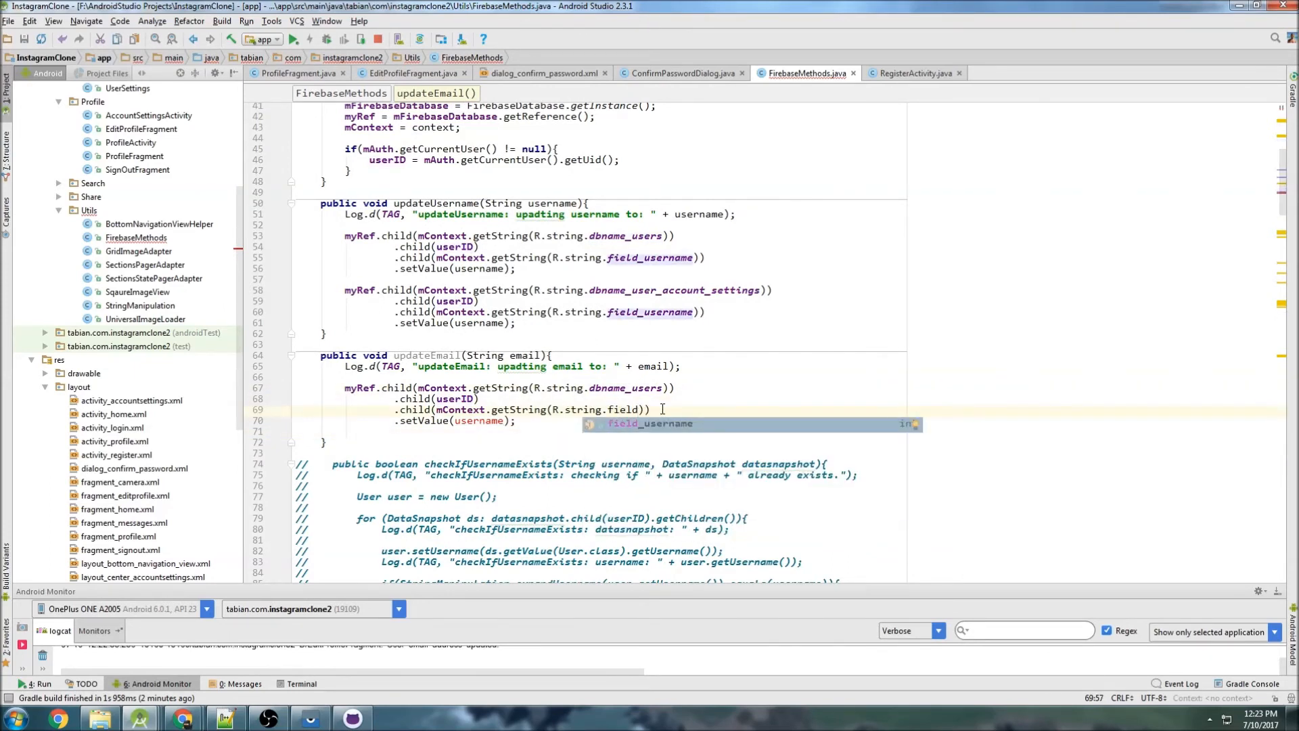
pyautogui.write('_email">em</string>')
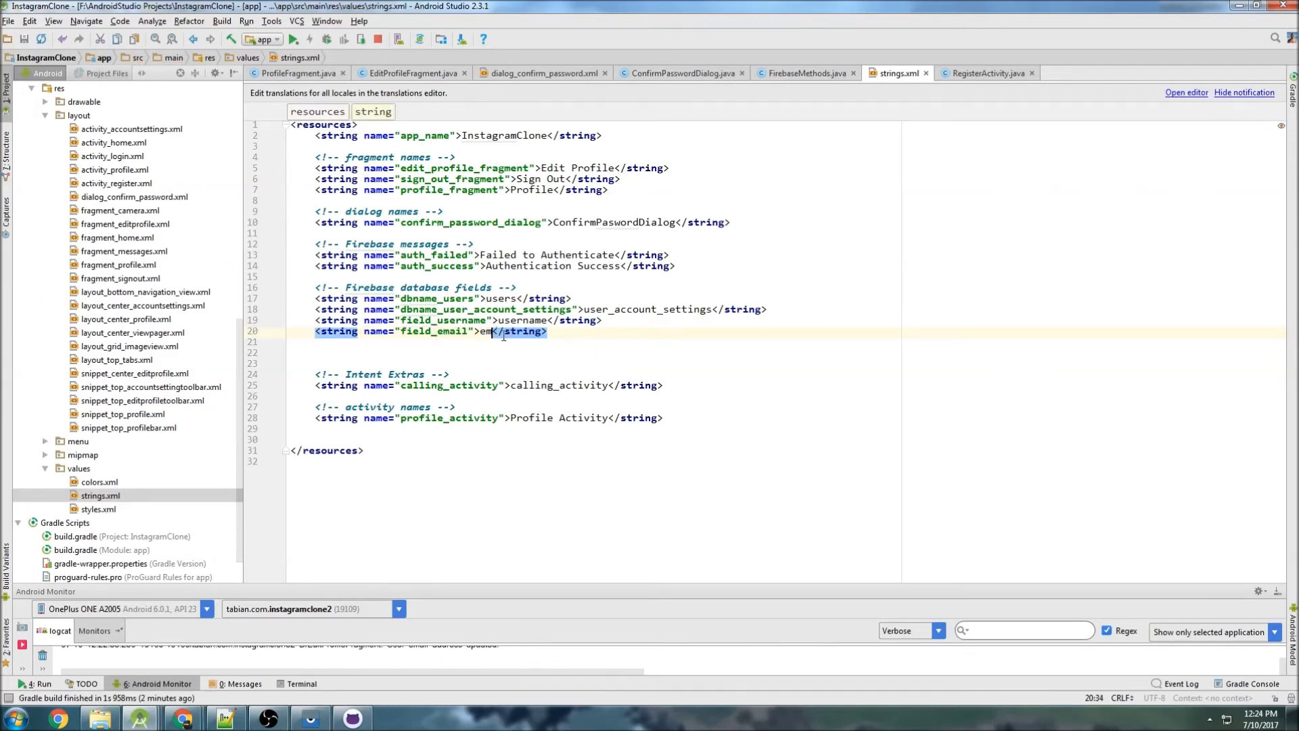
pyautogui.click(799, 73)
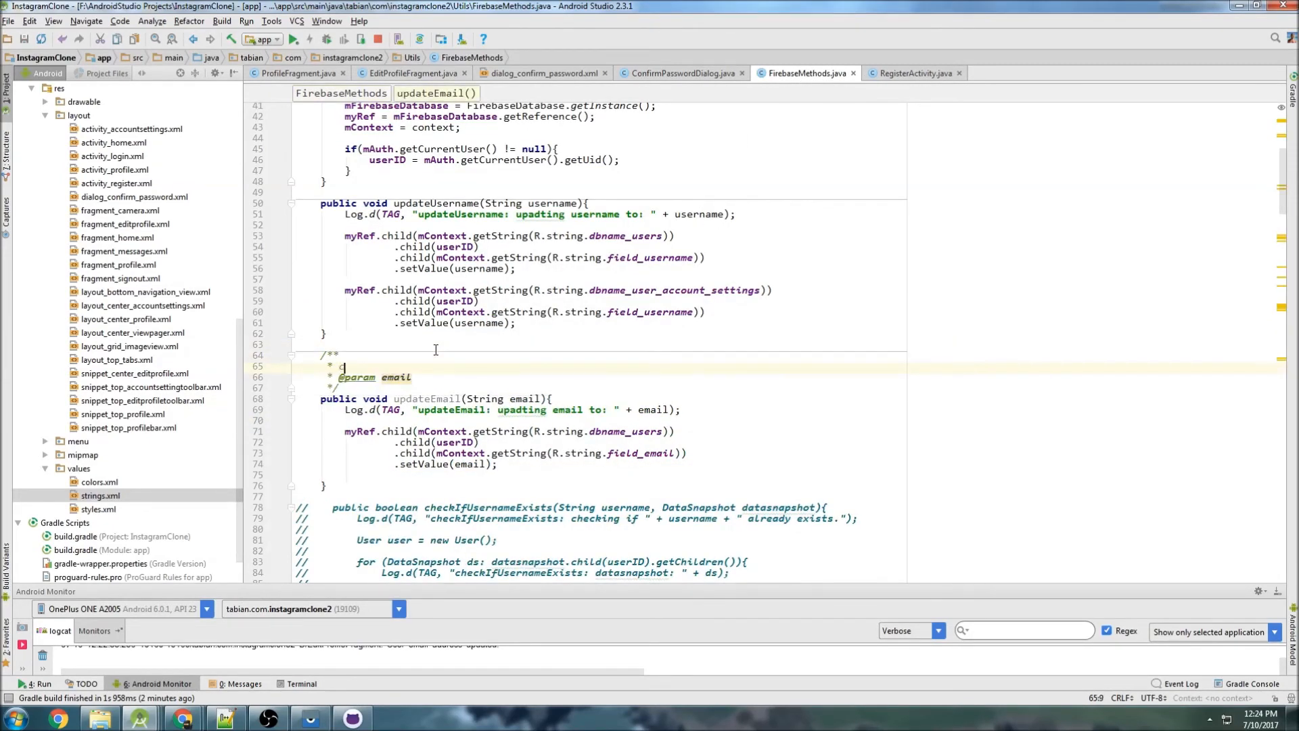
# Document that the methods update the email and the 'users' and 'user_account_settings' nodes.
pyautogui.write("update the email in the 'user's node")
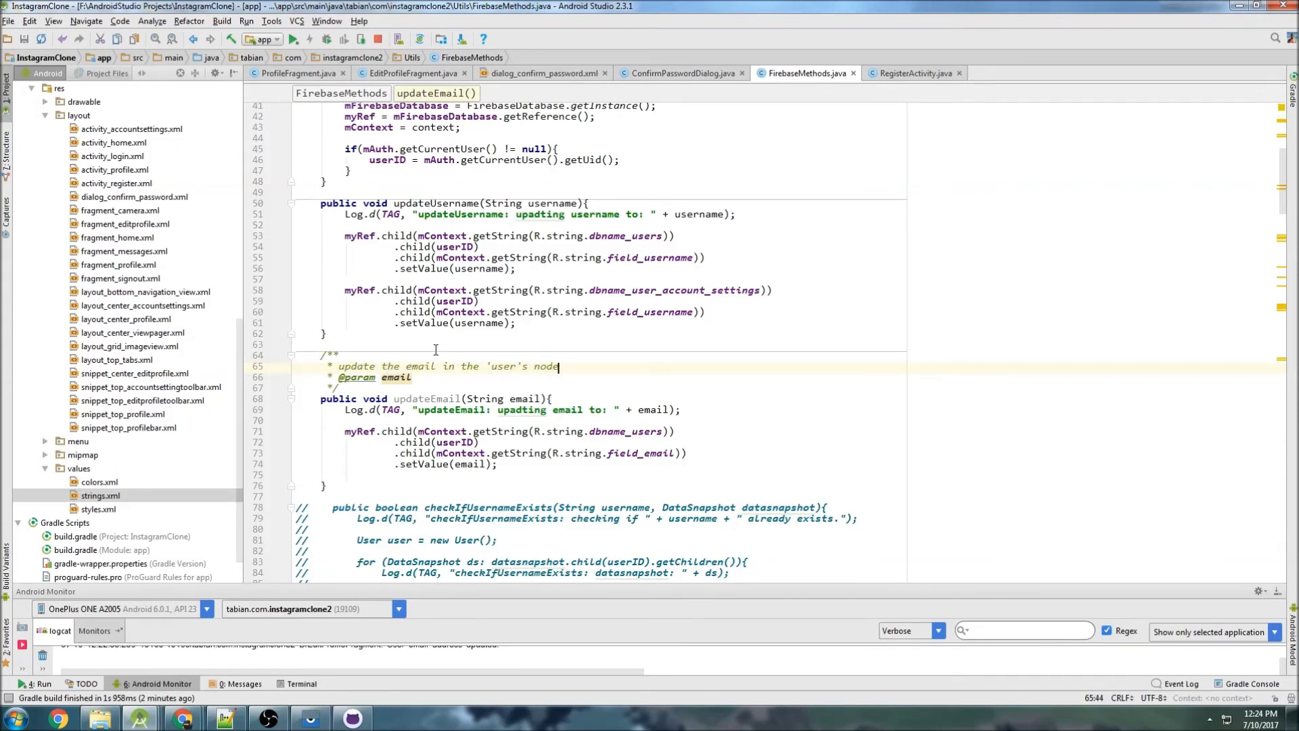
pyautogui.write("';")
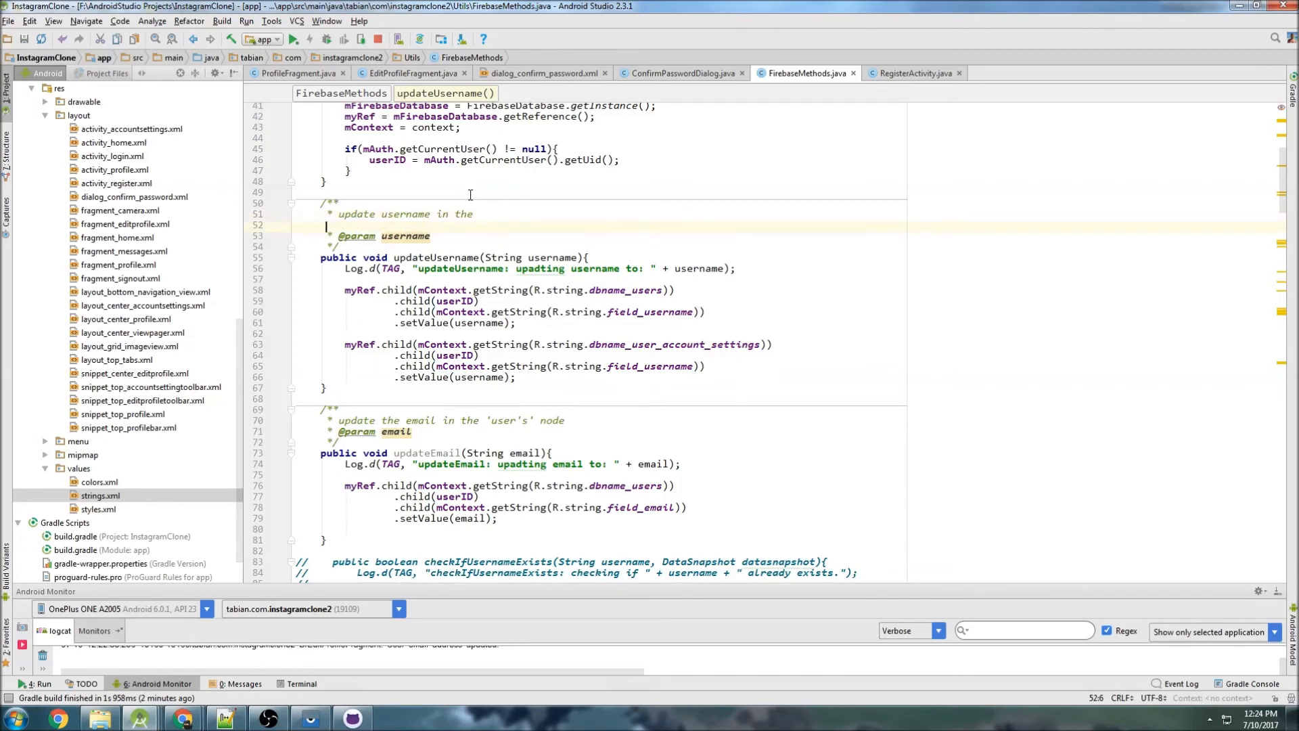
pyautogui.write("'user")
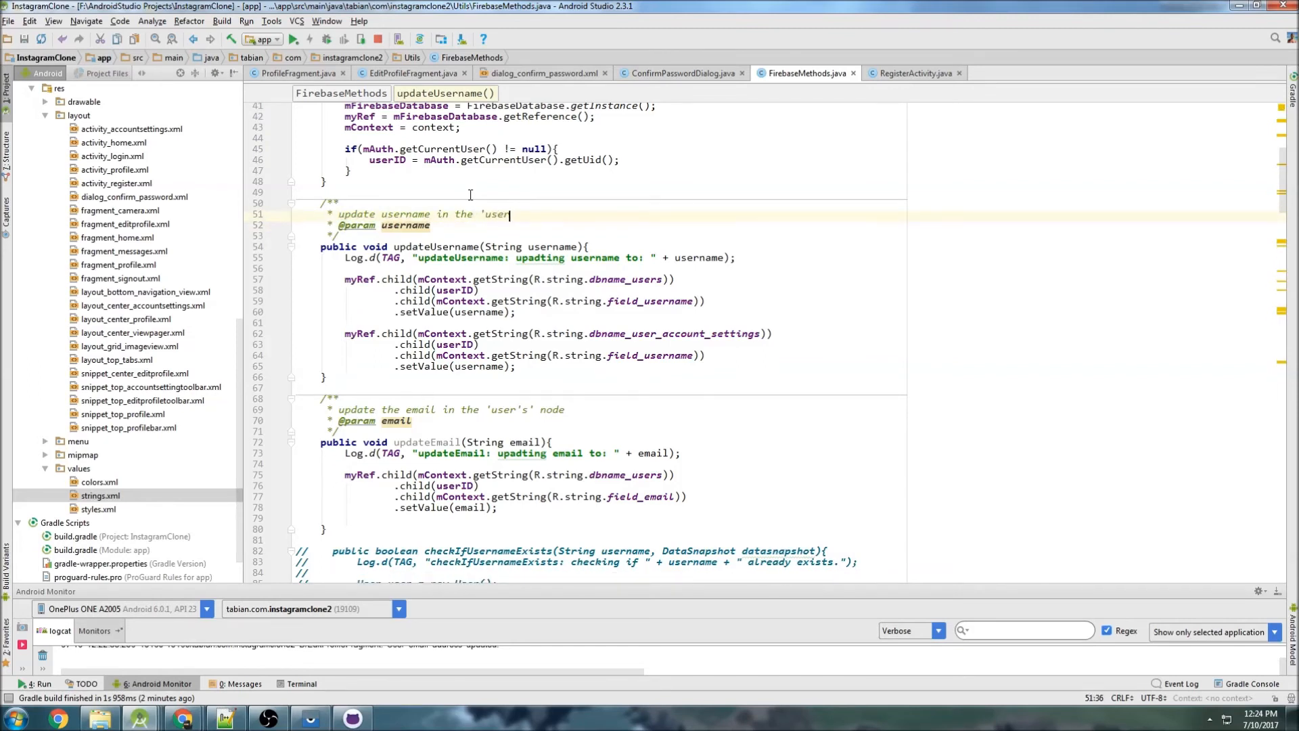
pyautogui.write("s' node and")
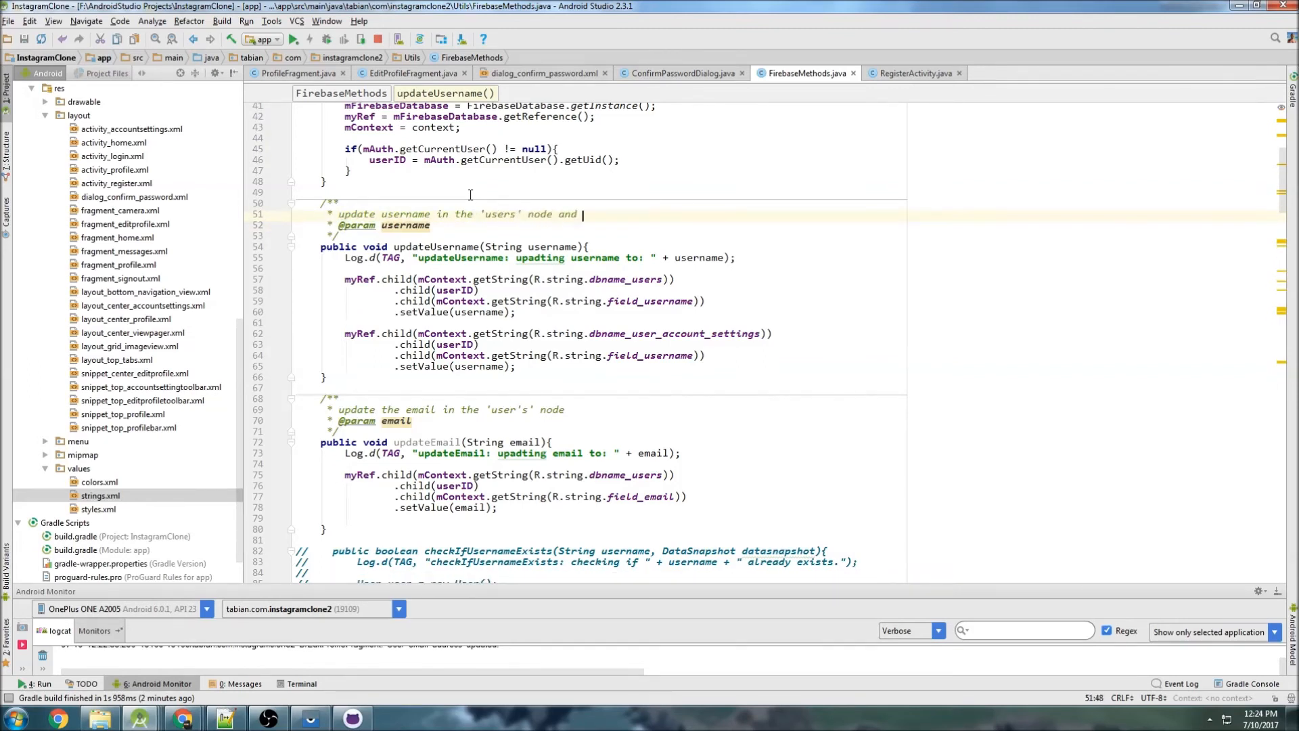
pyautogui.write("'user_account_se")
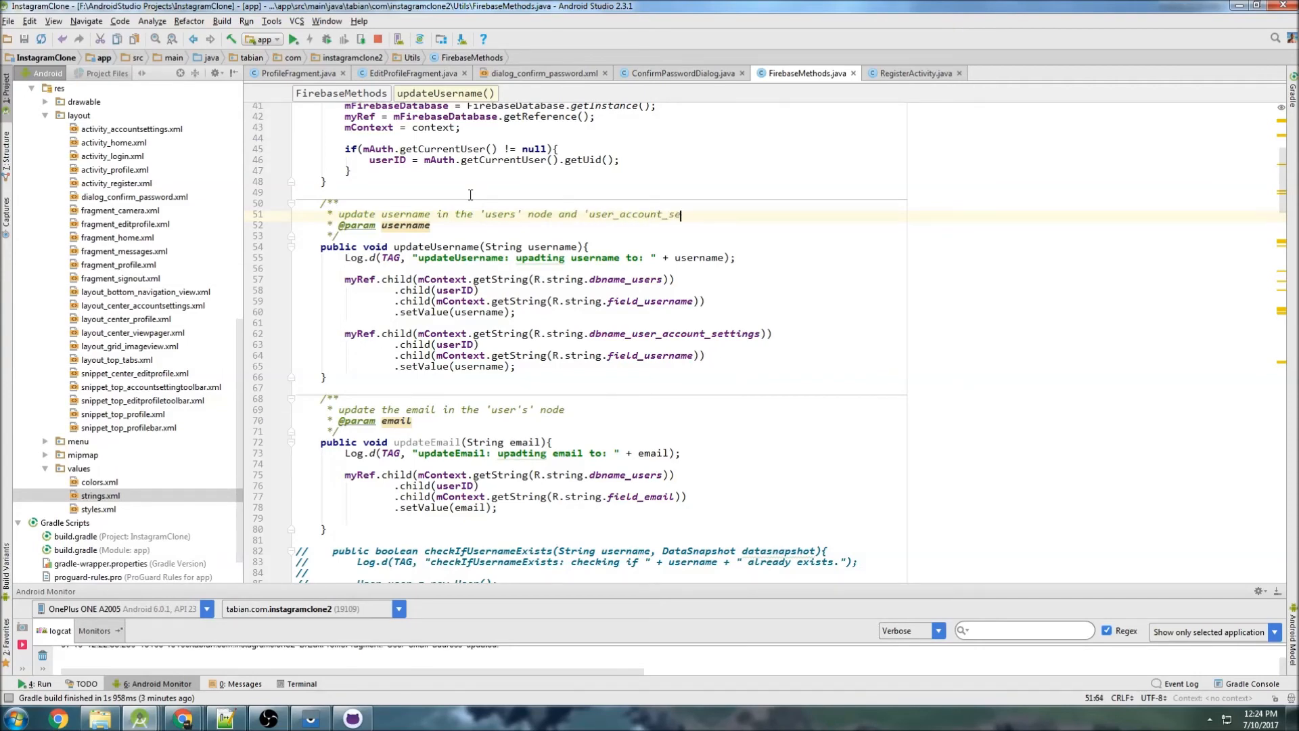
pyautogui.write("ttings' node")
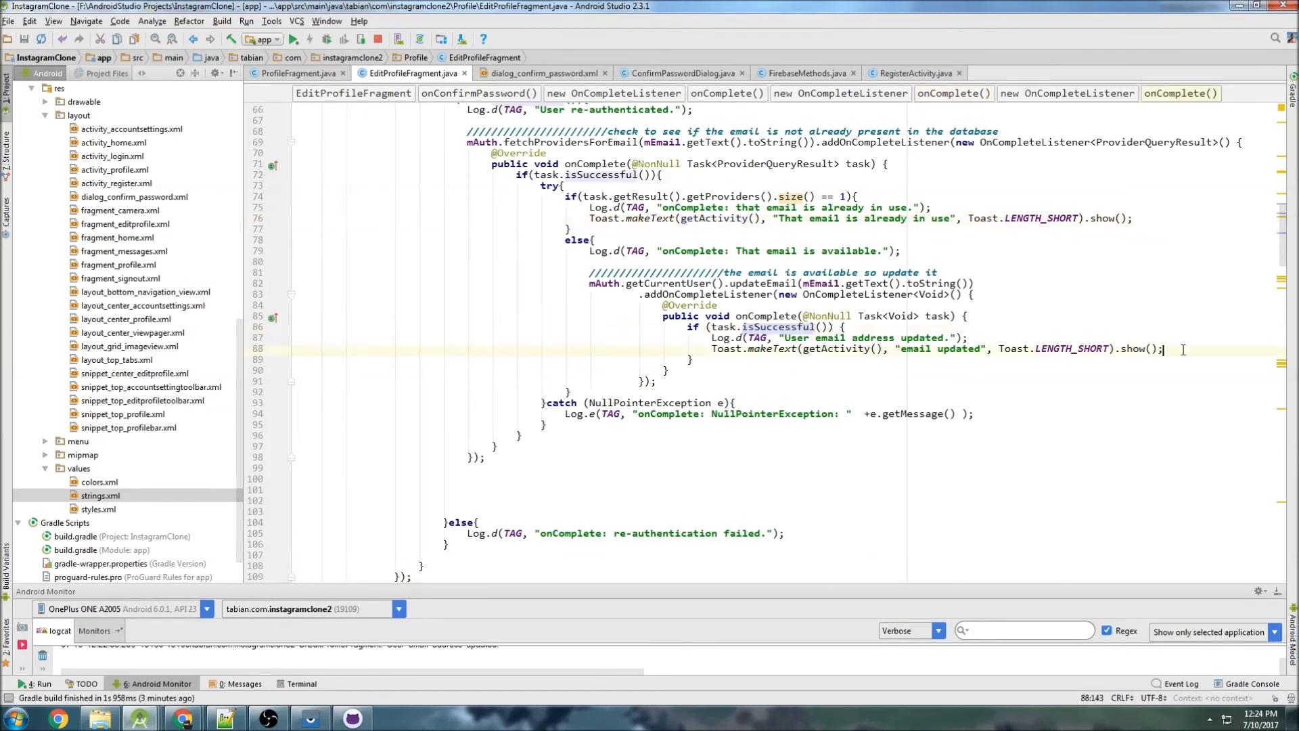
# Call mFirebaseMethods.updateEmail with the entered email after the success toast.
pyautogui.write('fire')
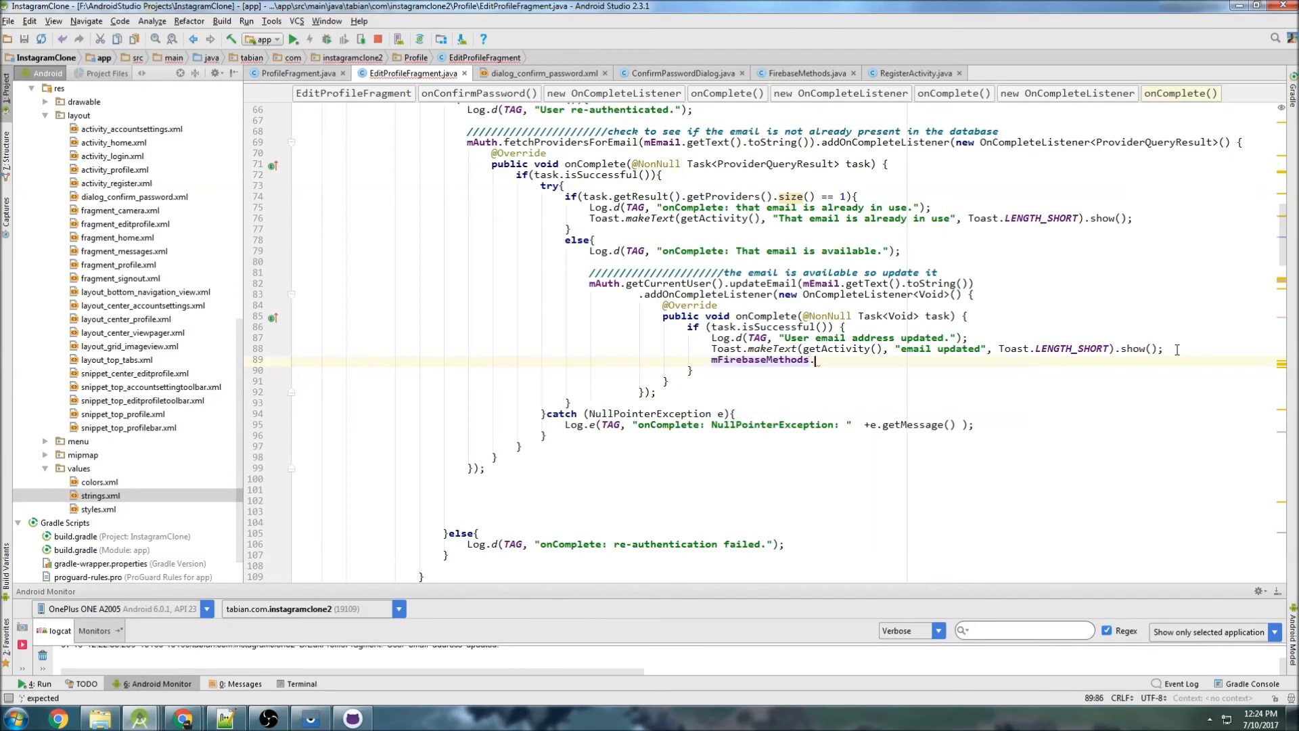
pyautogui.write('updateEmail();')
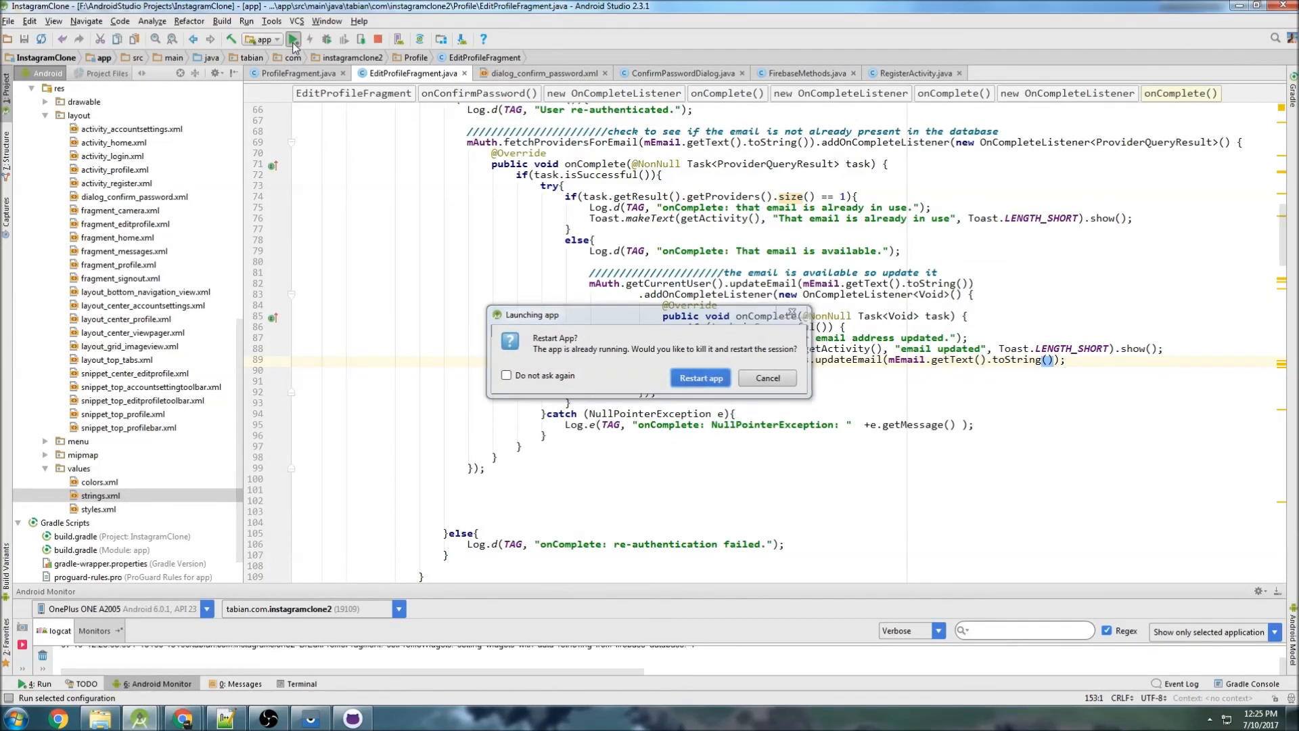
pyautogui.click(700, 377)
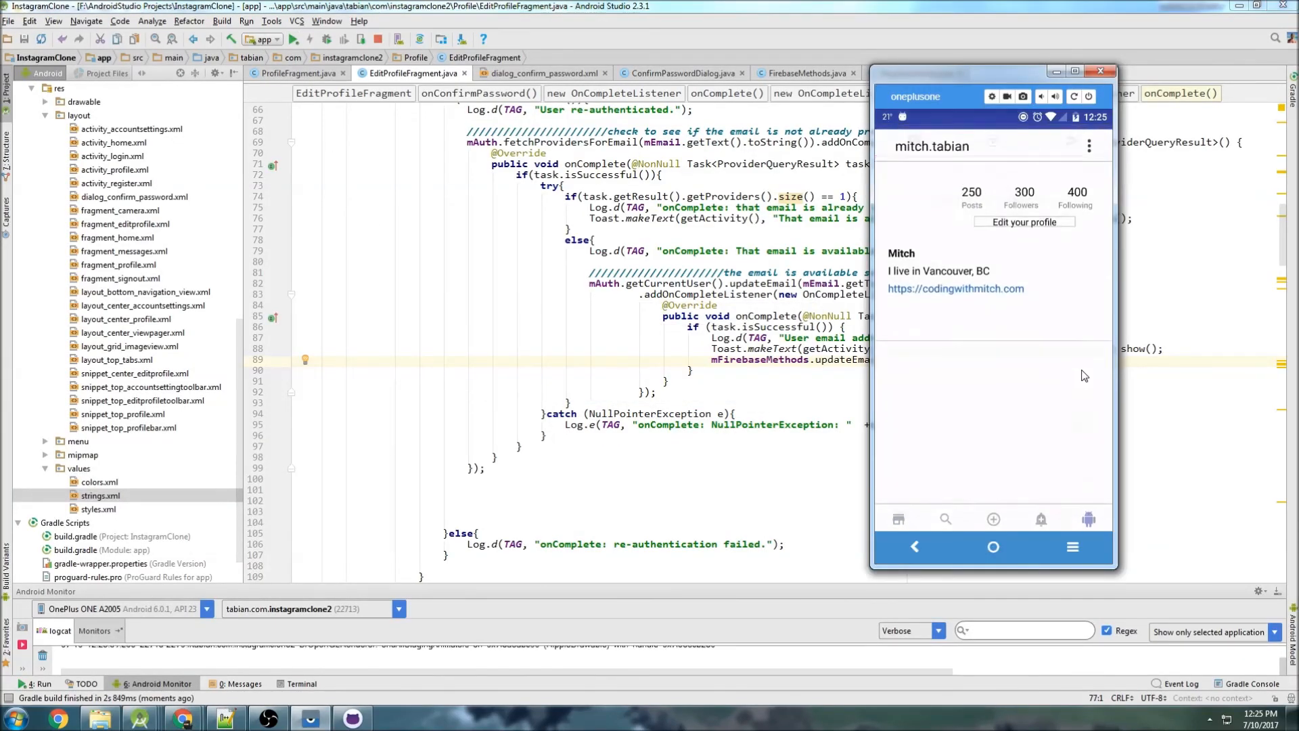
pyautogui.click(1022, 221)
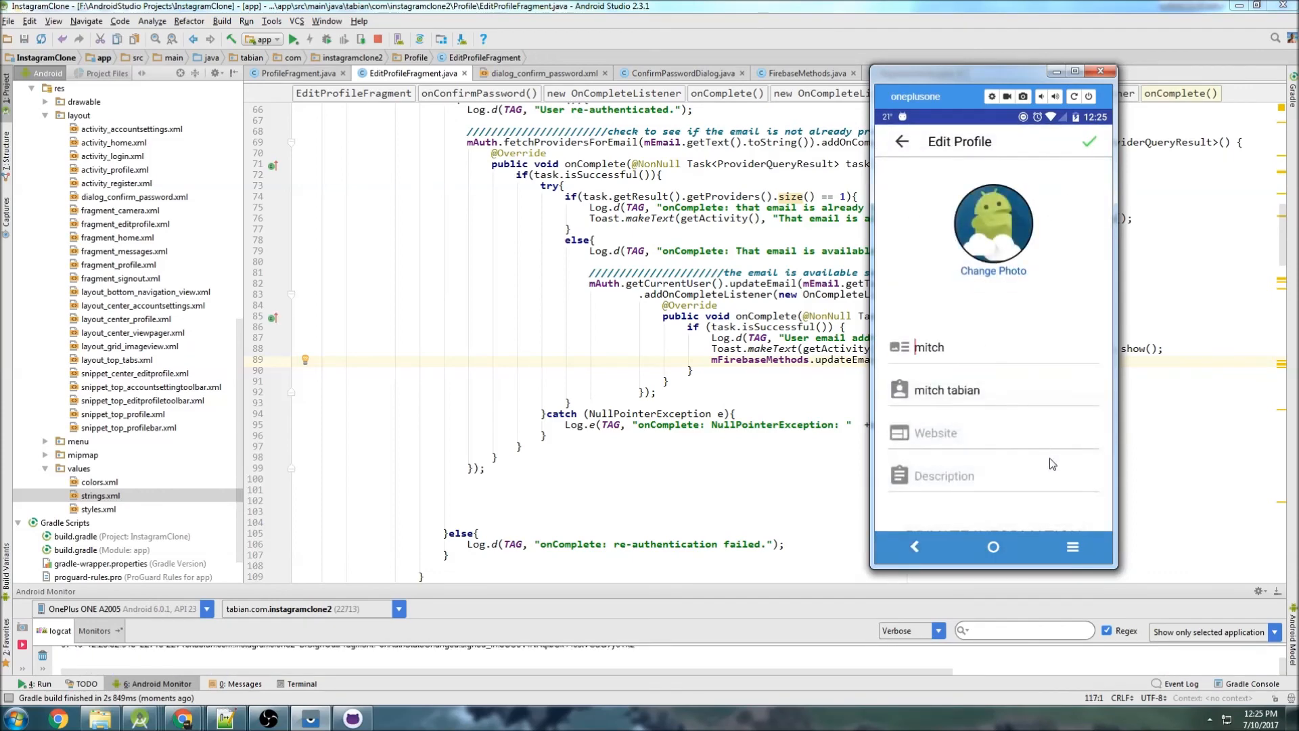
pyautogui.scroll(-3)
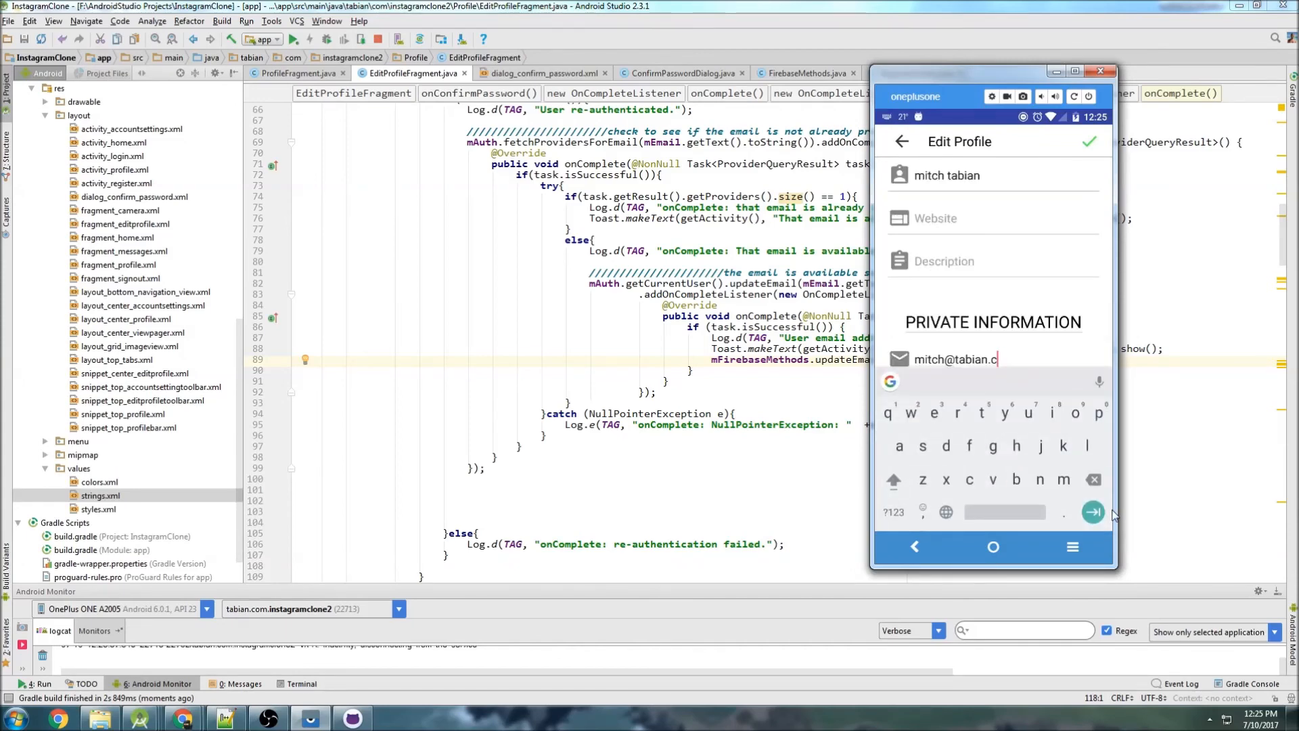
pyautogui.write('a')
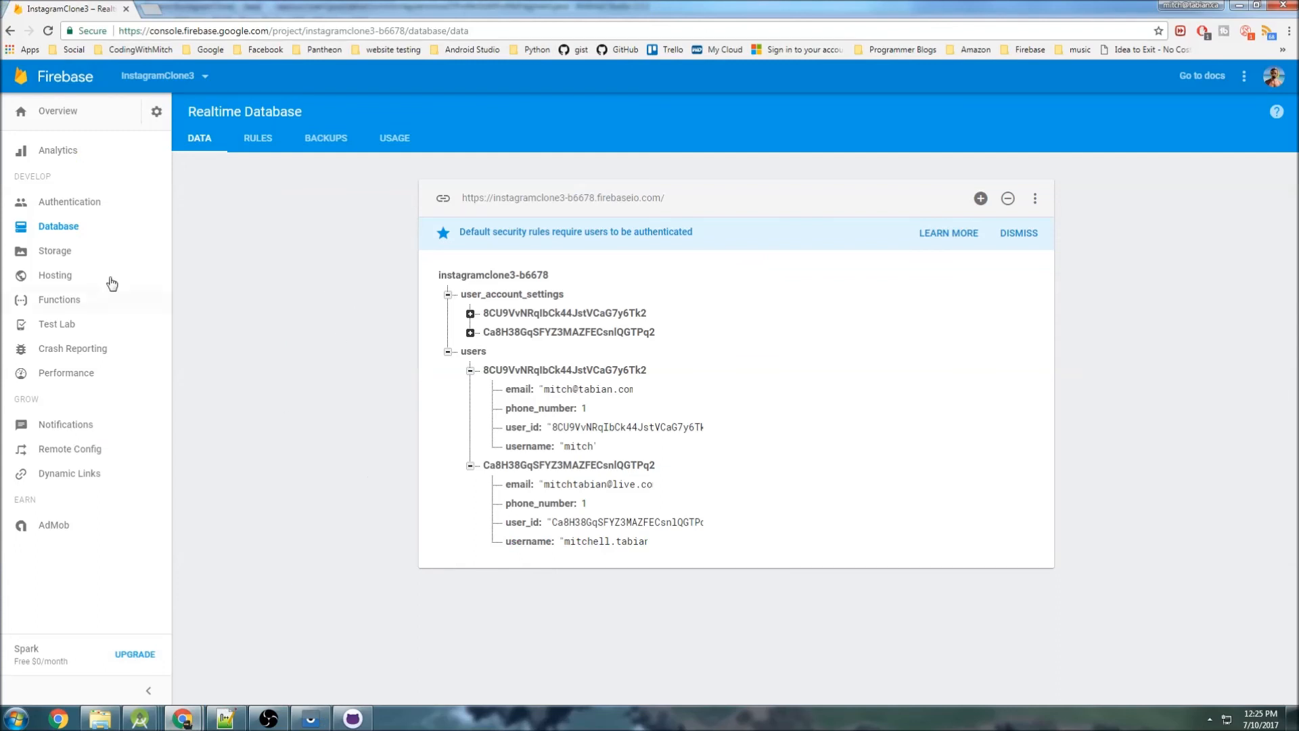
# Save the new email, confirm the password, and view the Authentication users list.
pyautogui.click(69, 201)
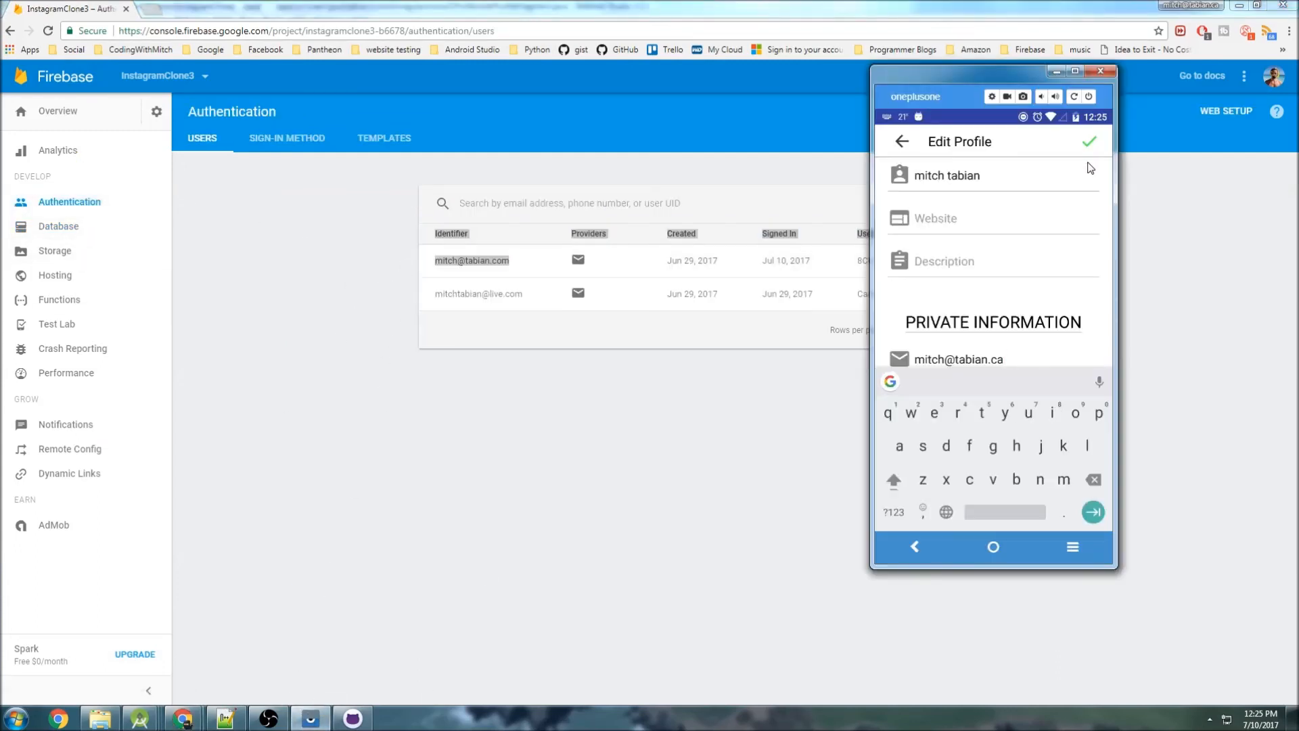
pyautogui.click(1090, 140)
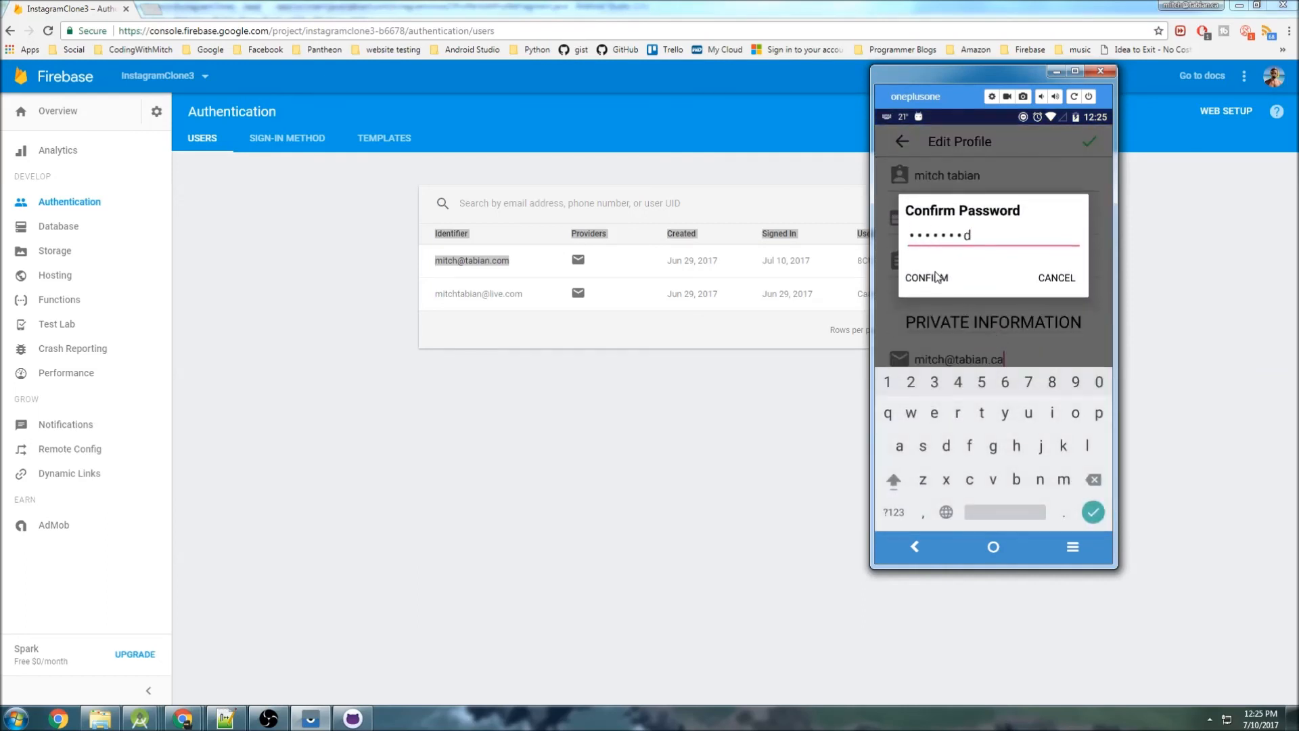
pyautogui.click(927, 278)
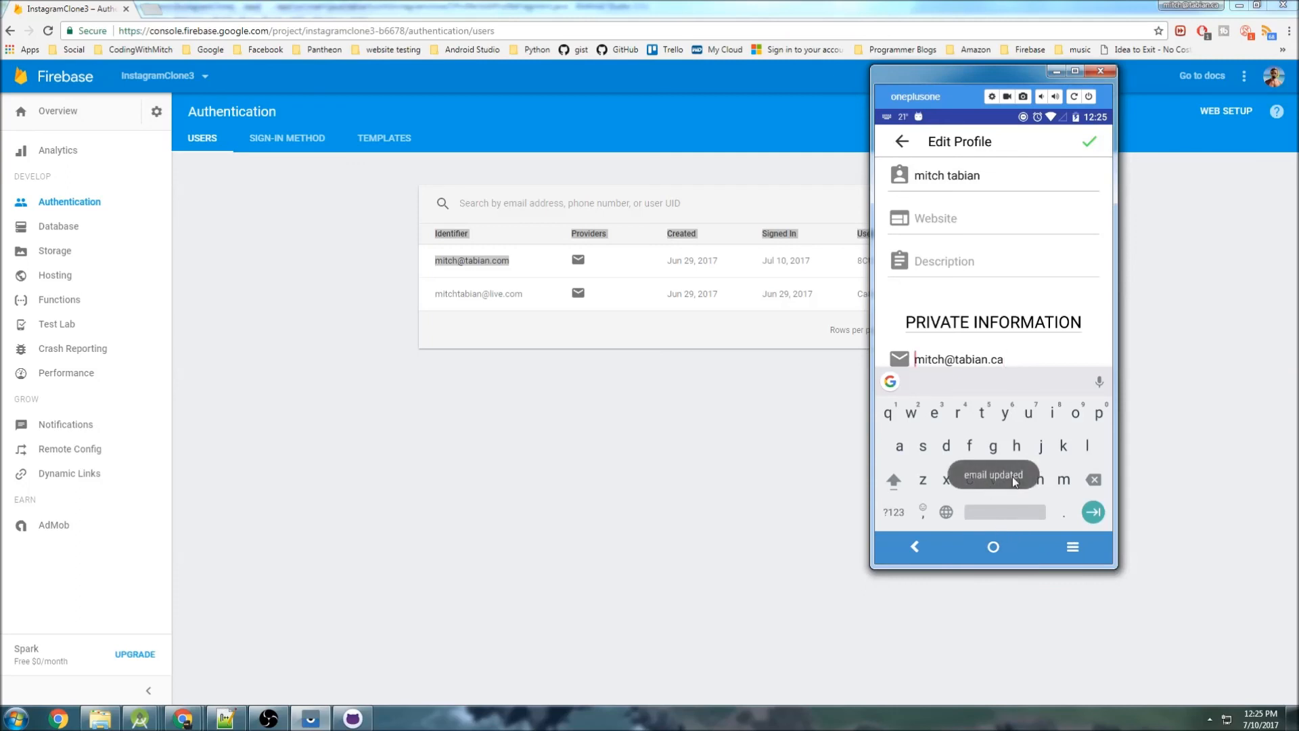
pyautogui.click(1103, 70)
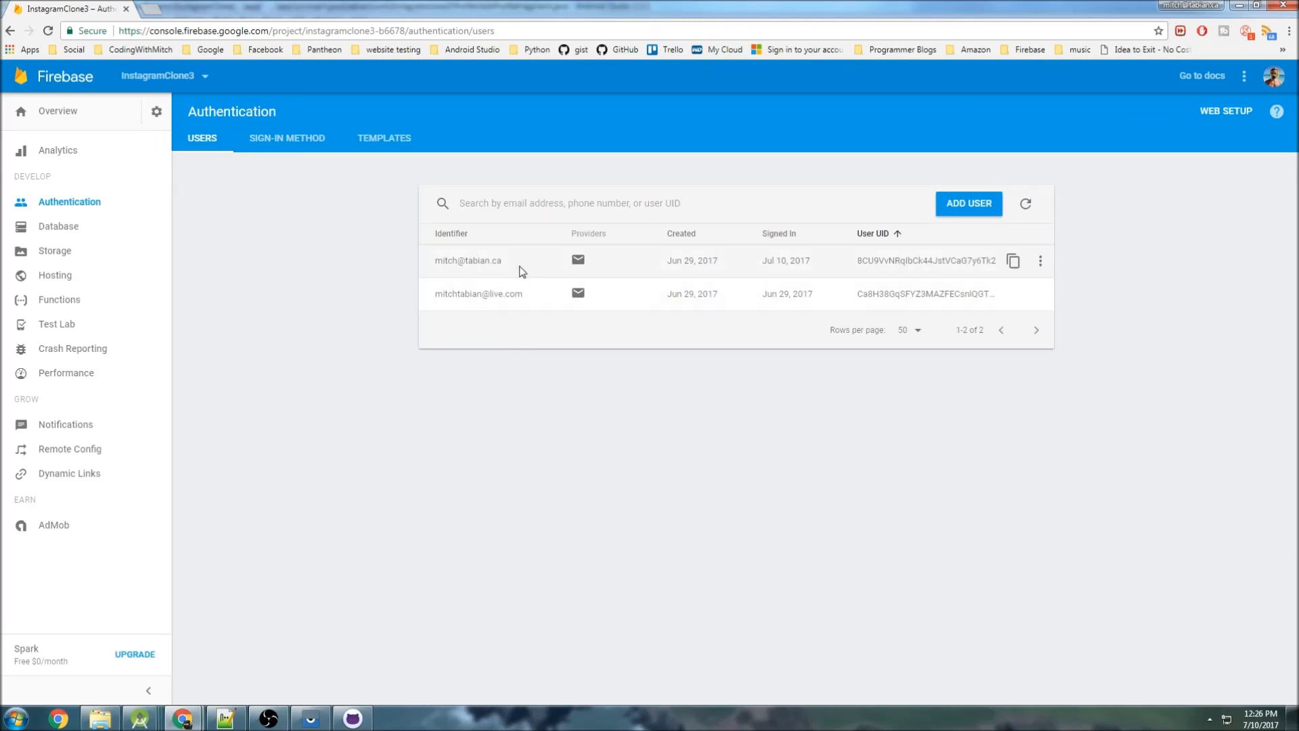
pyautogui.click(58, 225)
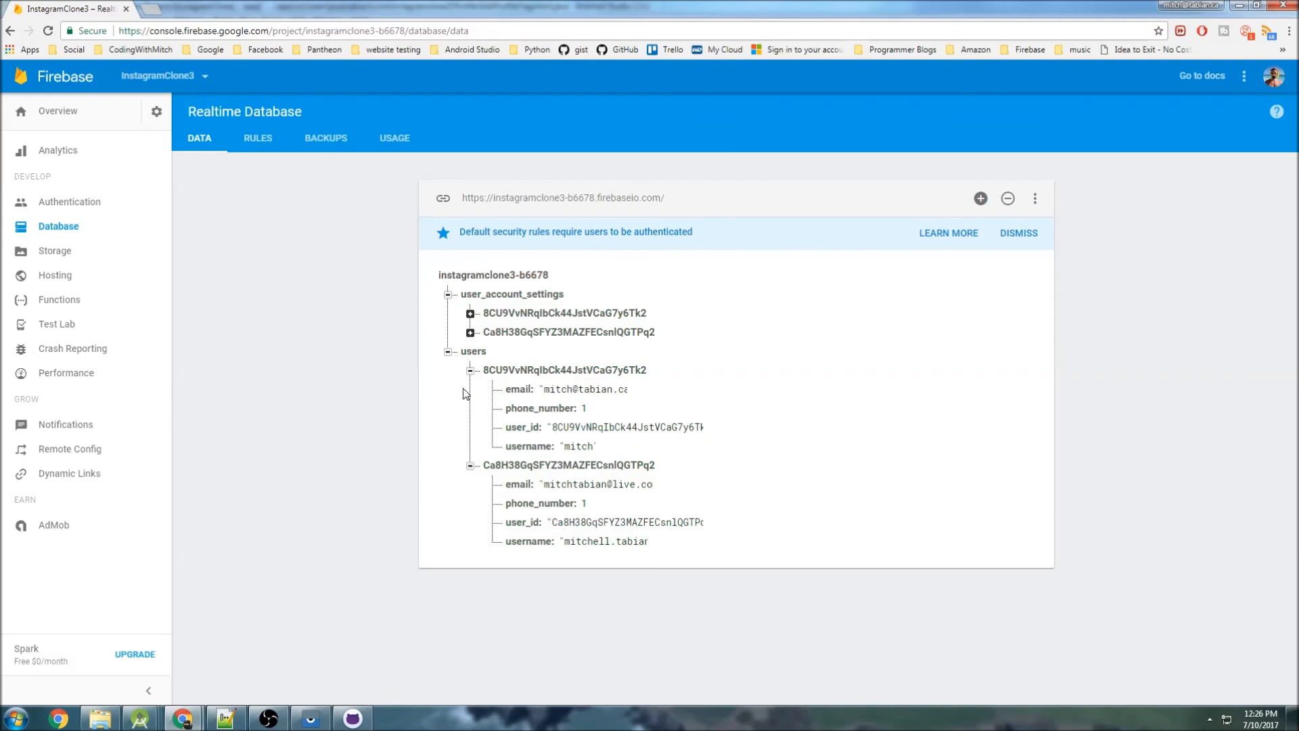
pyautogui.click(584, 388)
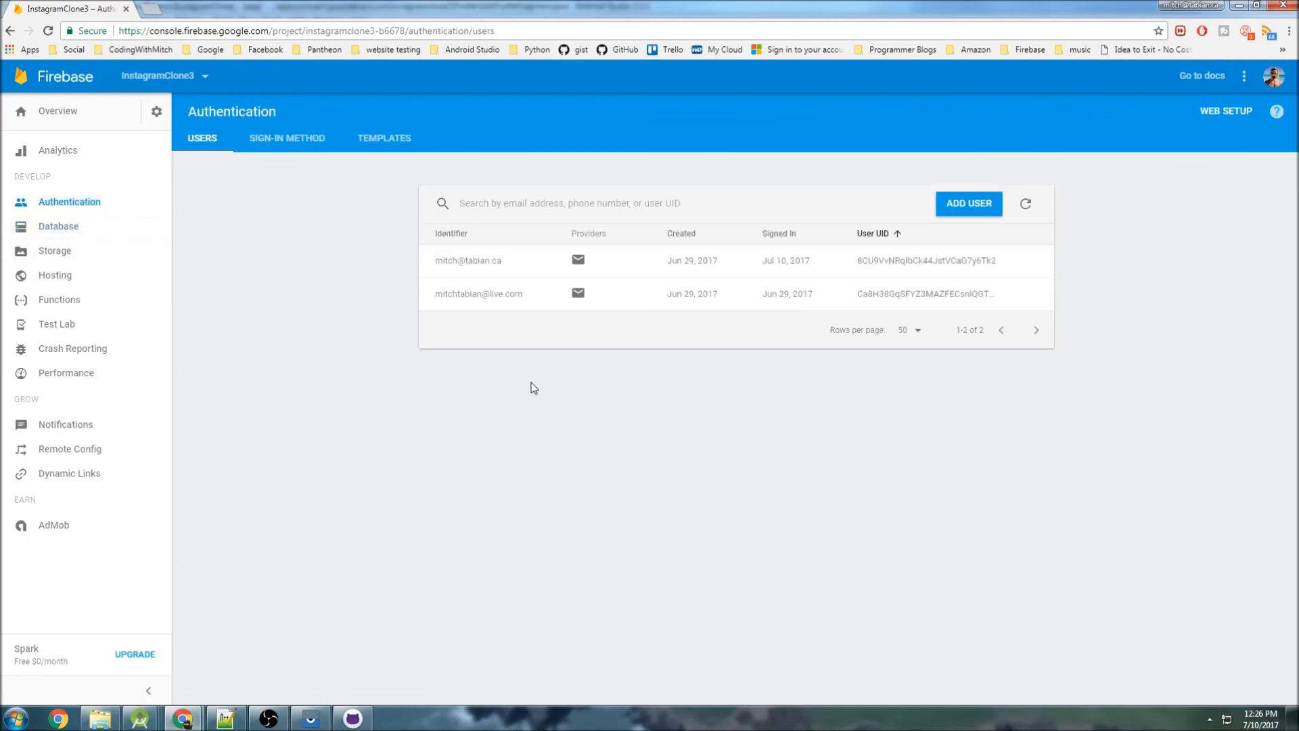
pyautogui.moveTo(377, 644)
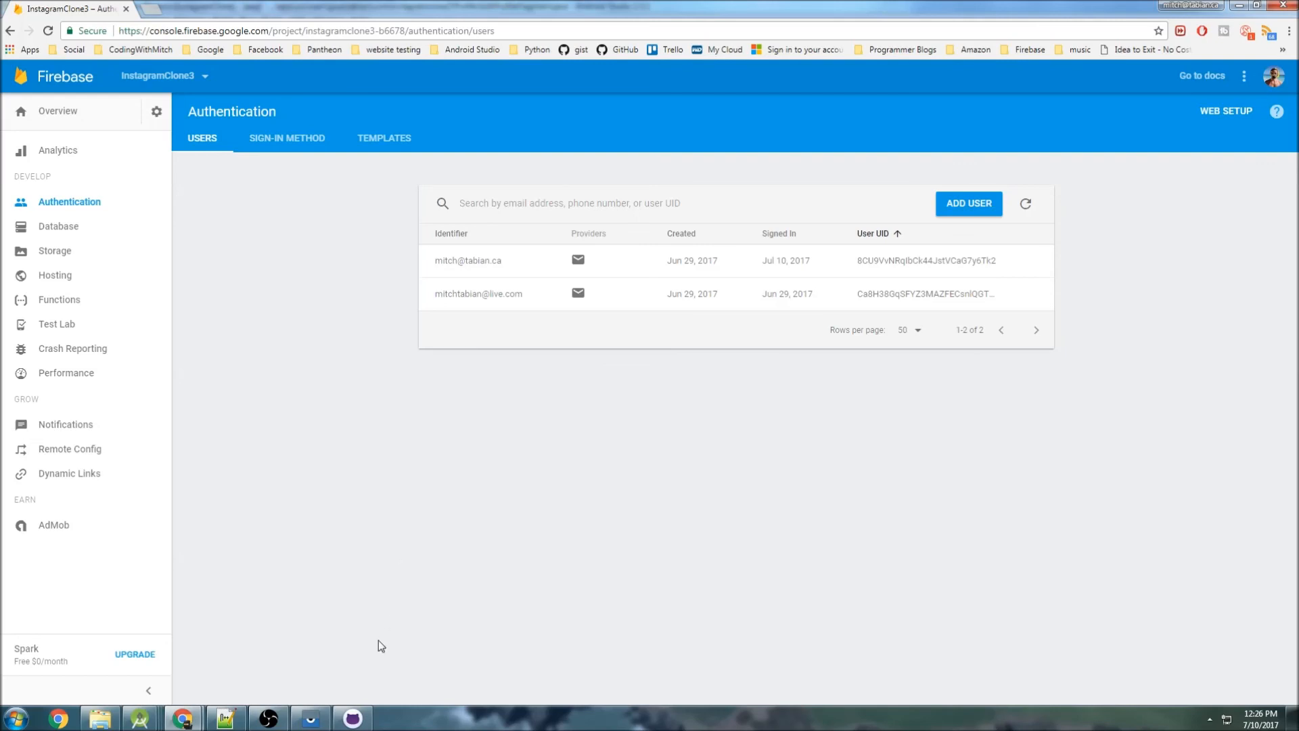
pyautogui.moveTo(506, 580)
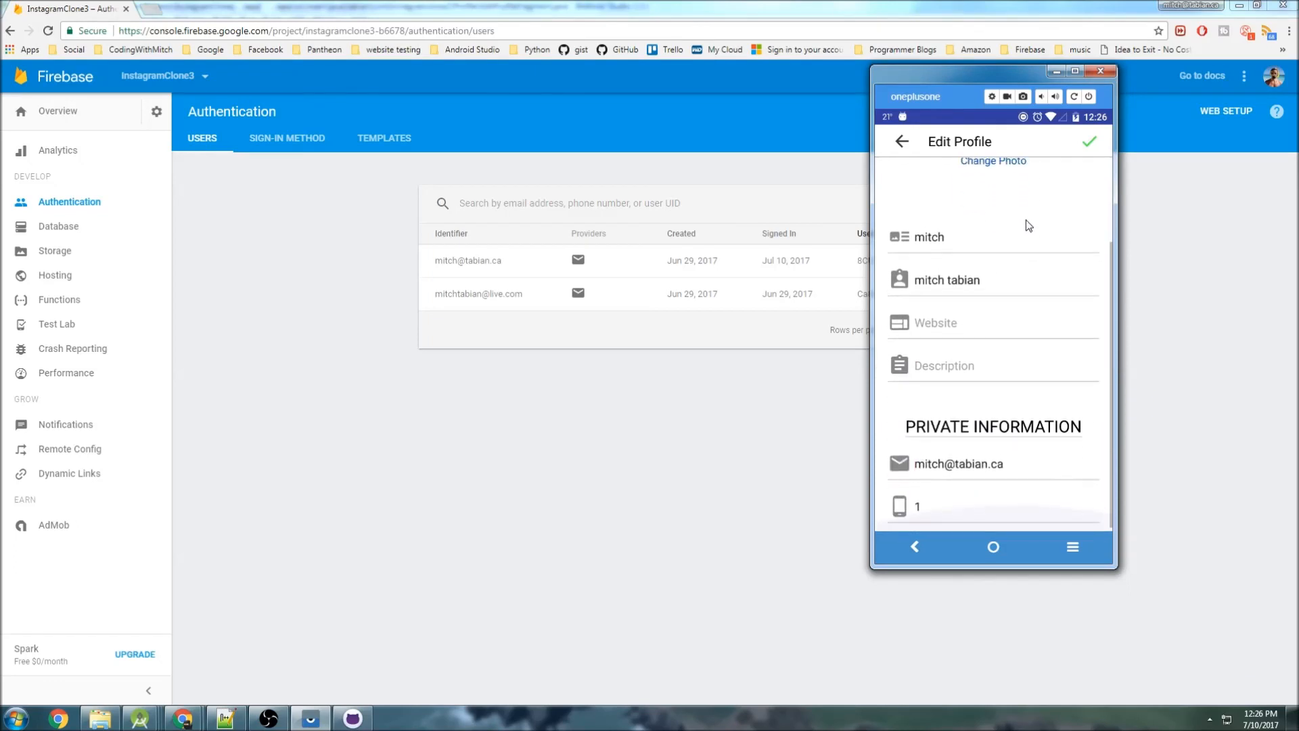
pyautogui.scroll(-3)
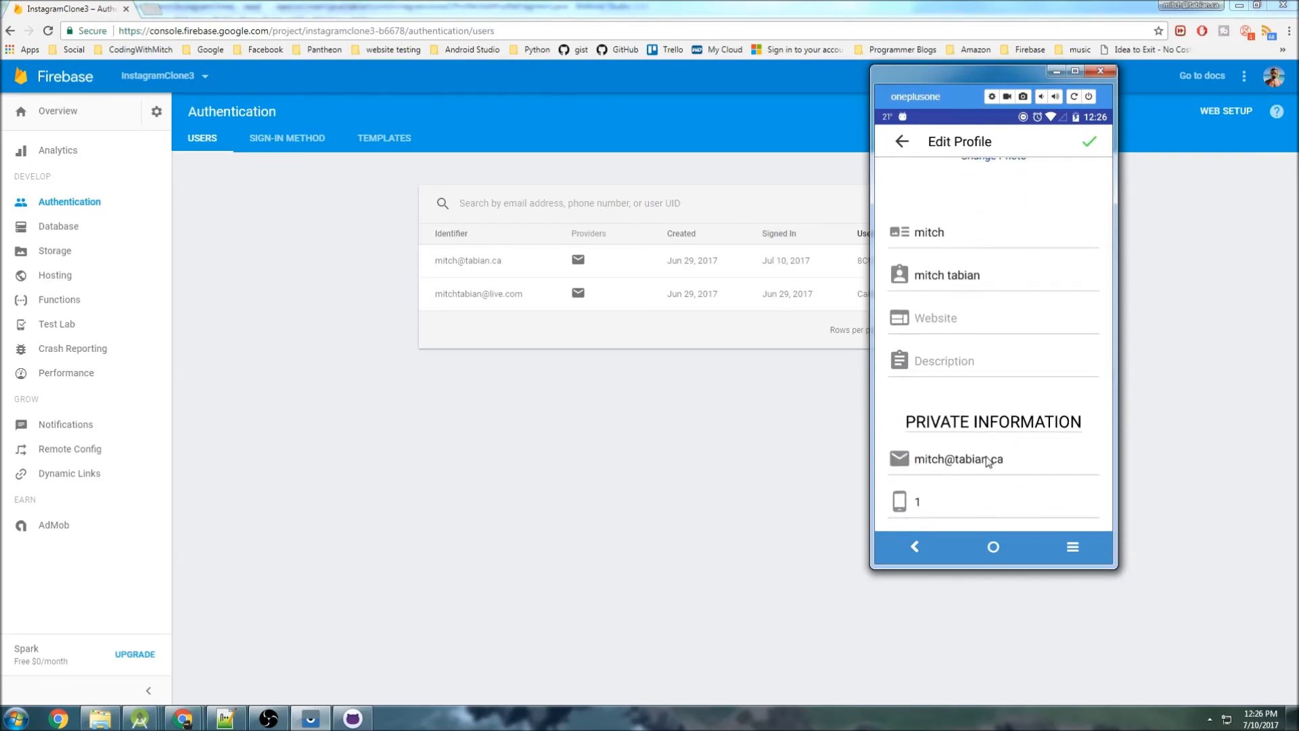